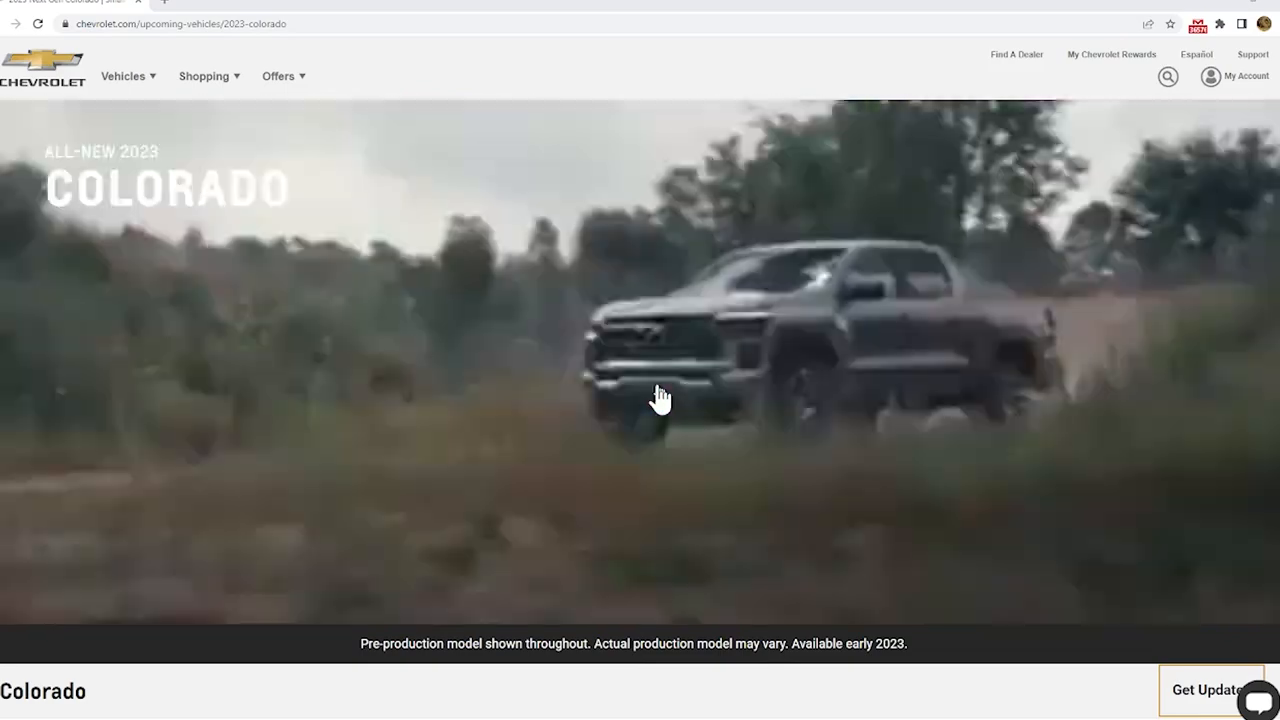
Scroll the 2023 Colorado page past the hero video and key stats to the trim lineup starting with ZR2
scroll("down", 3)
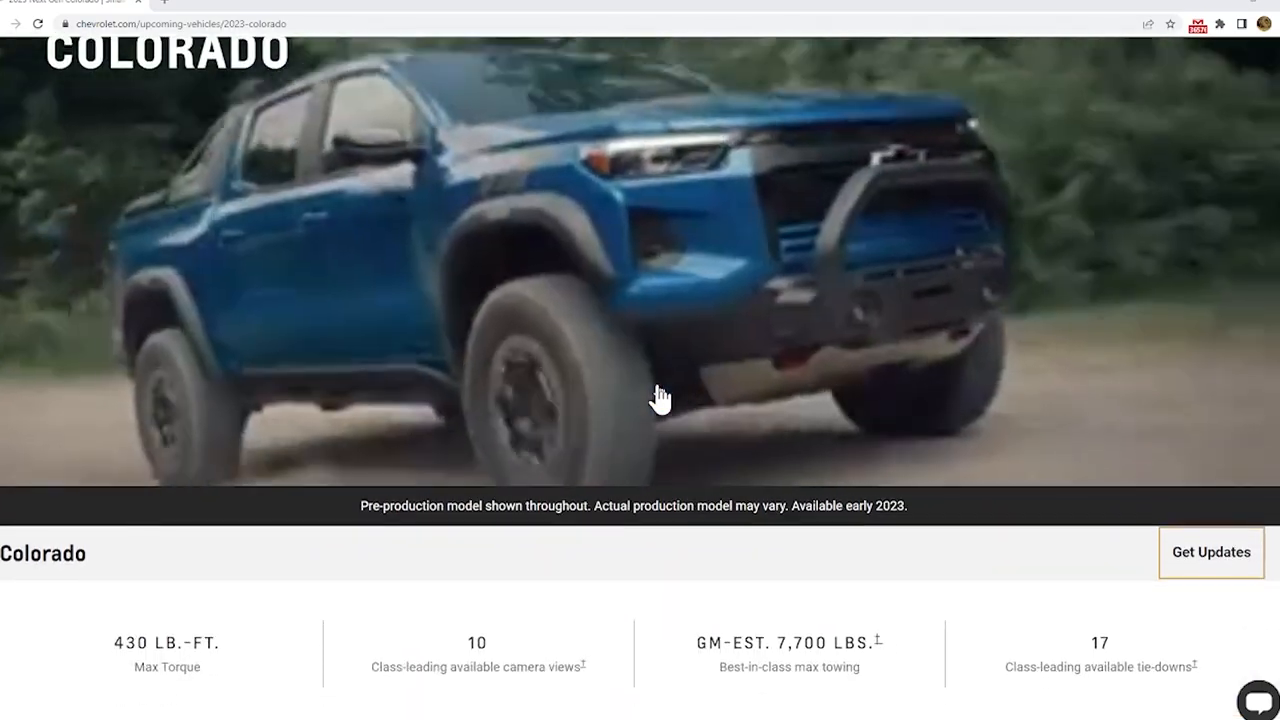
scroll("down", 3)
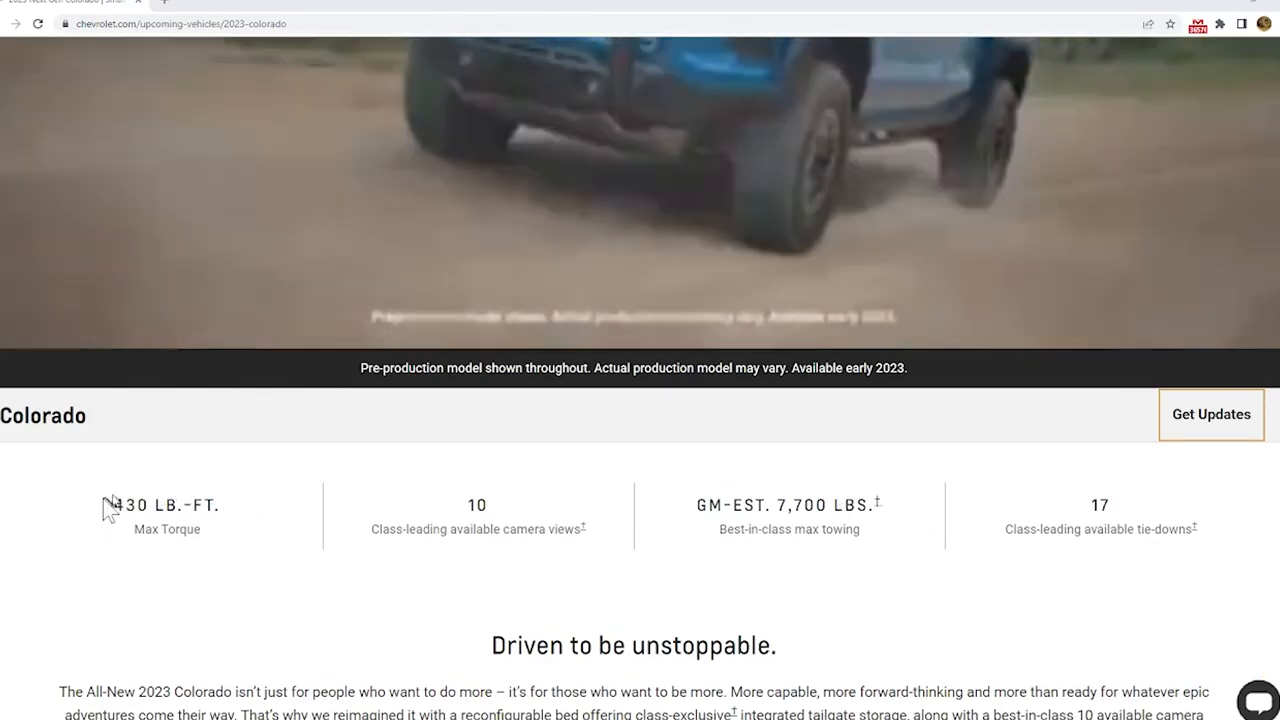
mouse_move(543, 565)
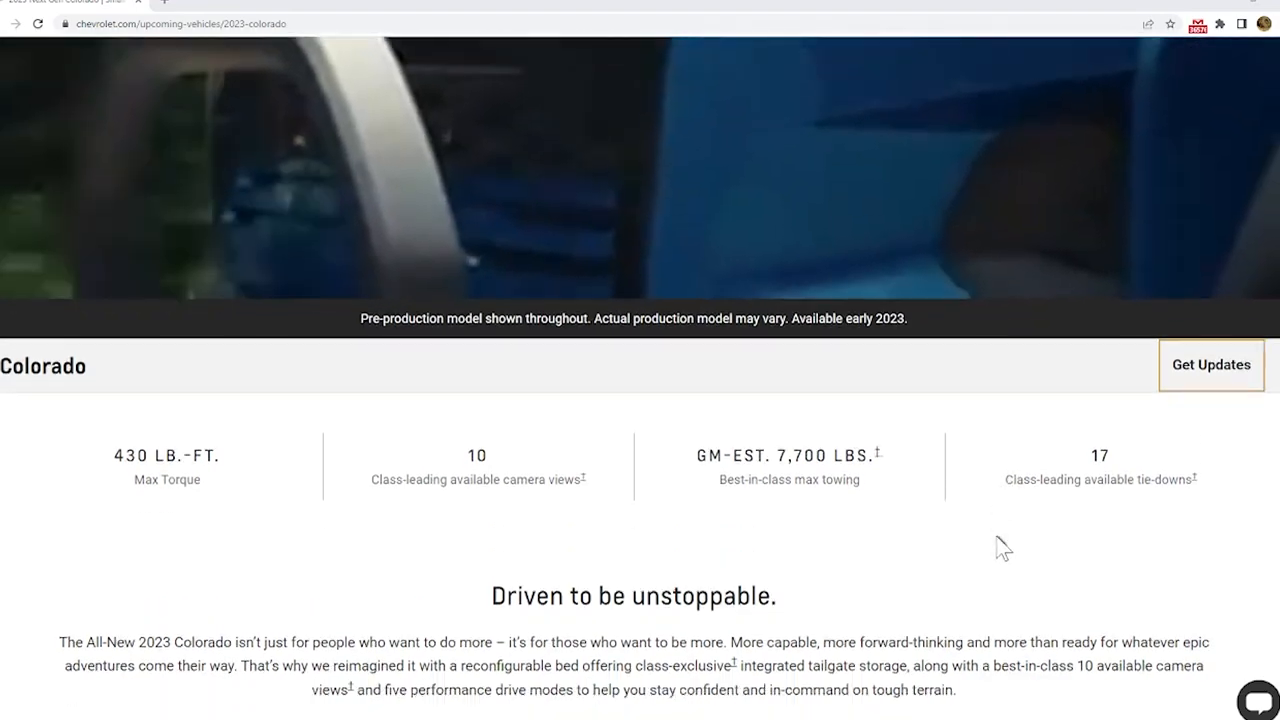
scroll("down", 3)
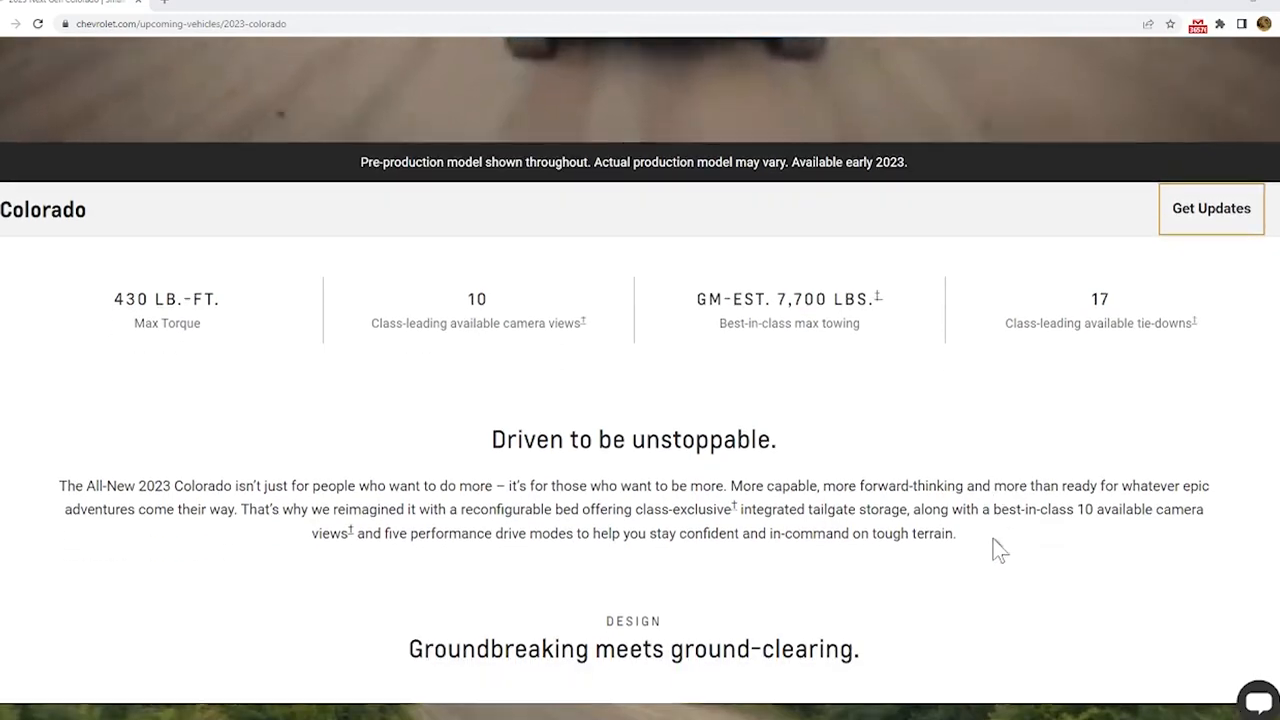
scroll("down", 3)
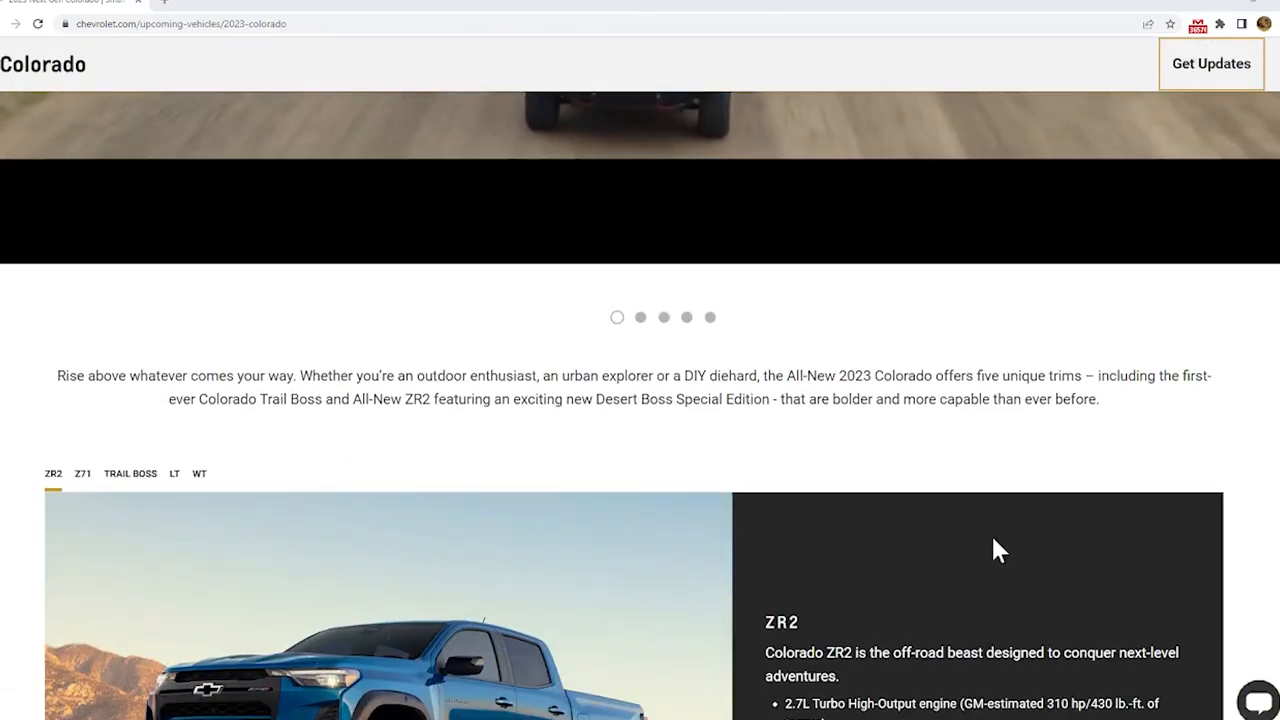
scroll("down", 3)
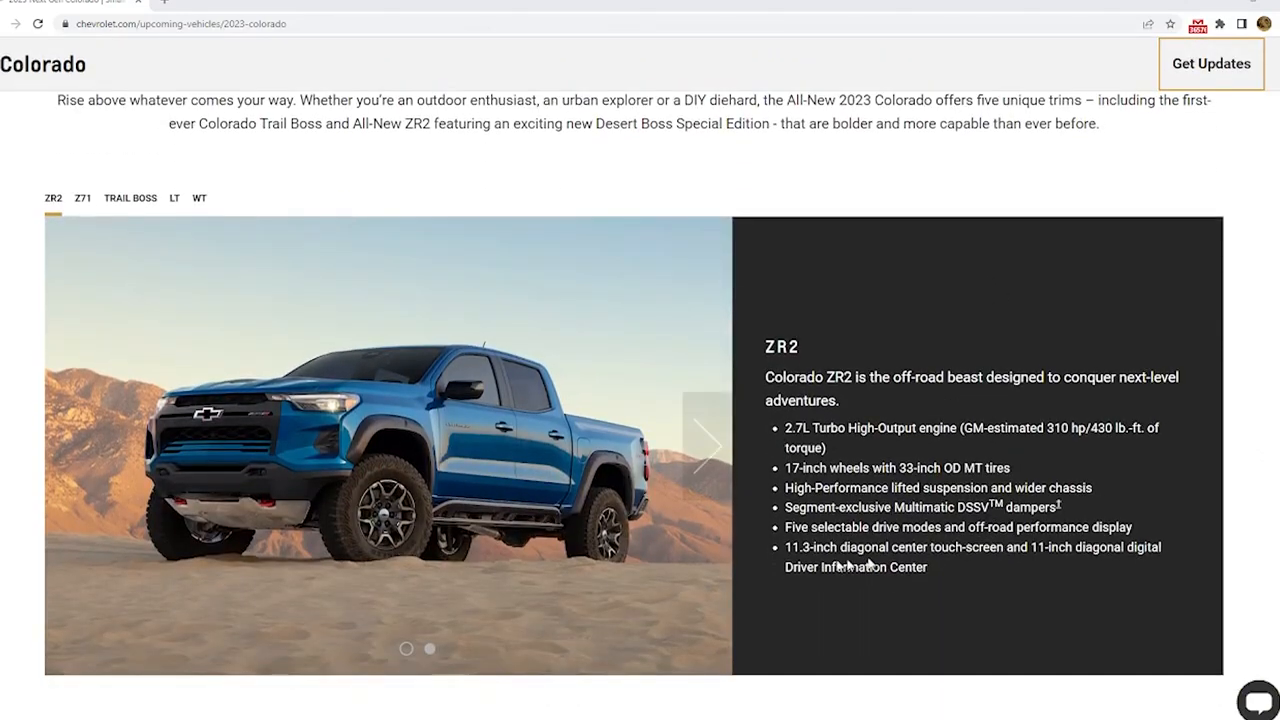
mouse_move(970, 581)
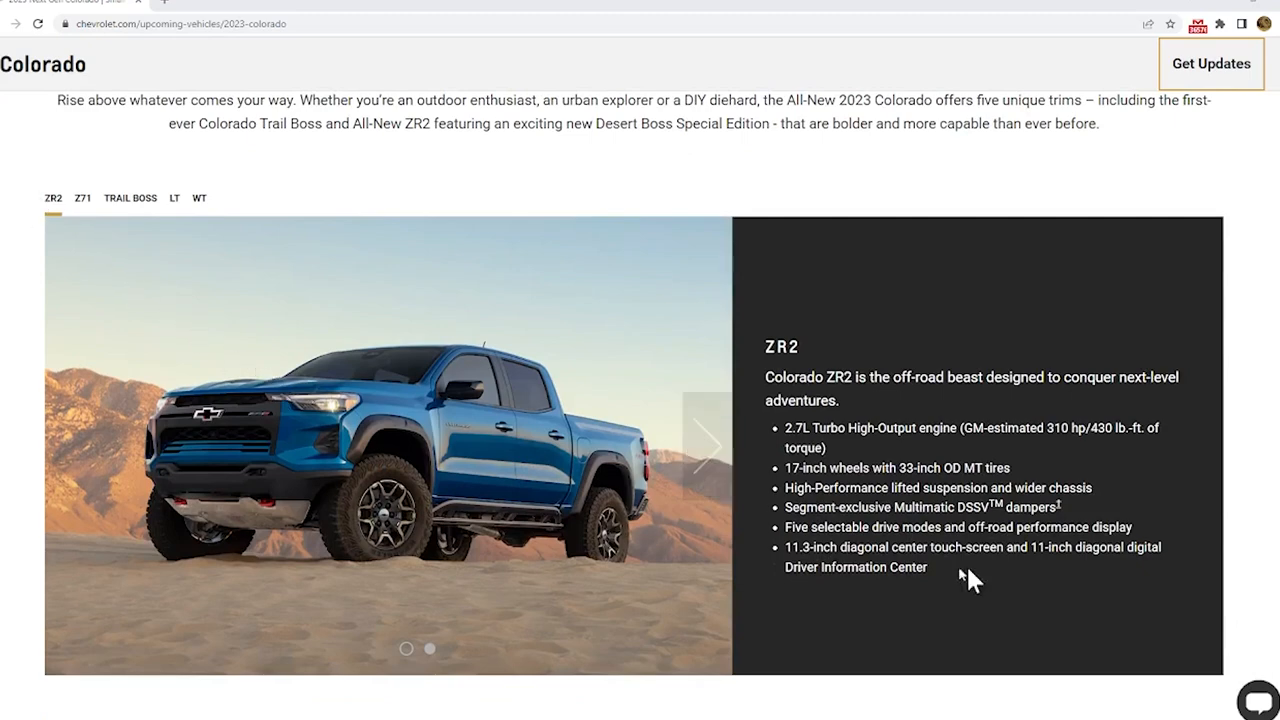
left_click(83, 197)
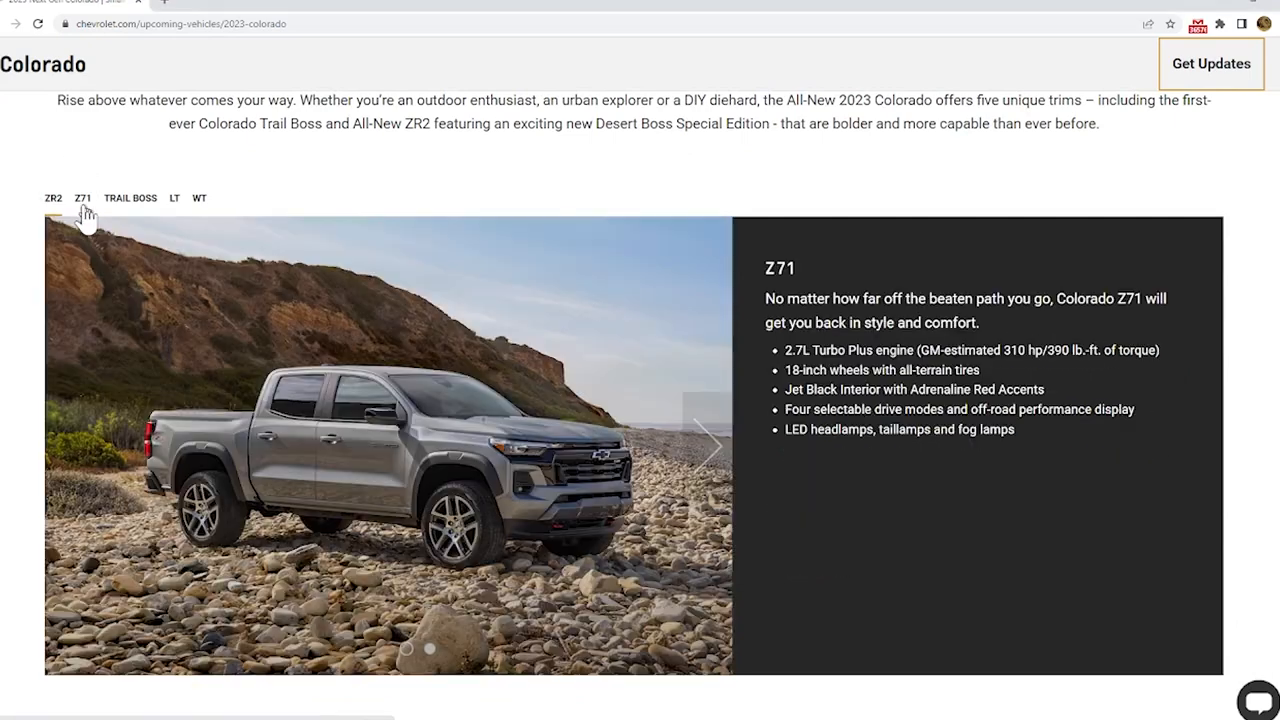
left_click(129, 197)
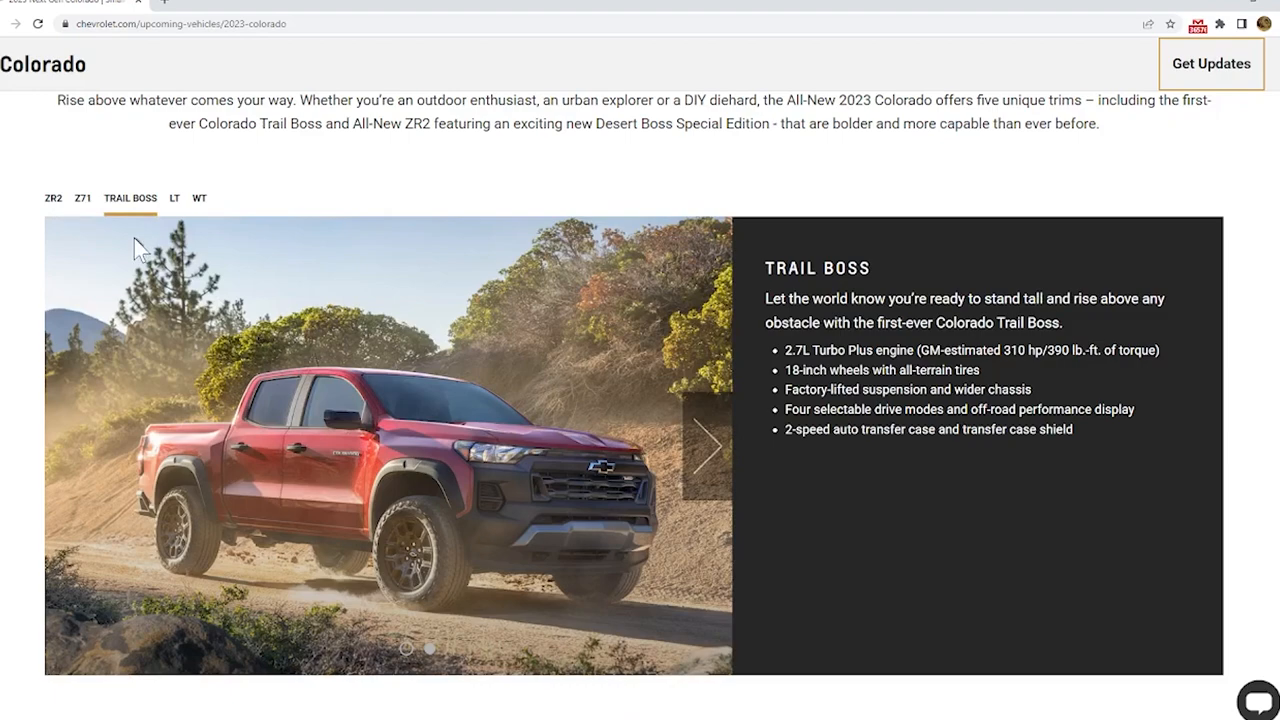
mouse_move(44, 207)
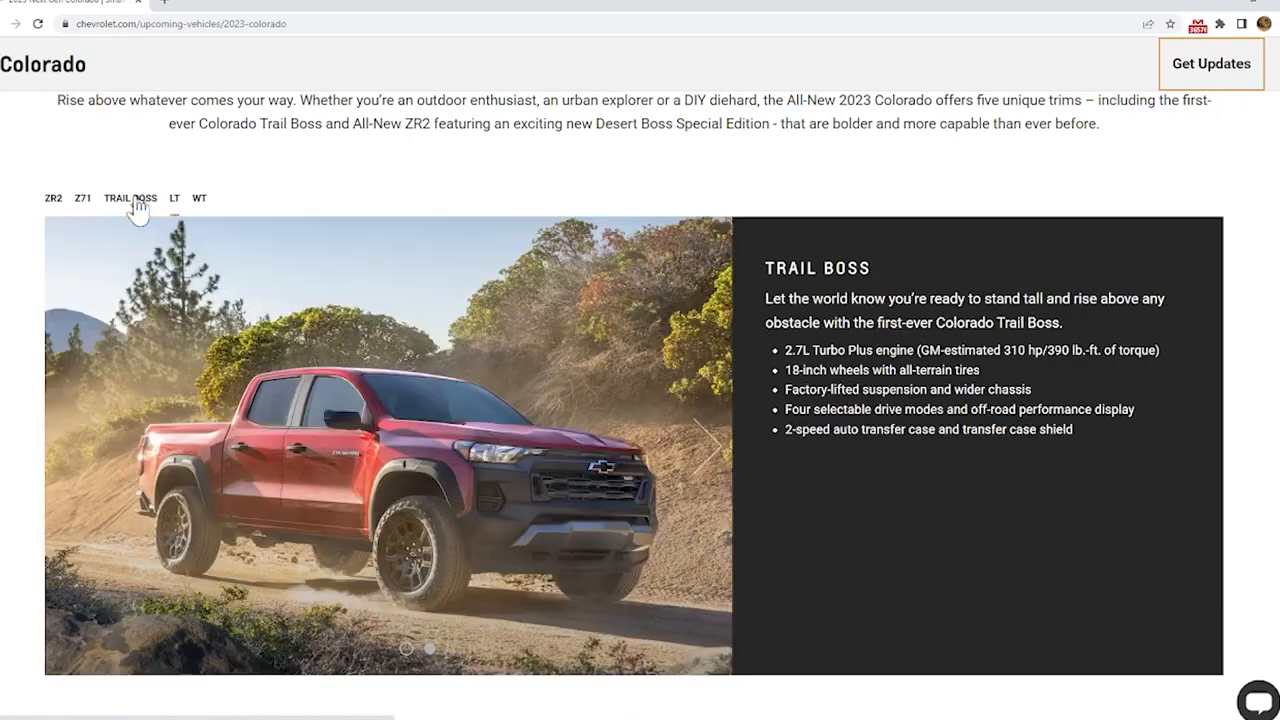
left_click(175, 198)
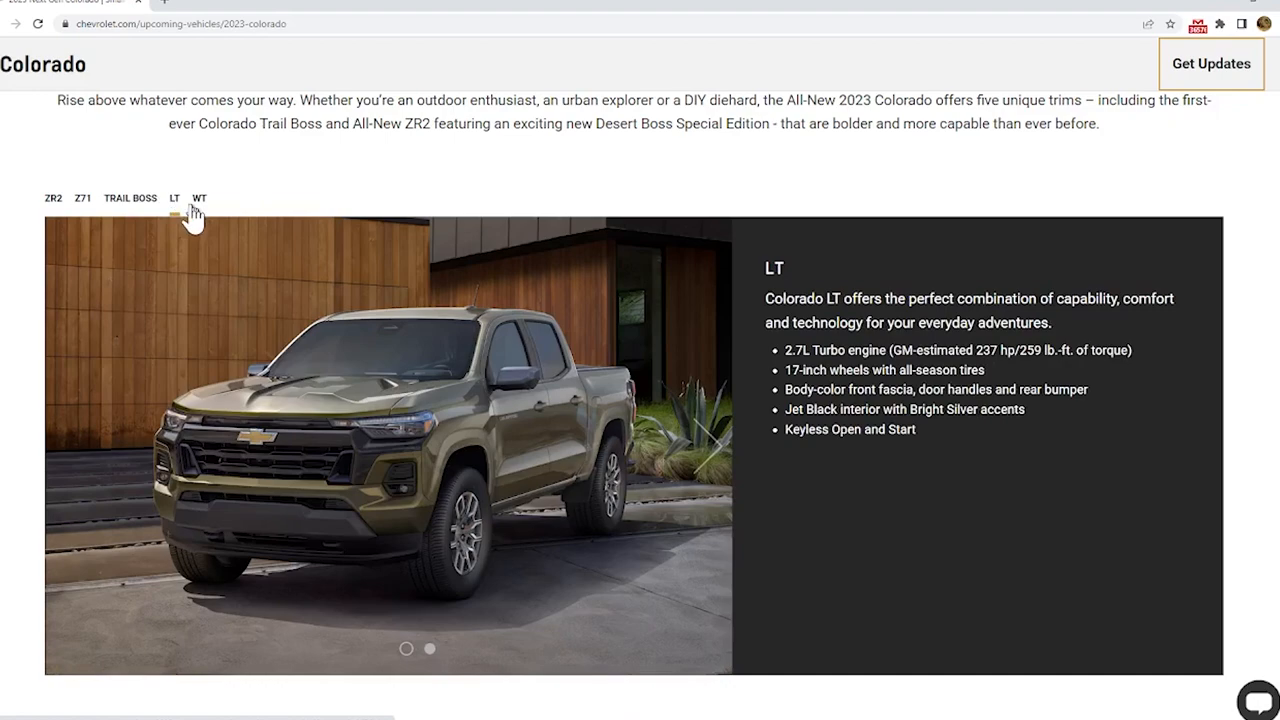
mouse_move(202, 212)
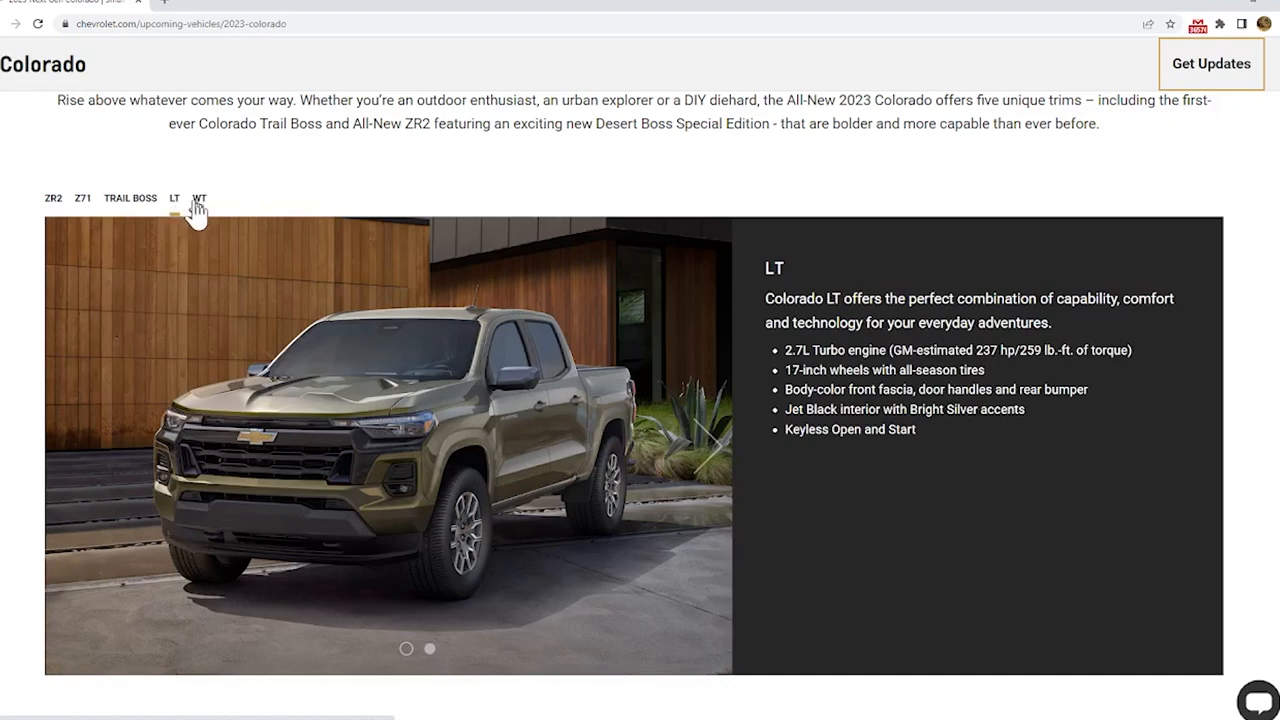
left_click(129, 197)
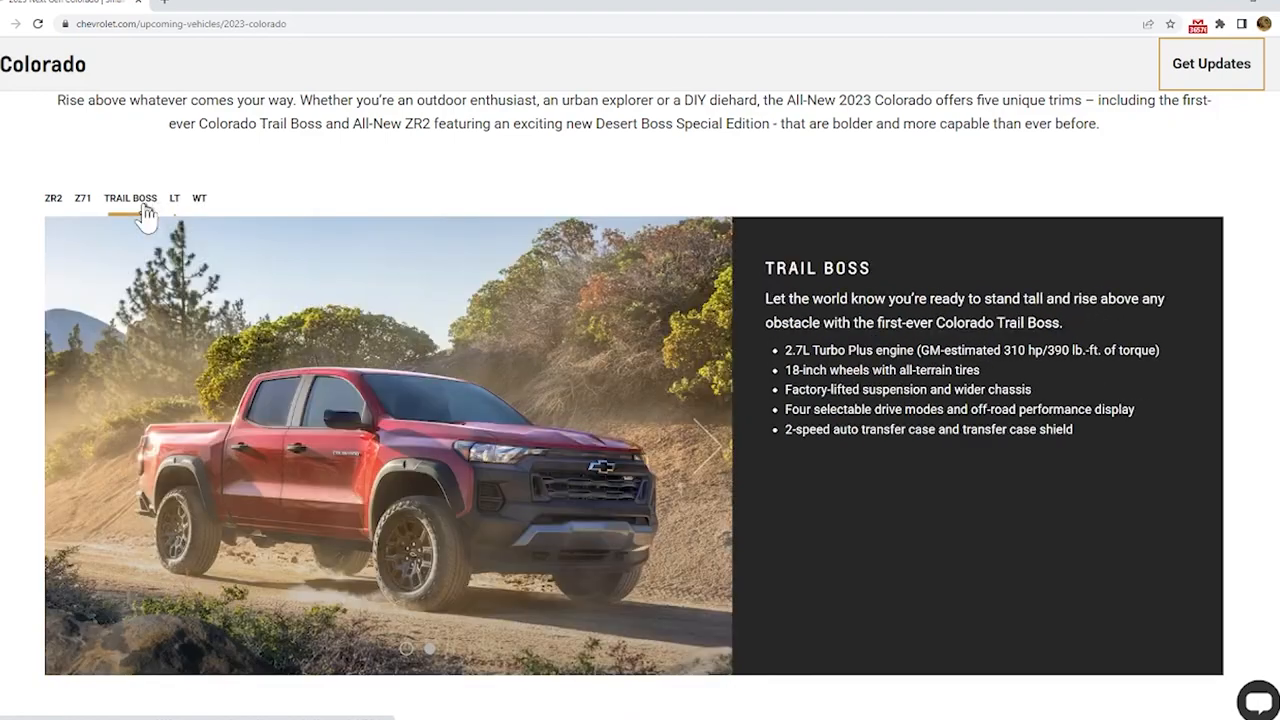
left_click(83, 197)
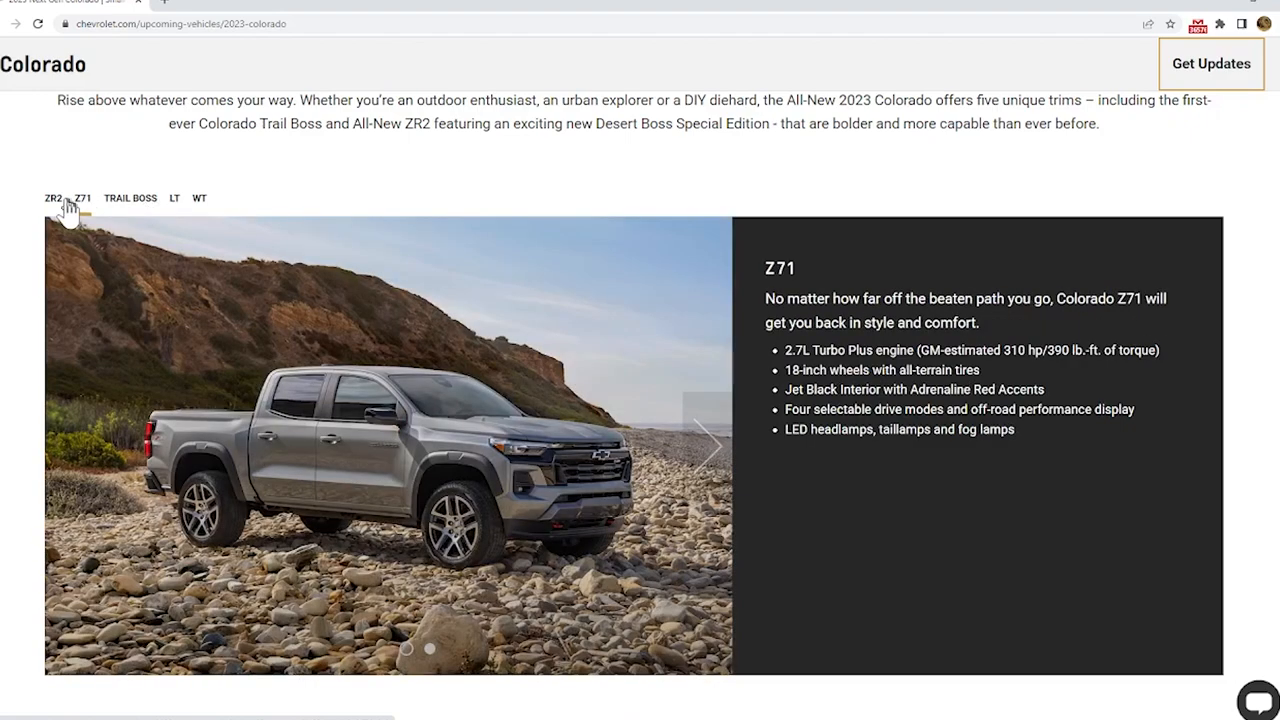
left_click(52, 197)
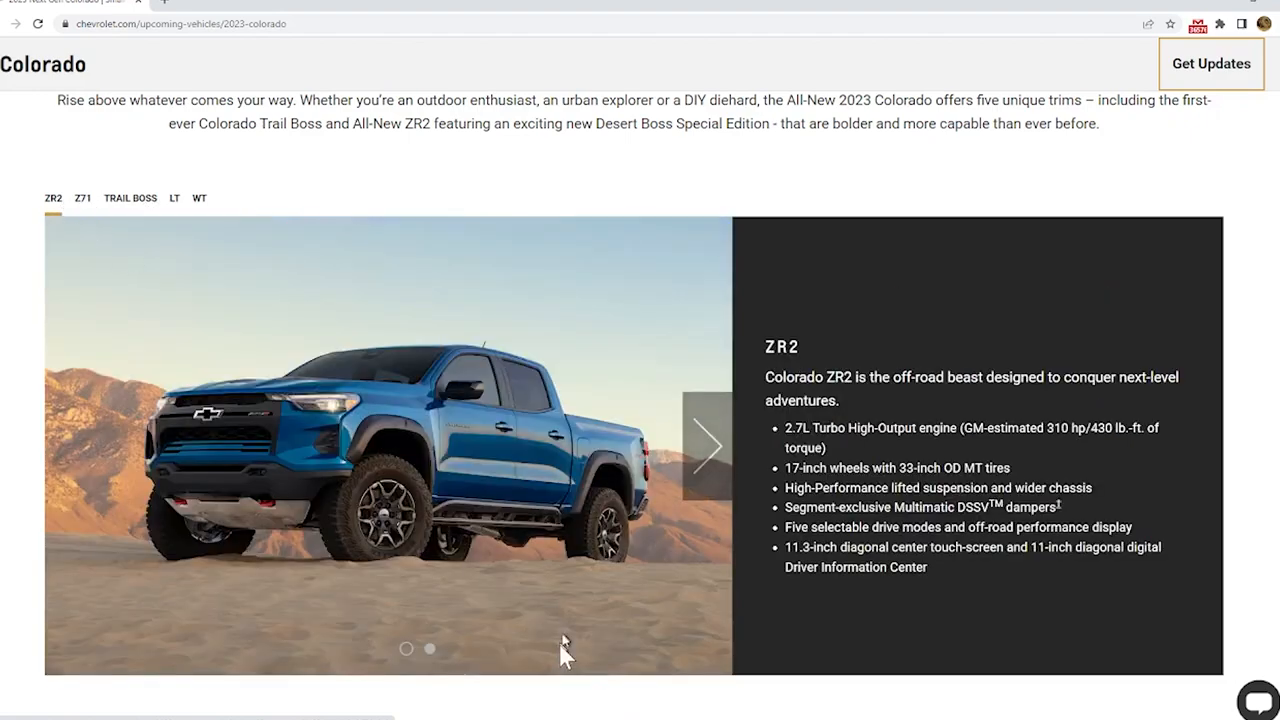
left_click(83, 197)
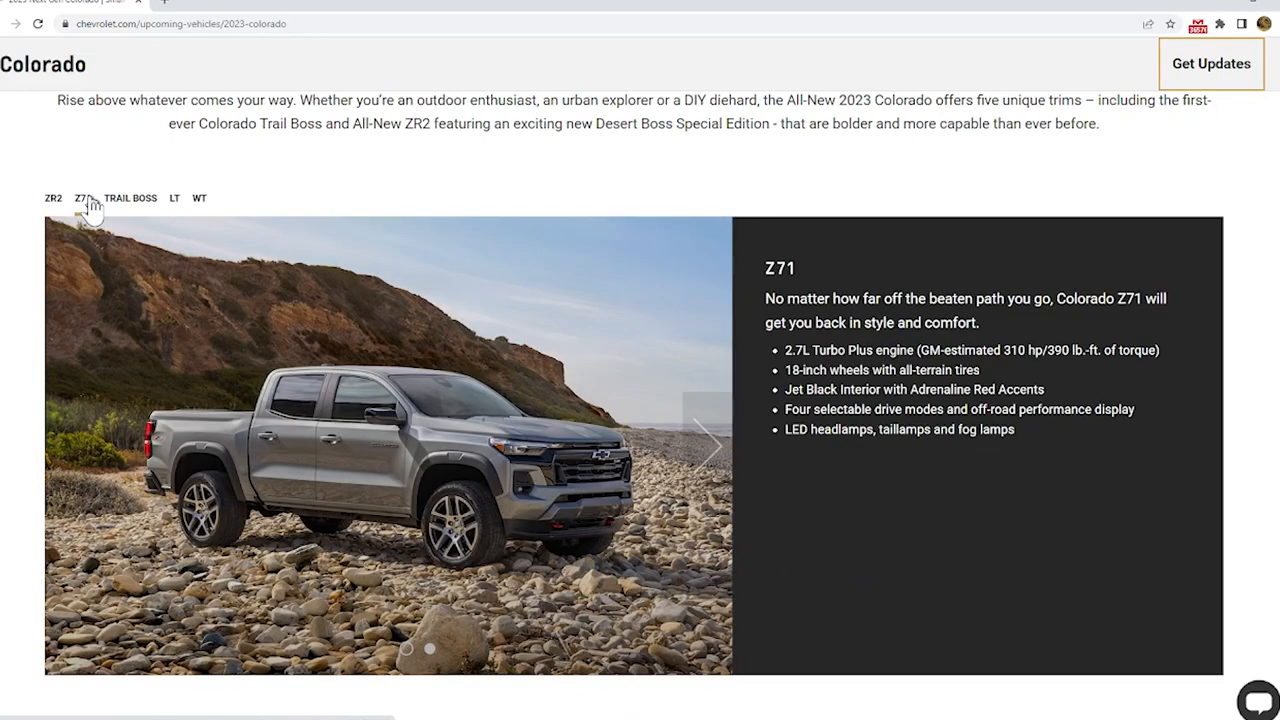
left_click(128, 197)
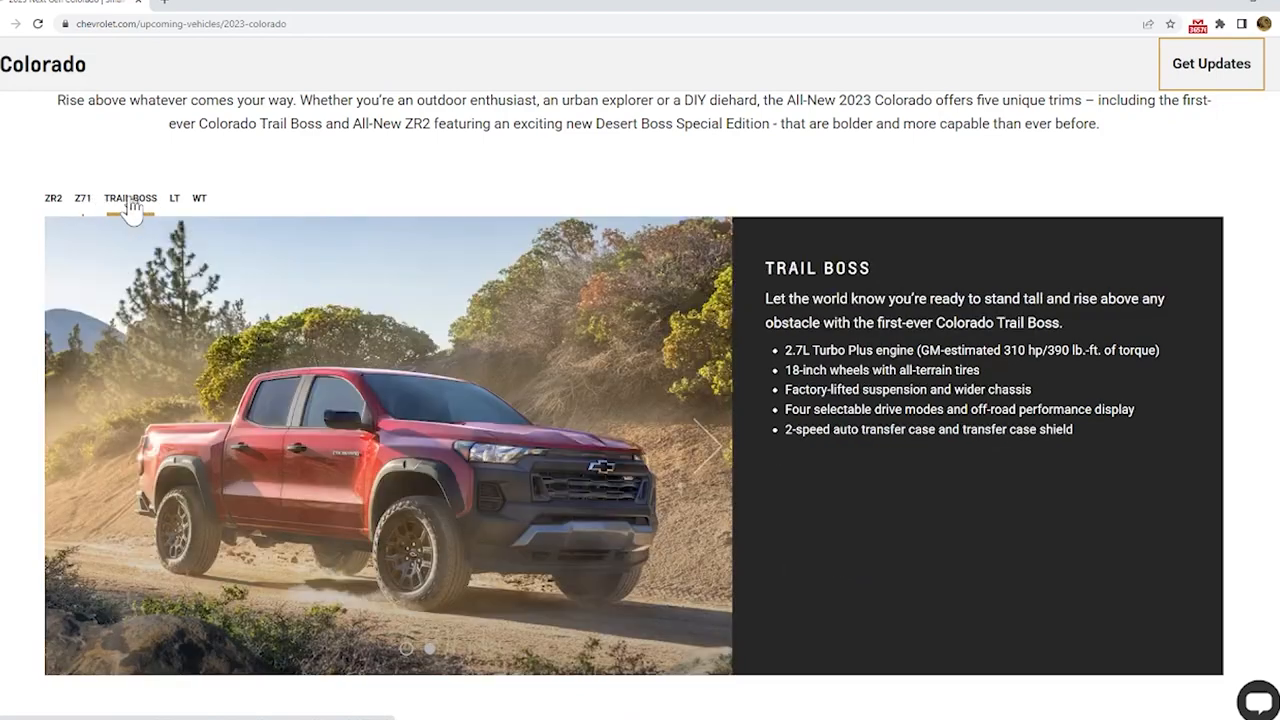
mouse_move(175, 205)
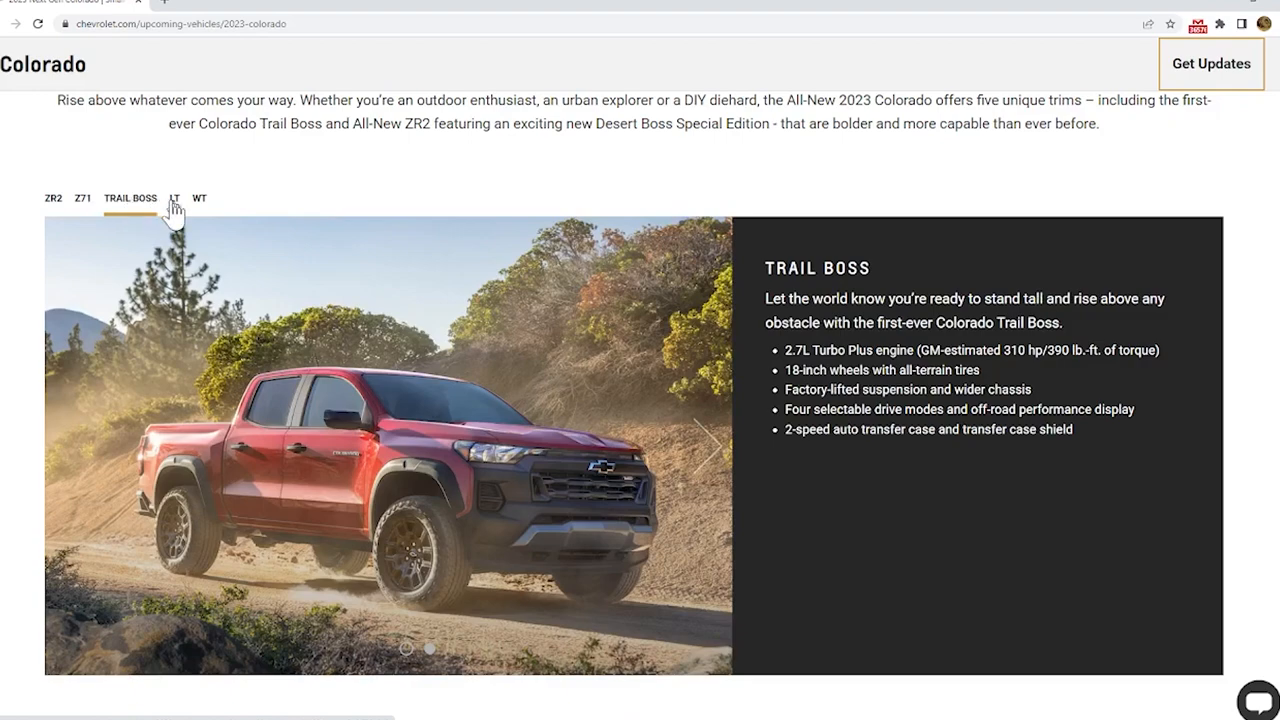
left_click(174, 197)
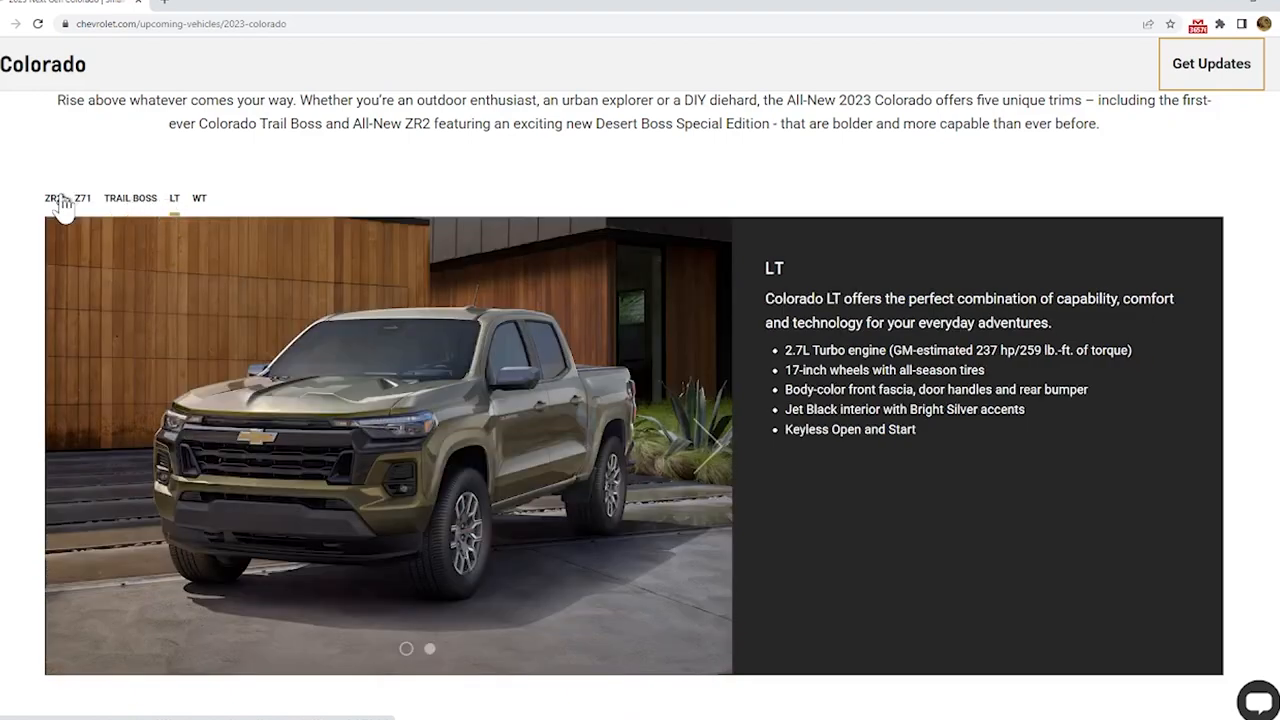
left_click(52, 197)
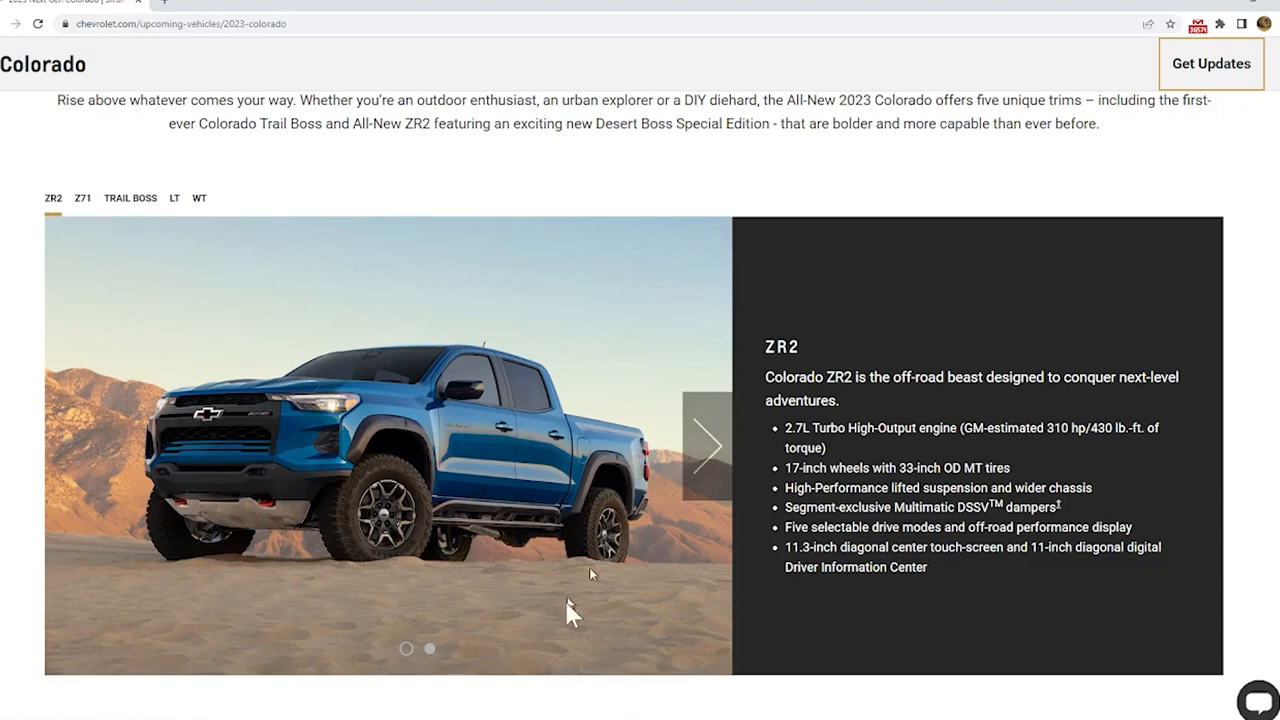
mouse_move(490, 518)
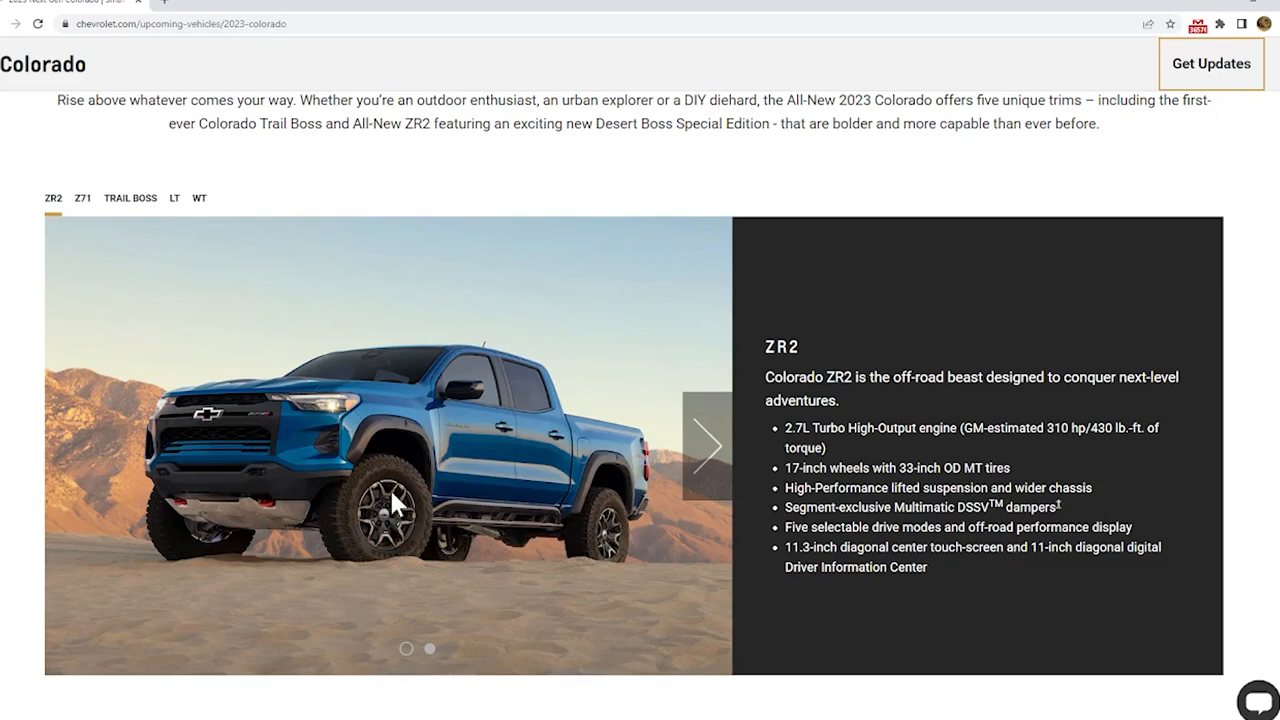
mouse_move(84, 210)
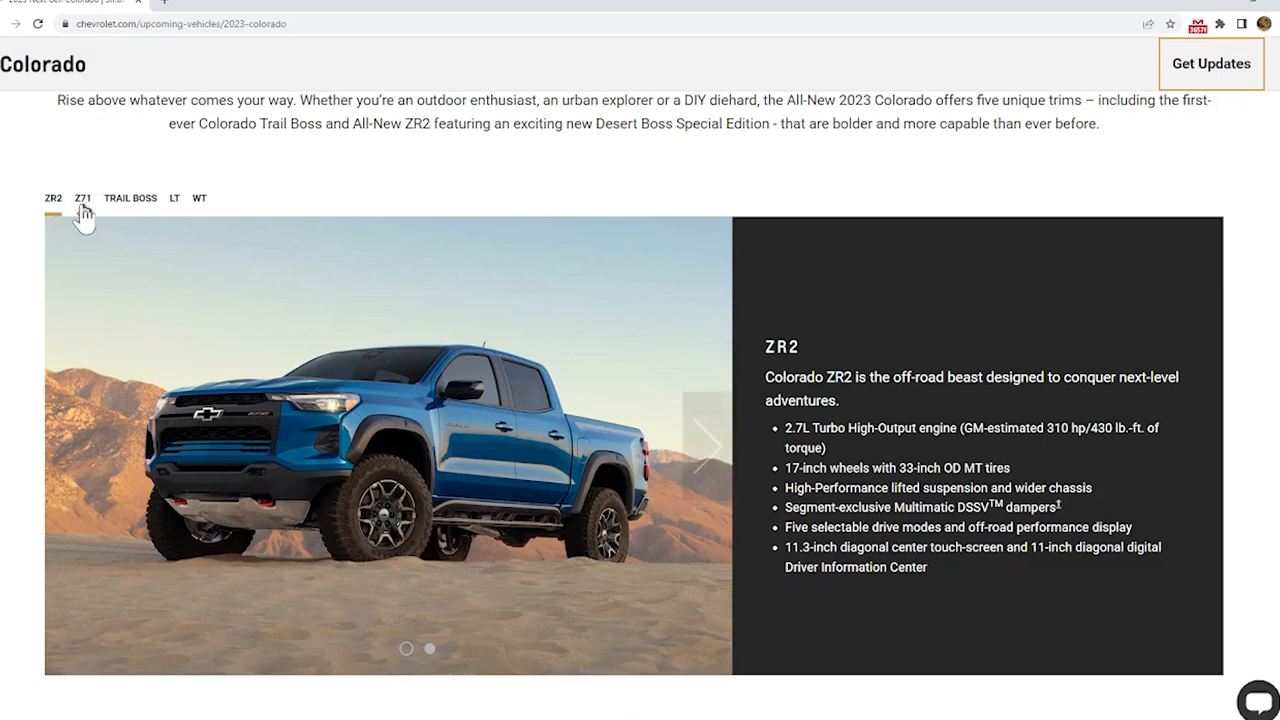
left_click(83, 197)
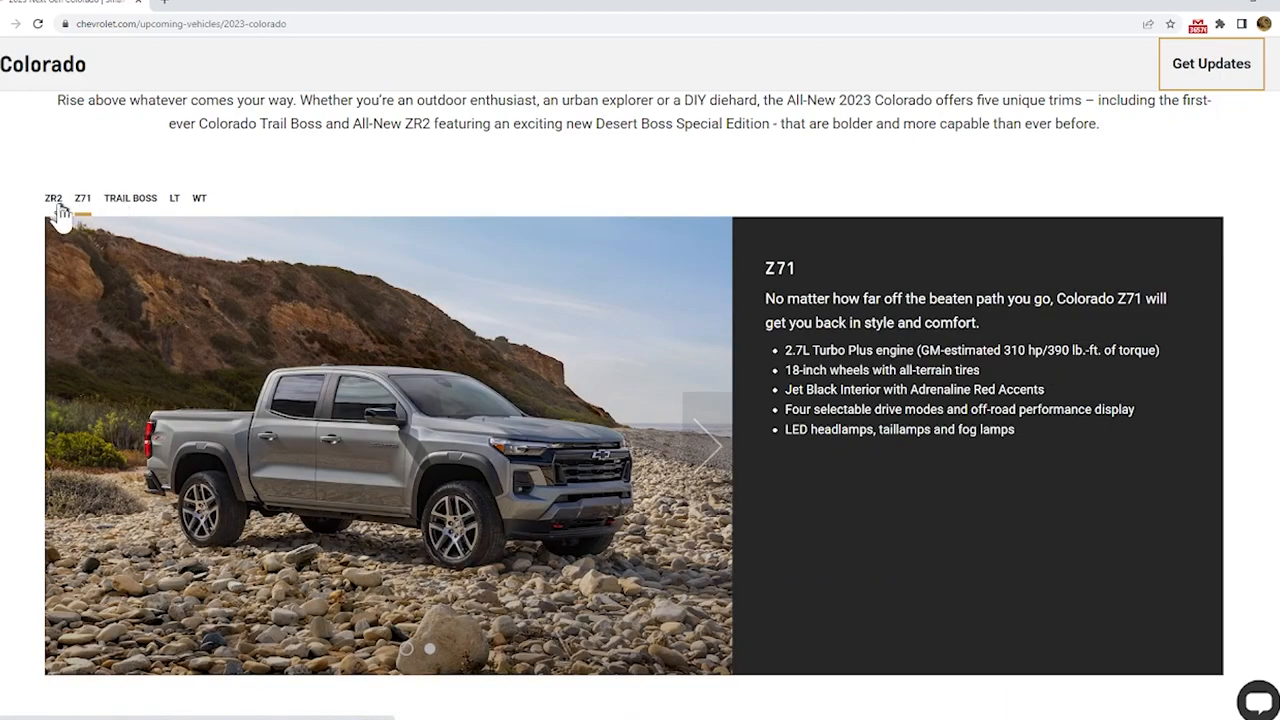
left_click(53, 197)
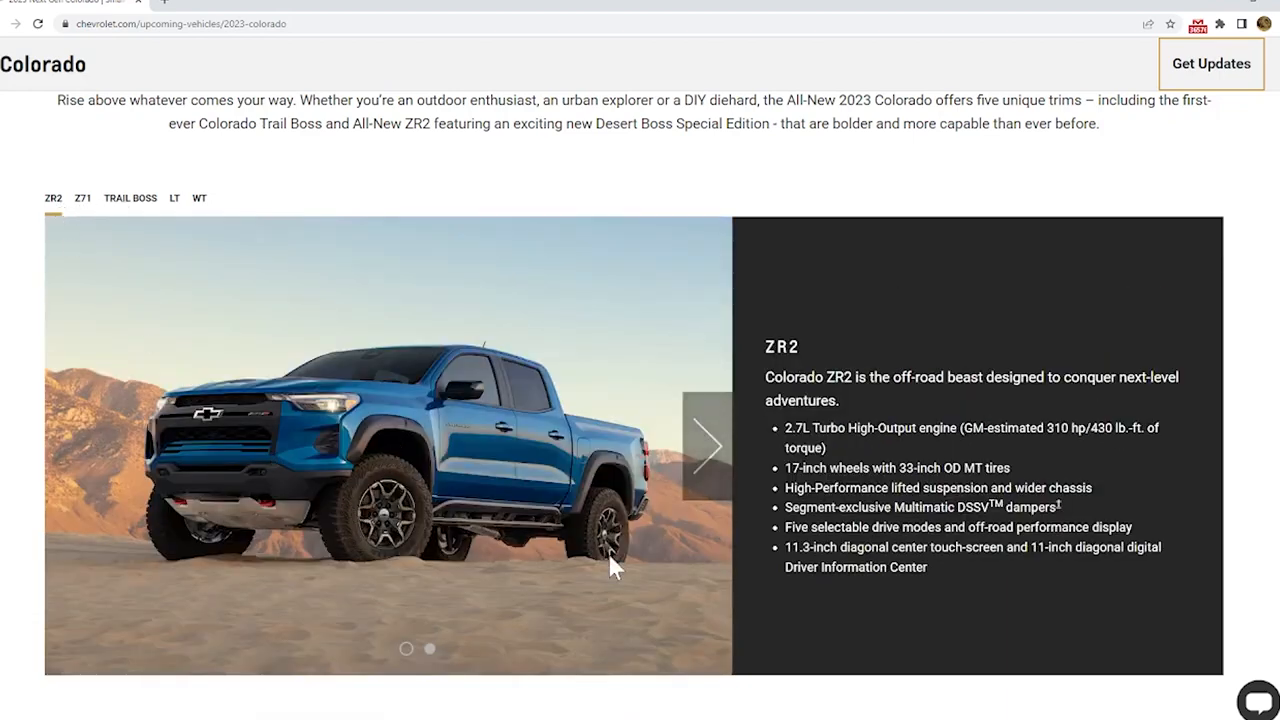
left_click(130, 197)
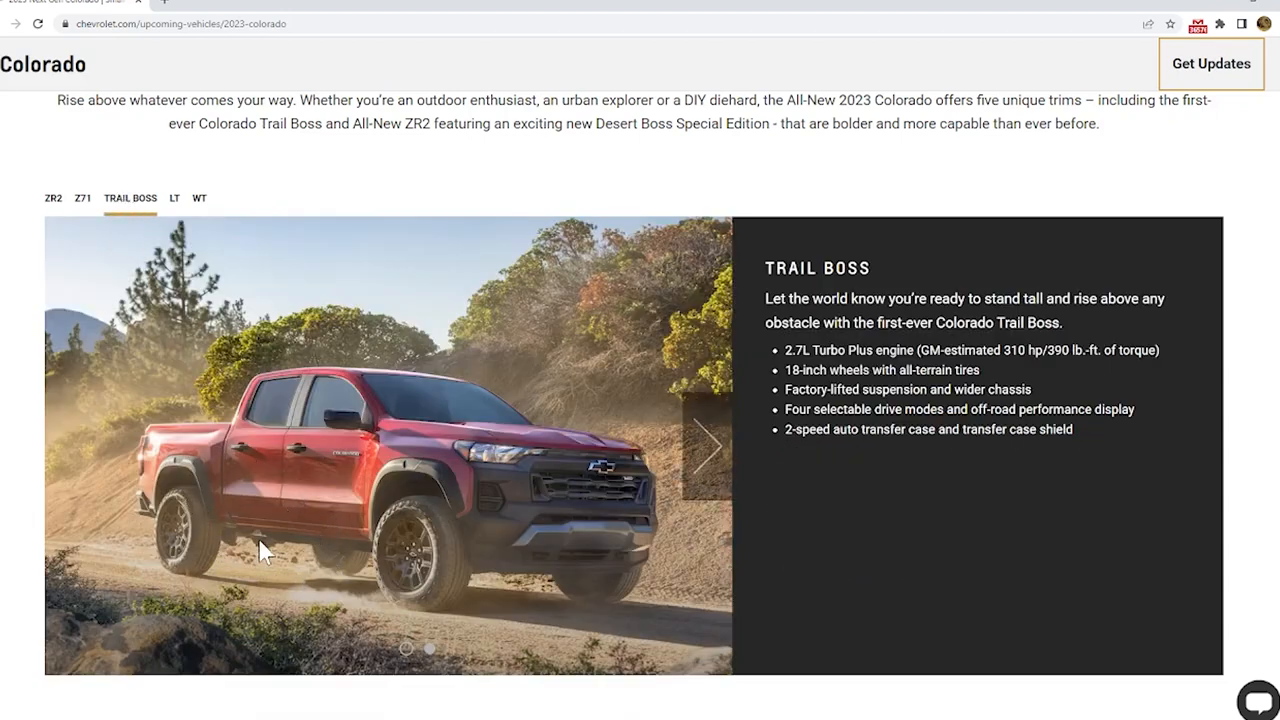
mouse_move(115, 163)
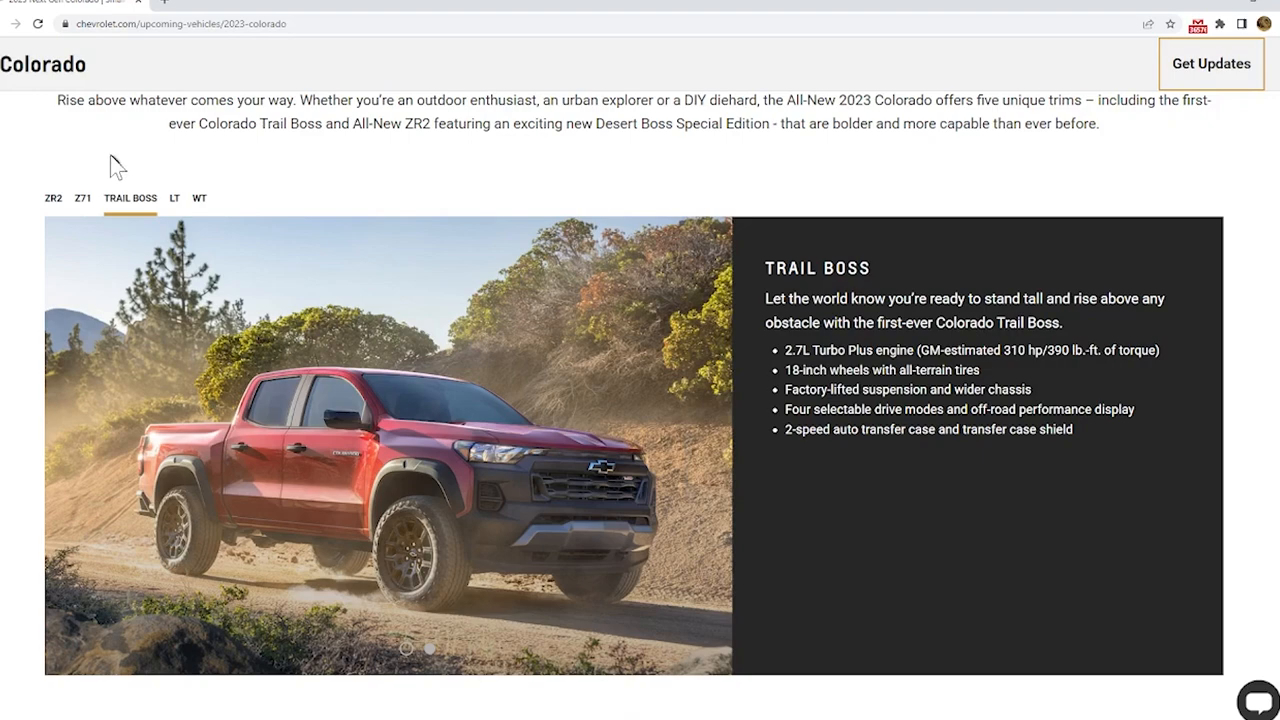
left_click(52, 197)
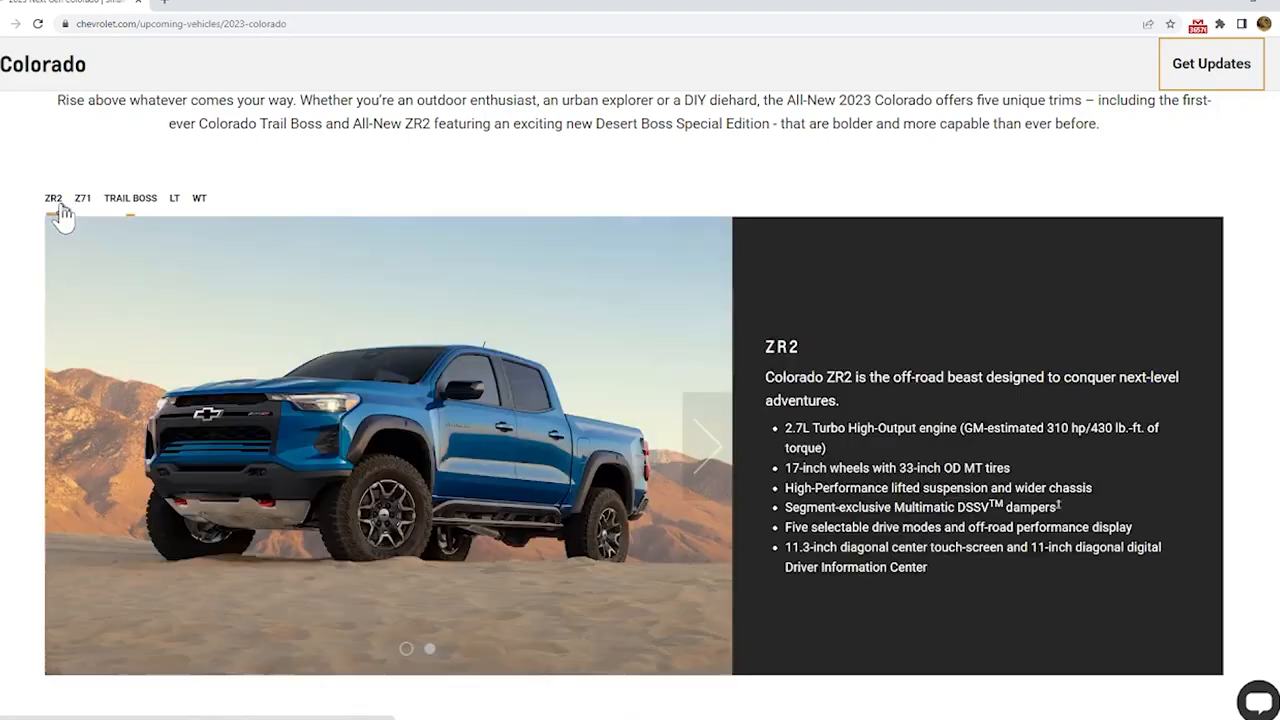
left_click(84, 197)
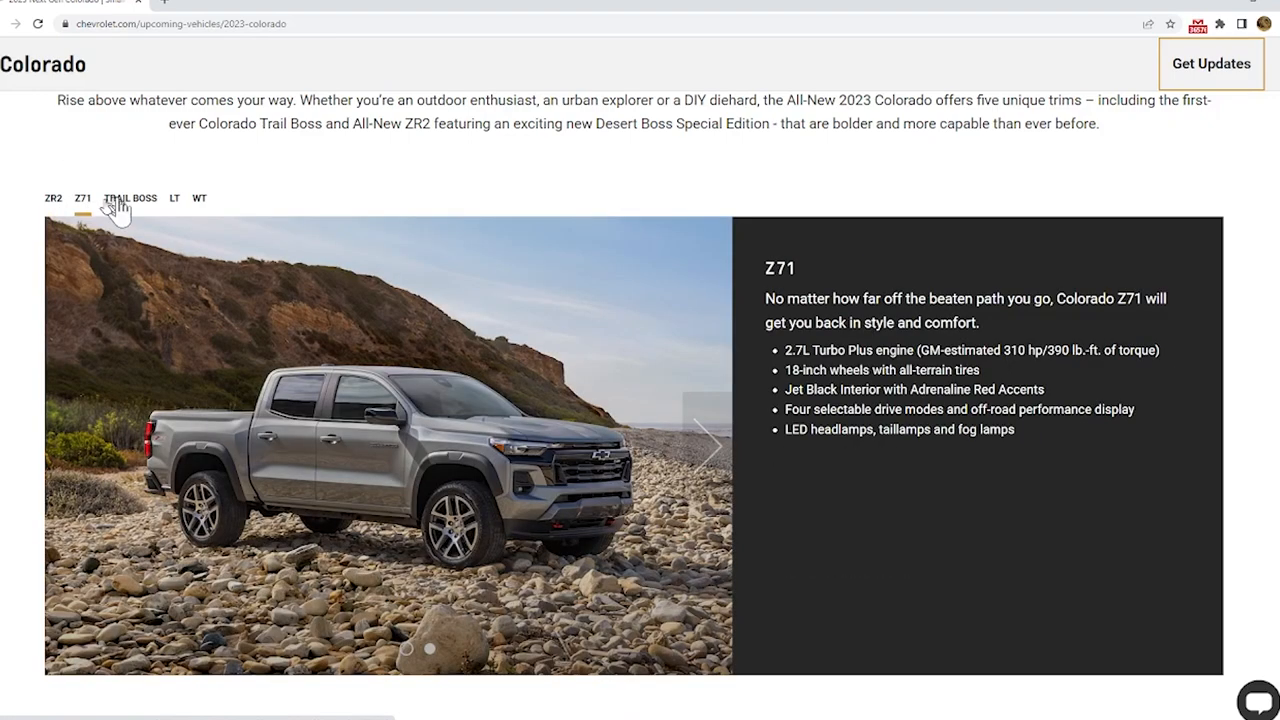
left_click(53, 197)
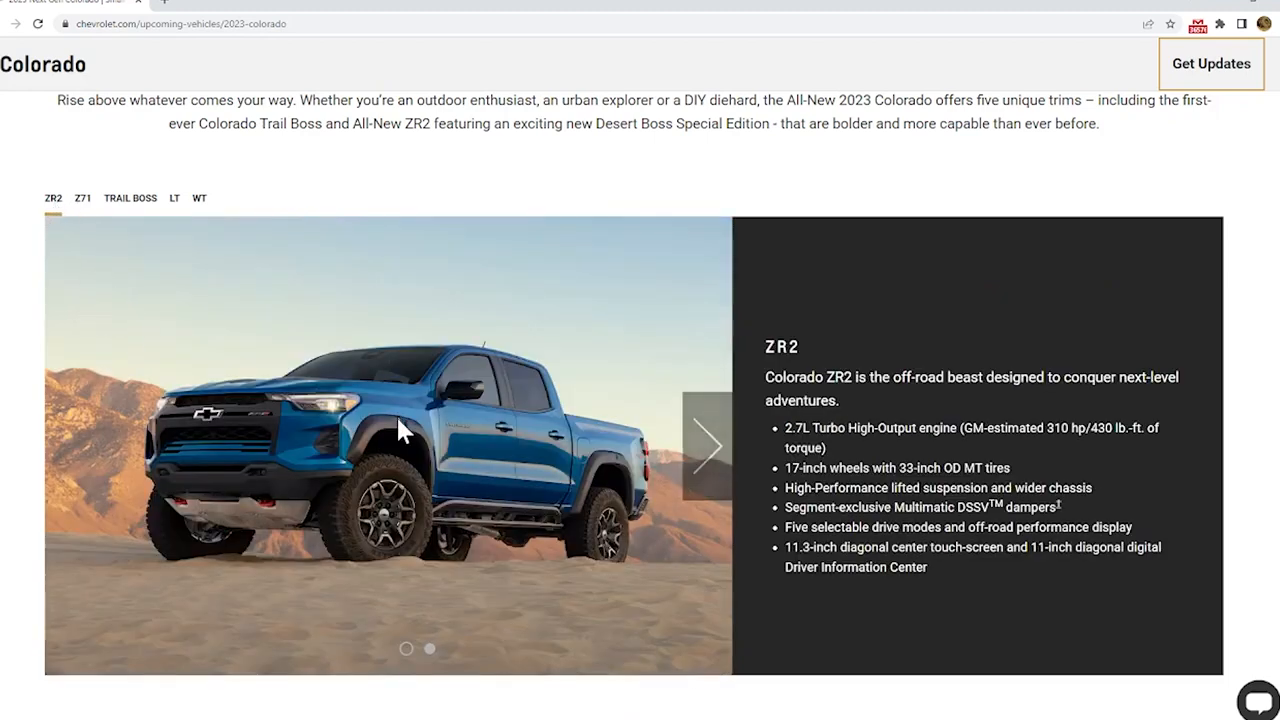
scroll("down", 3)
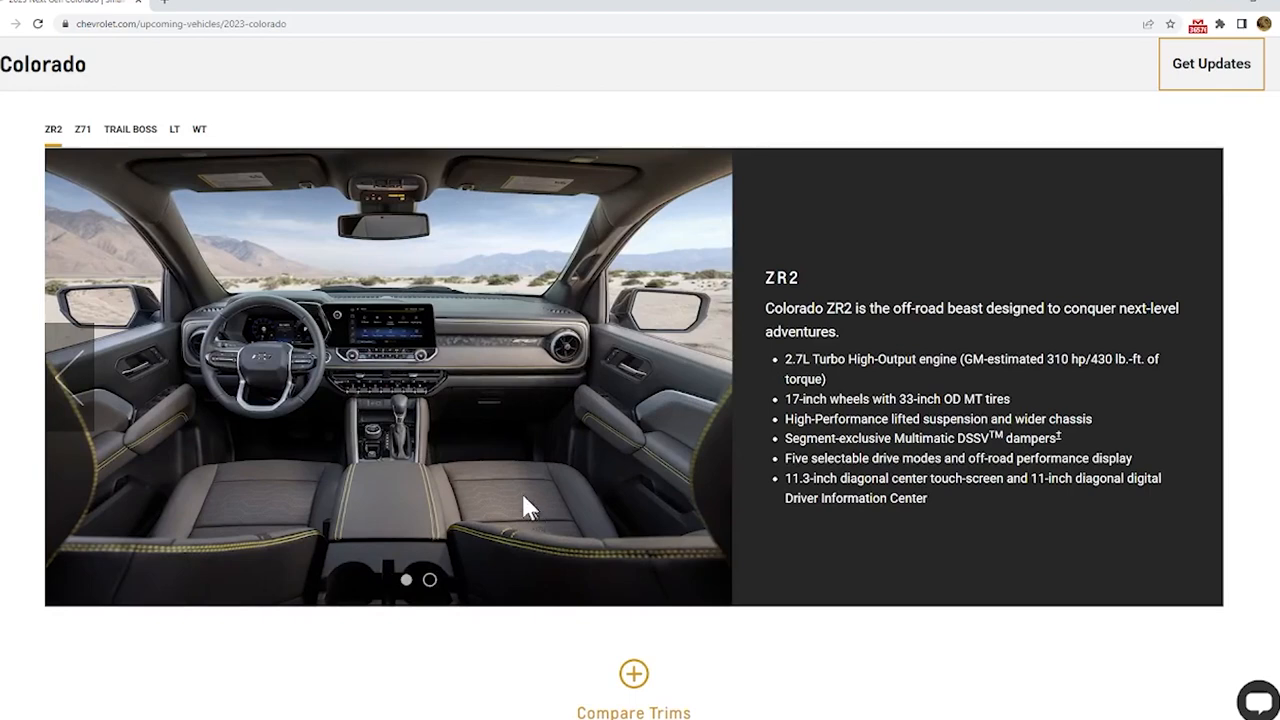
mouse_move(336, 374)
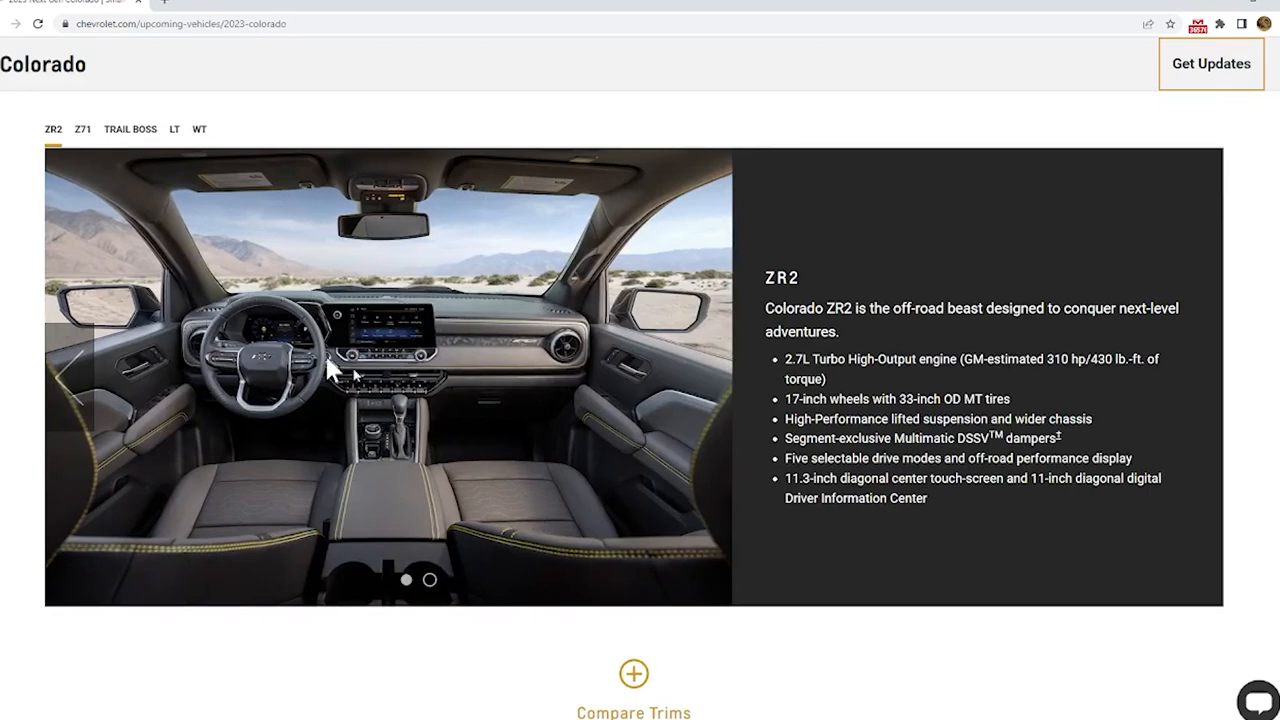
mouse_move(610, 550)
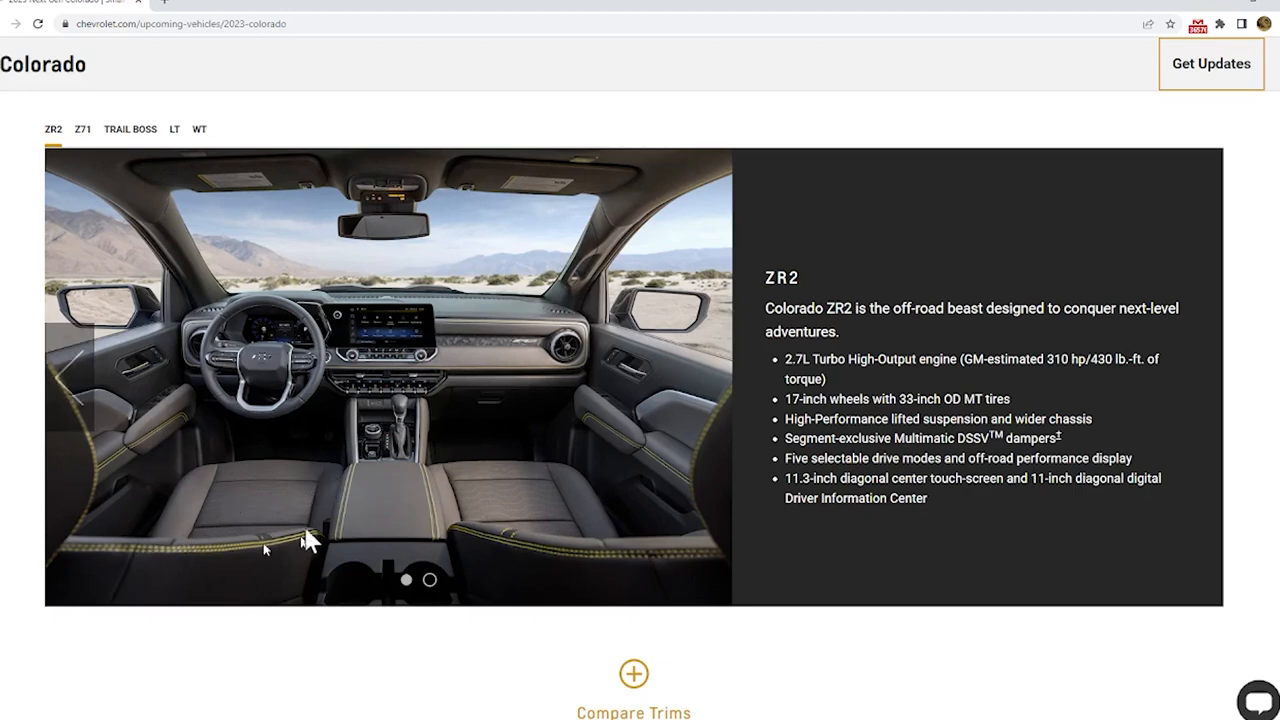
mouse_move(577, 465)
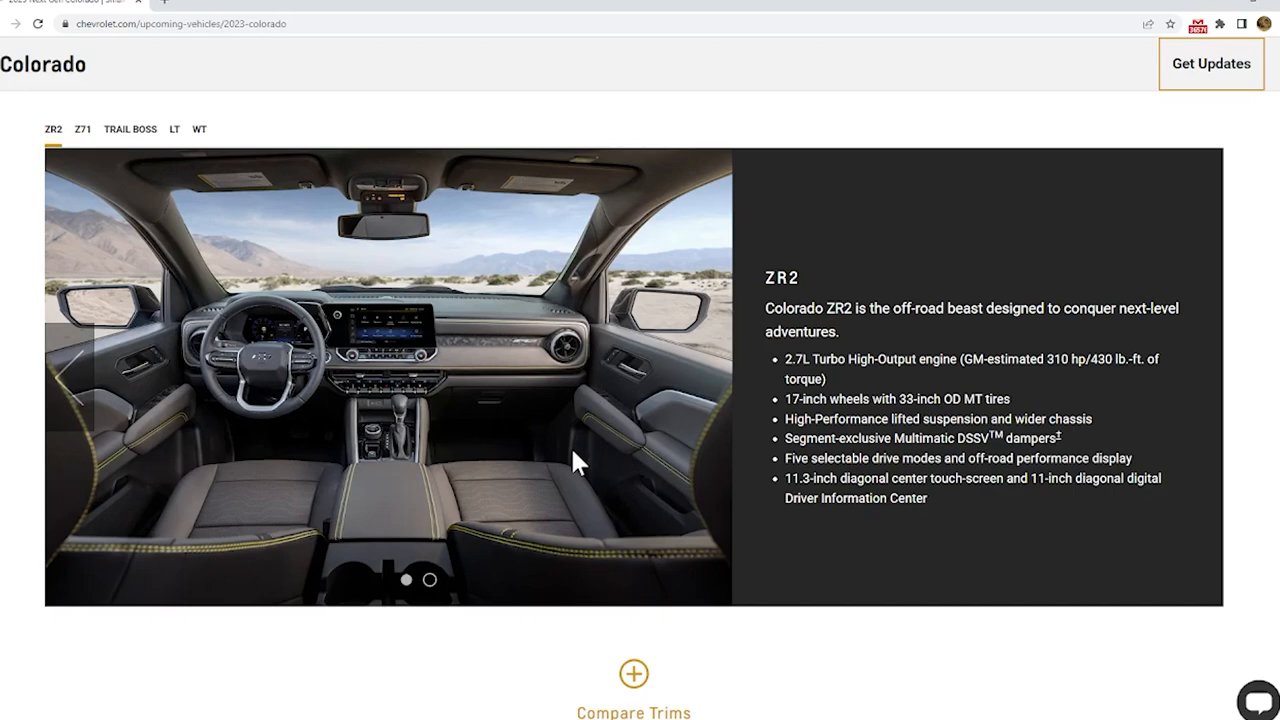
mouse_move(1097, 364)
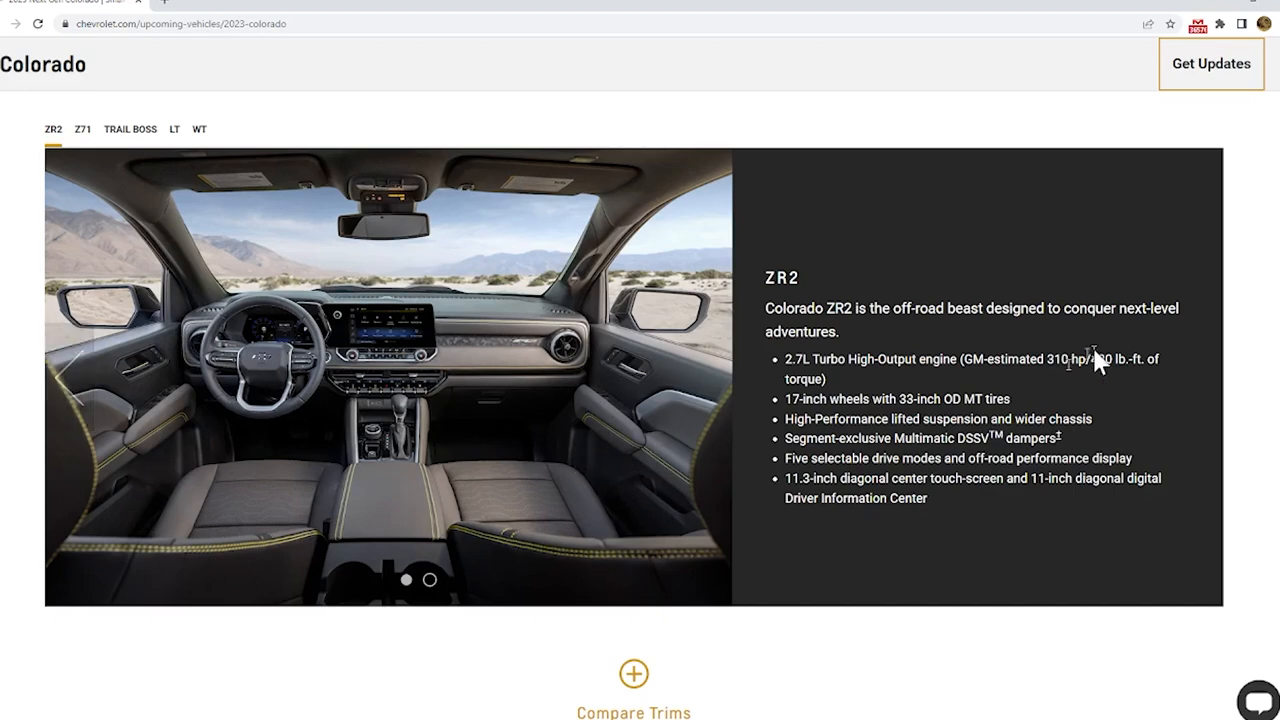
Highlight the ZR2's 430 lb.-ft. torque figure in its trim bullet list
double_click(1062, 359)
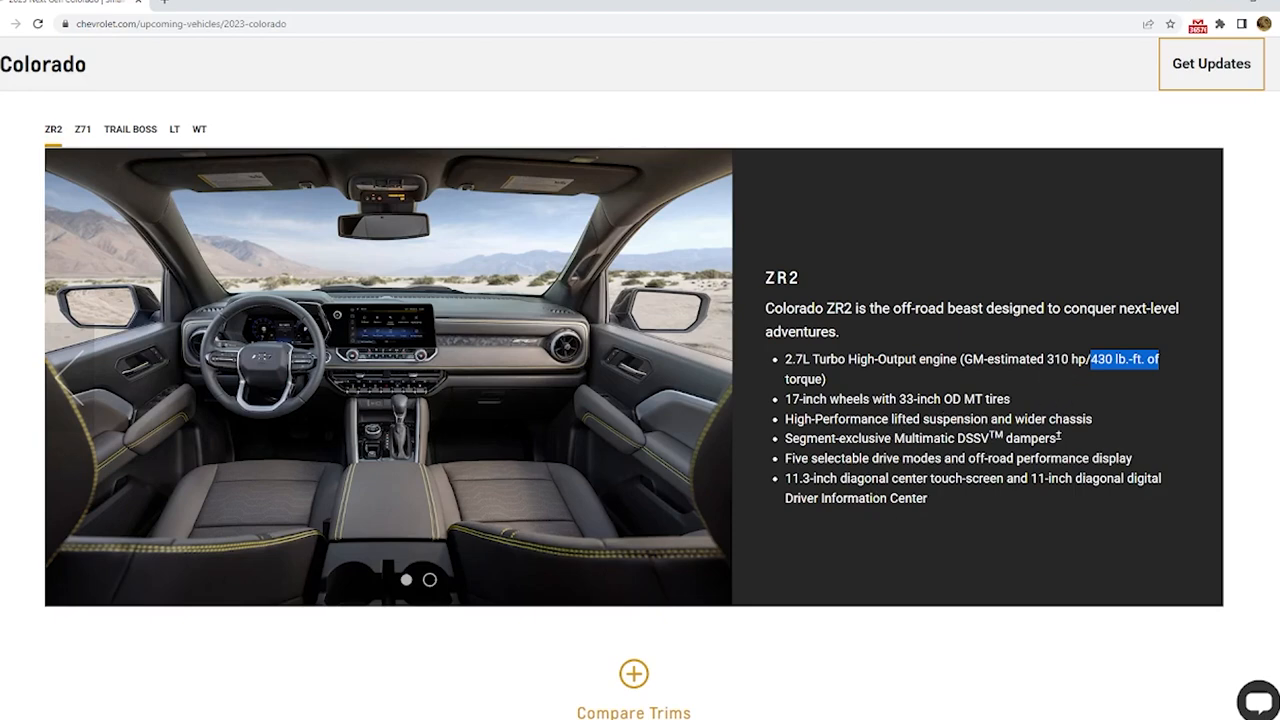
mouse_move(856, 508)
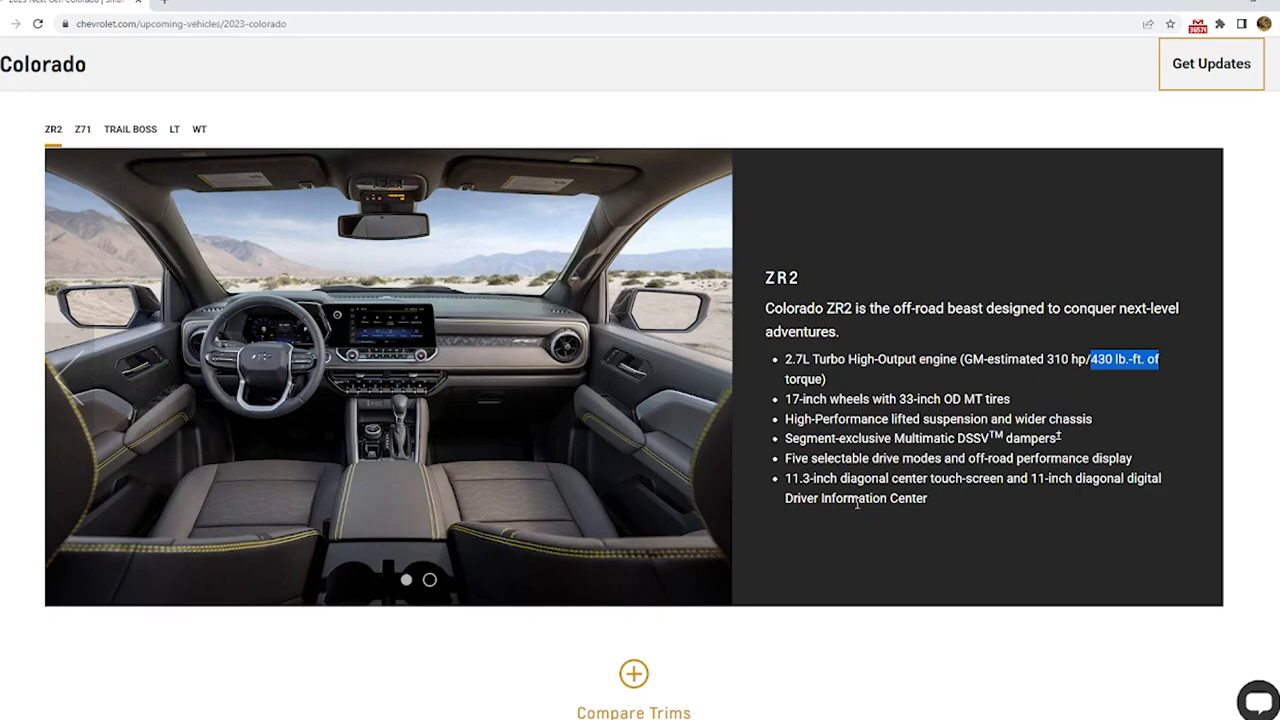
Scroll past tailgate storage and the gallery to the performance section's 8-speed automatic transmission spec
scroll("down", 3)
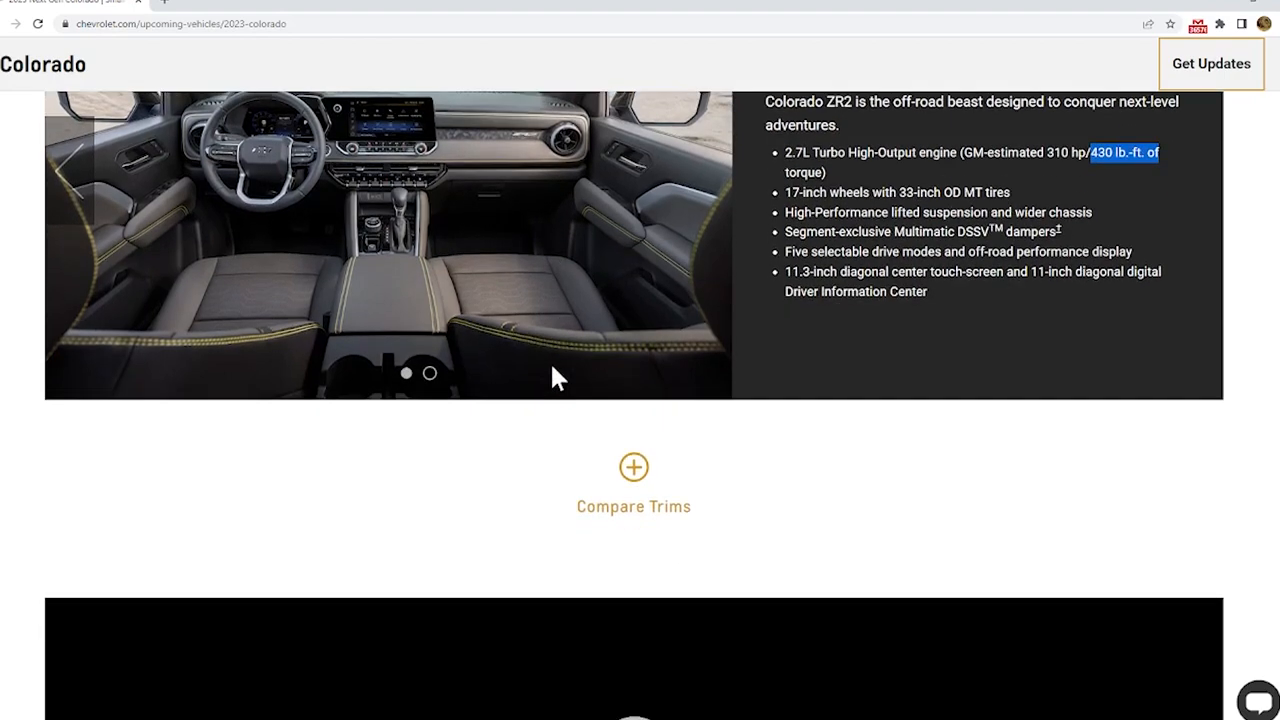
scroll("down", 3)
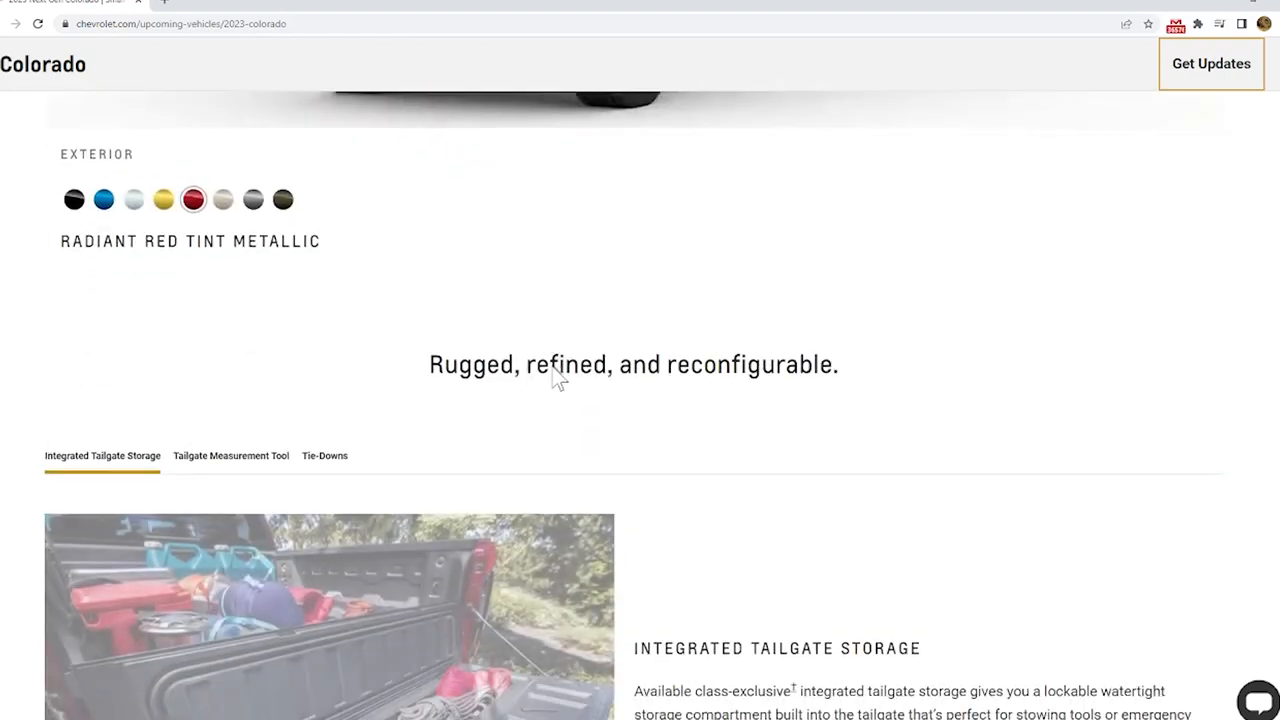
scroll("down", 3)
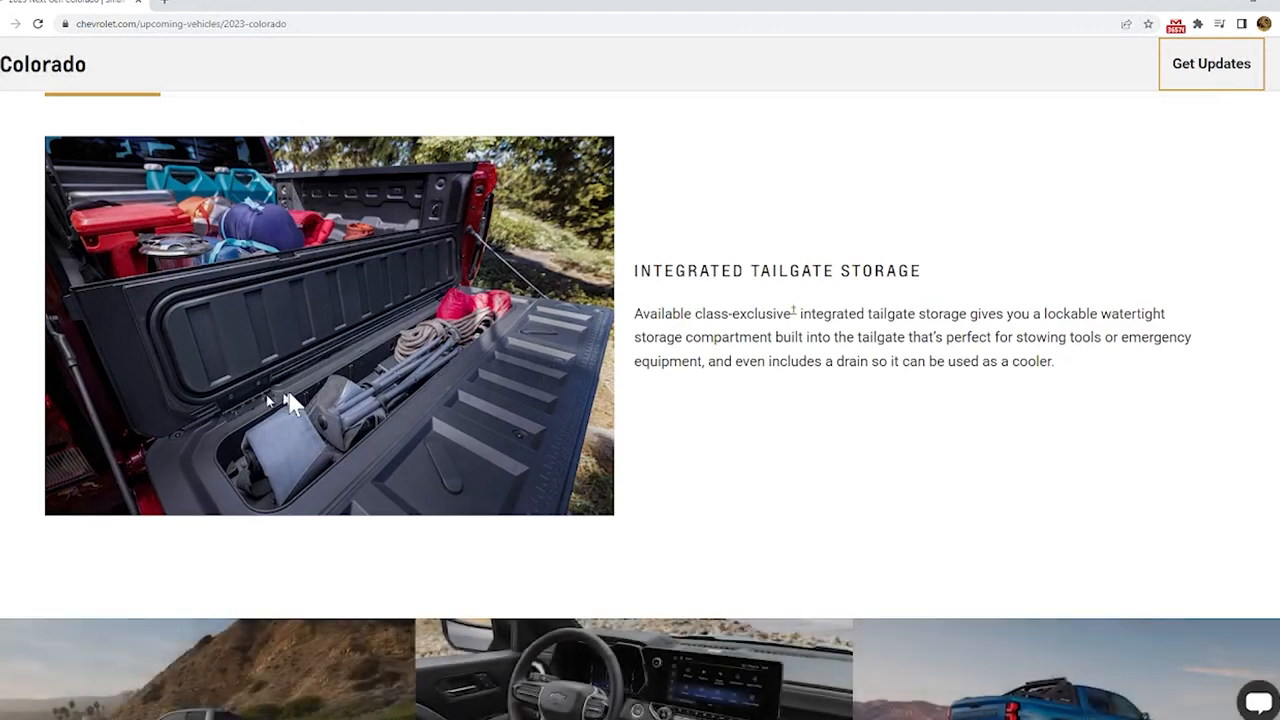
mouse_move(224, 405)
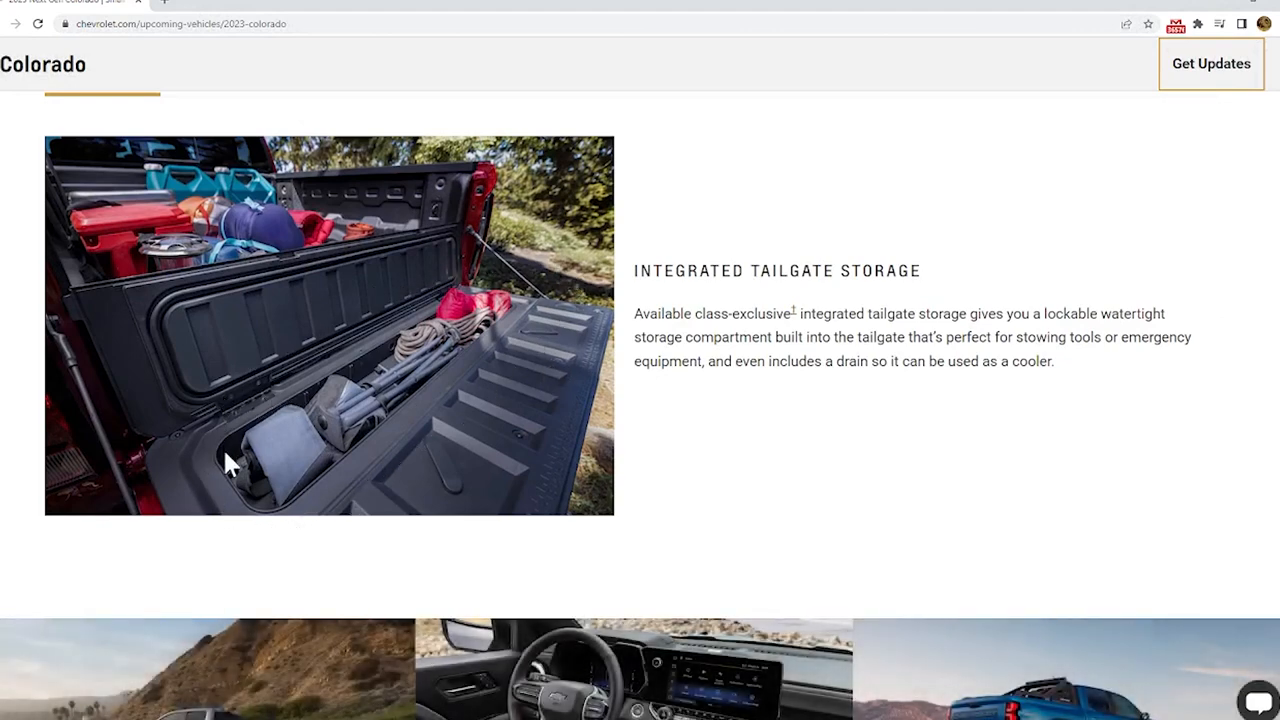
scroll("down", 3)
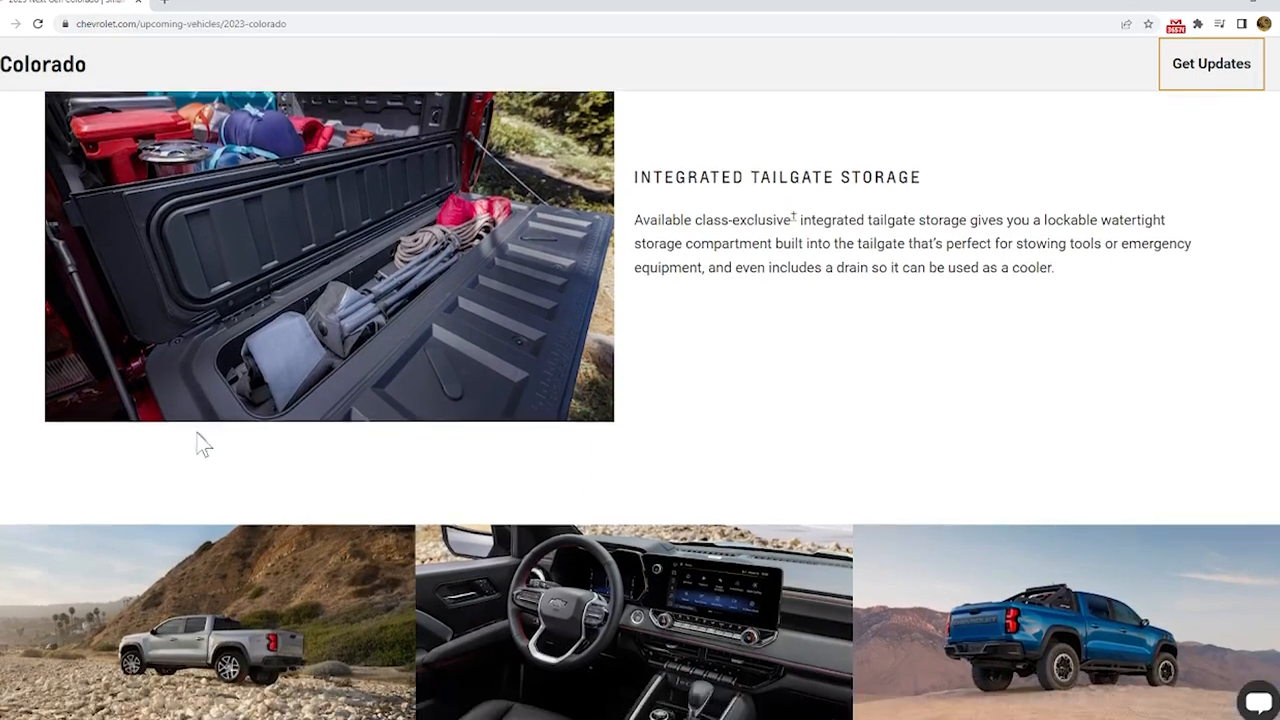
scroll("down", 3)
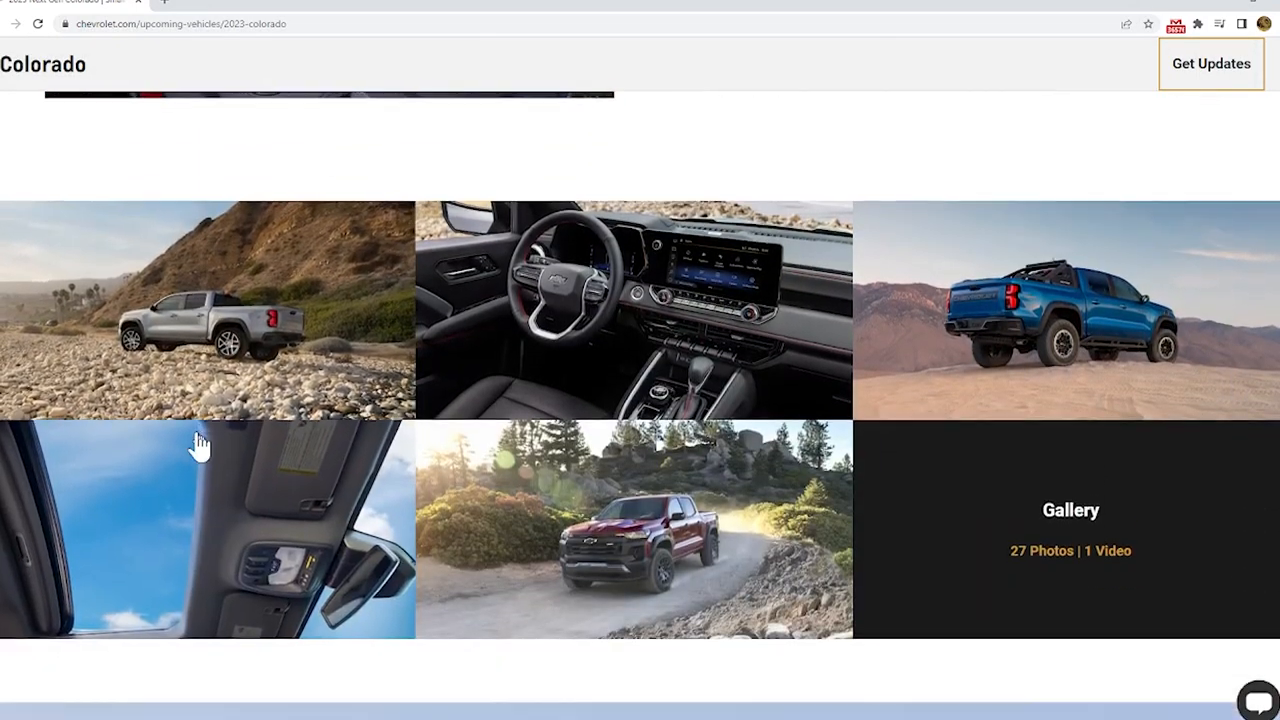
scroll("up", 3)
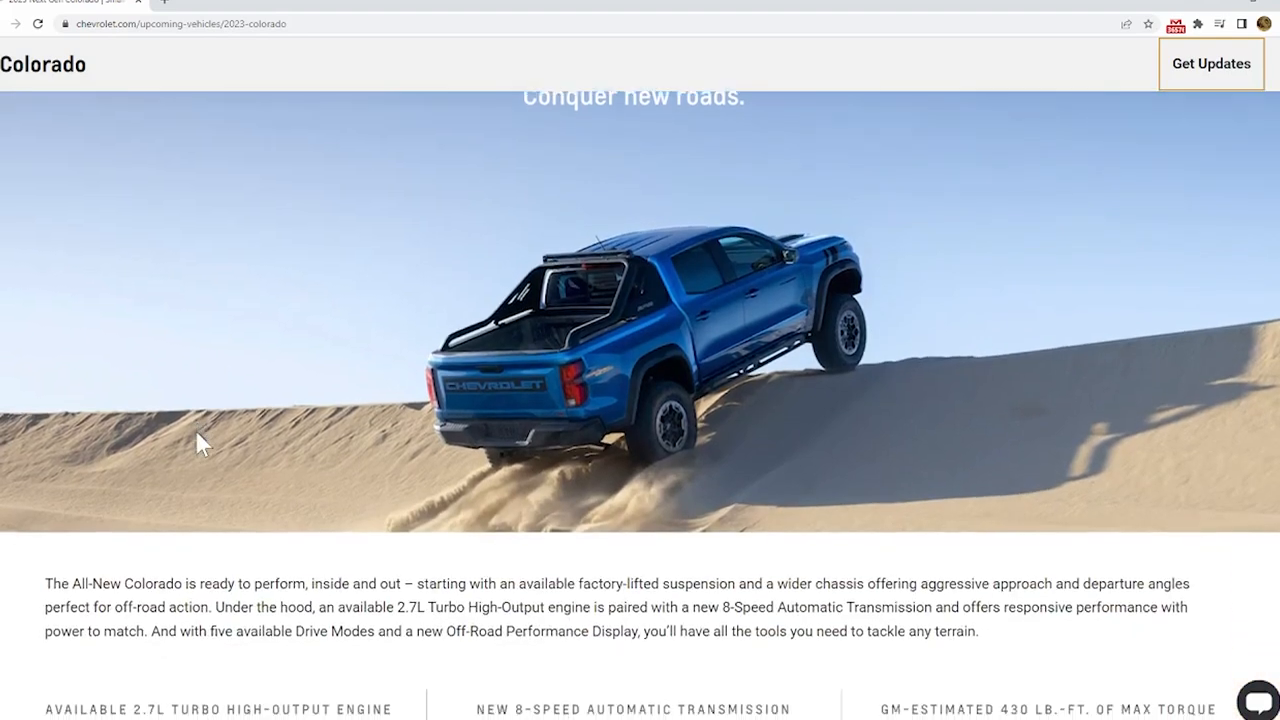
scroll("down", 3)
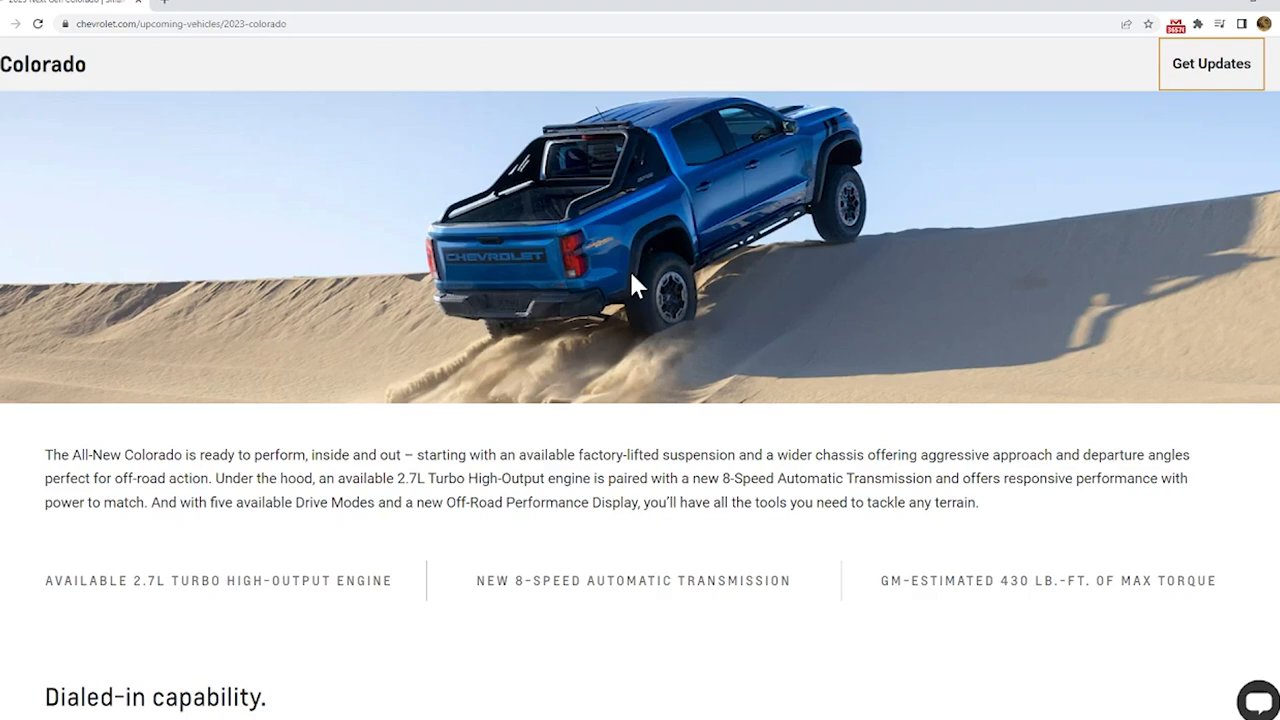
mouse_move(640, 257)
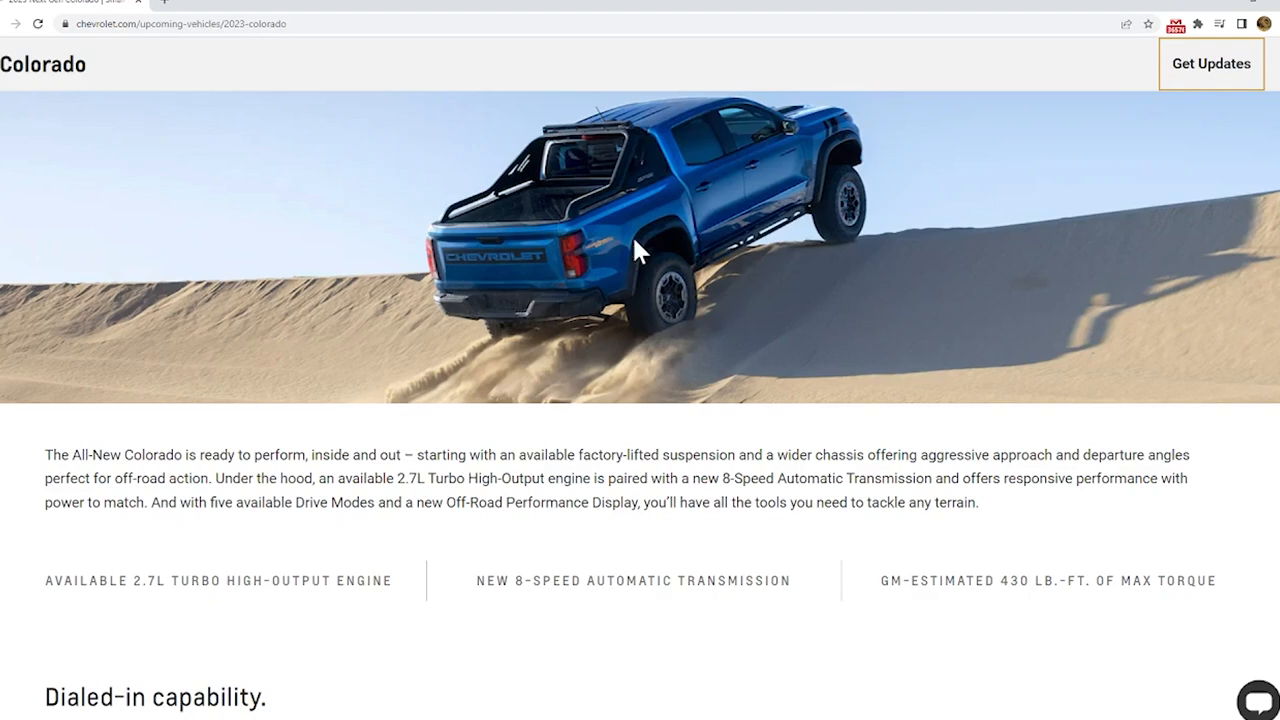
scroll("down", 3)
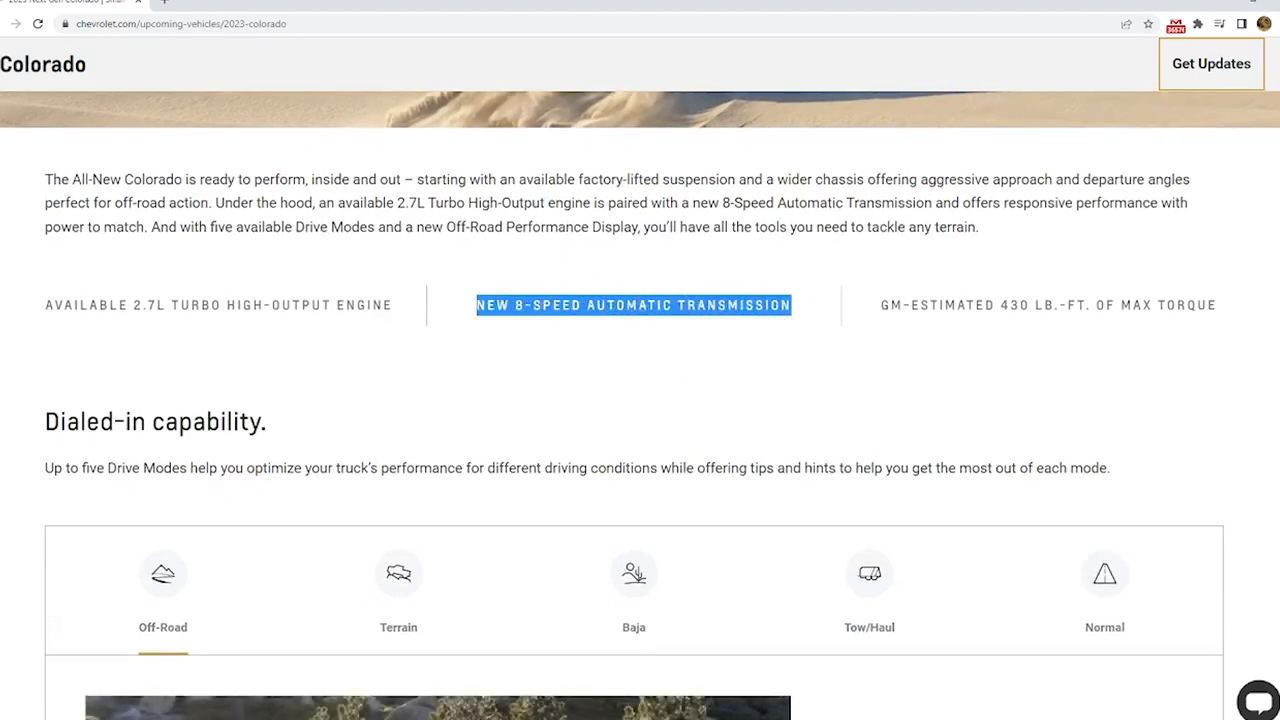
scroll("down", 3)
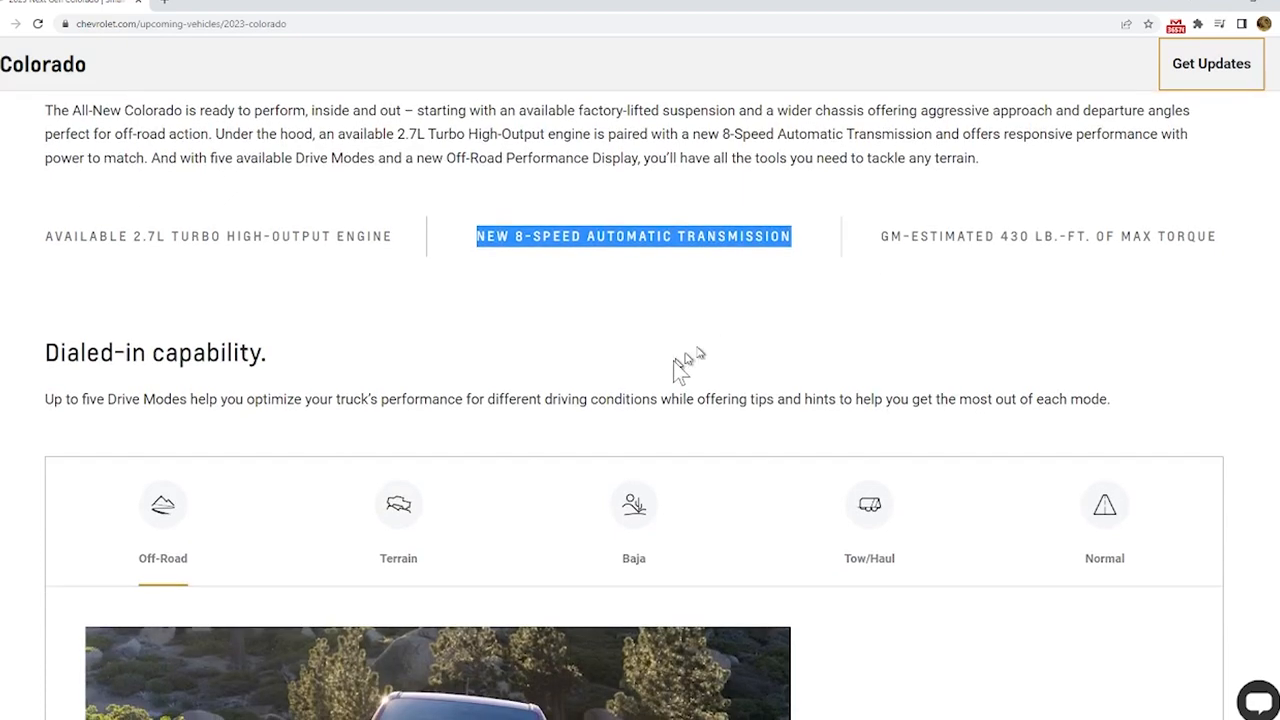
mouse_move(674, 371)
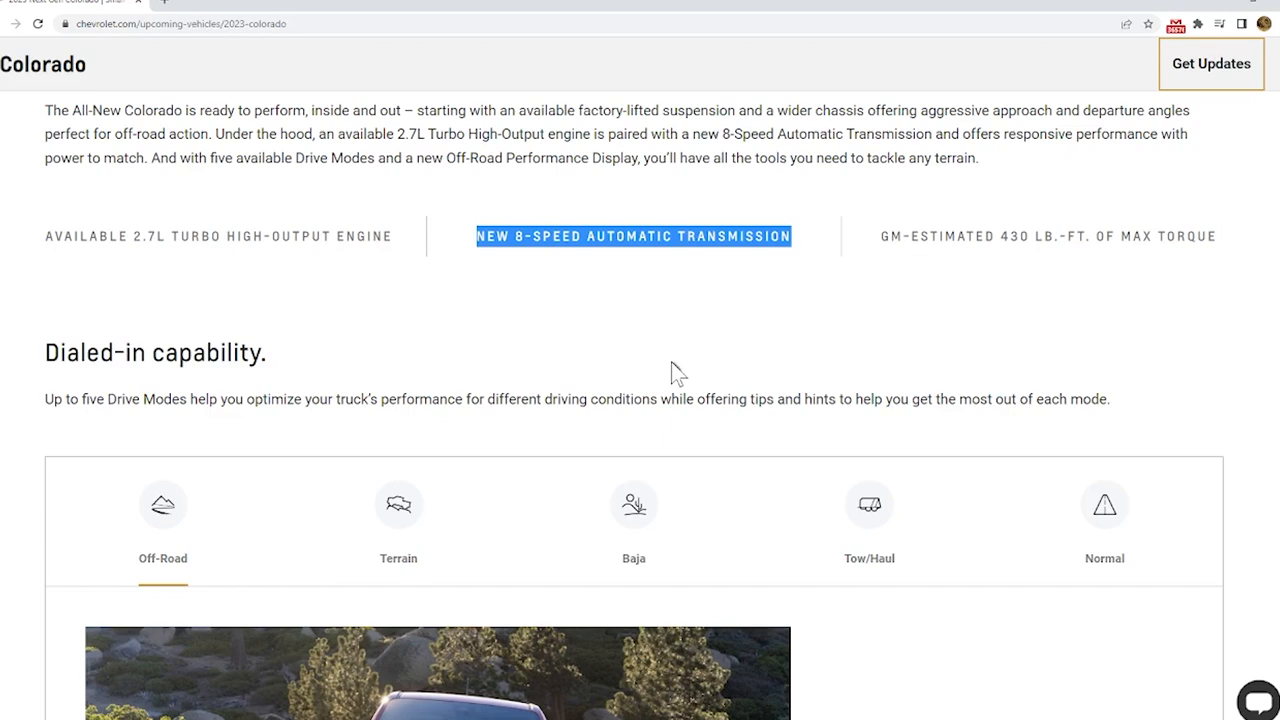
mouse_move(550, 210)
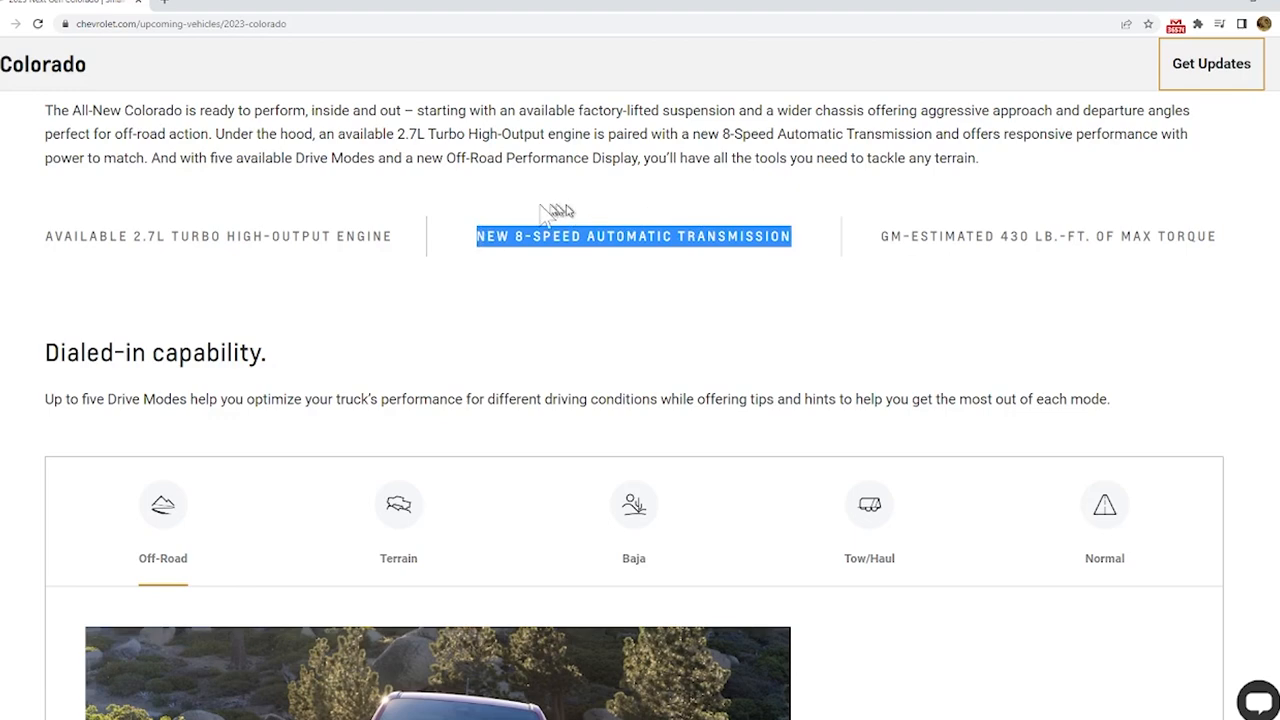
mouse_move(723, 448)
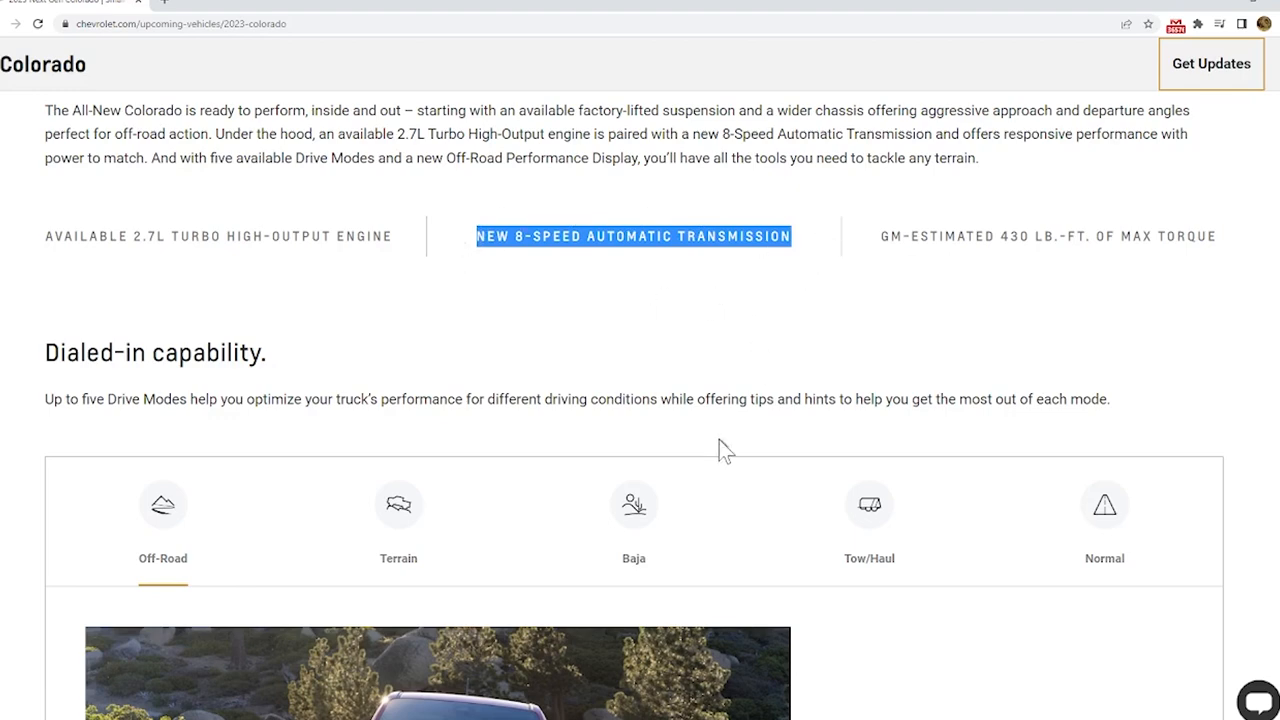
Scroll through the technology, camera and sign-up sections, settling back on Safety and Driver Assistance
scroll("down", 3)
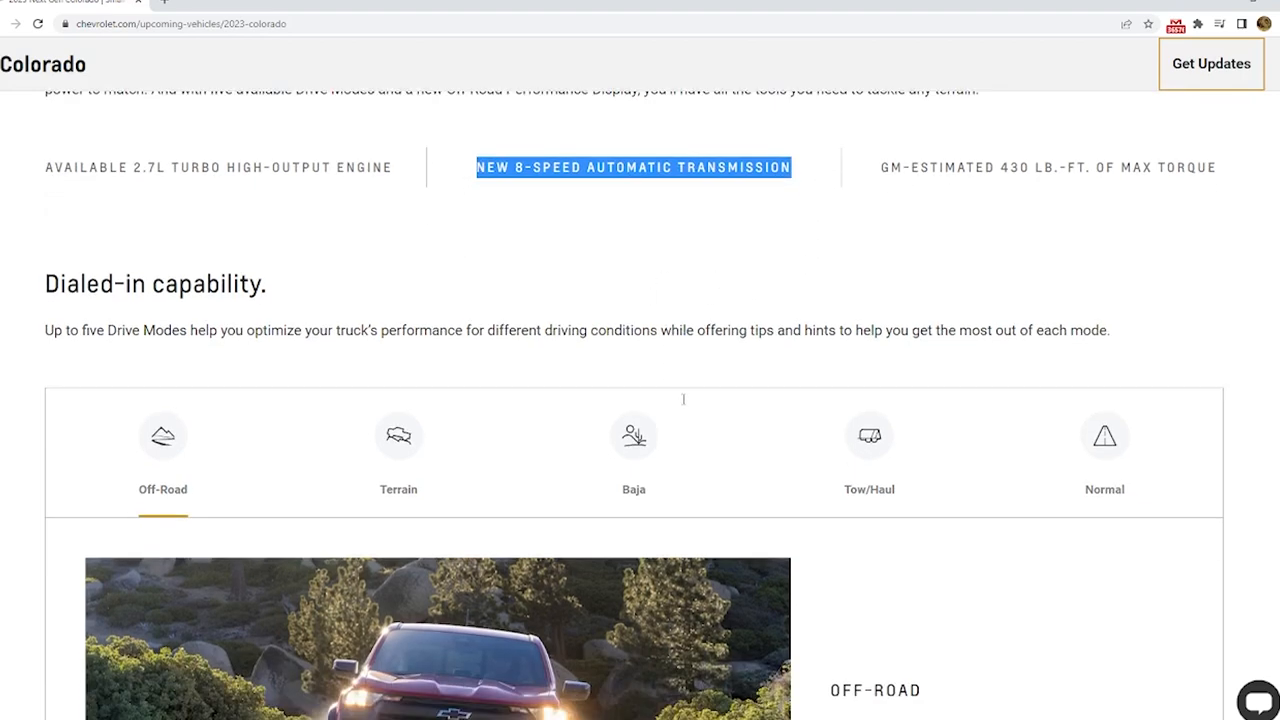
scroll("down", 3)
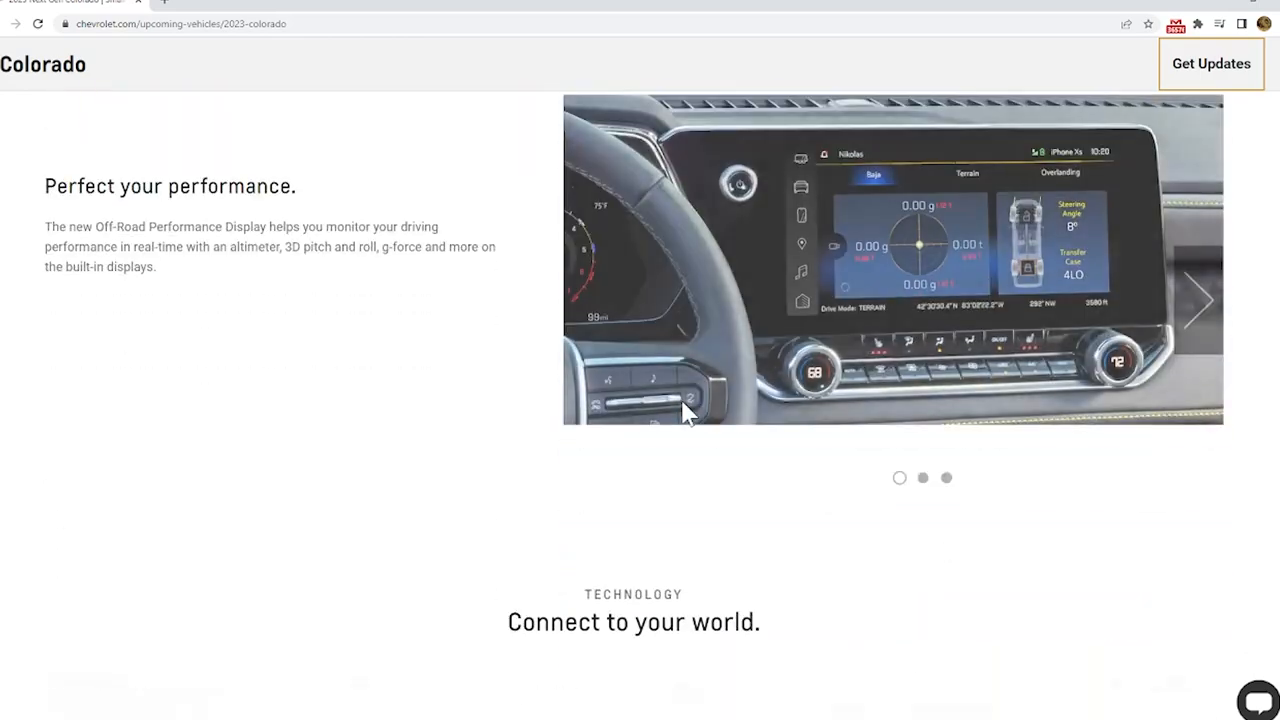
scroll("down", 3)
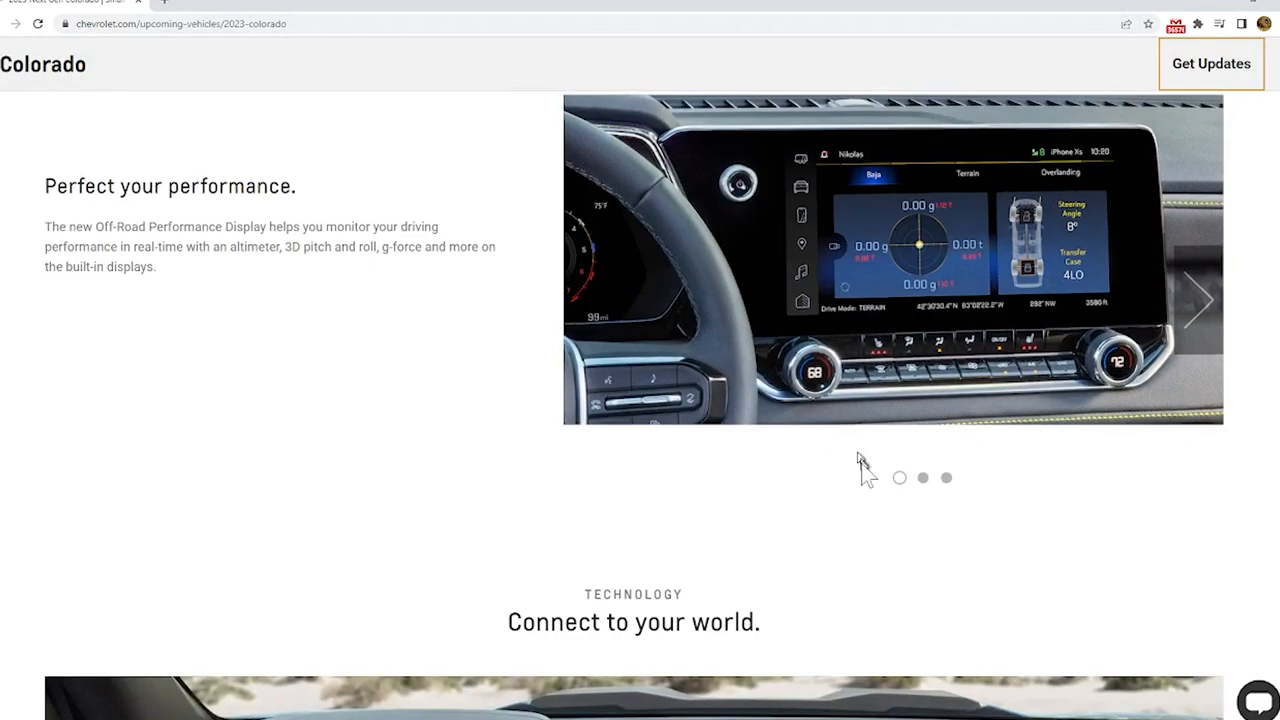
scroll("down", 3)
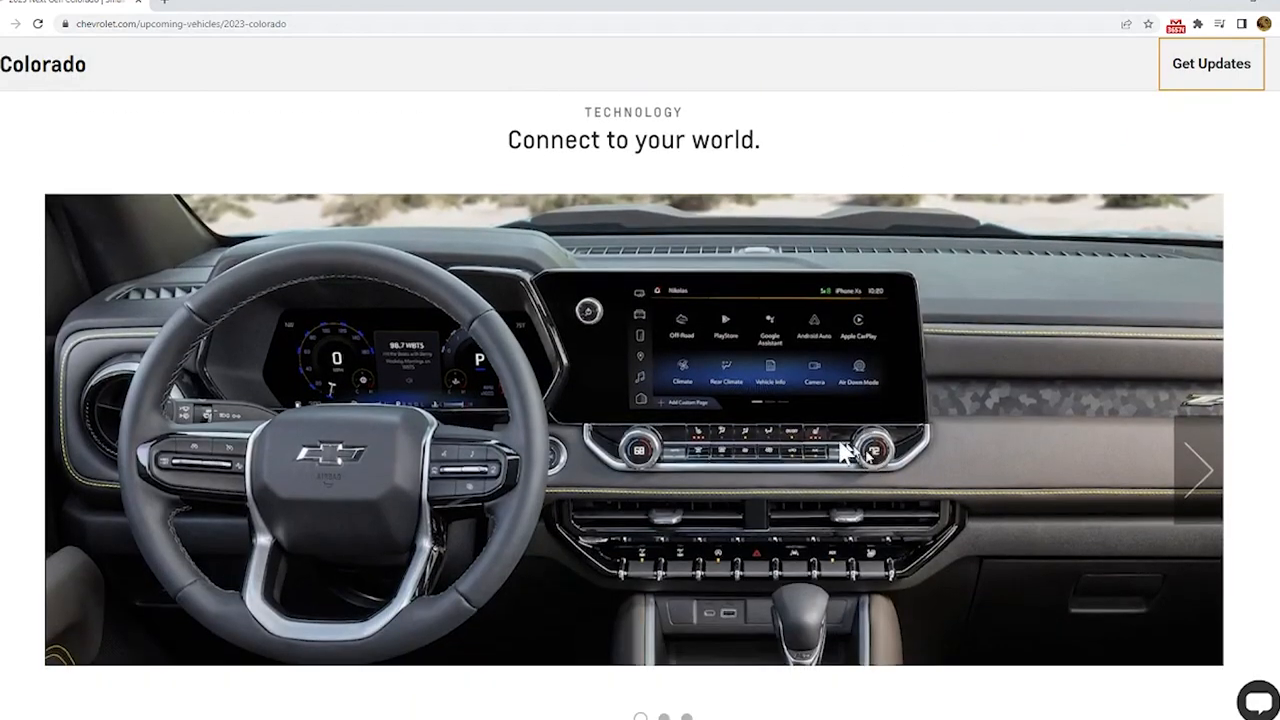
scroll("down", 3)
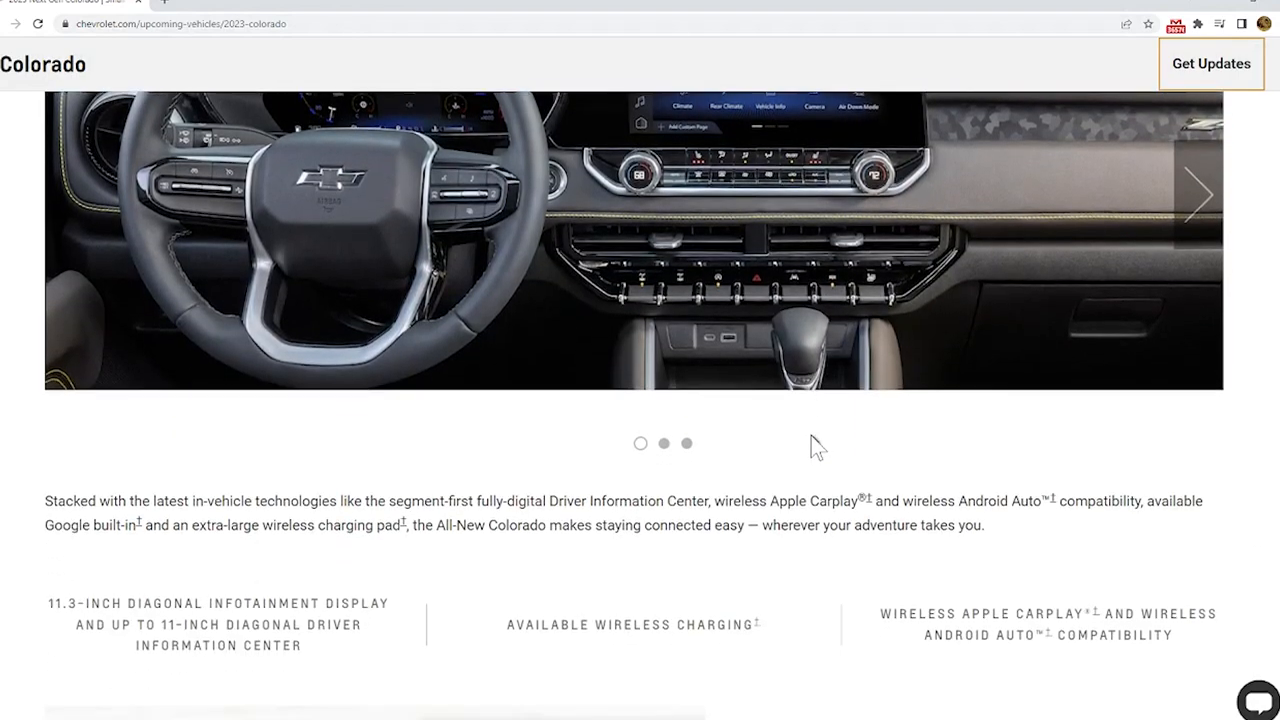
scroll("down", 3)
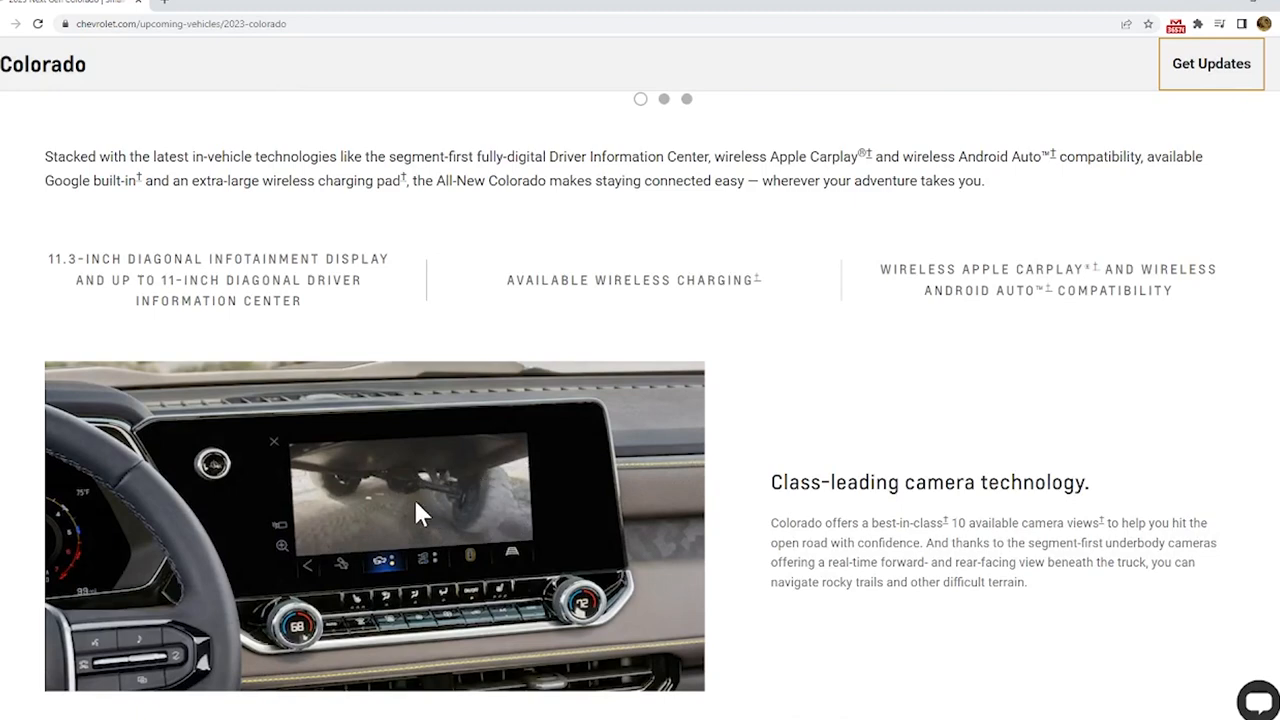
scroll("down", 3)
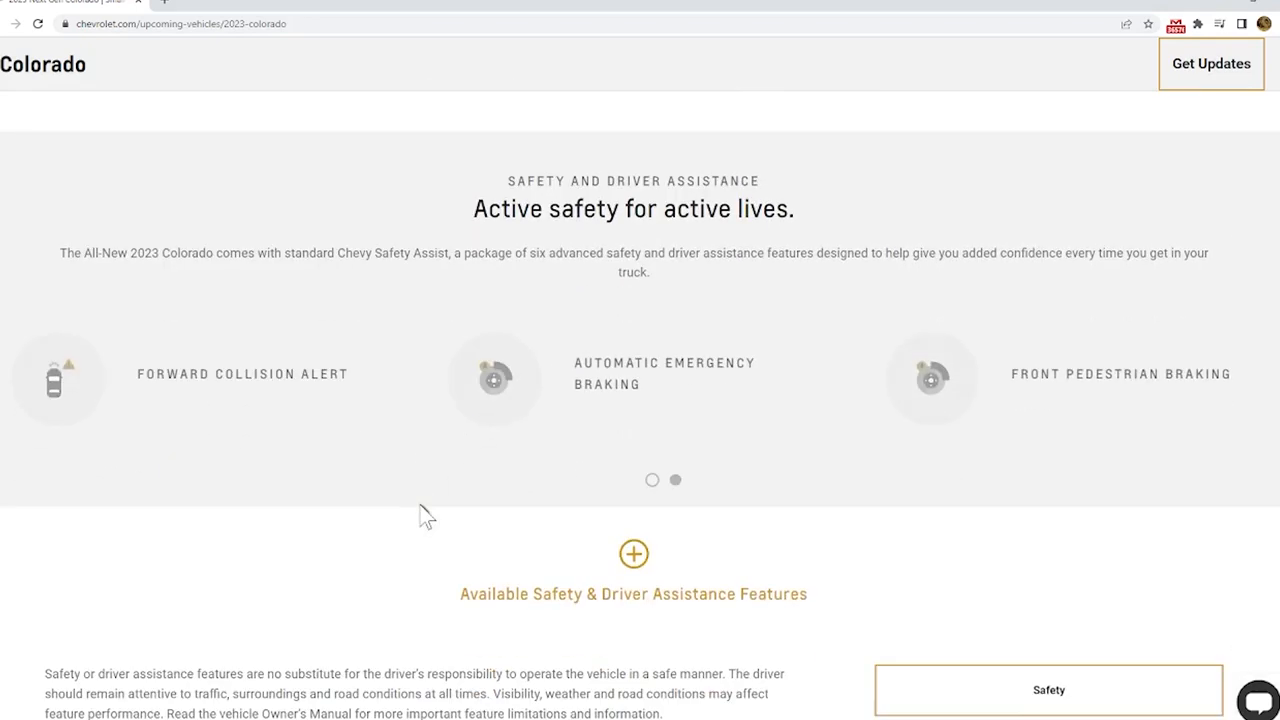
scroll("down", 3)
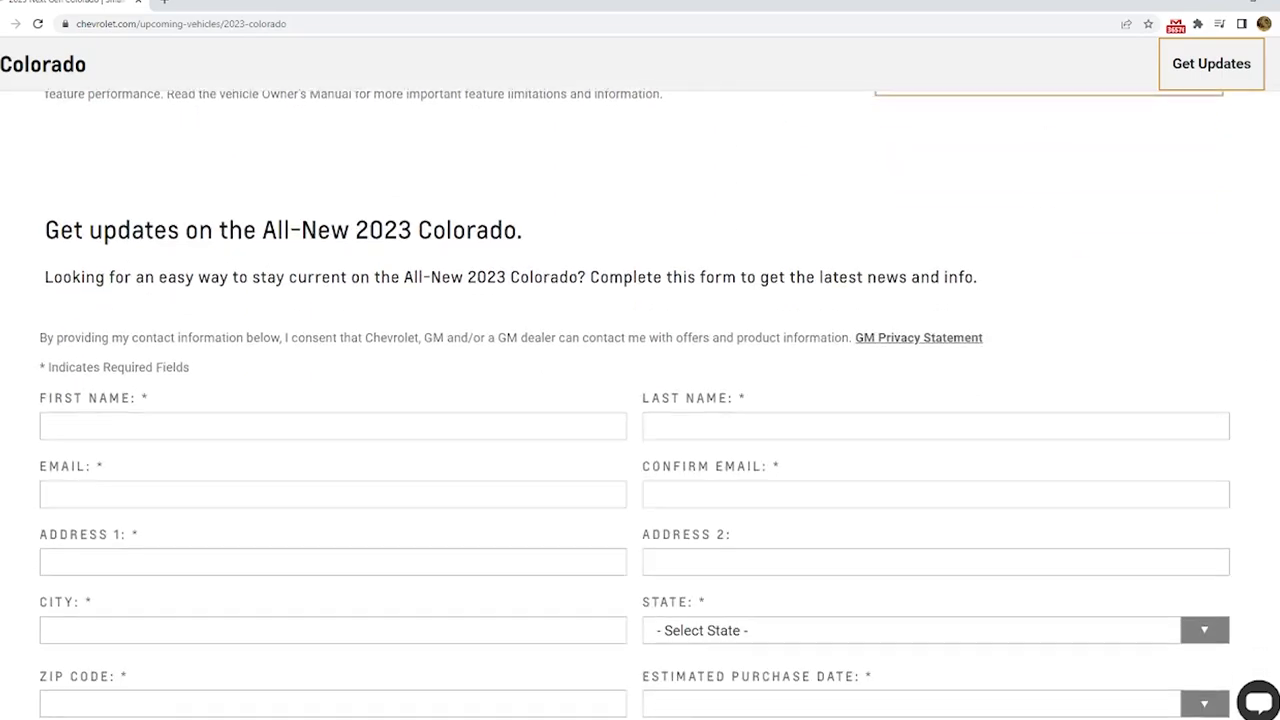
scroll("up", 3)
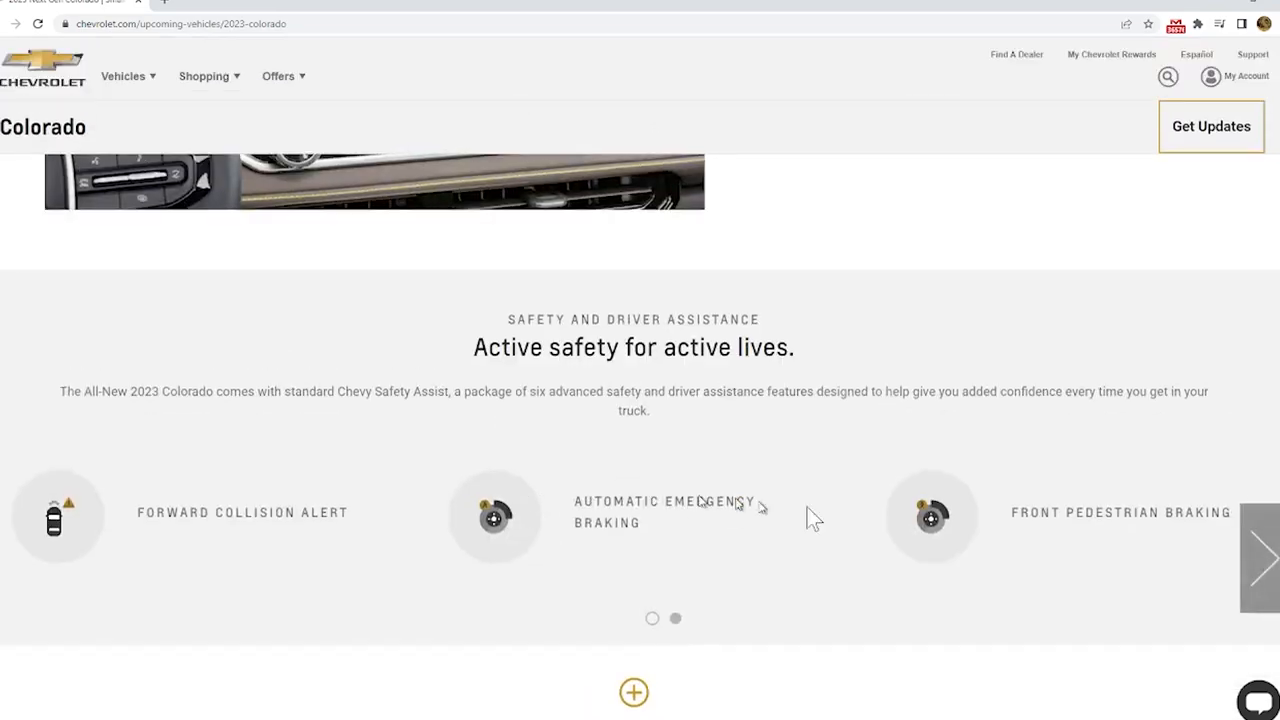
scroll("down", 3)
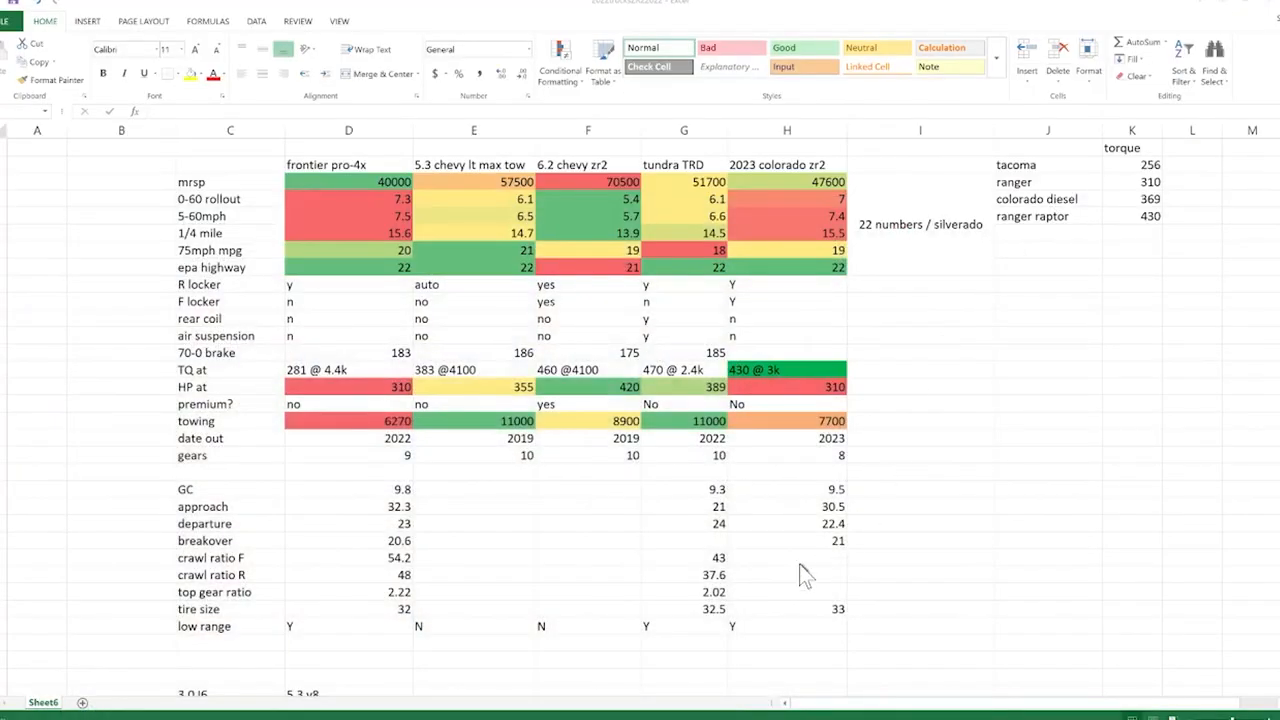
mouse_move(500, 200)
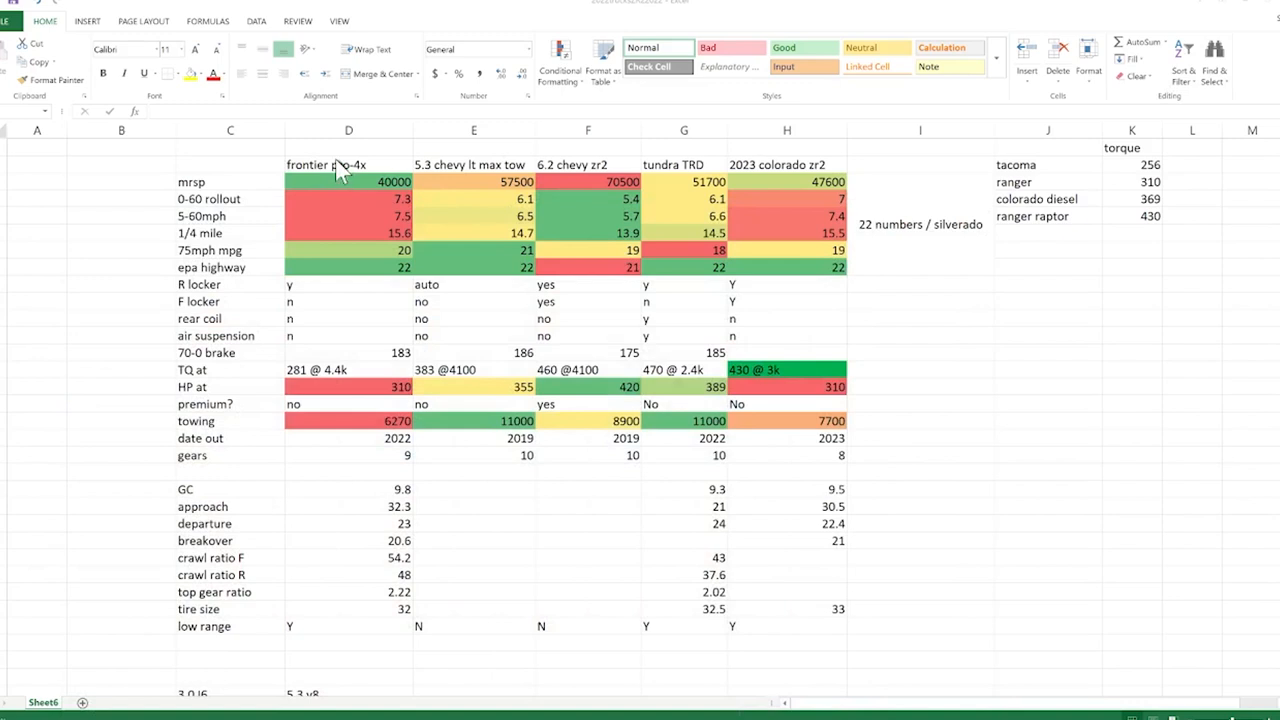
mouse_move(410, 180)
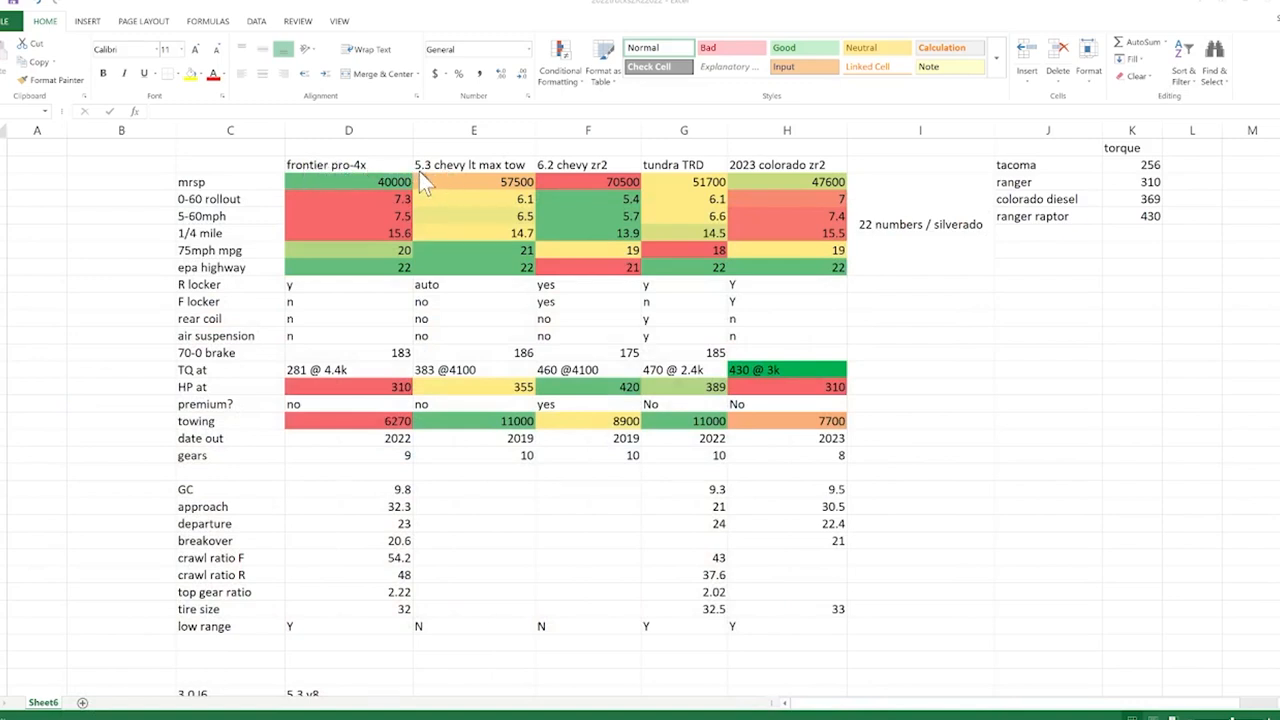
mouse_move(612, 190)
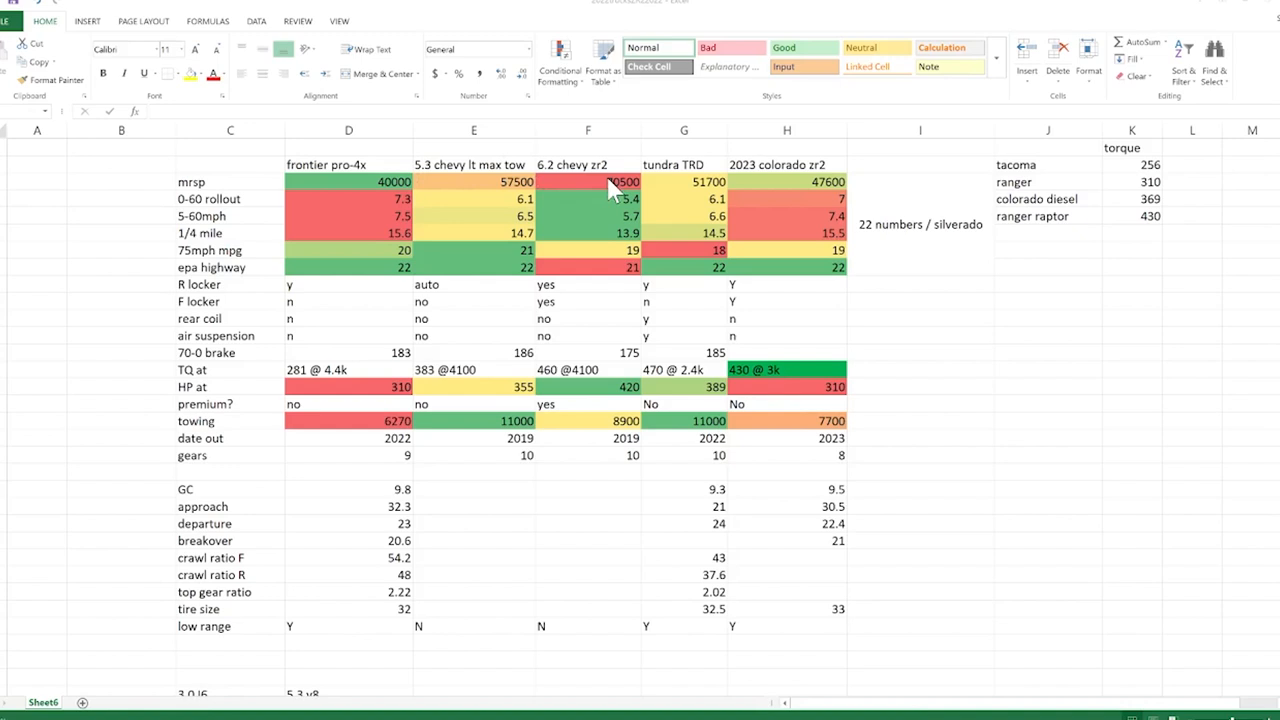
mouse_move(725, 170)
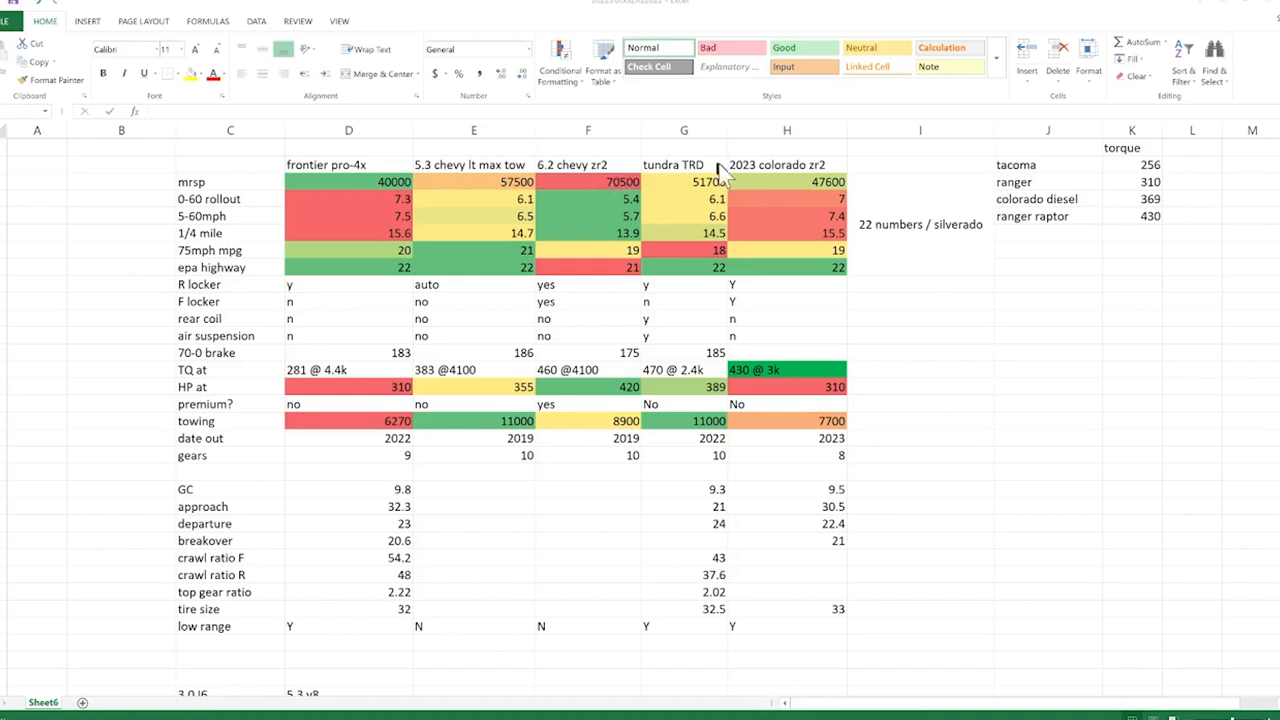
mouse_move(835, 212)
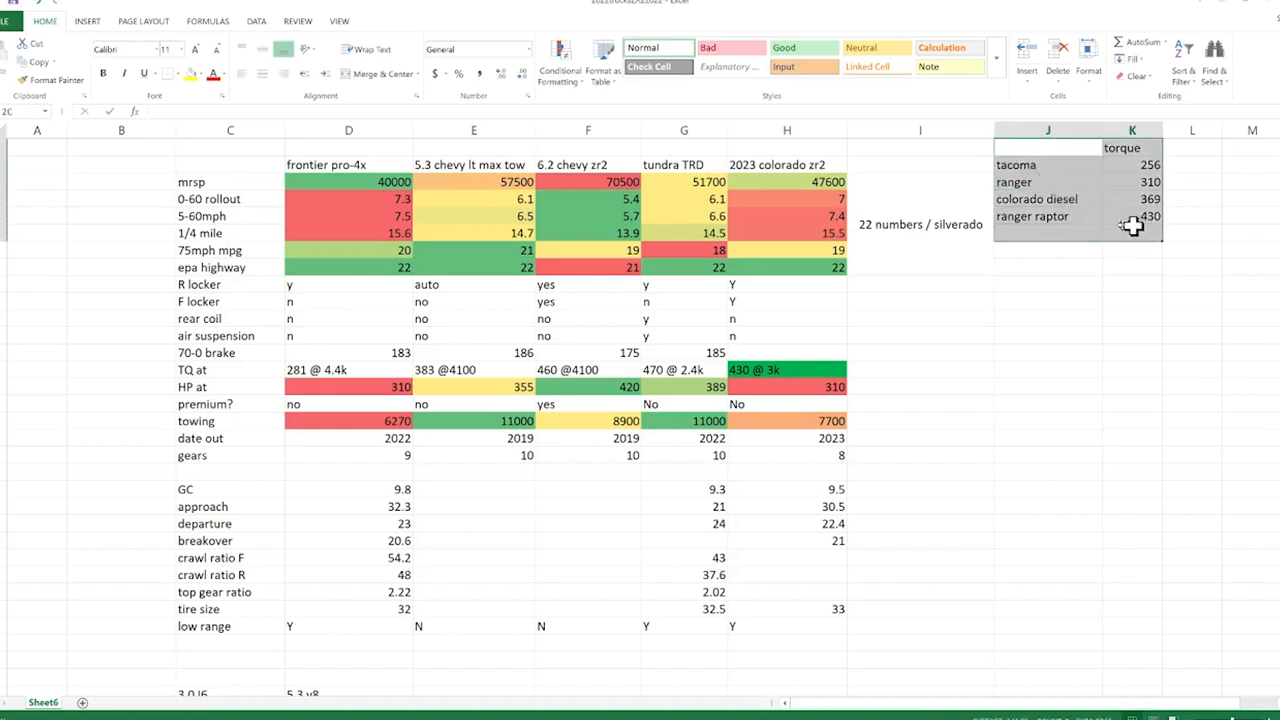
mouse_move(1150, 228)
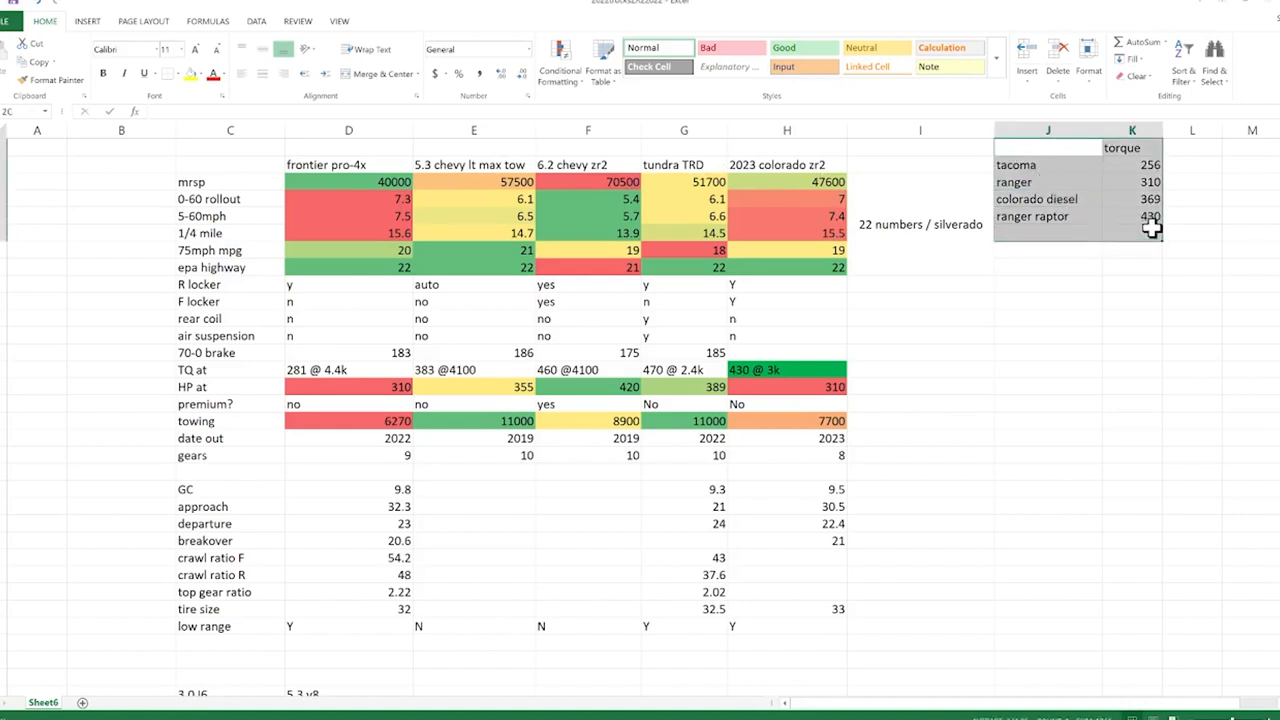
mouse_move(1051, 186)
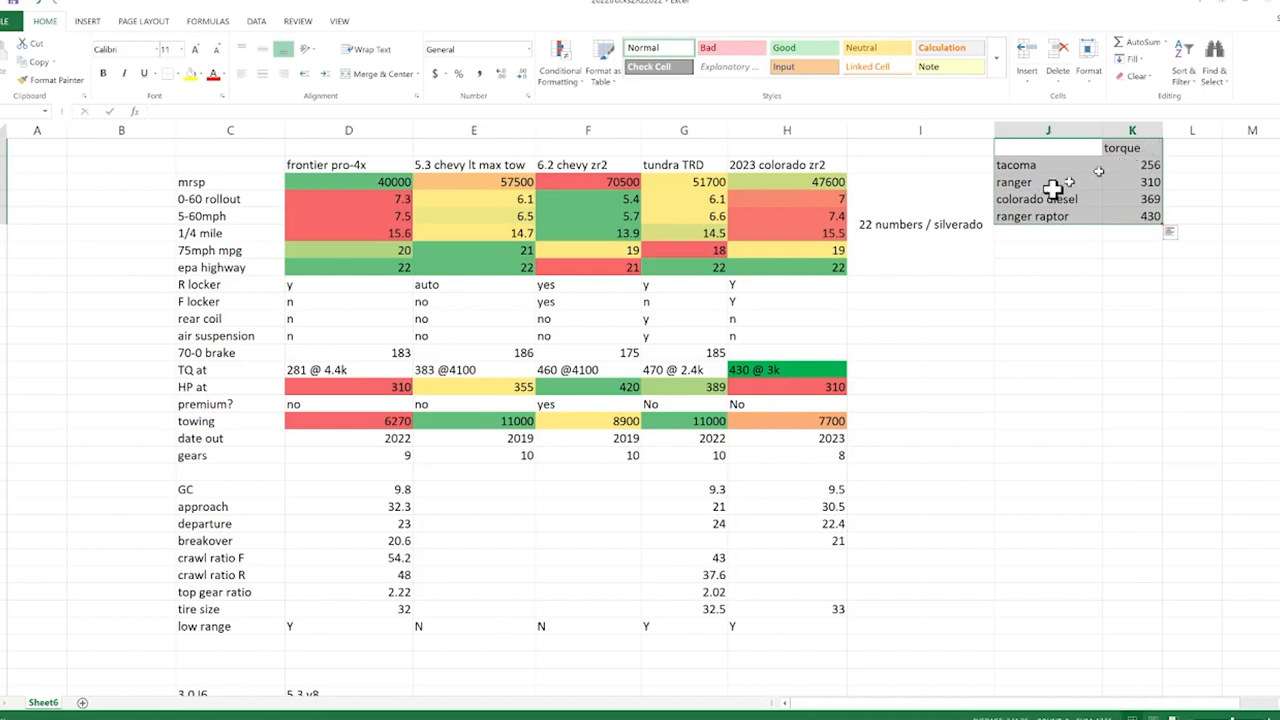
mouse_move(1124, 216)
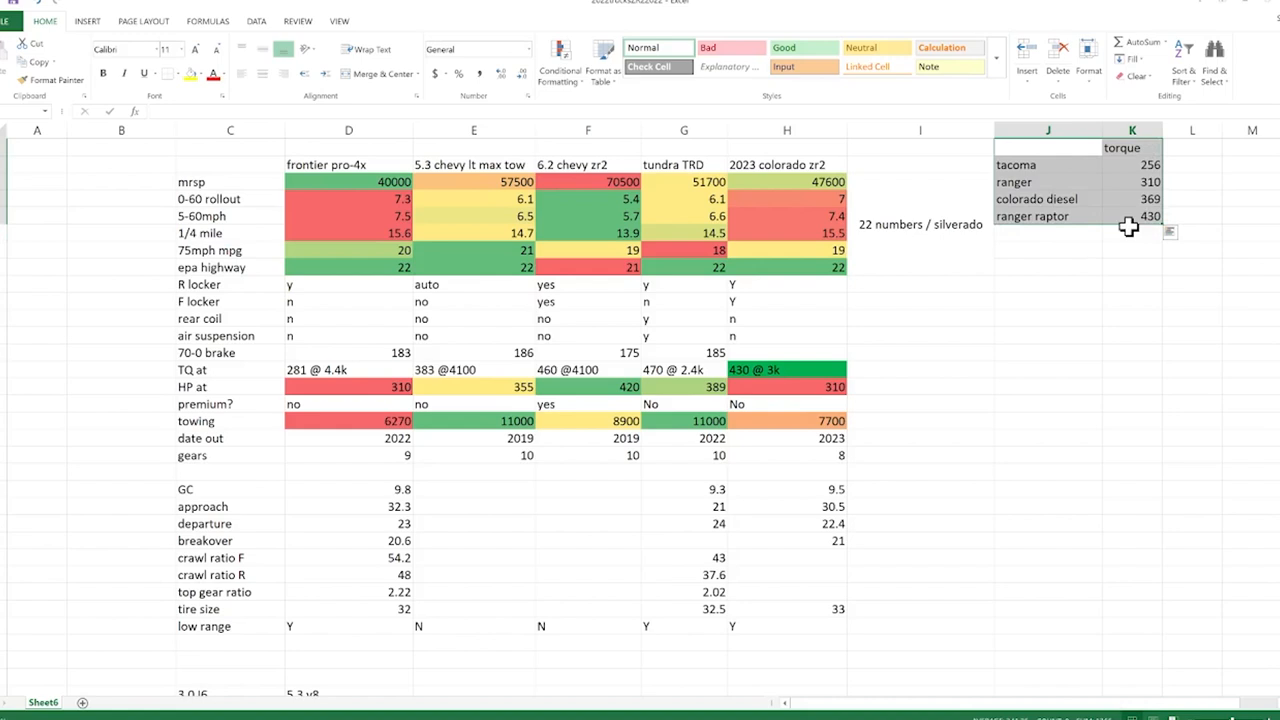
mouse_move(1103, 233)
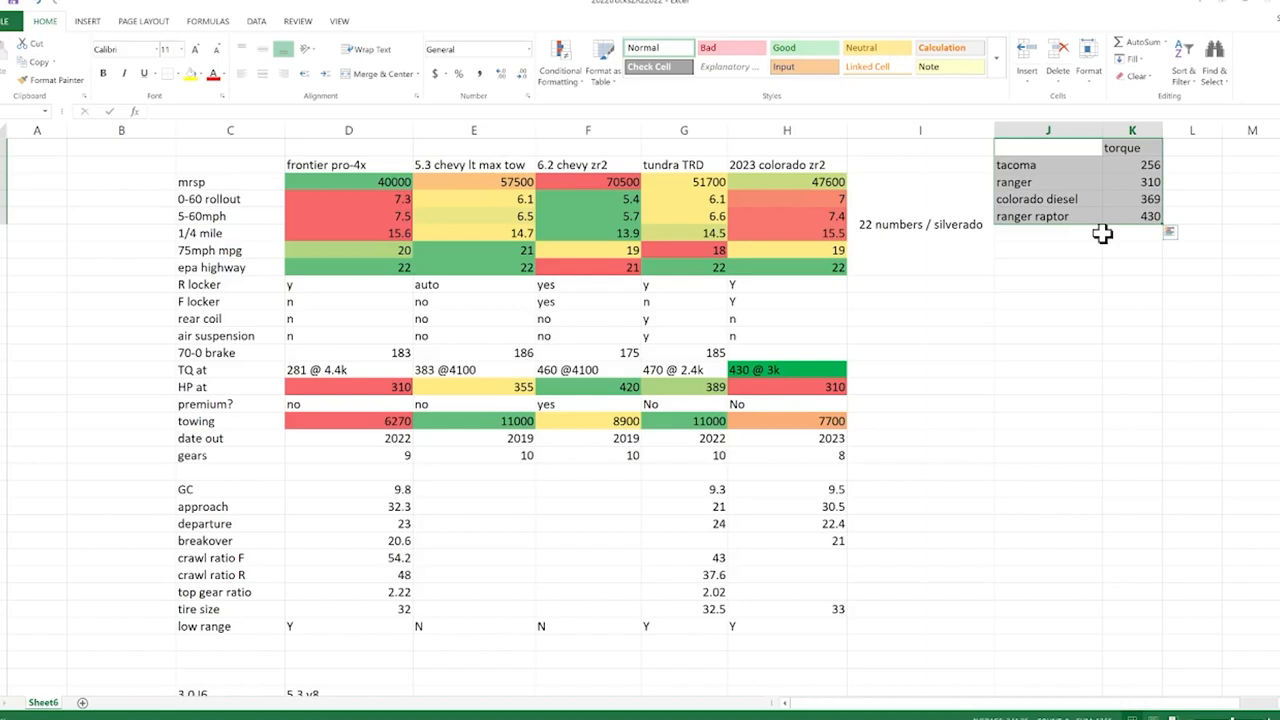
left_click(1132, 216)
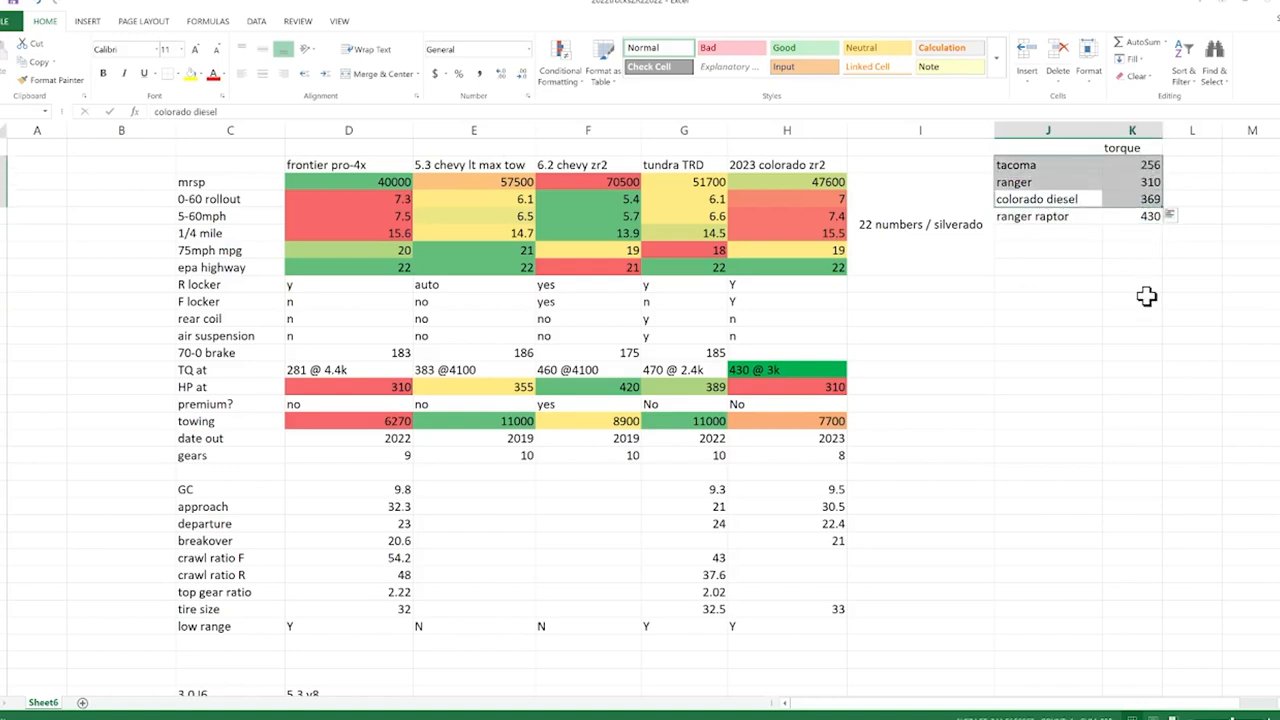
mouse_move(1083, 386)
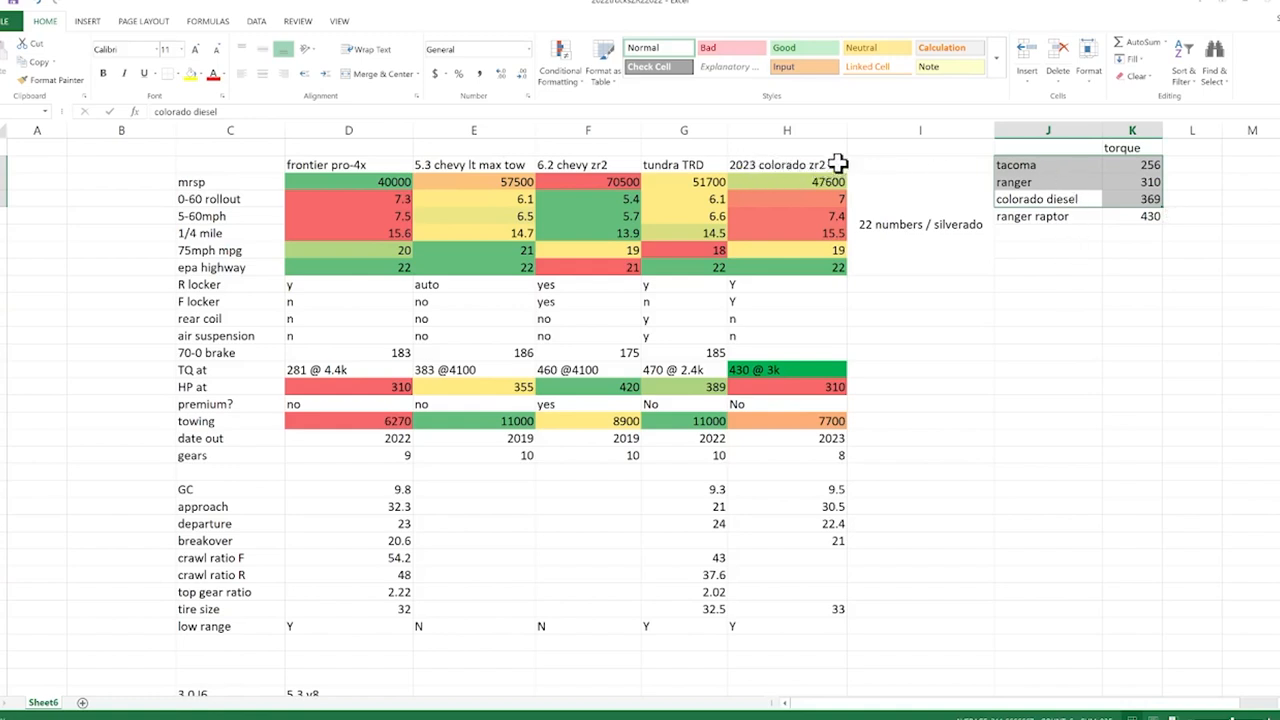
mouse_move(787, 182)
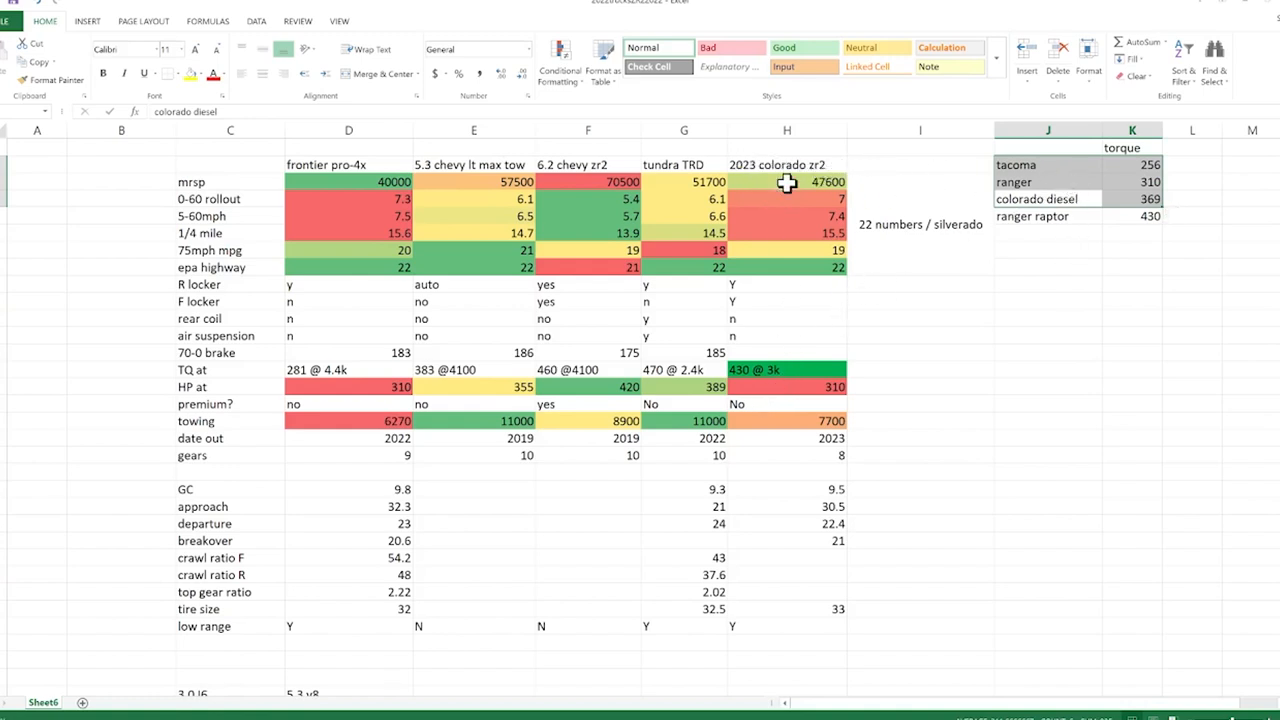
left_click(805, 421)
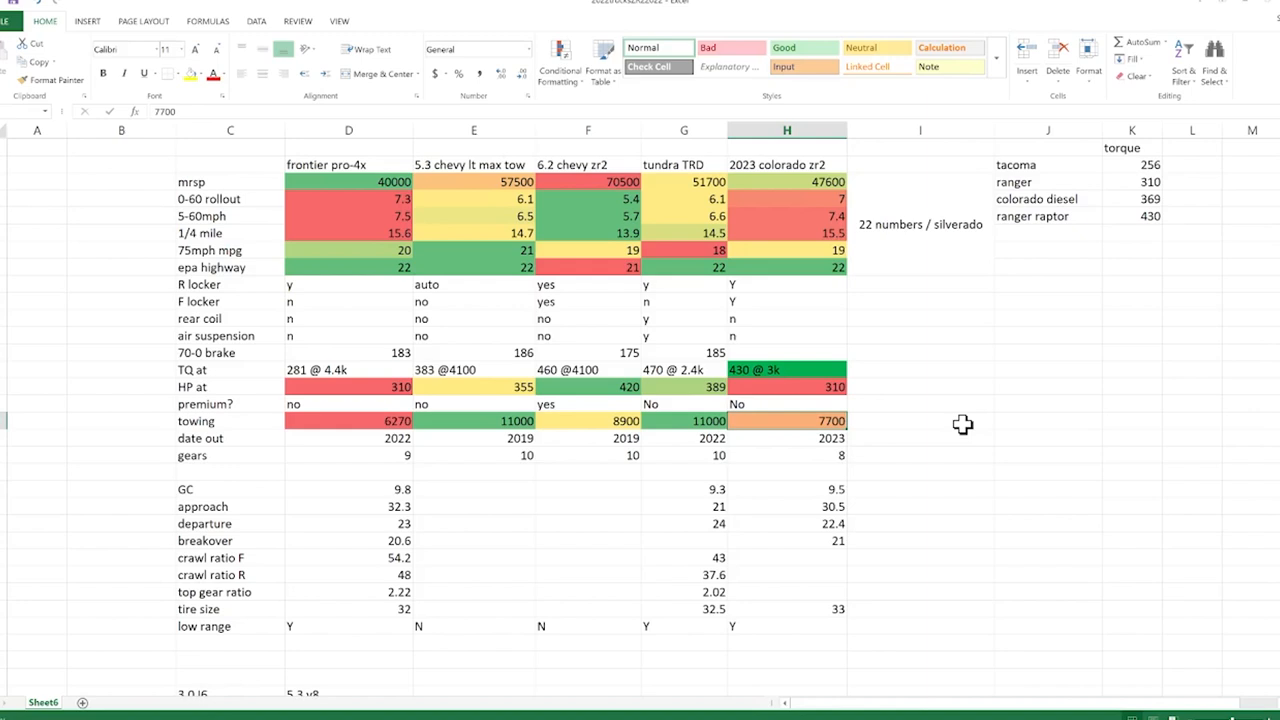
left_click(1118, 216)
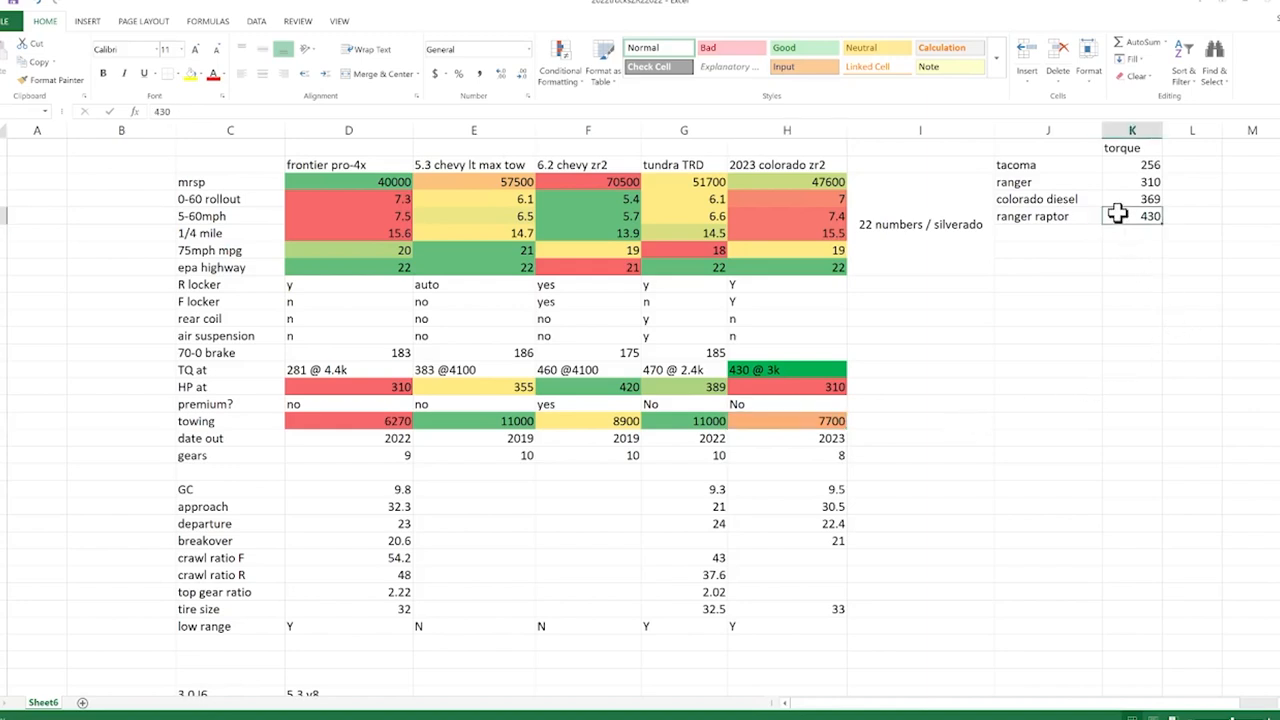
mouse_move(435, 166)
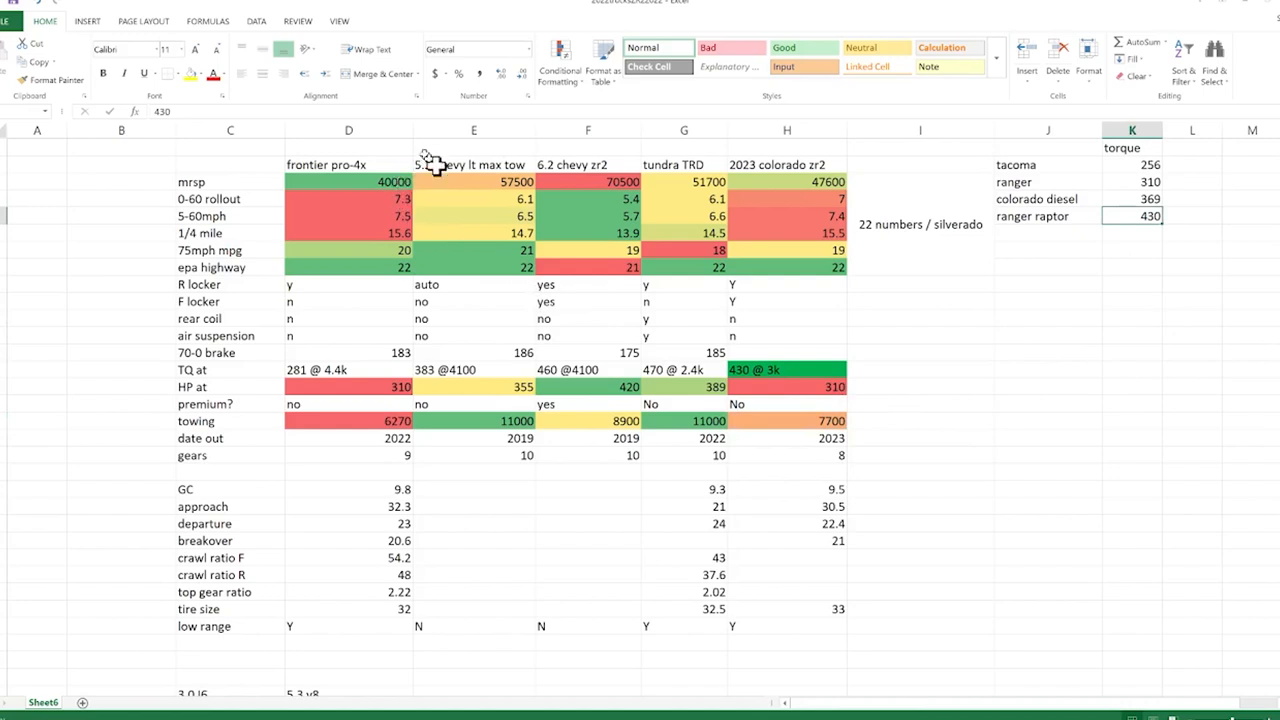
left_click(473, 370)
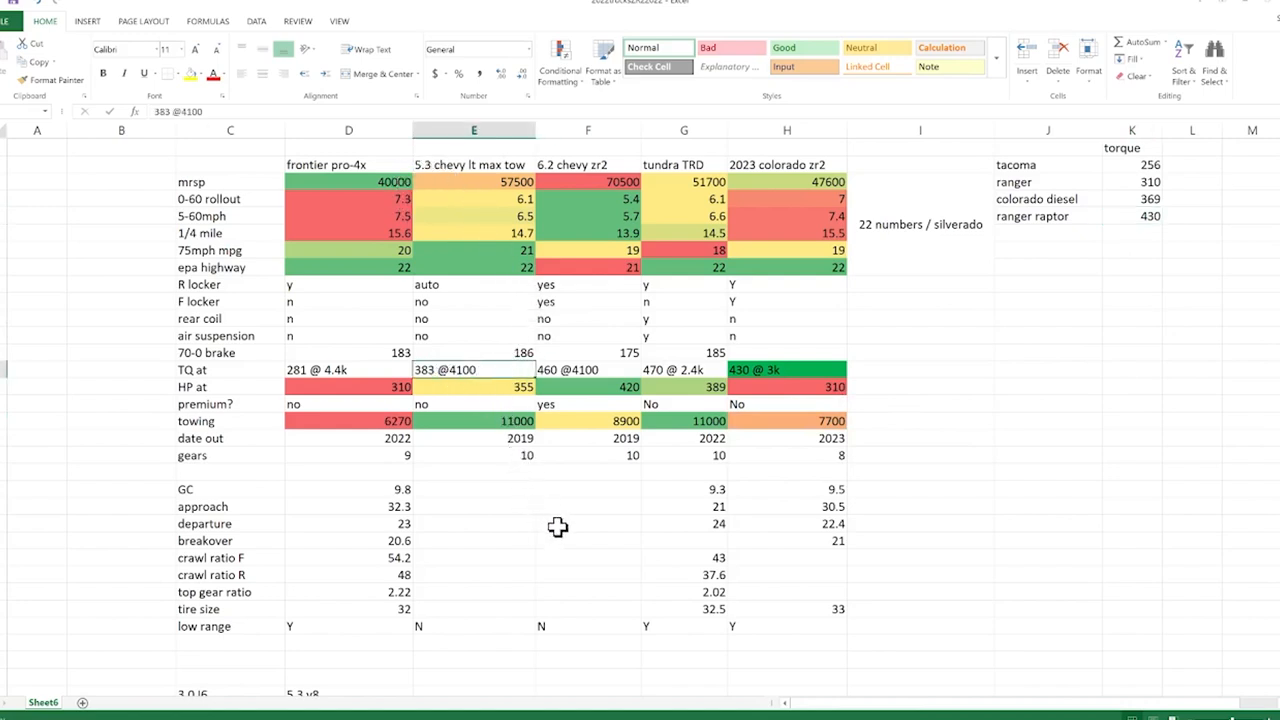
mouse_move(420, 457)
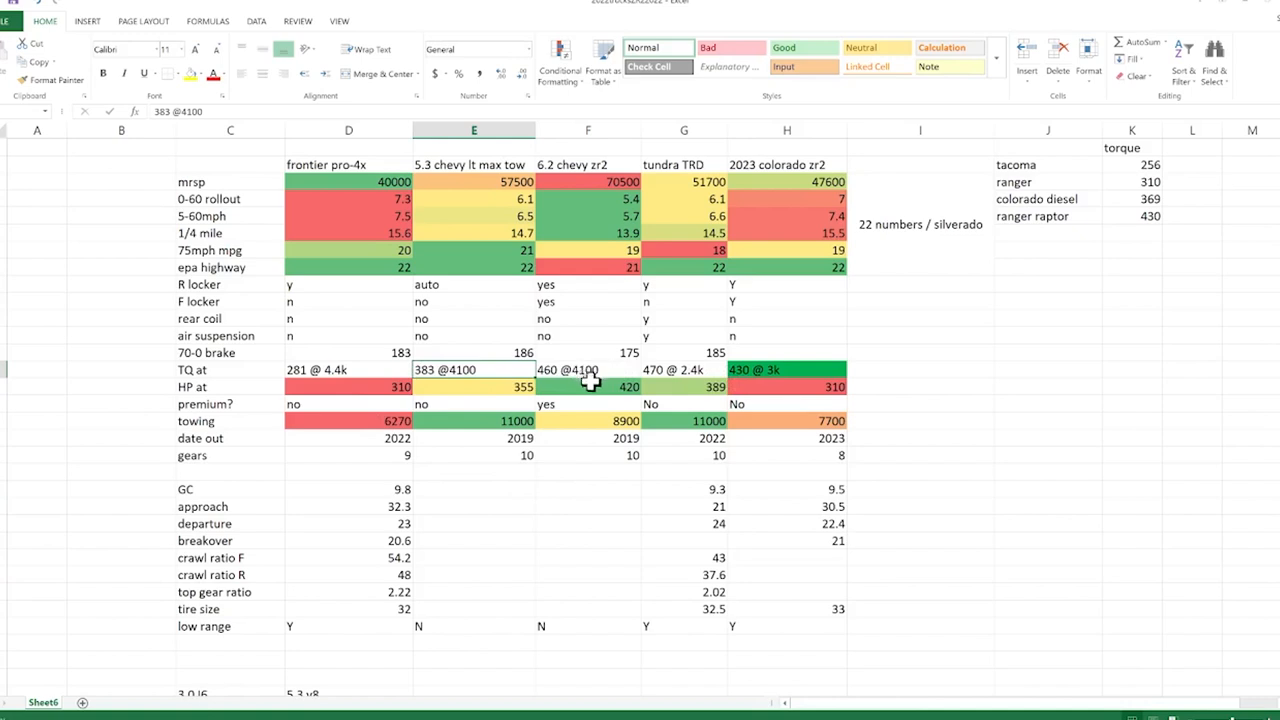
mouse_move(595, 378)
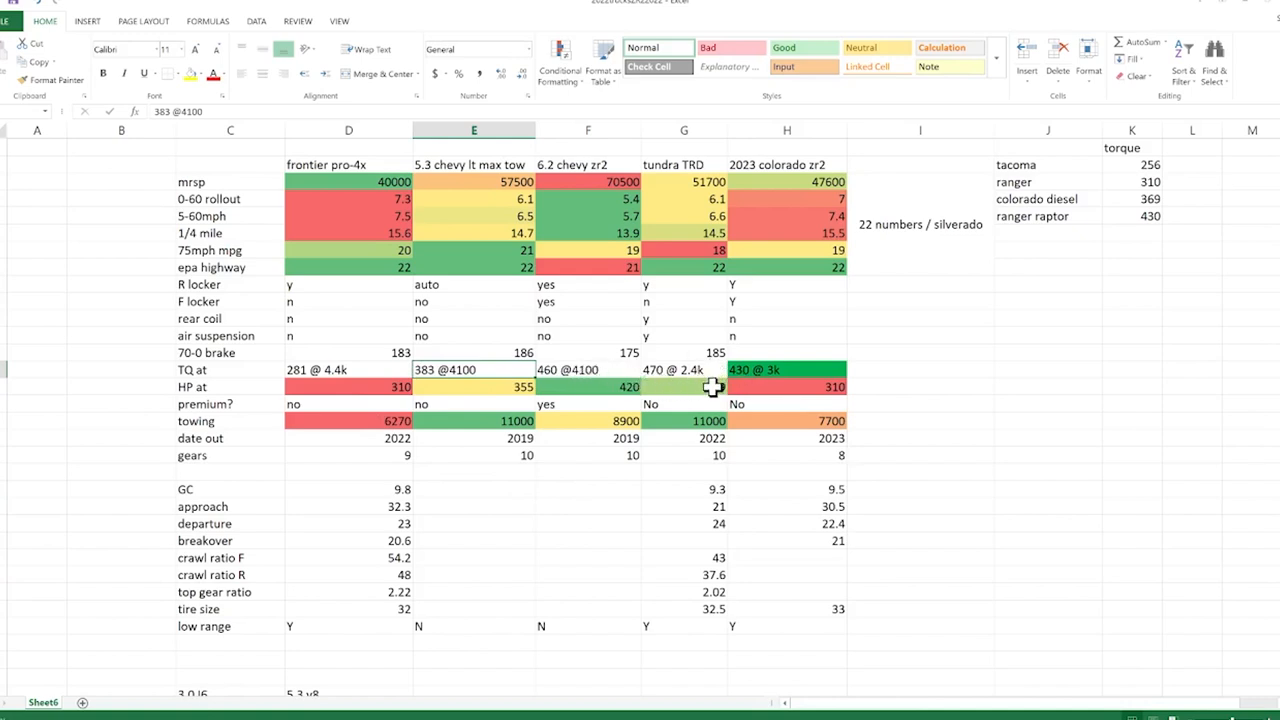
left_click(684, 369)
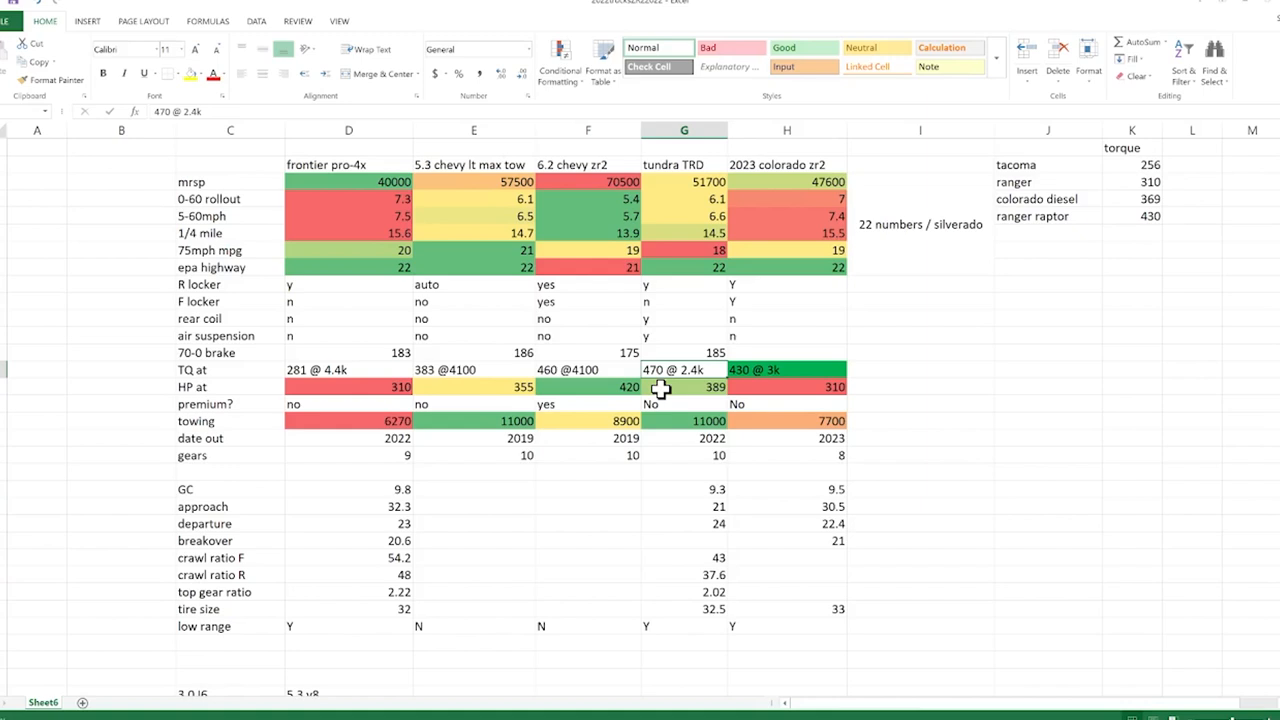
mouse_move(254, 224)
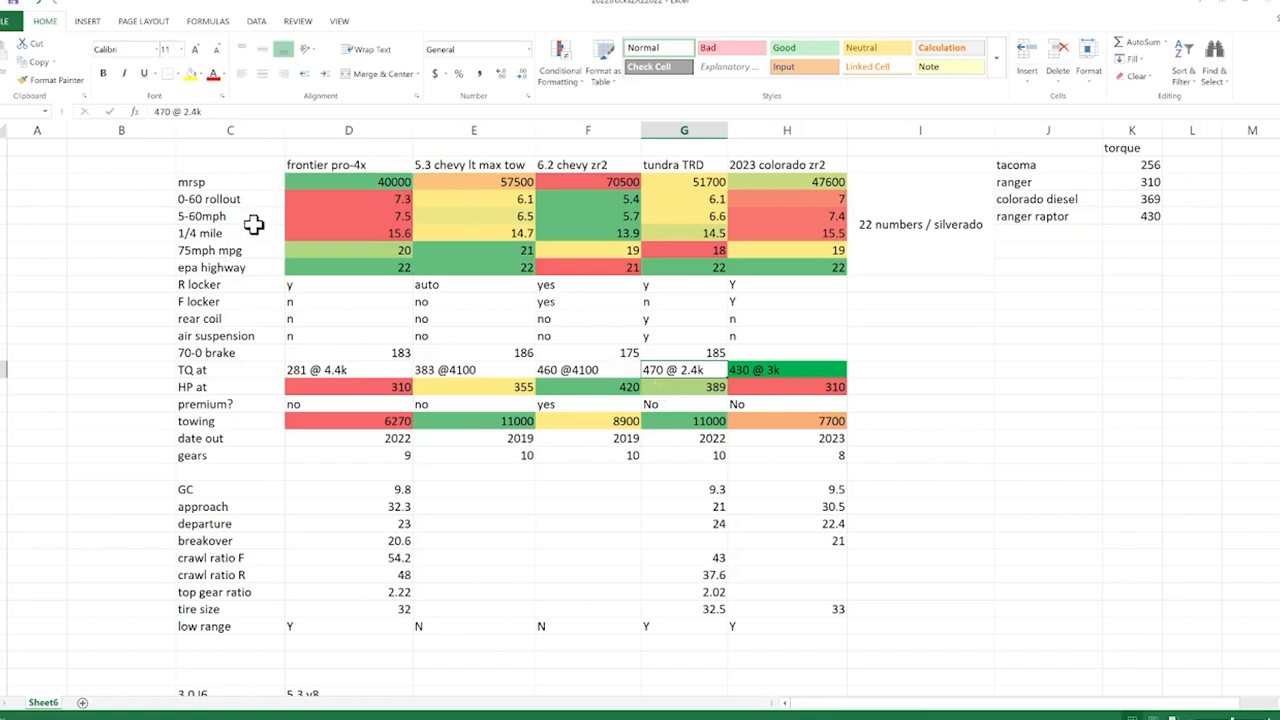
mouse_move(299, 181)
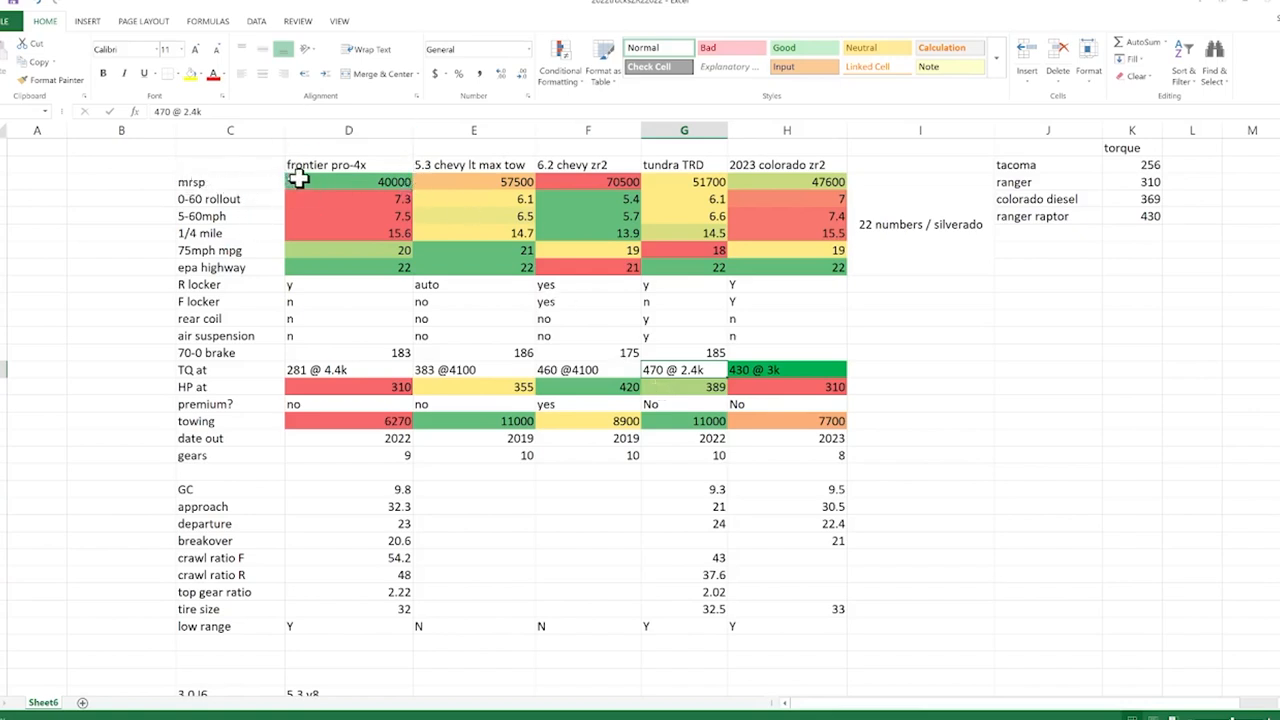
Check the Frontier, Colorado ZR2, Tundra TRD and 6.2 Chevy ZR2 prices and the 5.3 Chevy's 6.1 rollout
left_click(348, 181)
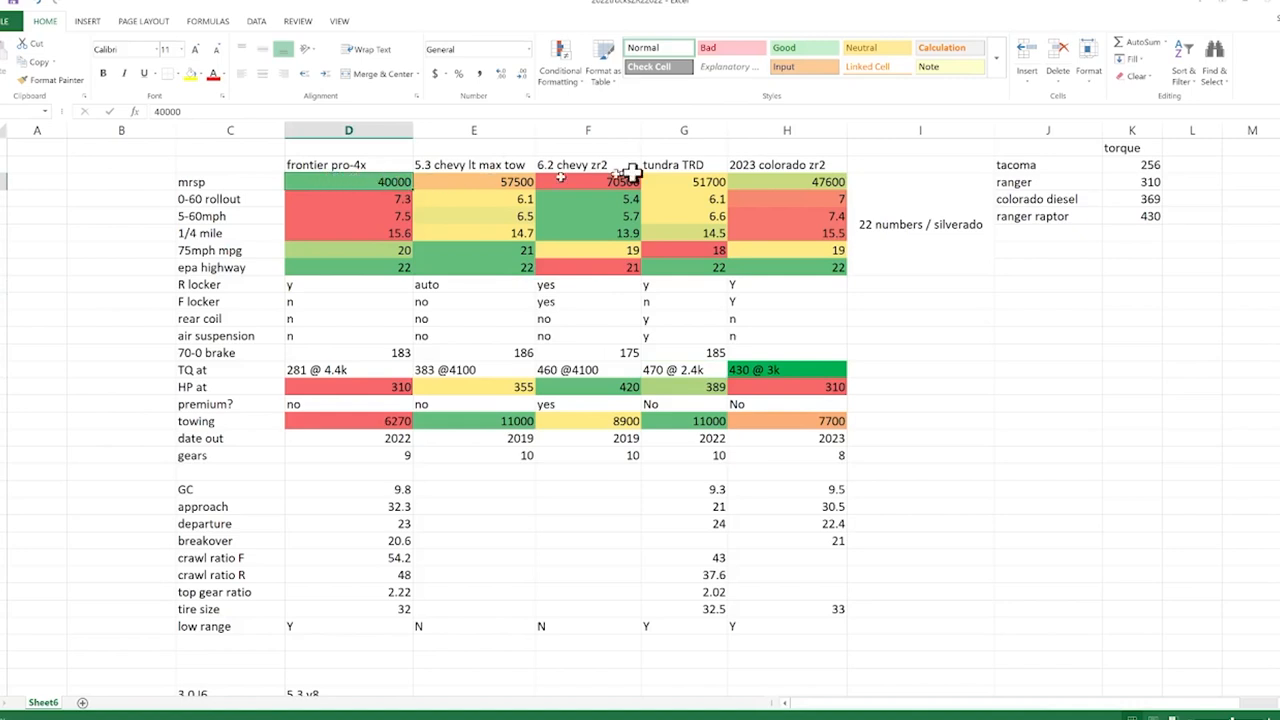
left_click(802, 181)
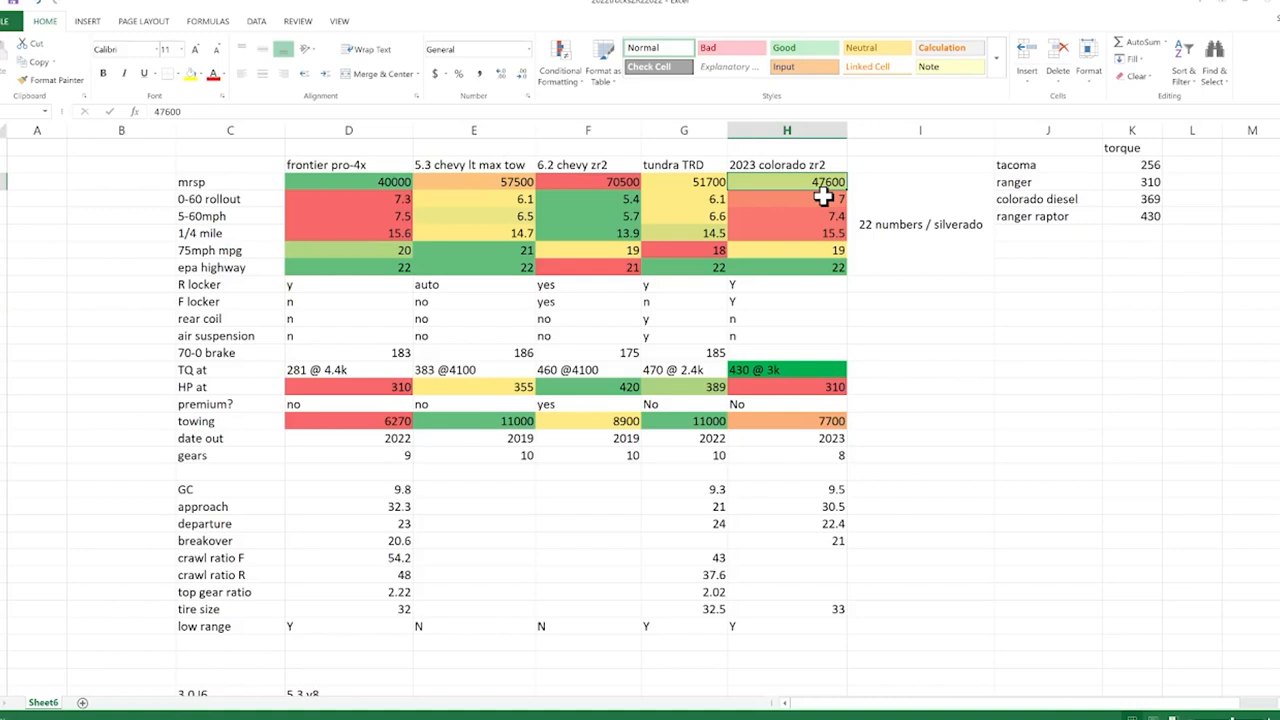
left_click(683, 181)
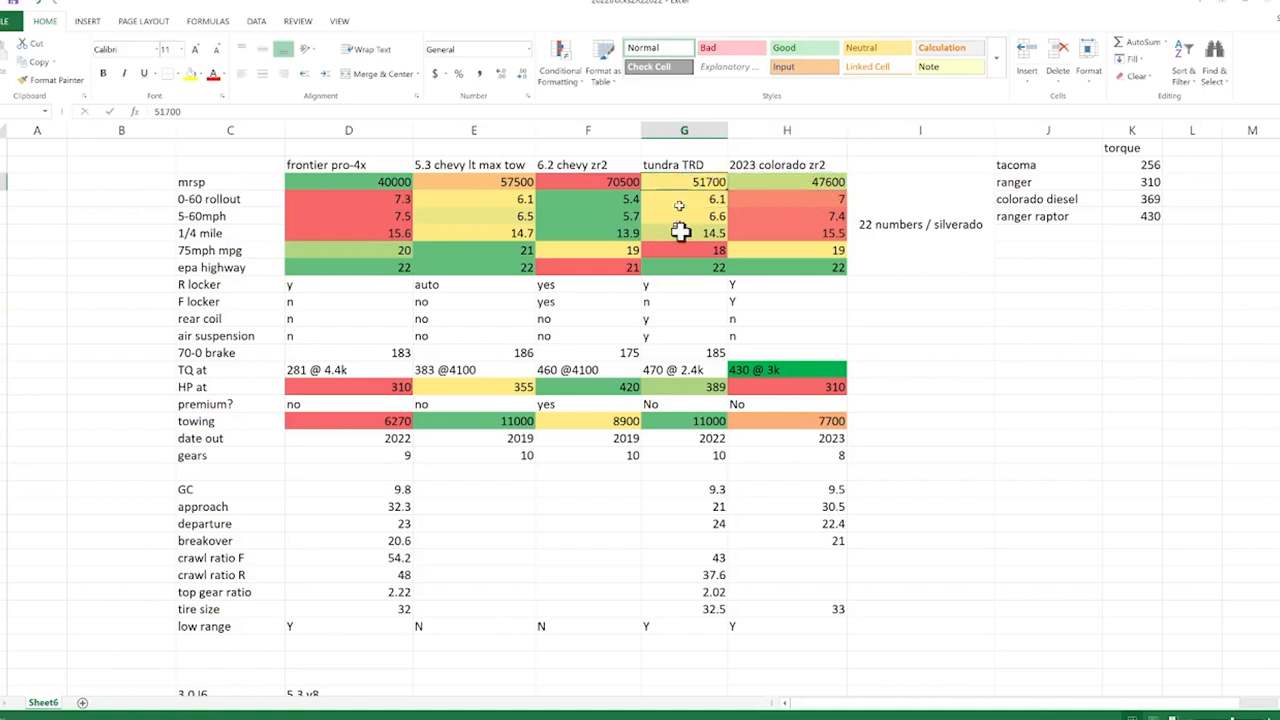
mouse_move(718, 200)
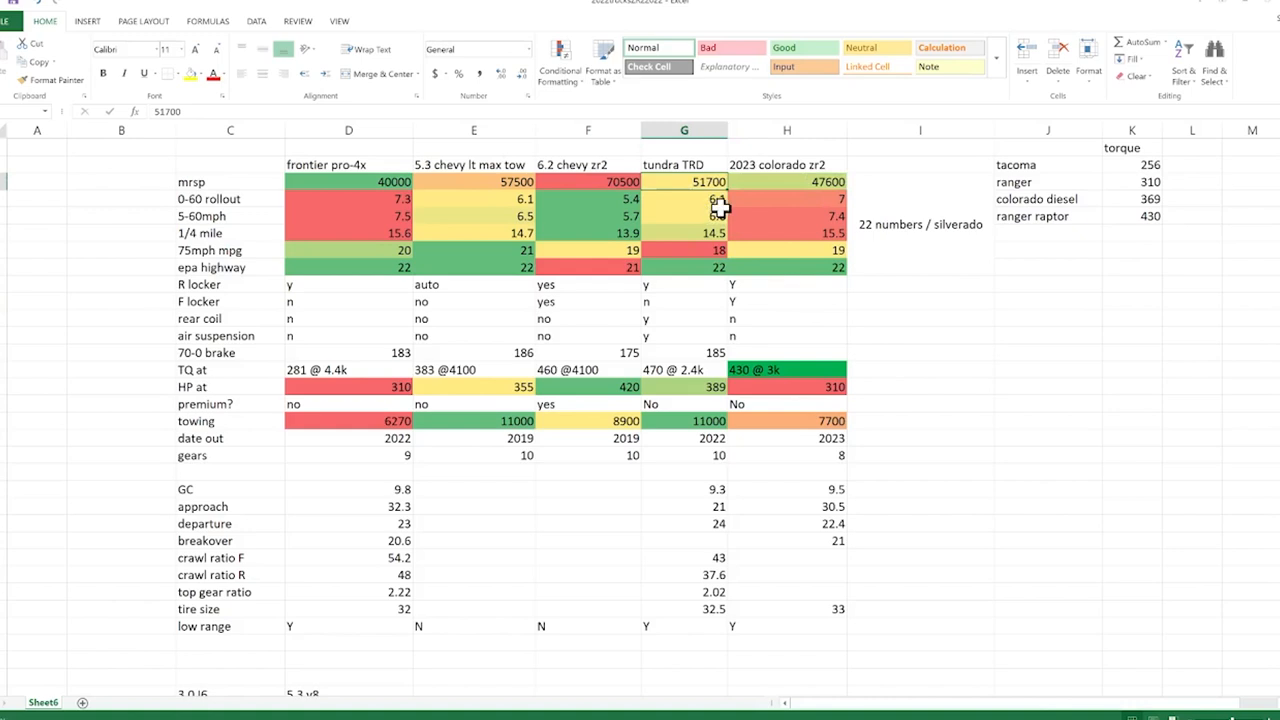
mouse_move(570, 197)
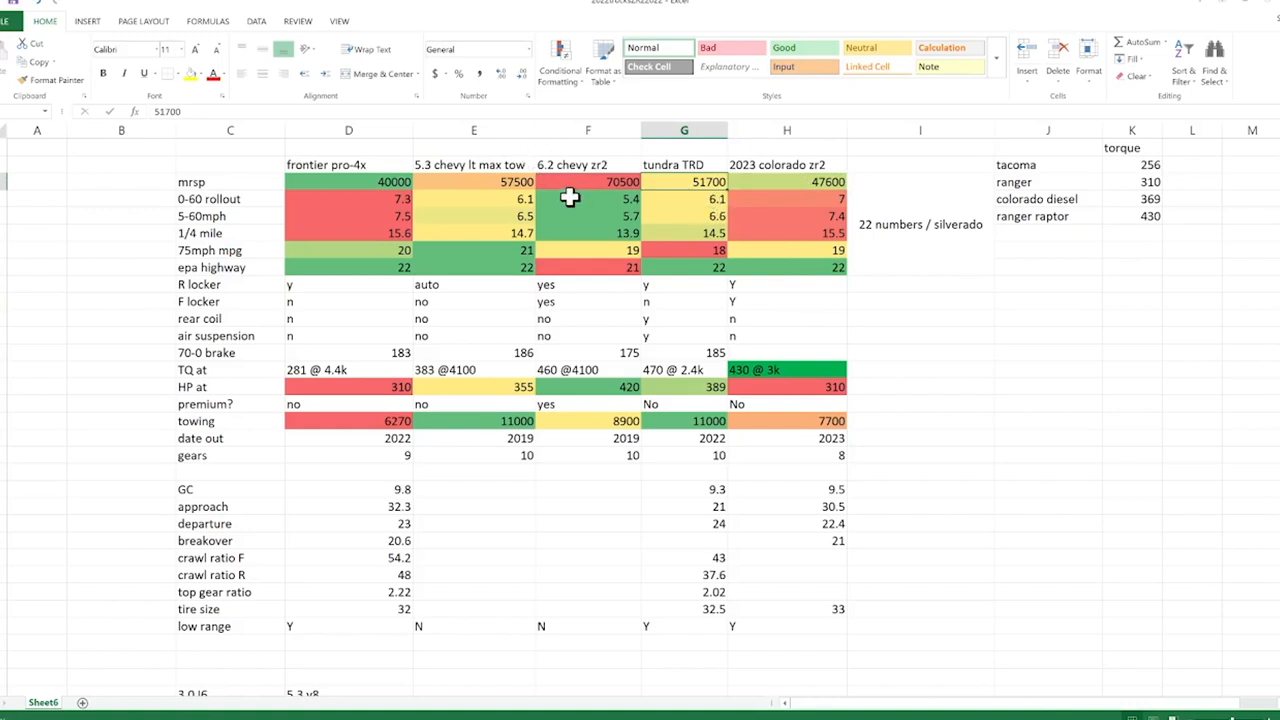
left_click(587, 181)
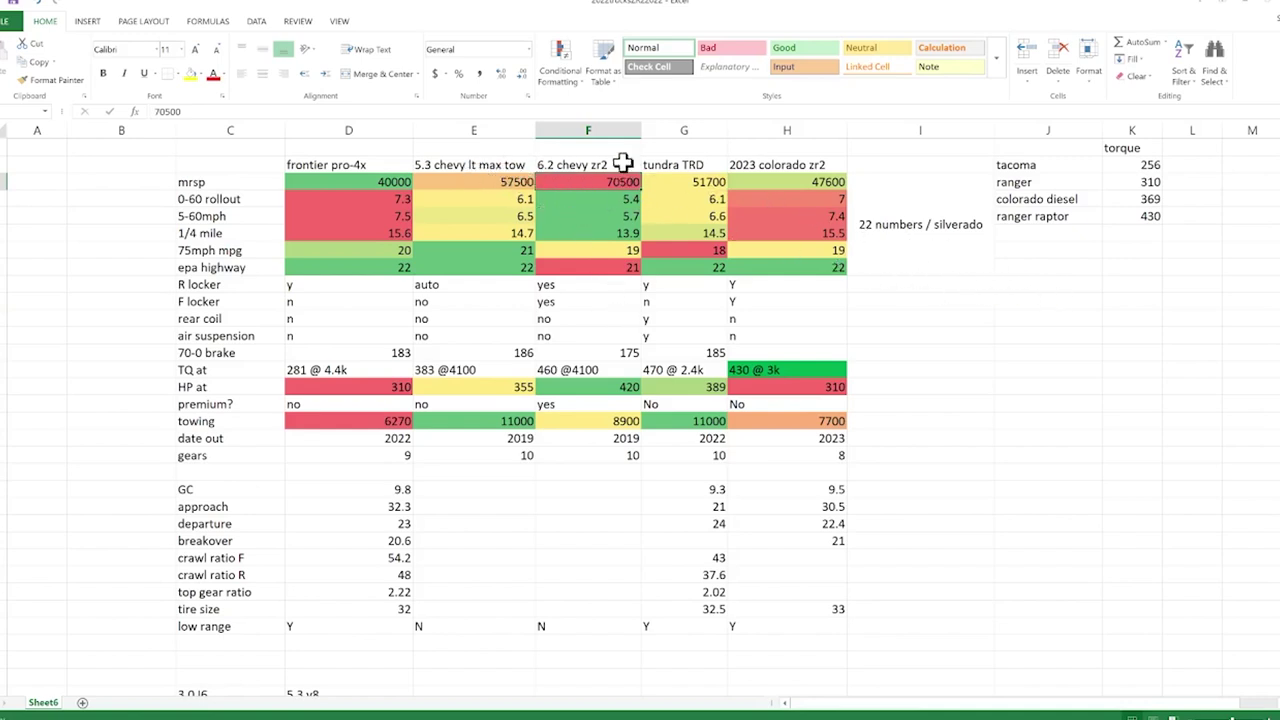
mouse_move(610, 183)
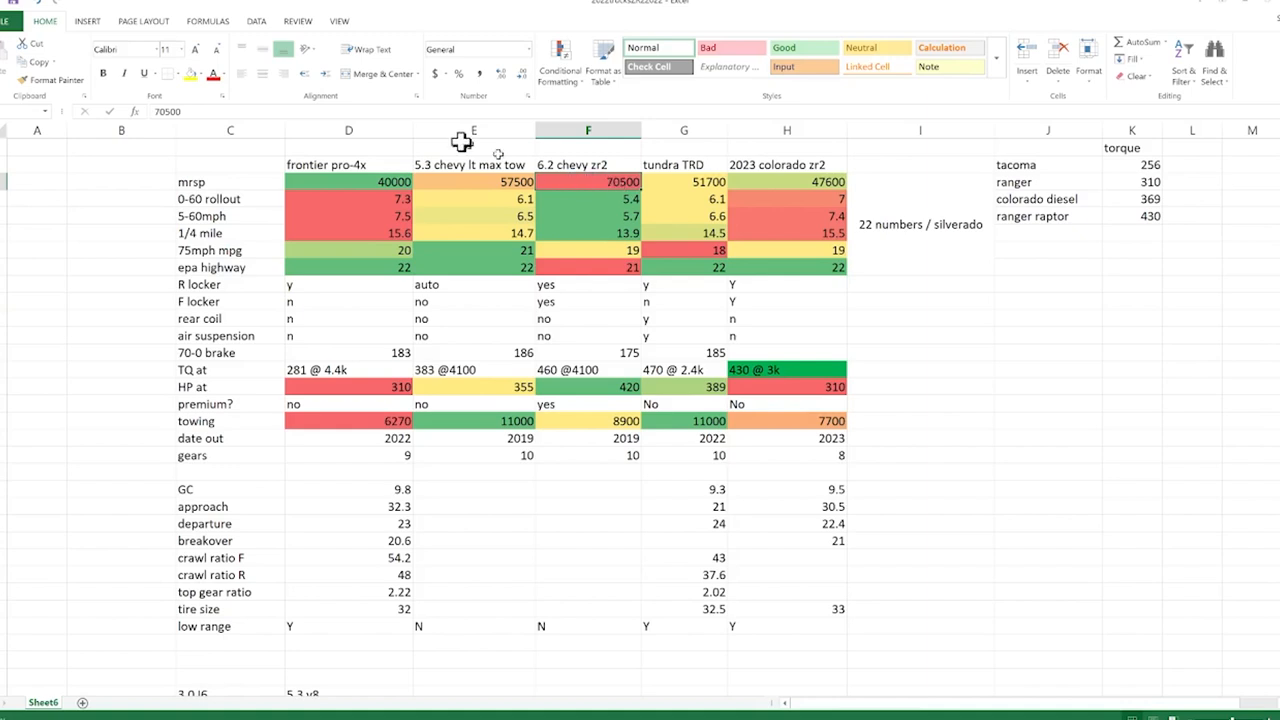
mouse_move(426, 182)
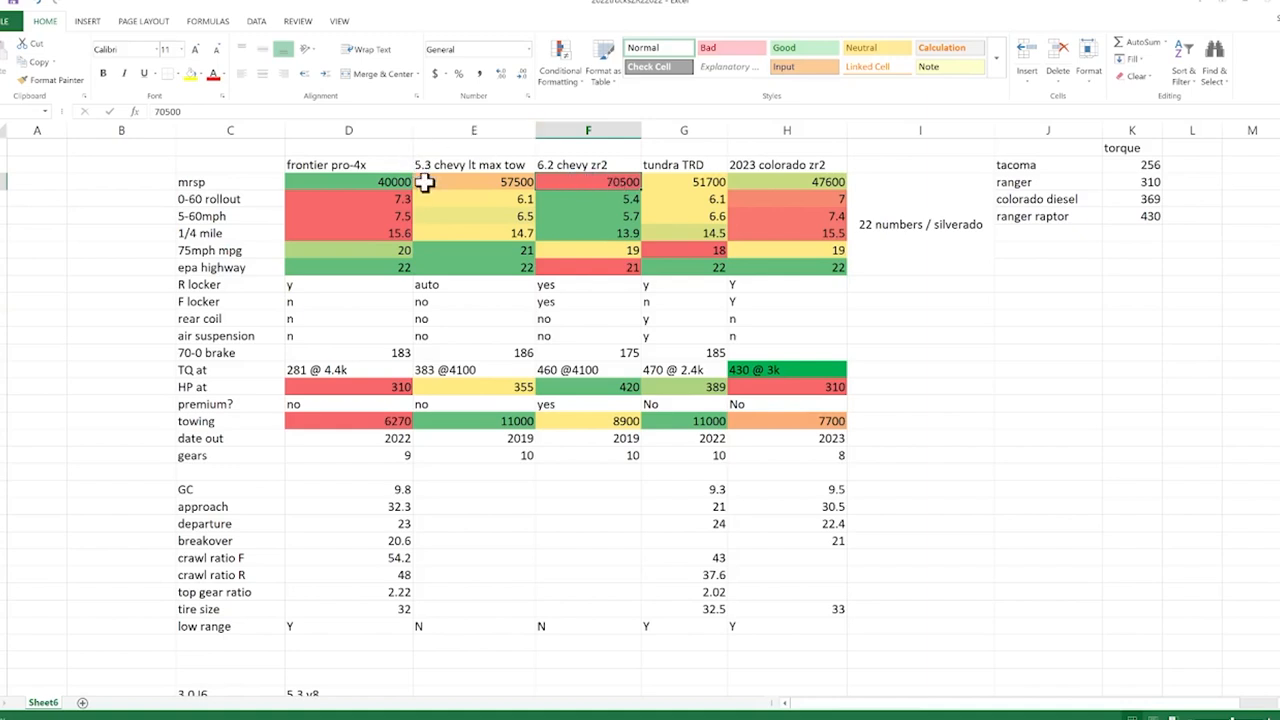
mouse_move(455, 167)
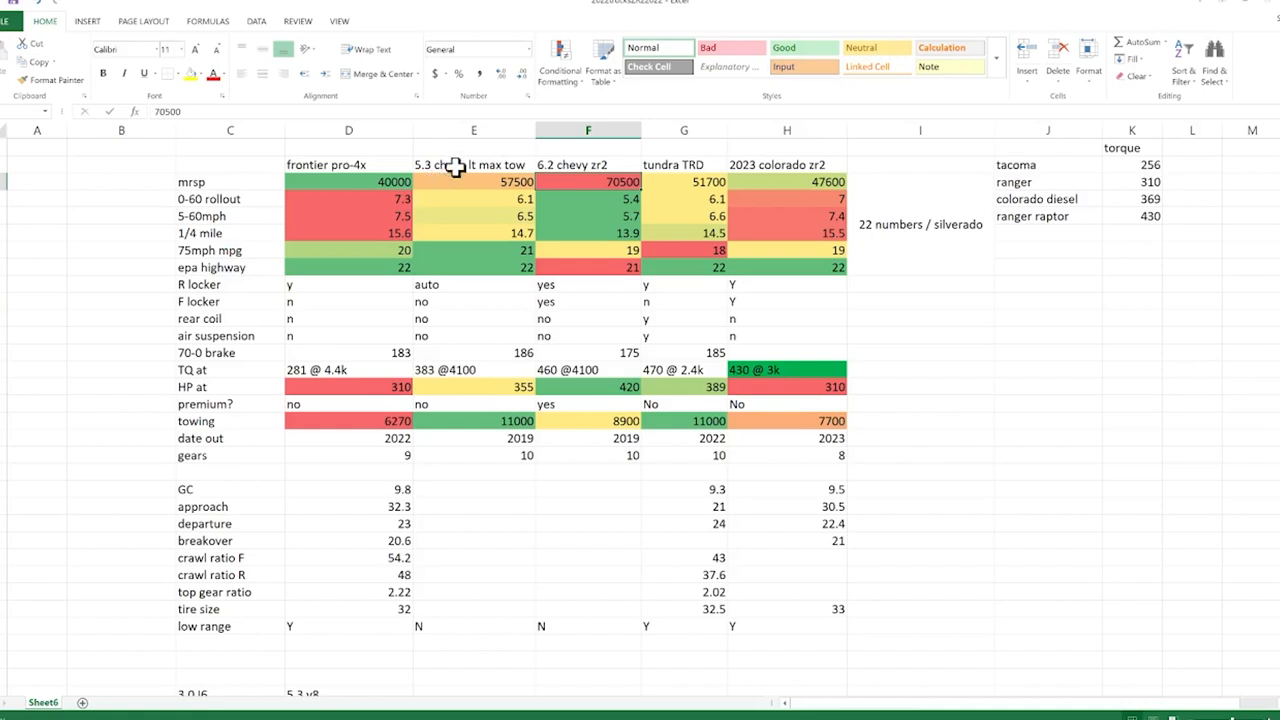
left_click(473, 164)
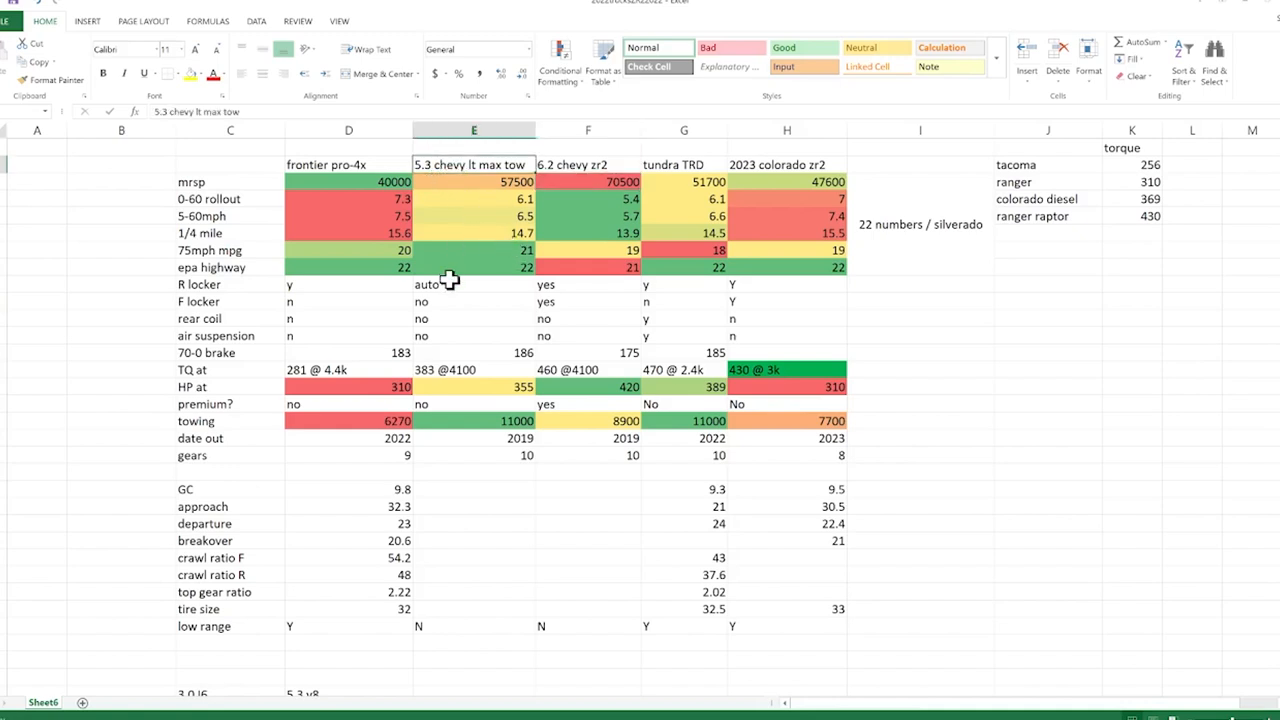
mouse_move(501, 251)
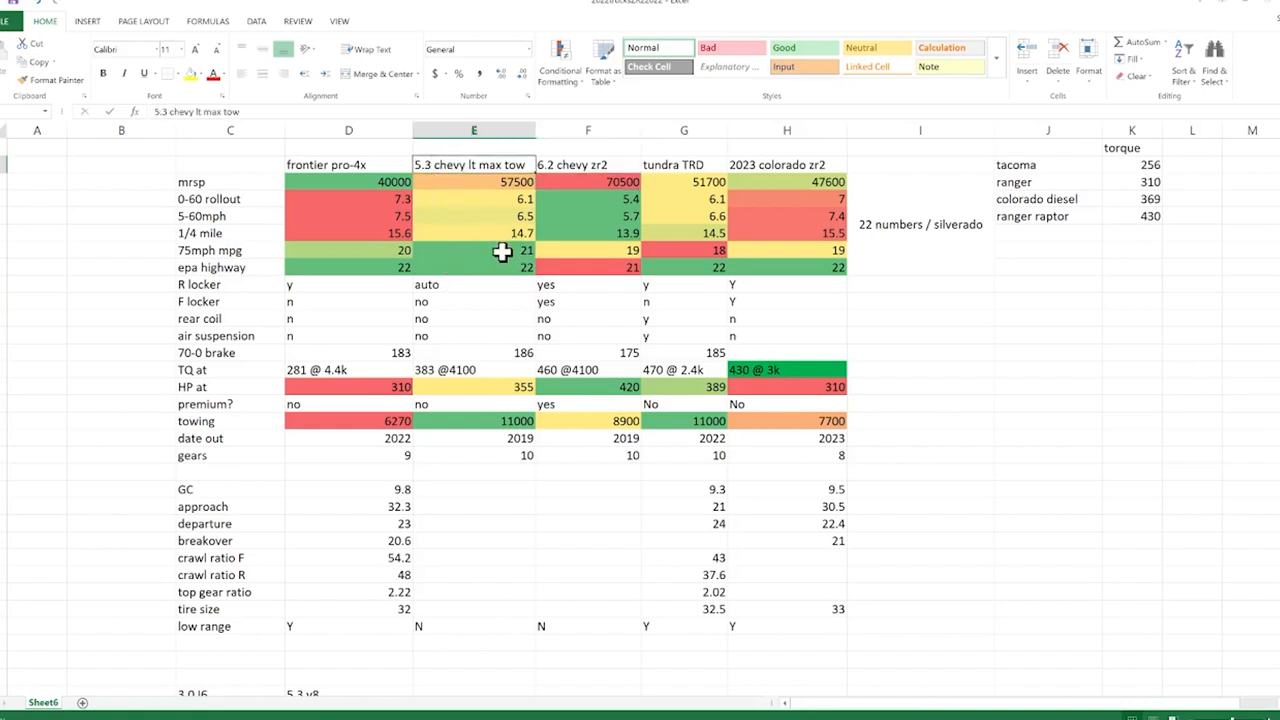
left_click(499, 267)
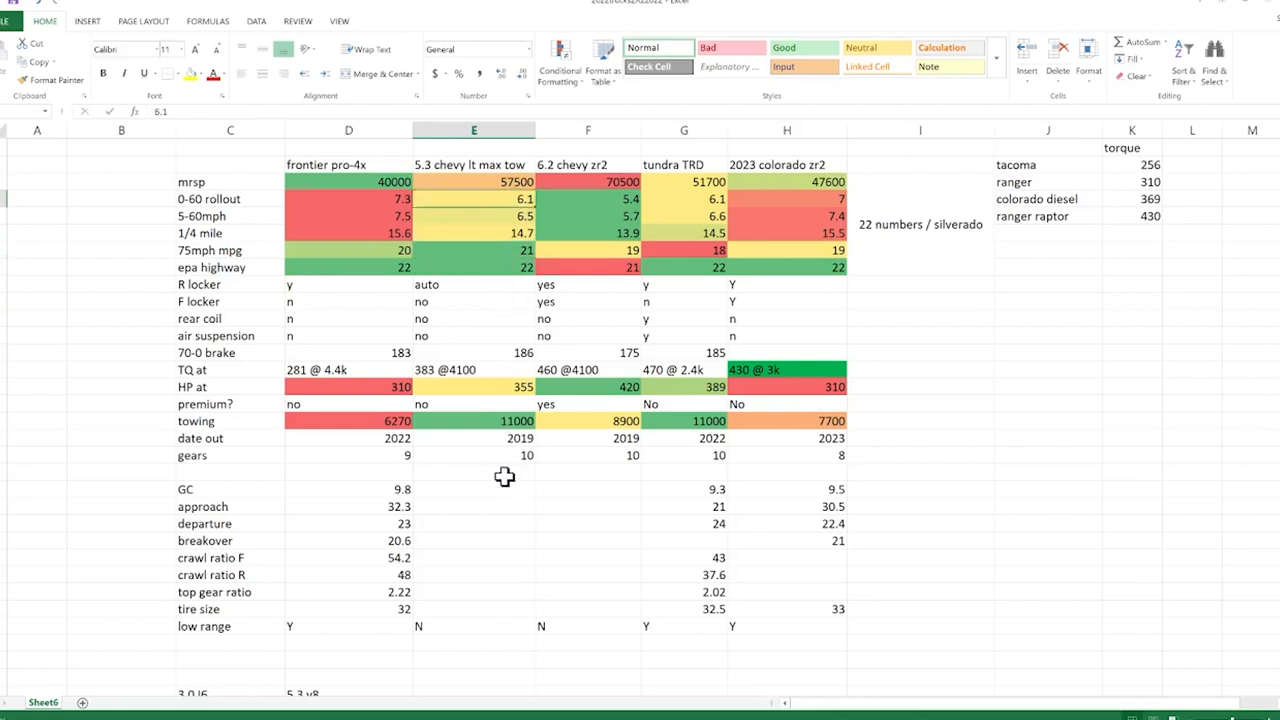
mouse_move(498, 452)
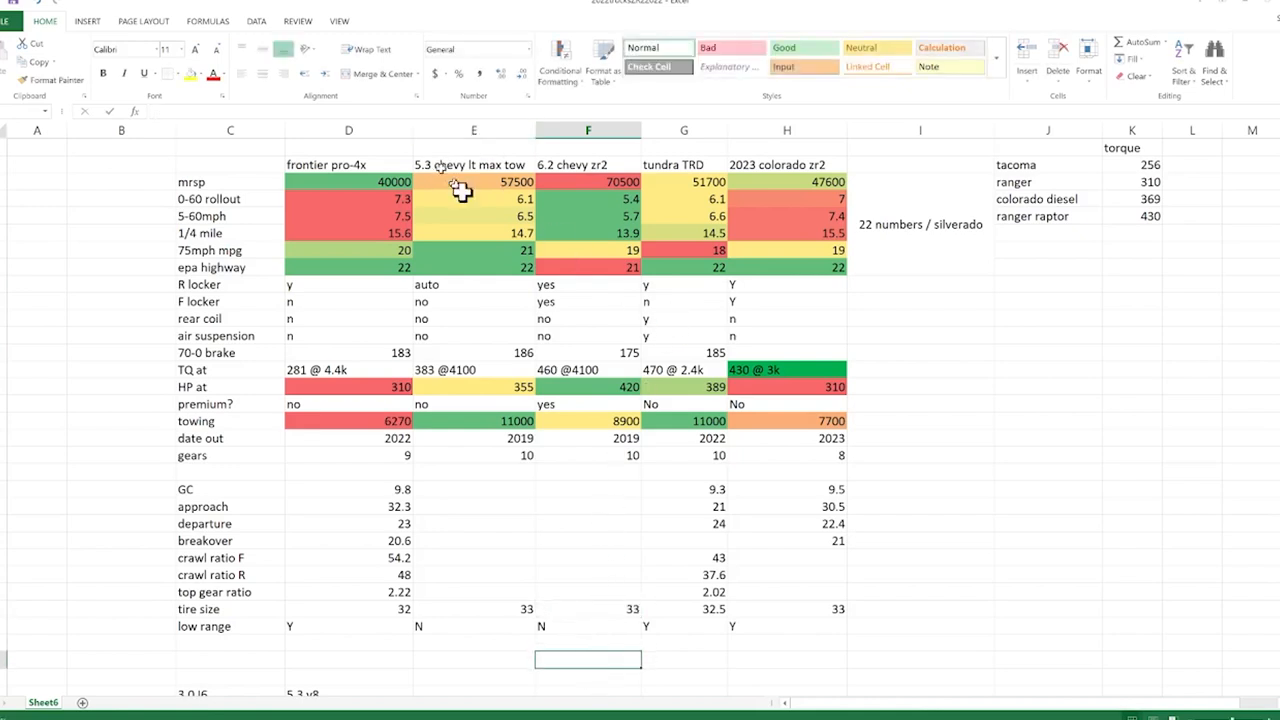
mouse_move(533, 267)
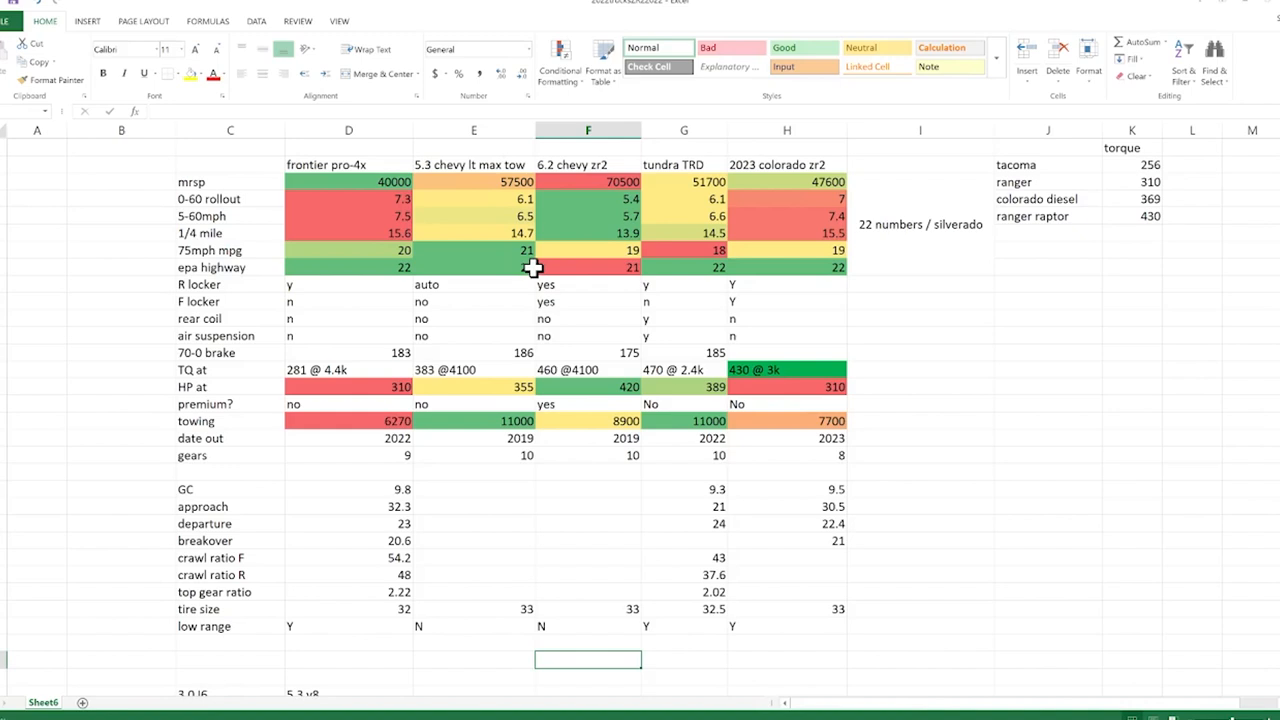
mouse_move(548, 466)
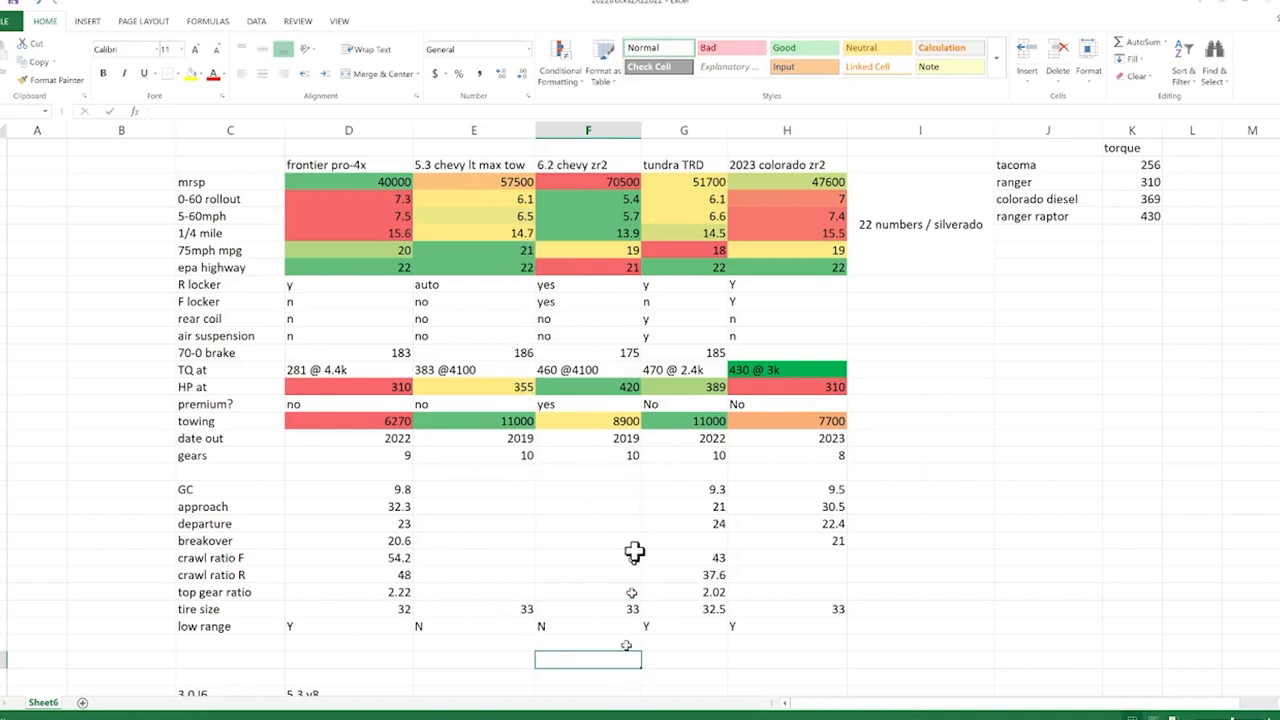
left_click_drag(588, 489, 588, 624)
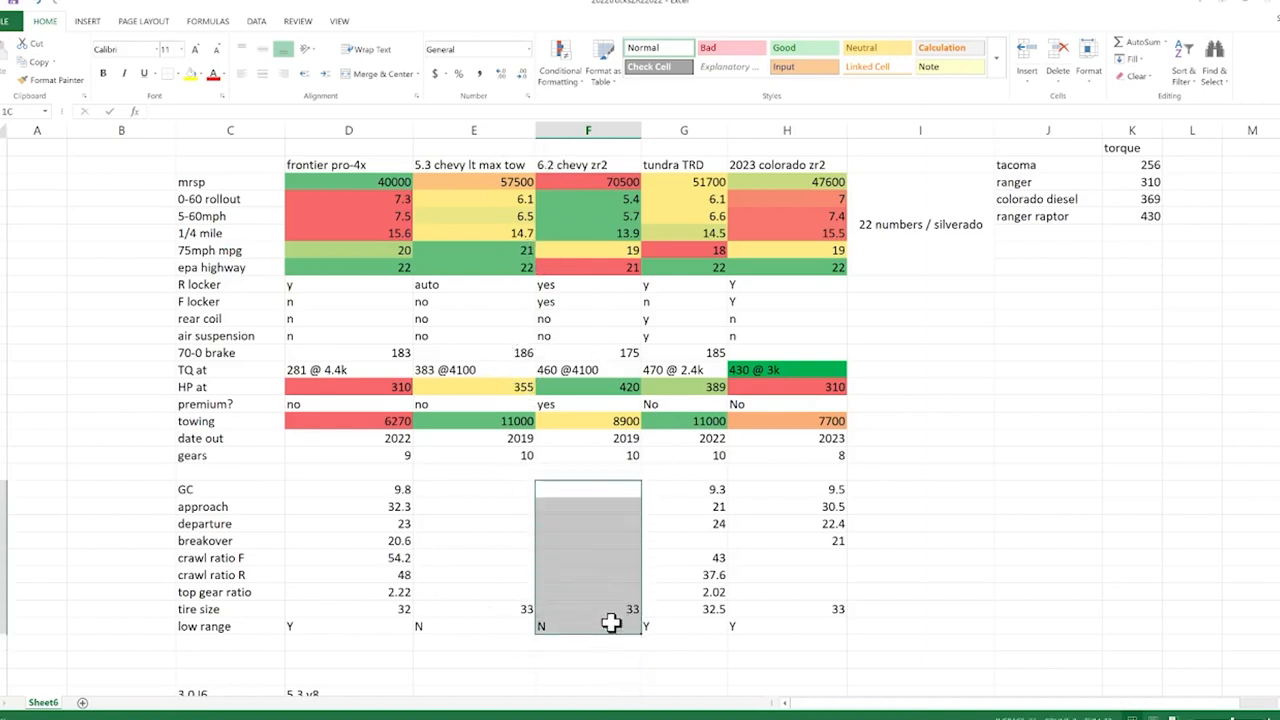
left_click(1048, 540)
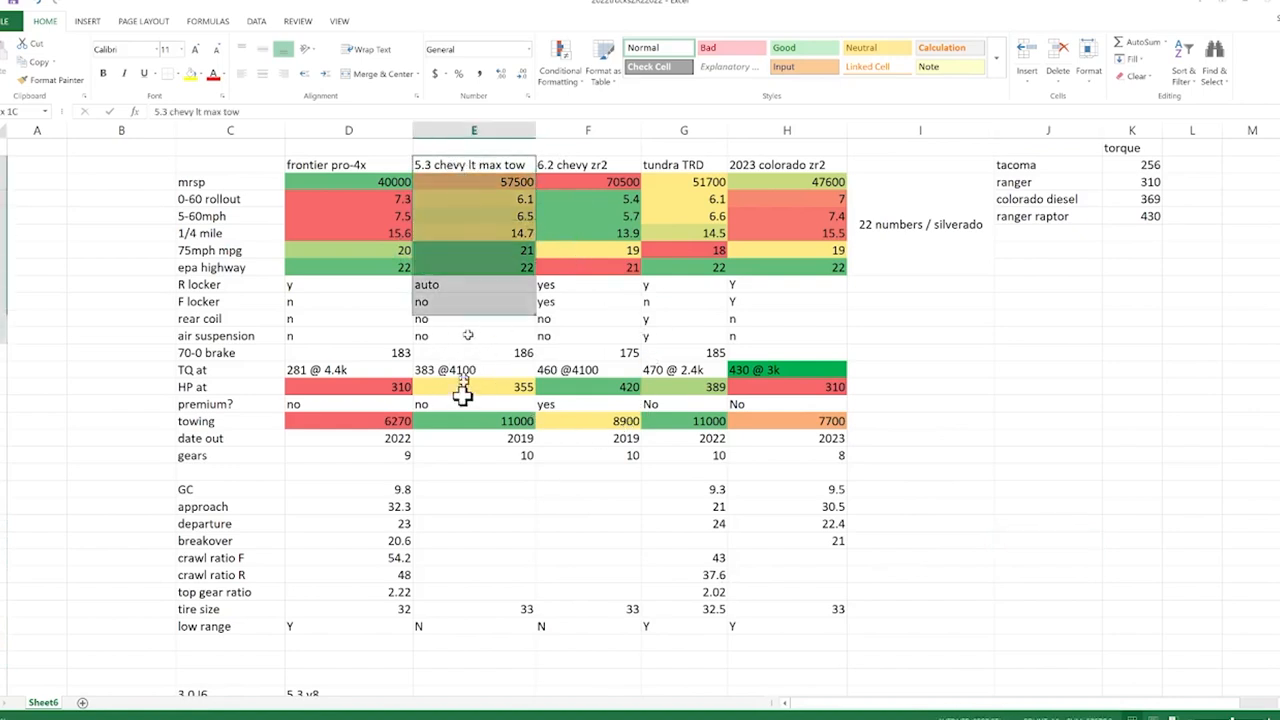
left_click(473, 130)
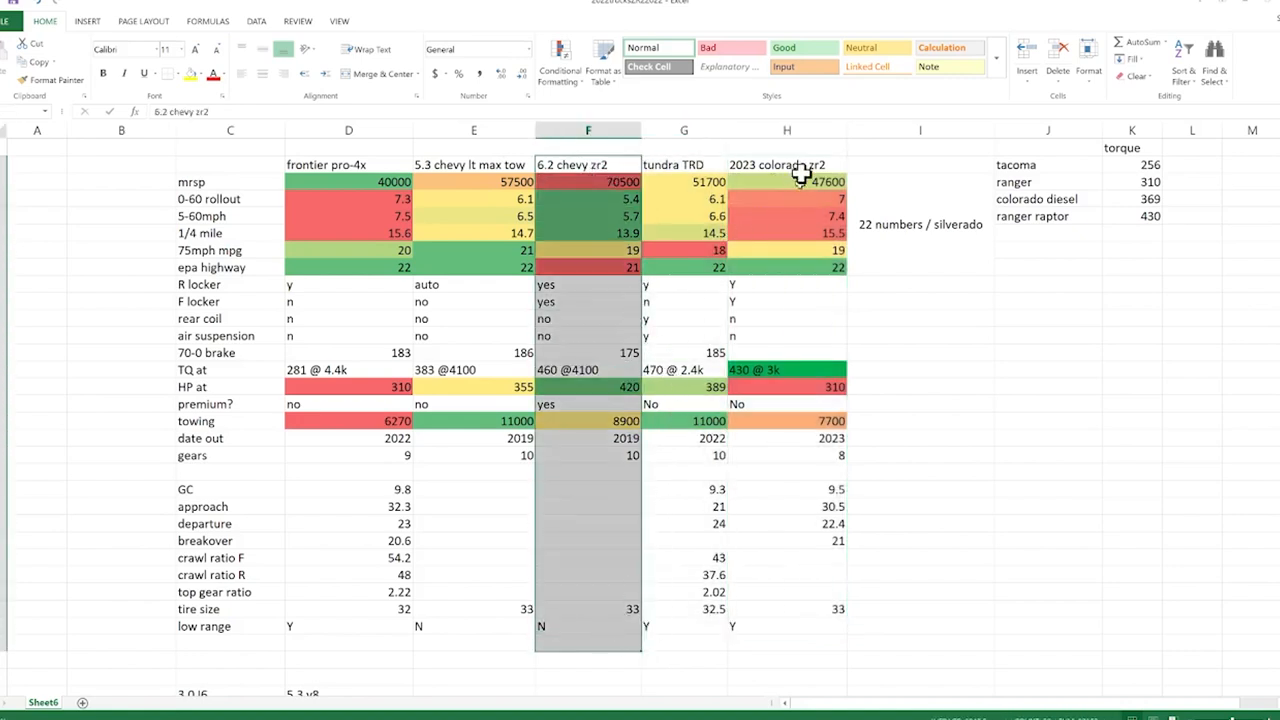
left_click(787, 164)
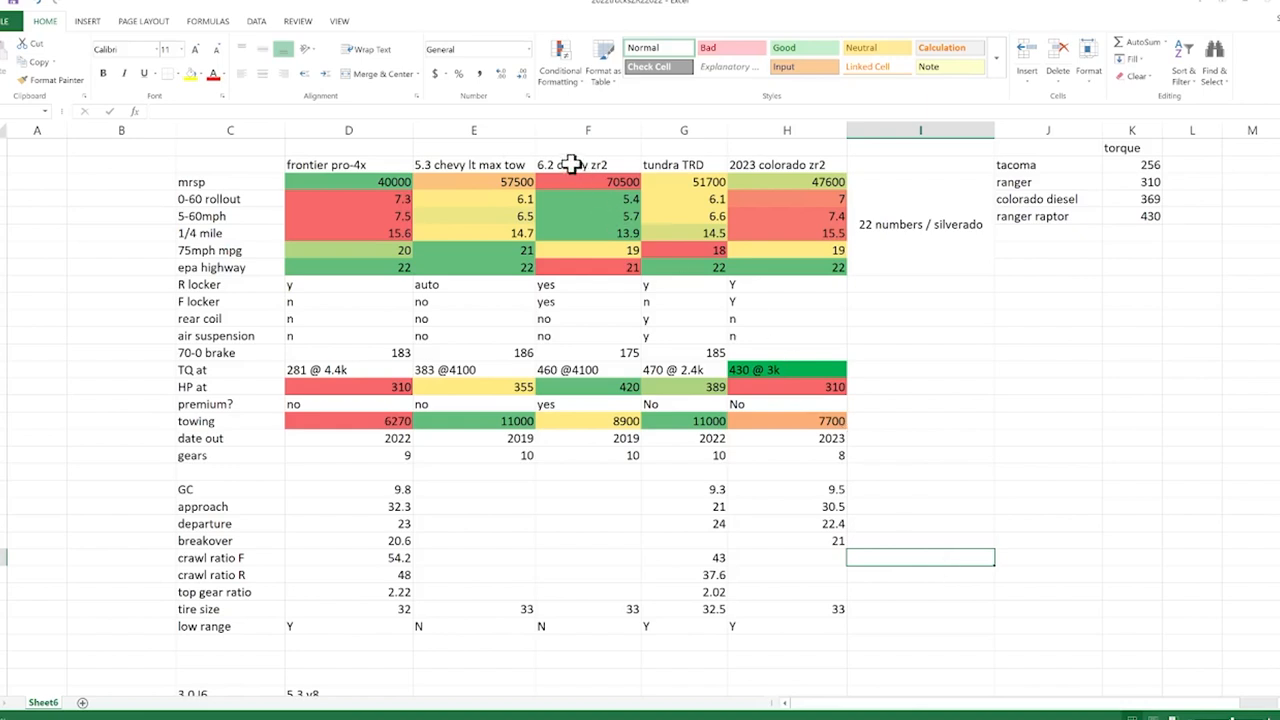
left_click(588, 130)
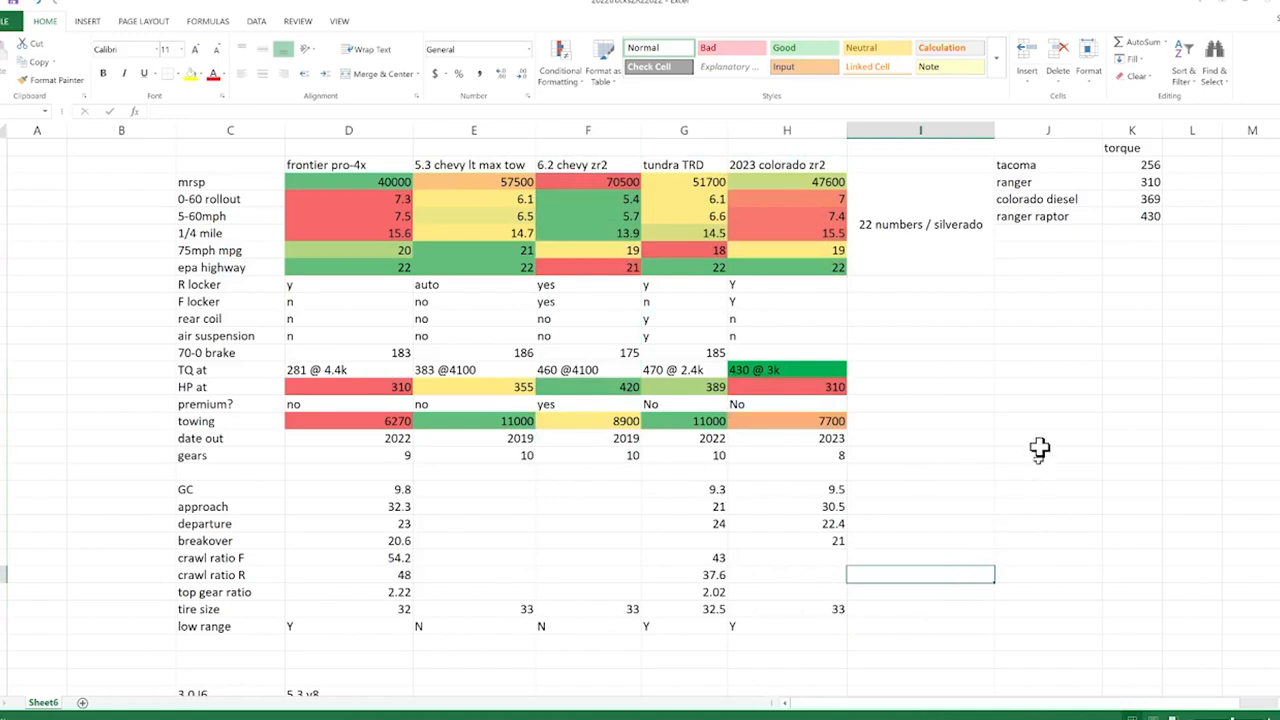
mouse_move(420, 203)
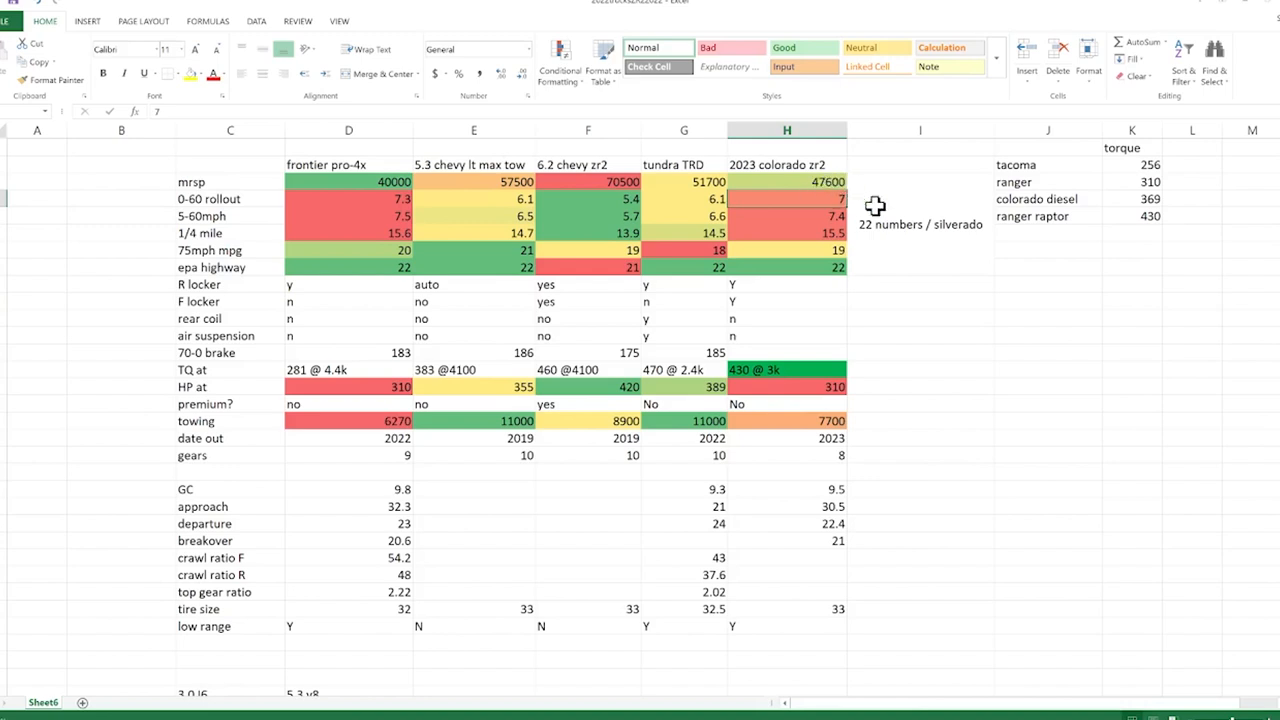
mouse_move(785, 160)
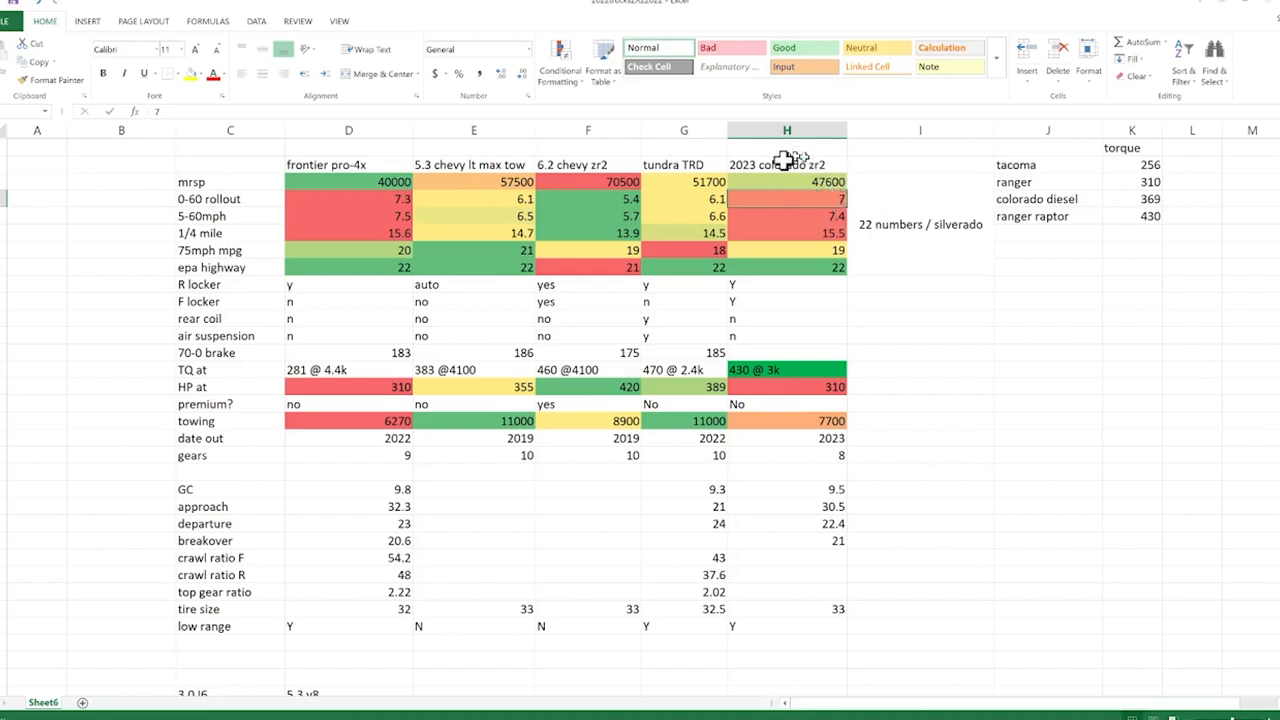
mouse_move(805, 198)
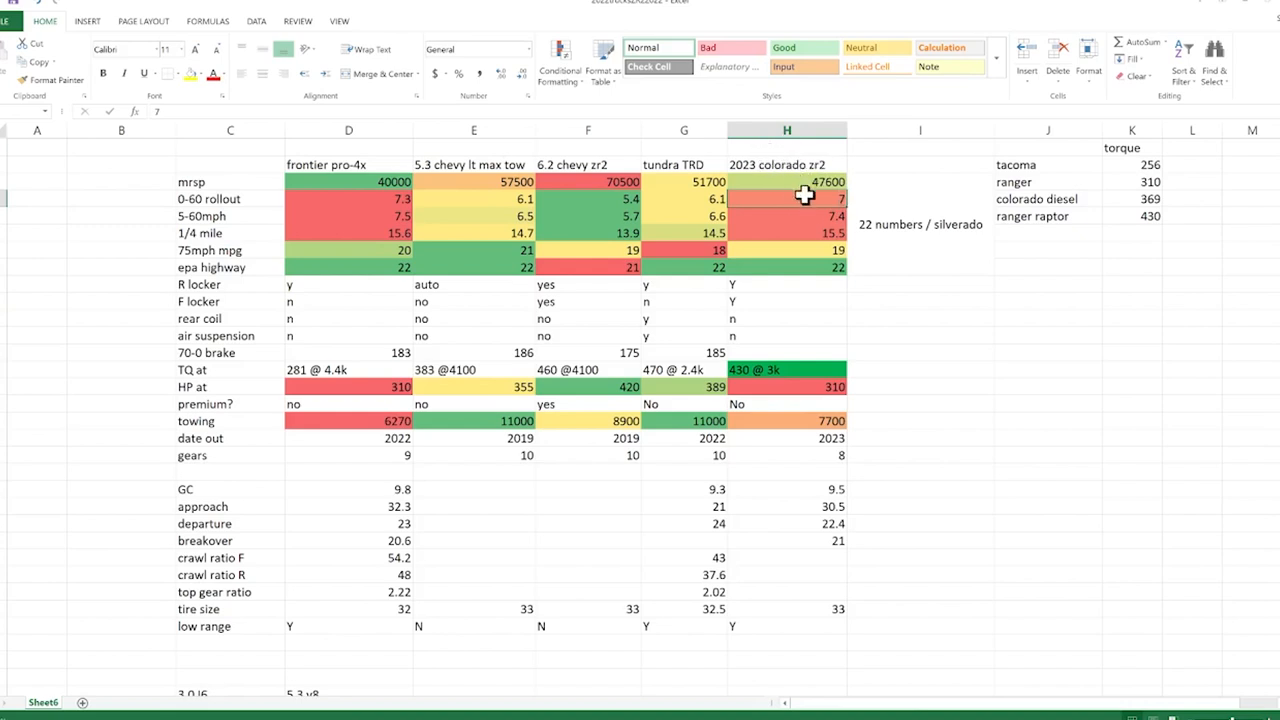
mouse_move(805, 185)
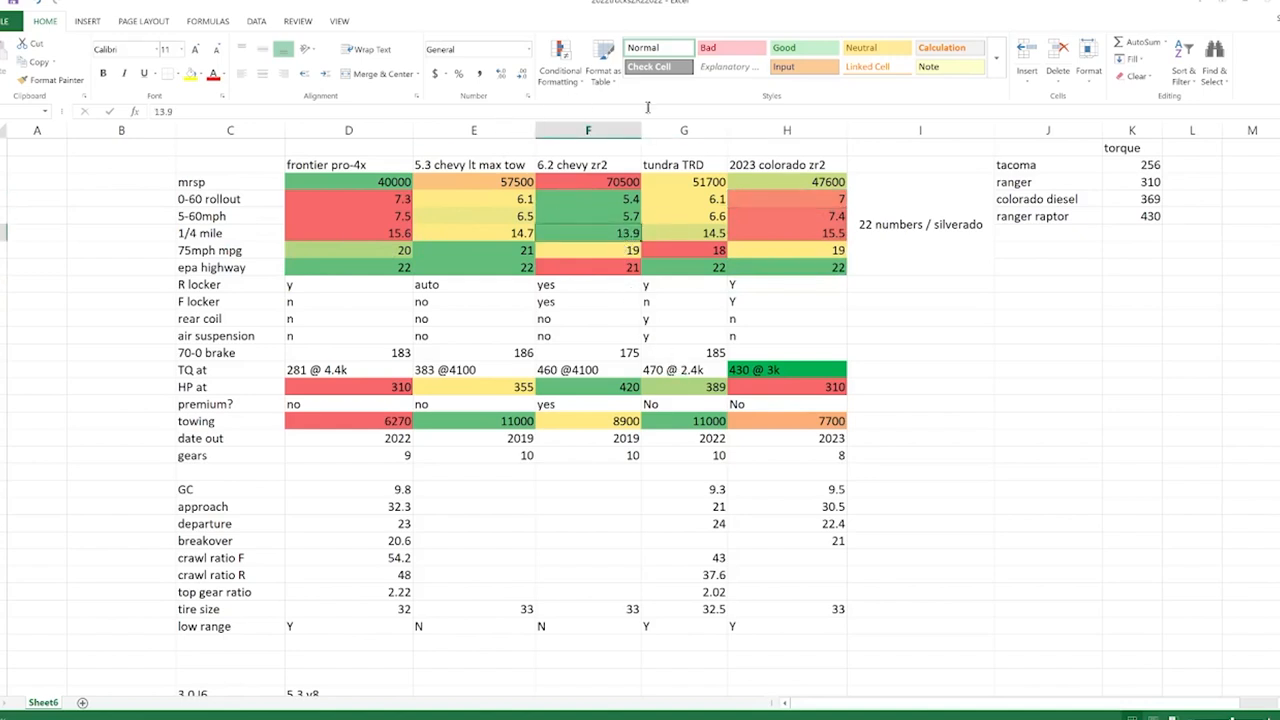
mouse_move(215, 249)
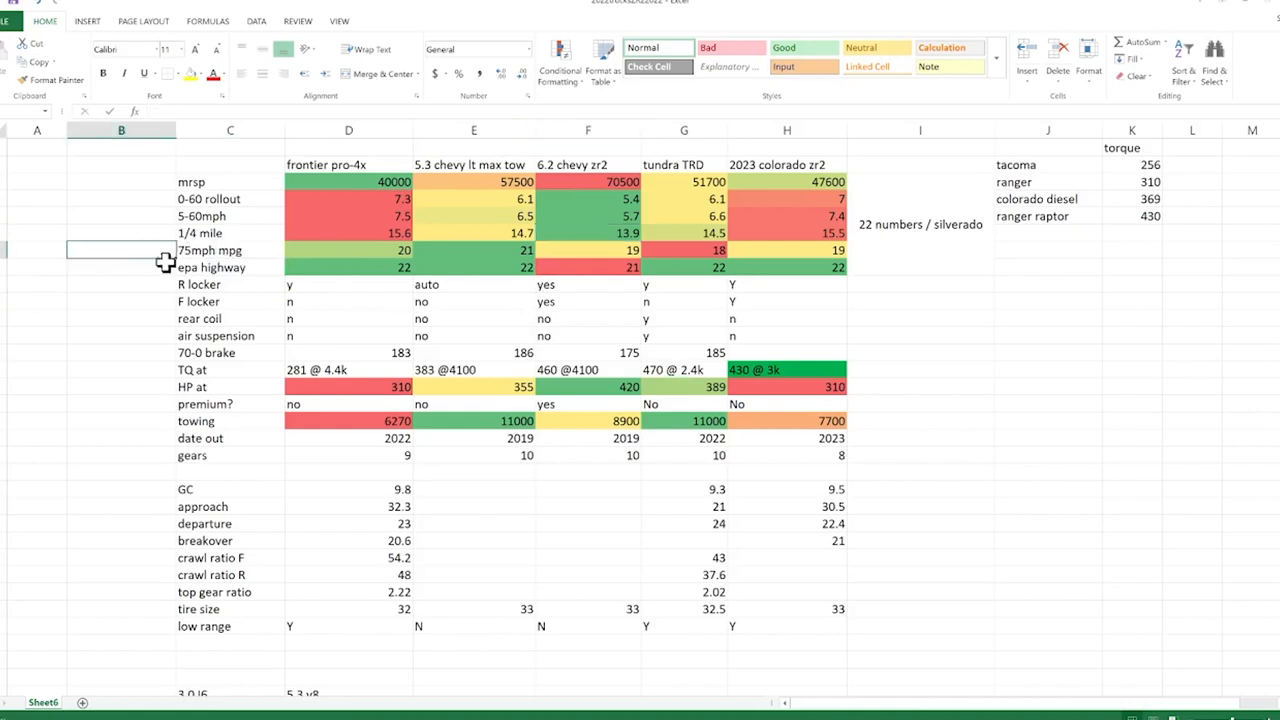
Enter a 'c&d' source note in the cell beside the 75mph mpg row label
type("car")
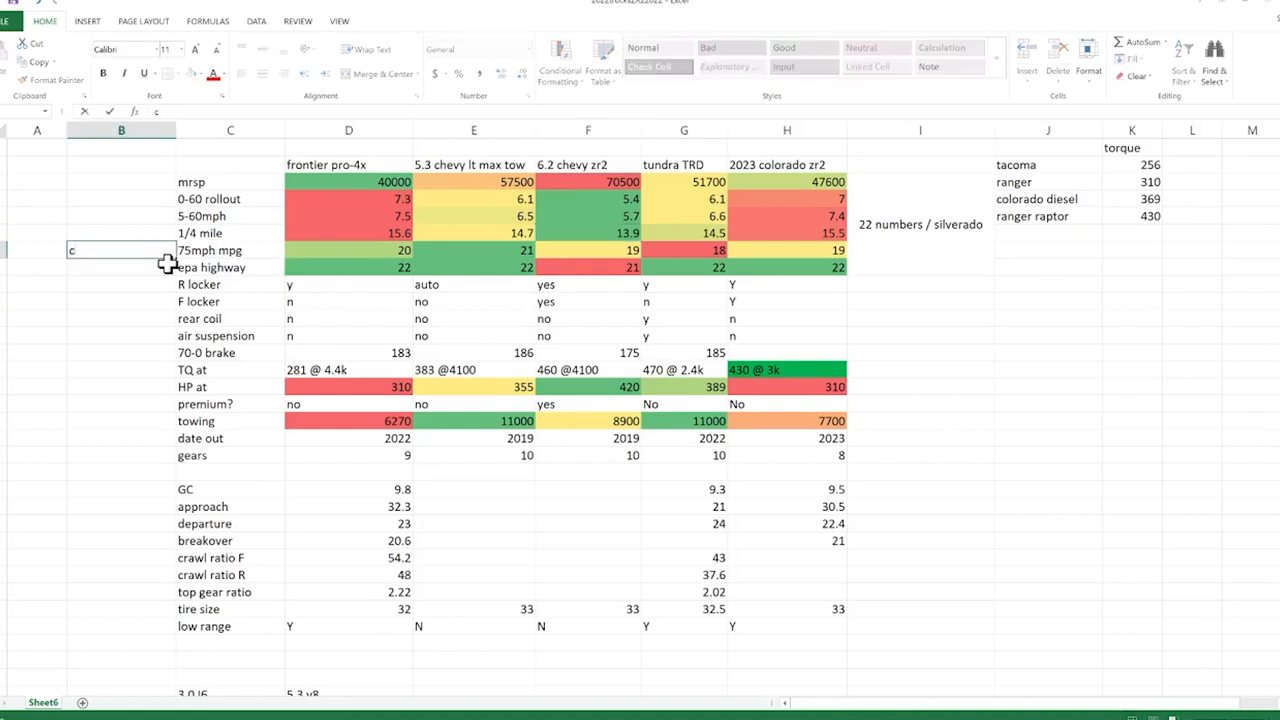
type("&d")
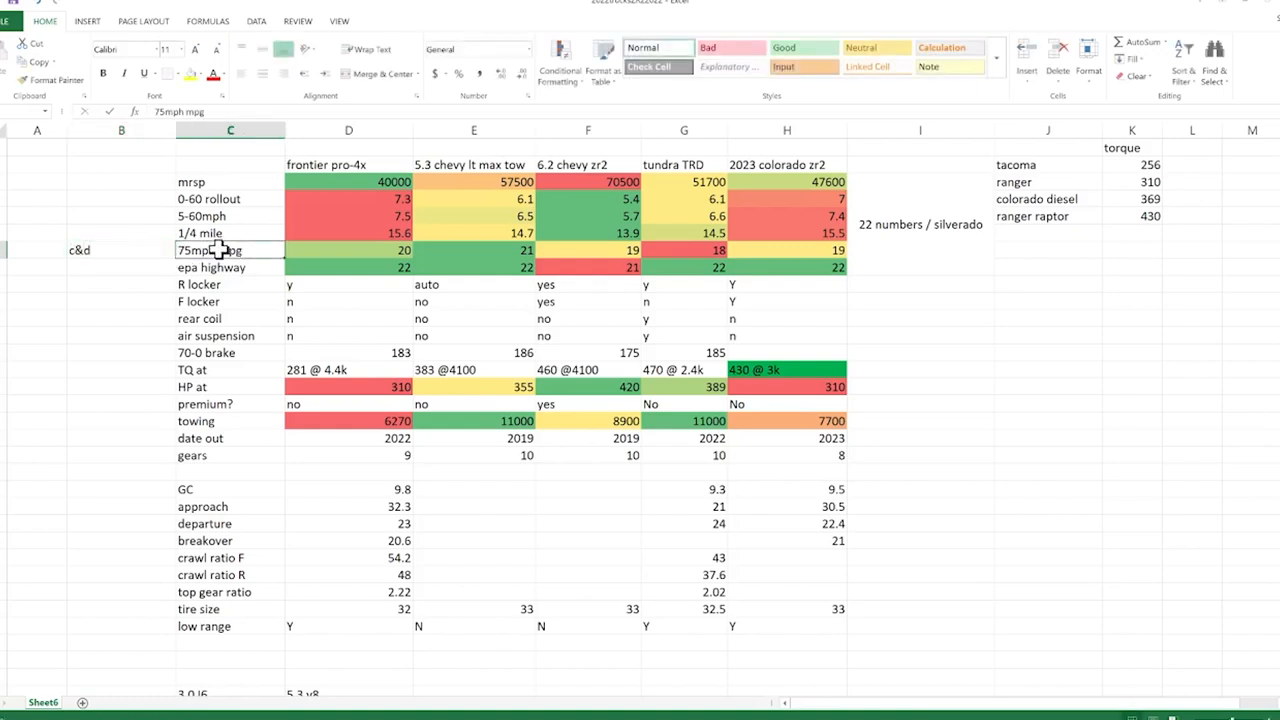
mouse_move(156, 268)
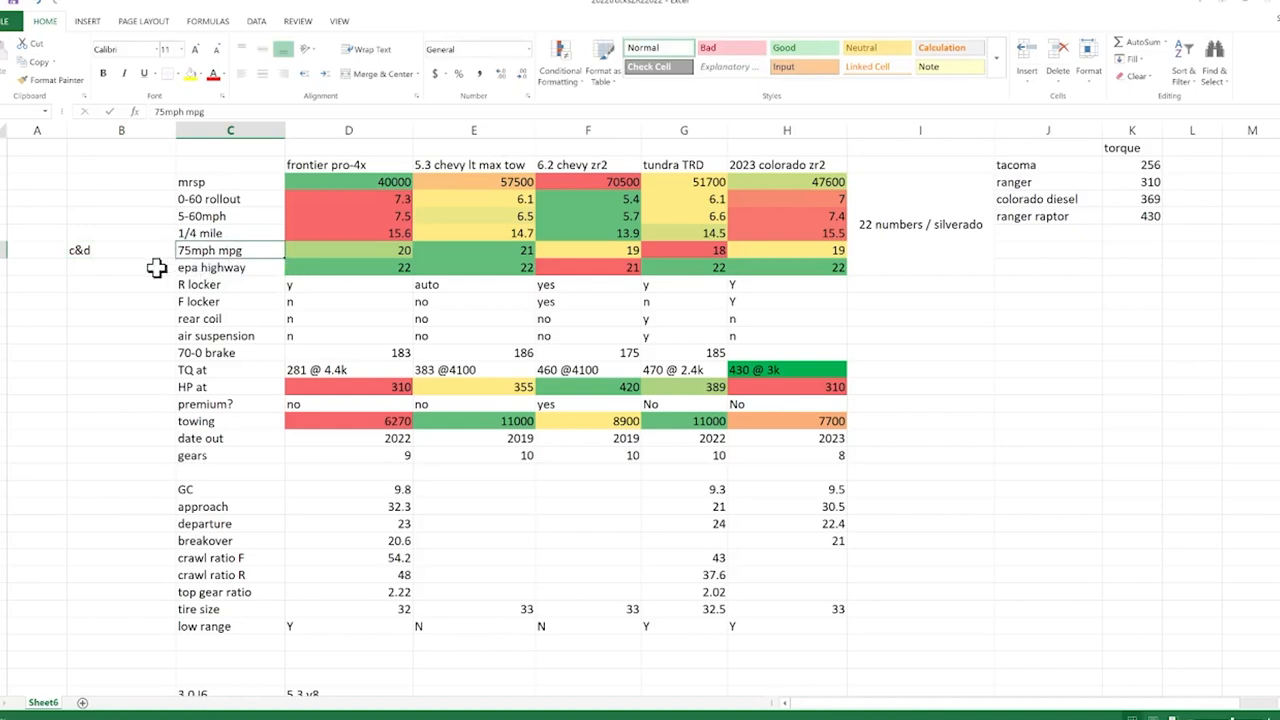
mouse_move(255, 265)
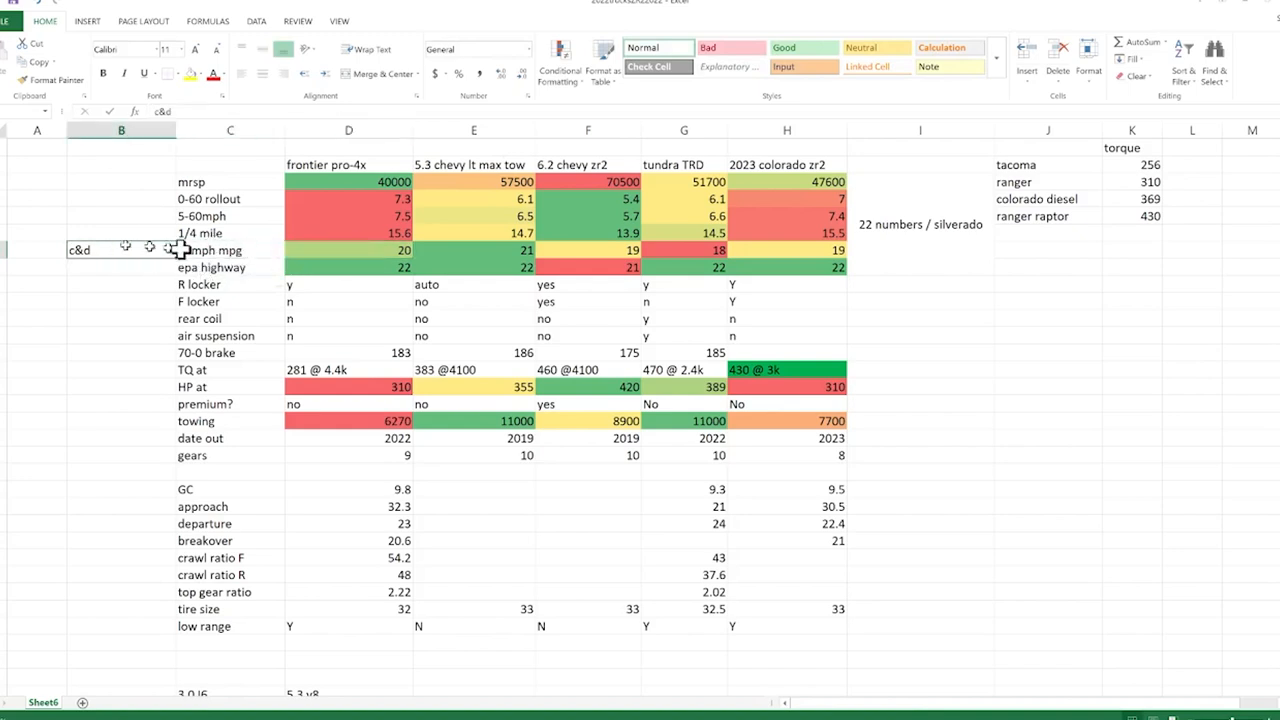
left_click(230, 250)
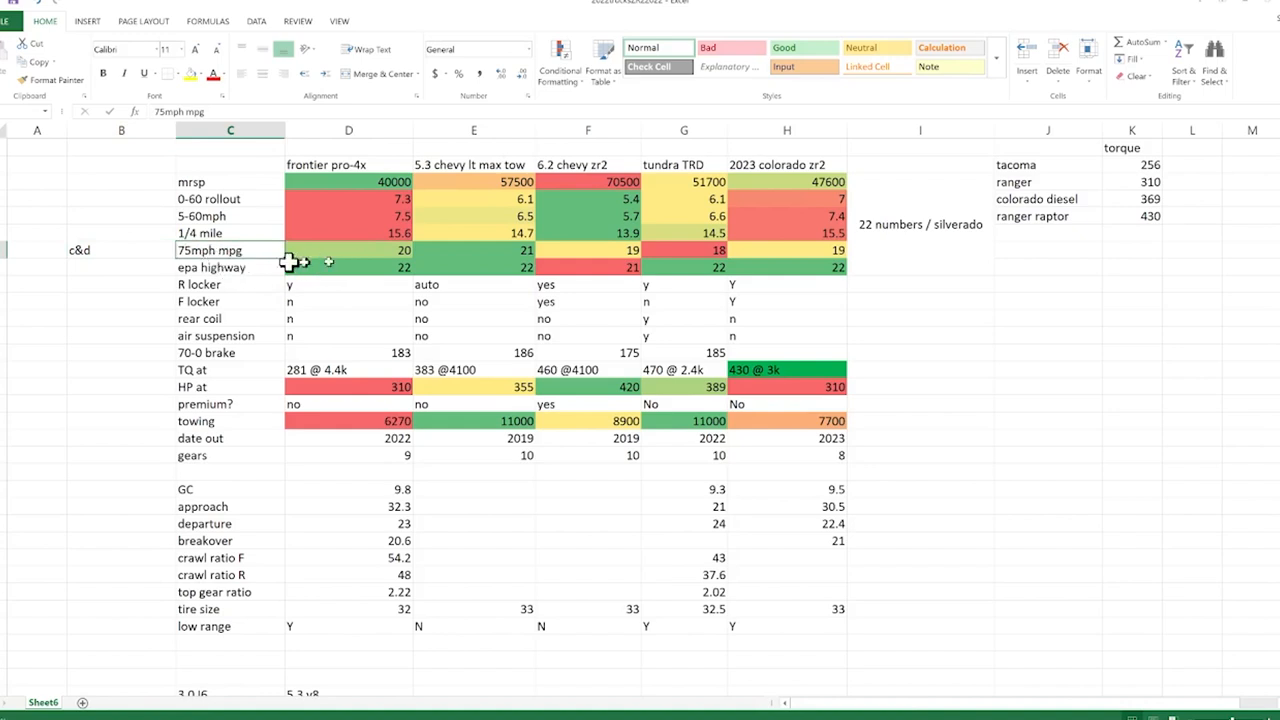
mouse_move(196, 258)
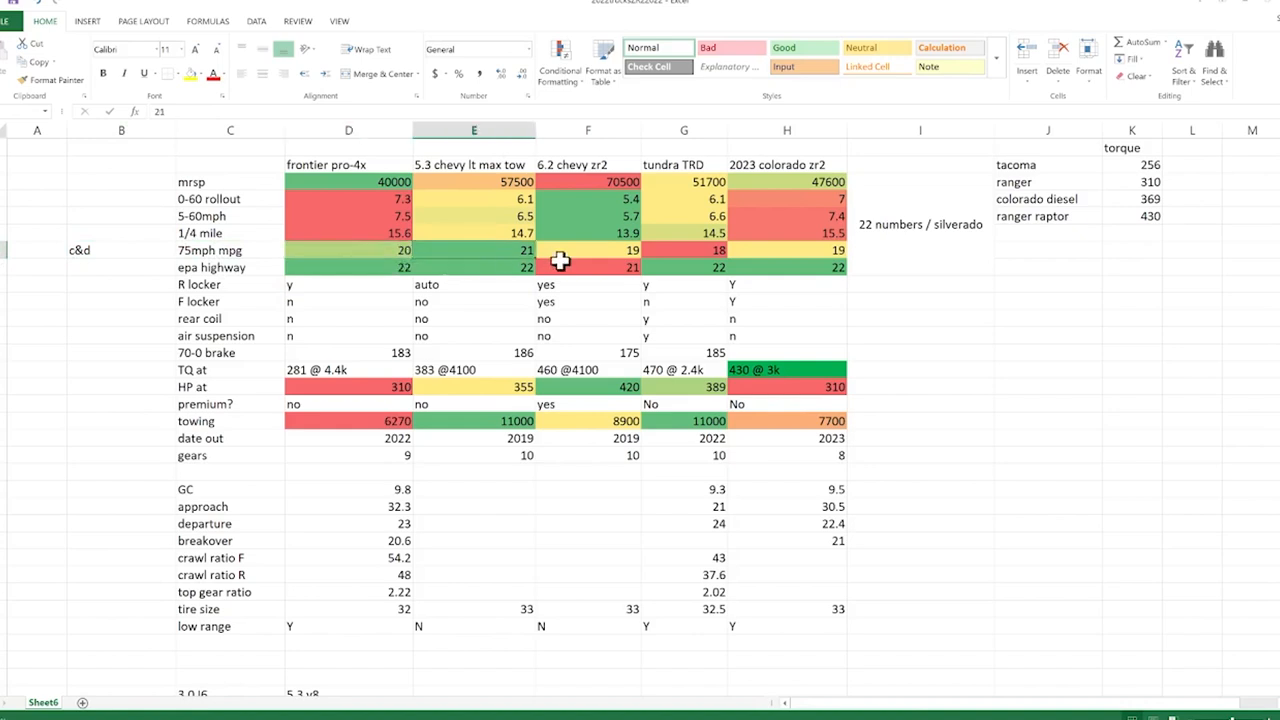
mouse_move(600, 267)
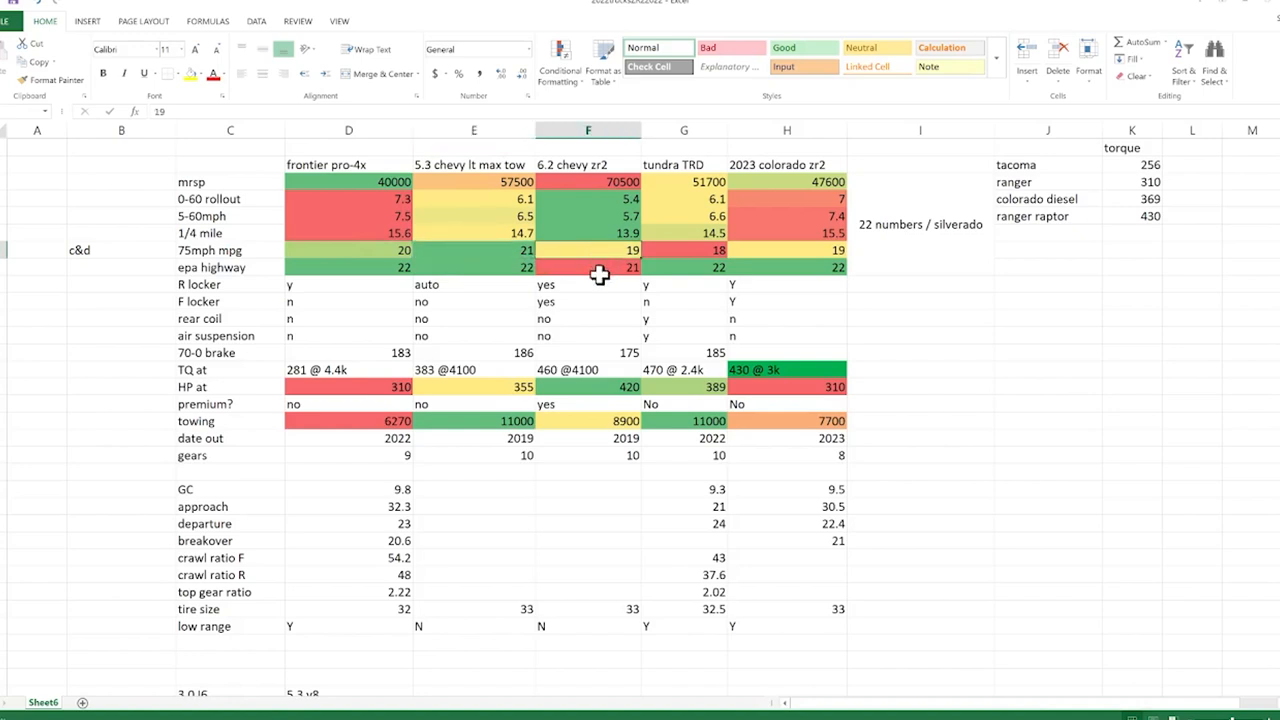
mouse_move(661, 272)
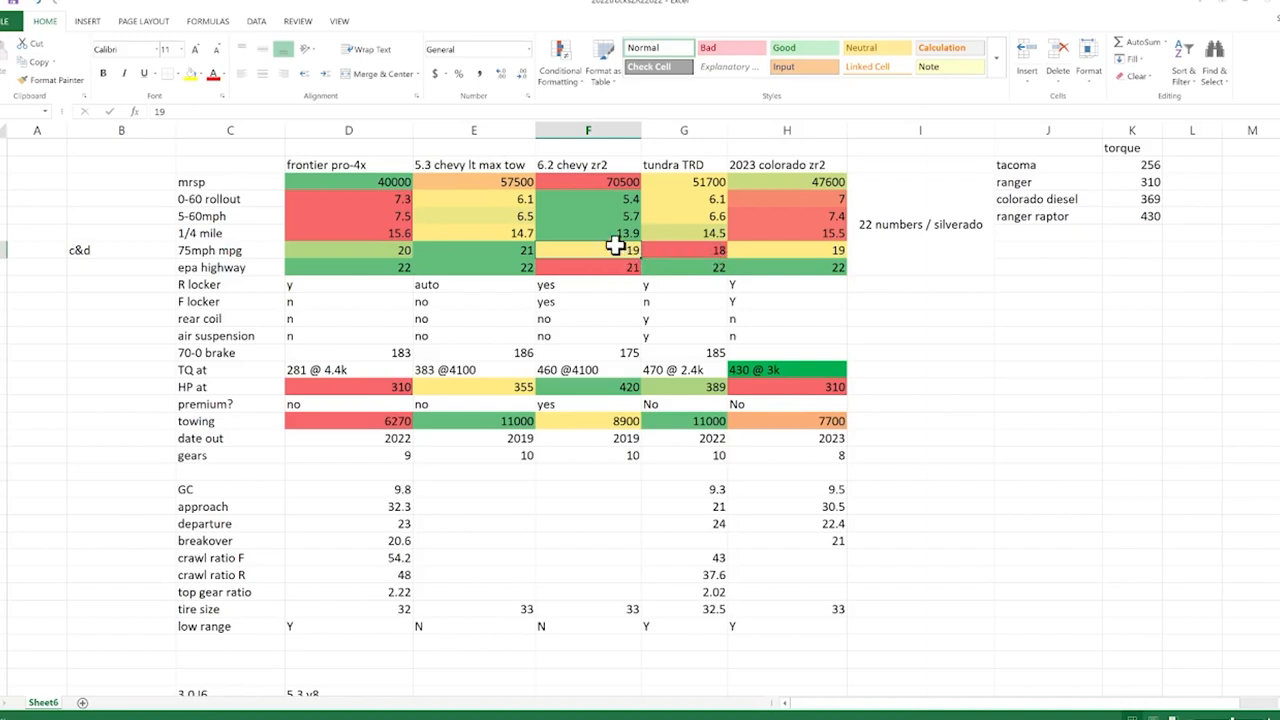
mouse_move(690, 261)
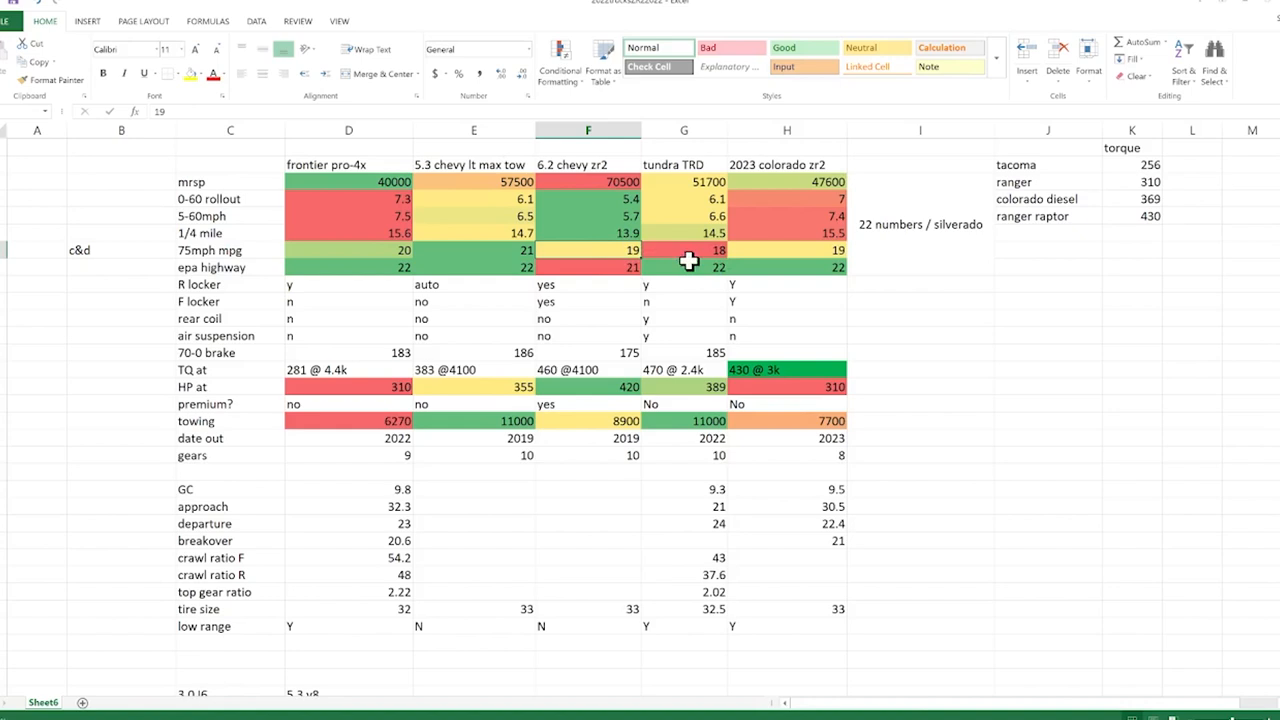
mouse_move(715, 253)
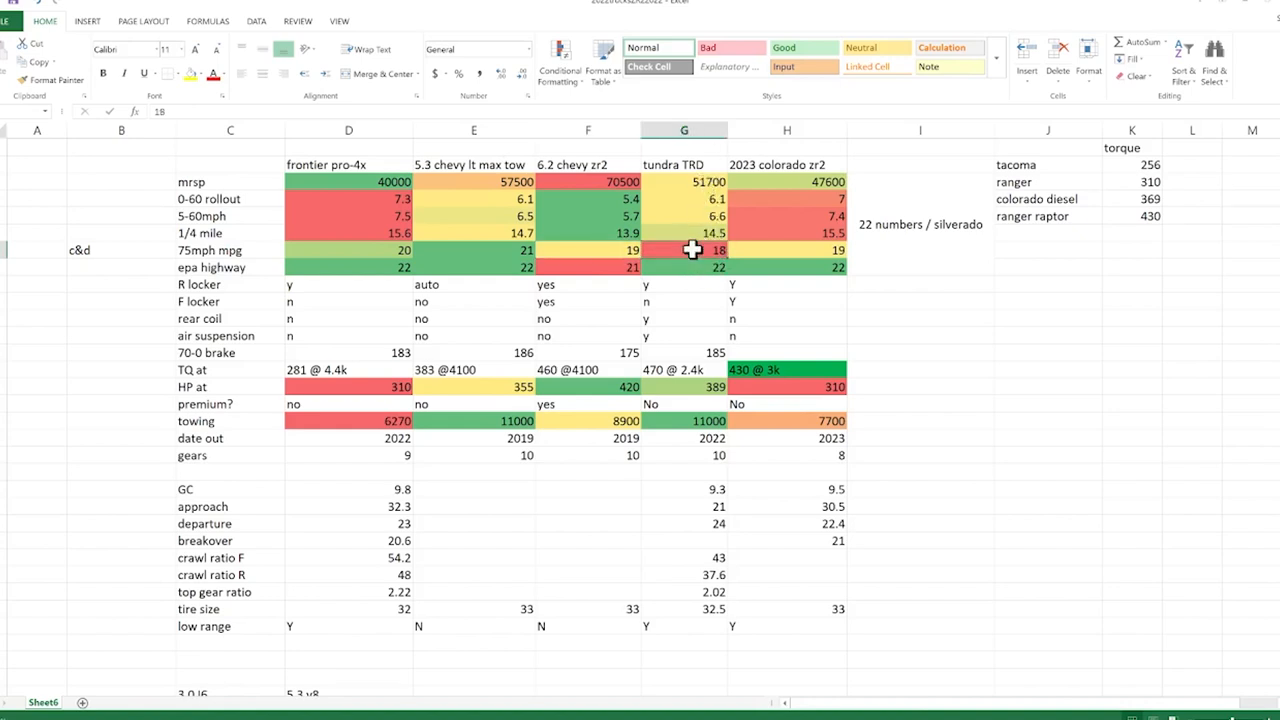
mouse_move(786, 267)
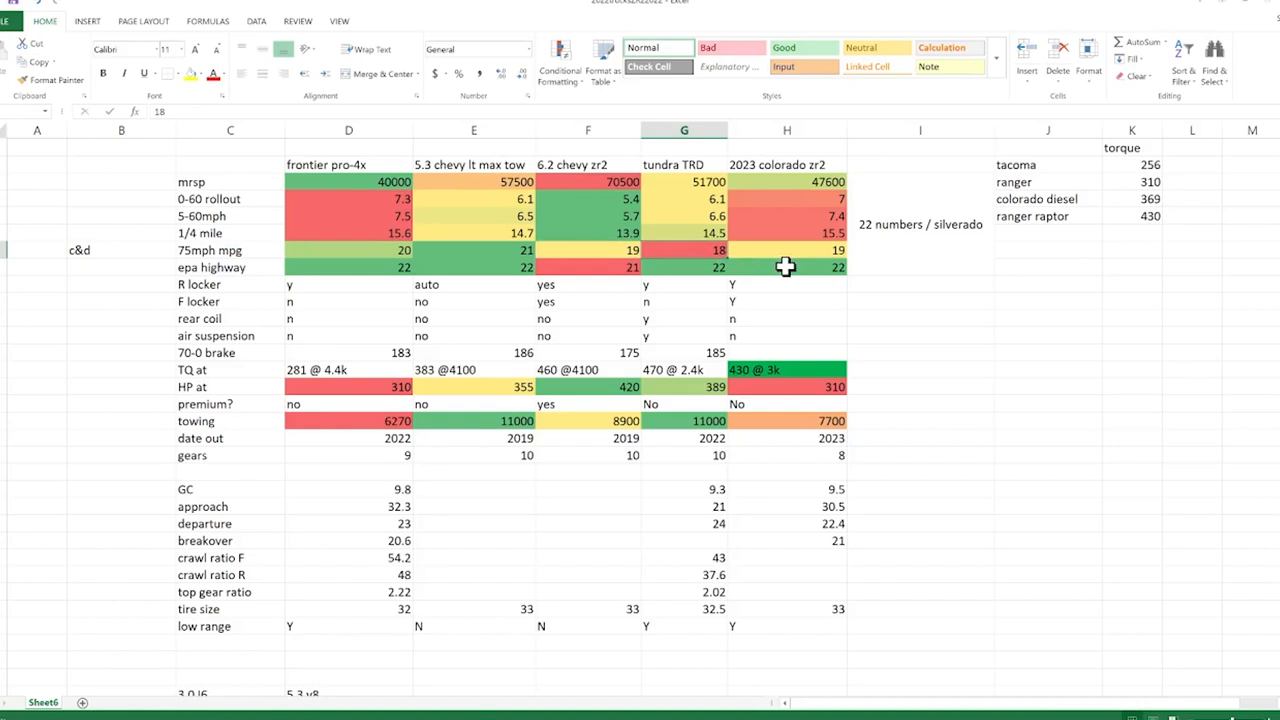
mouse_move(796, 256)
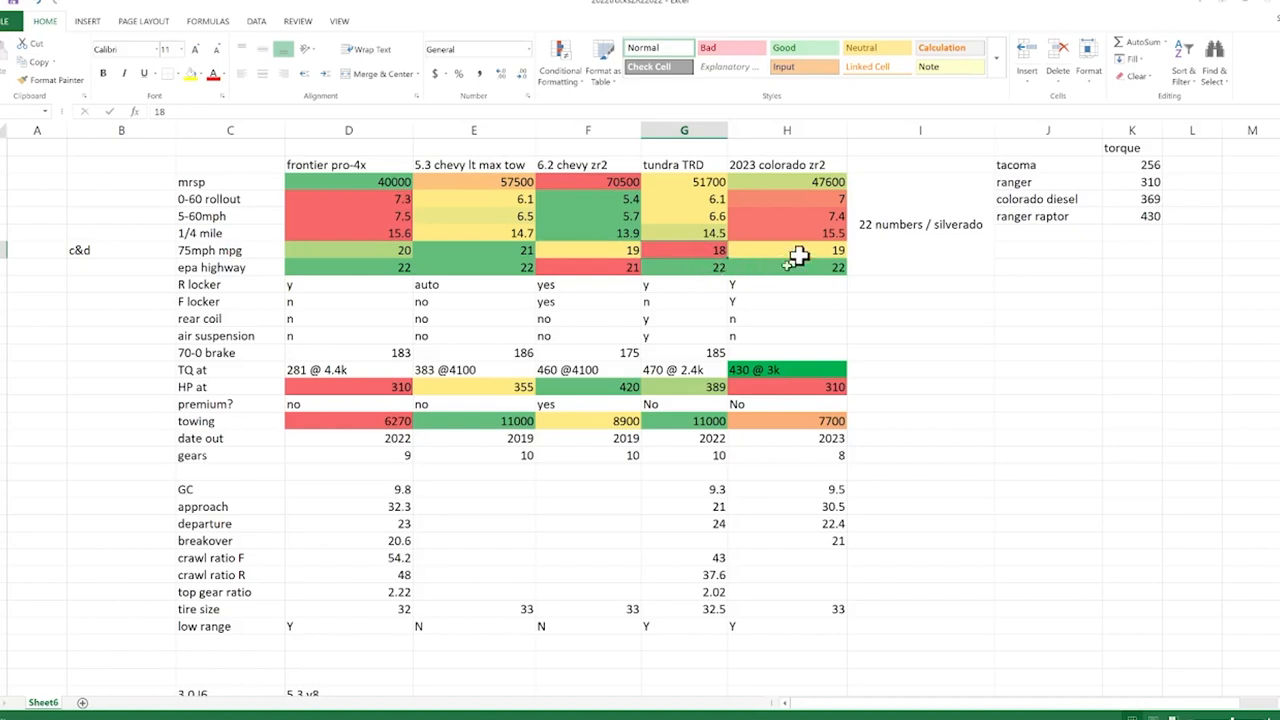
left_click(803, 250)
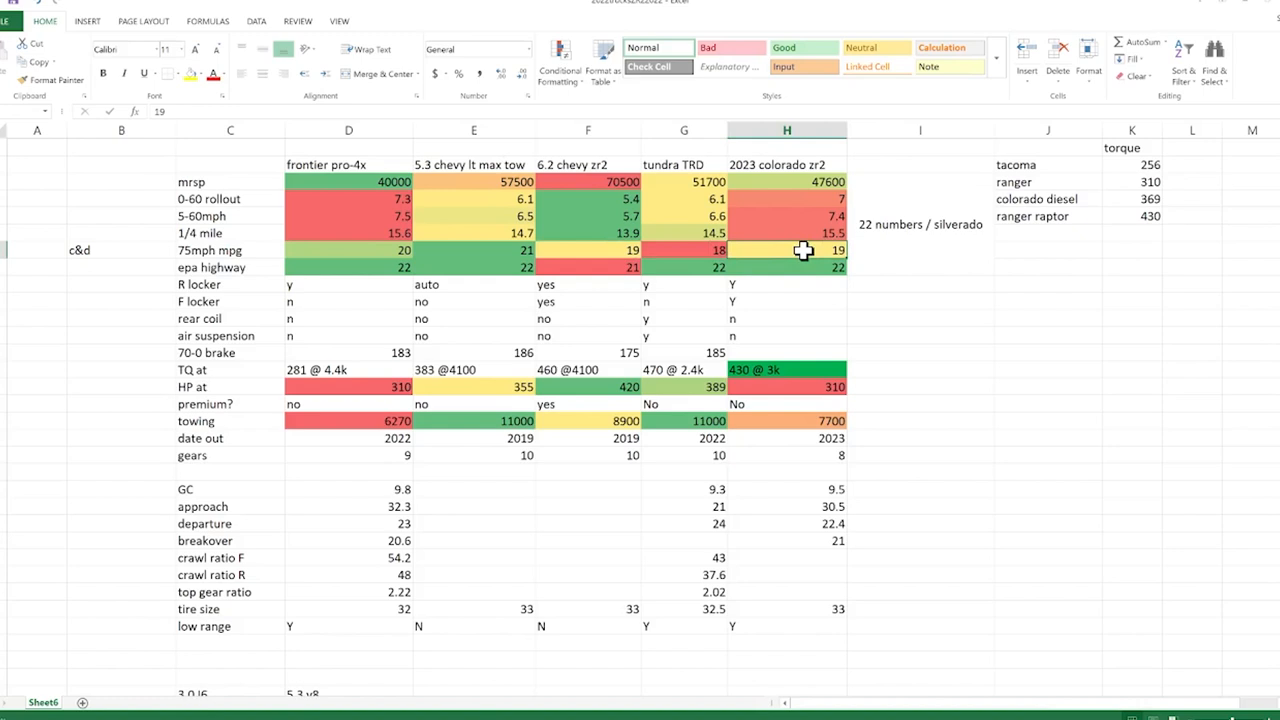
mouse_move(804, 172)
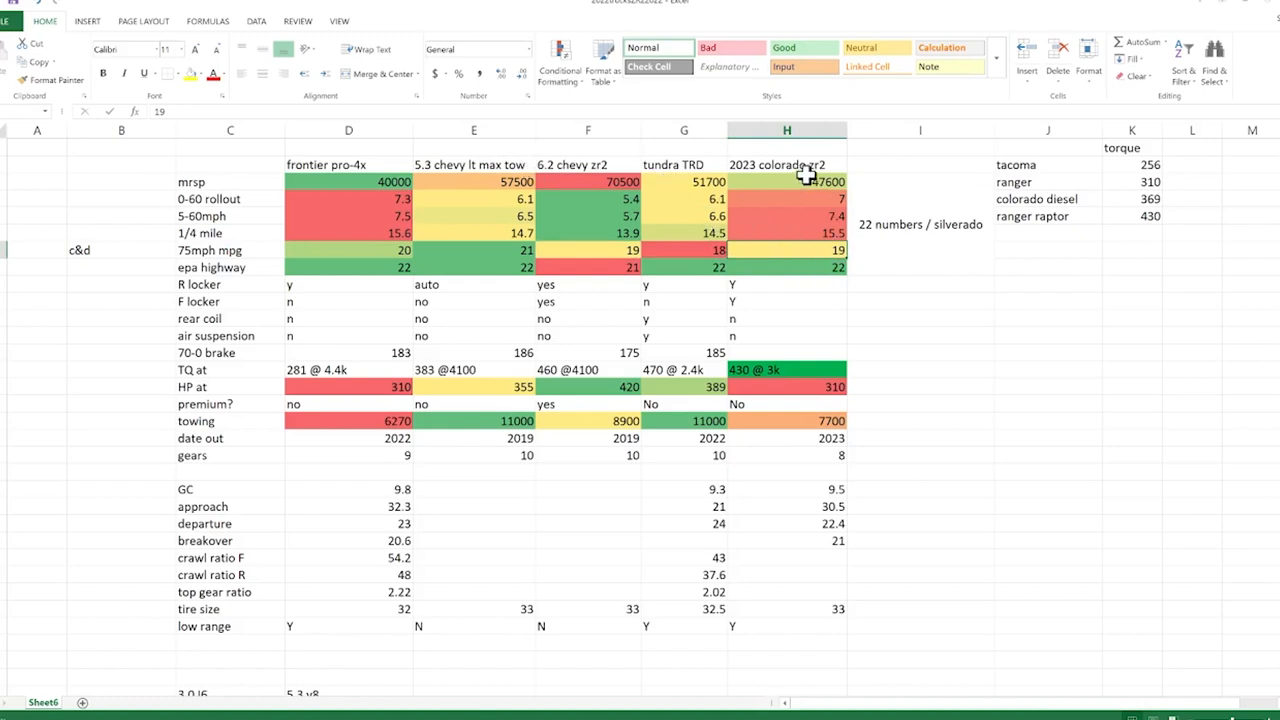
mouse_move(830, 228)
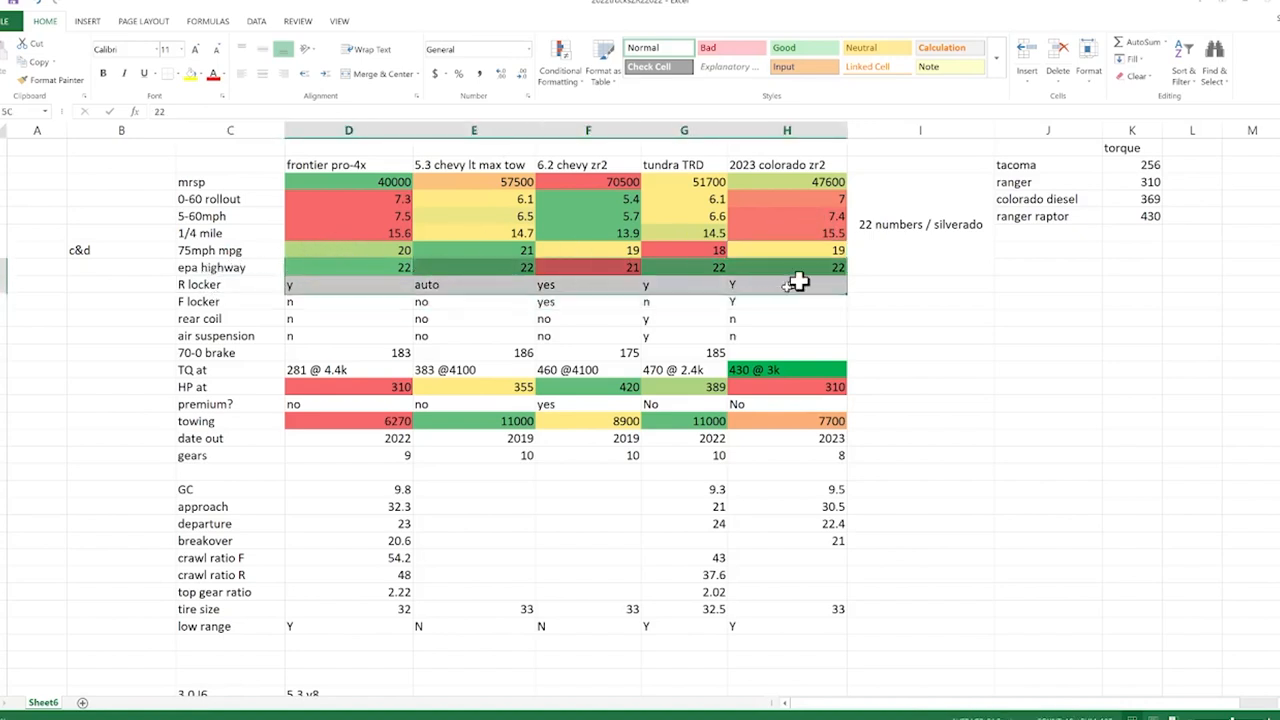
left_click(920, 301)
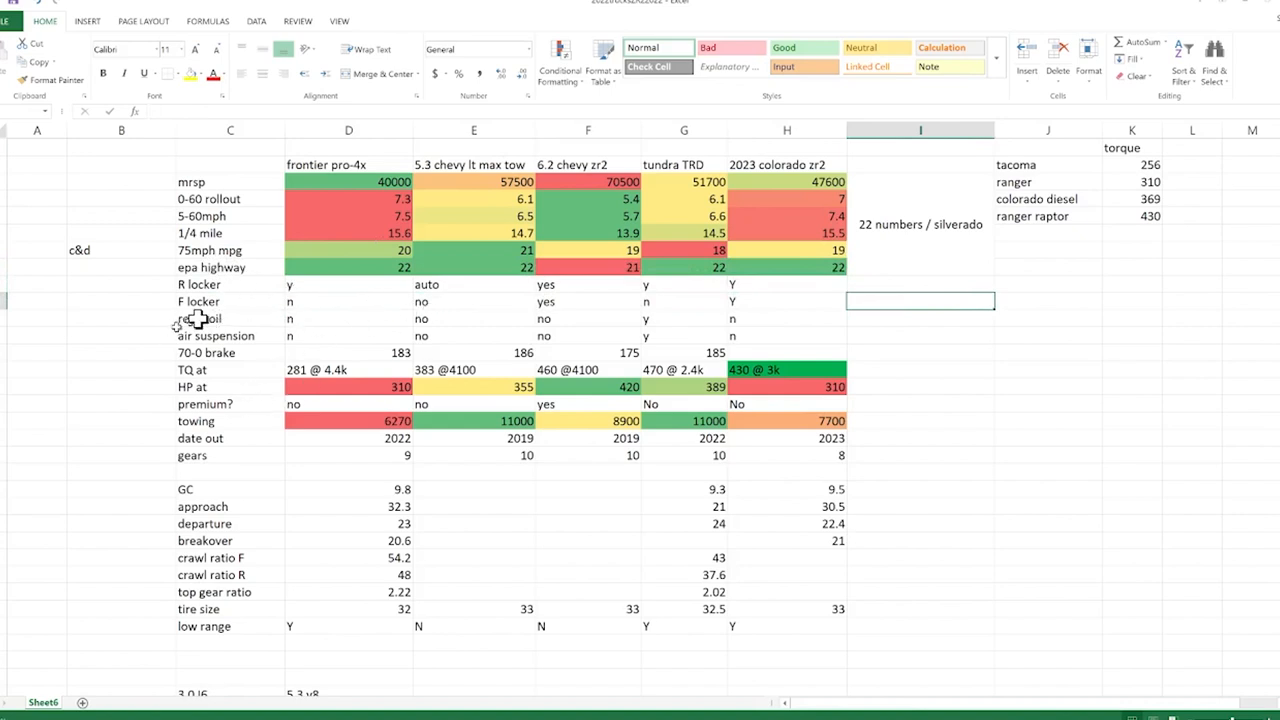
left_click(230, 318)
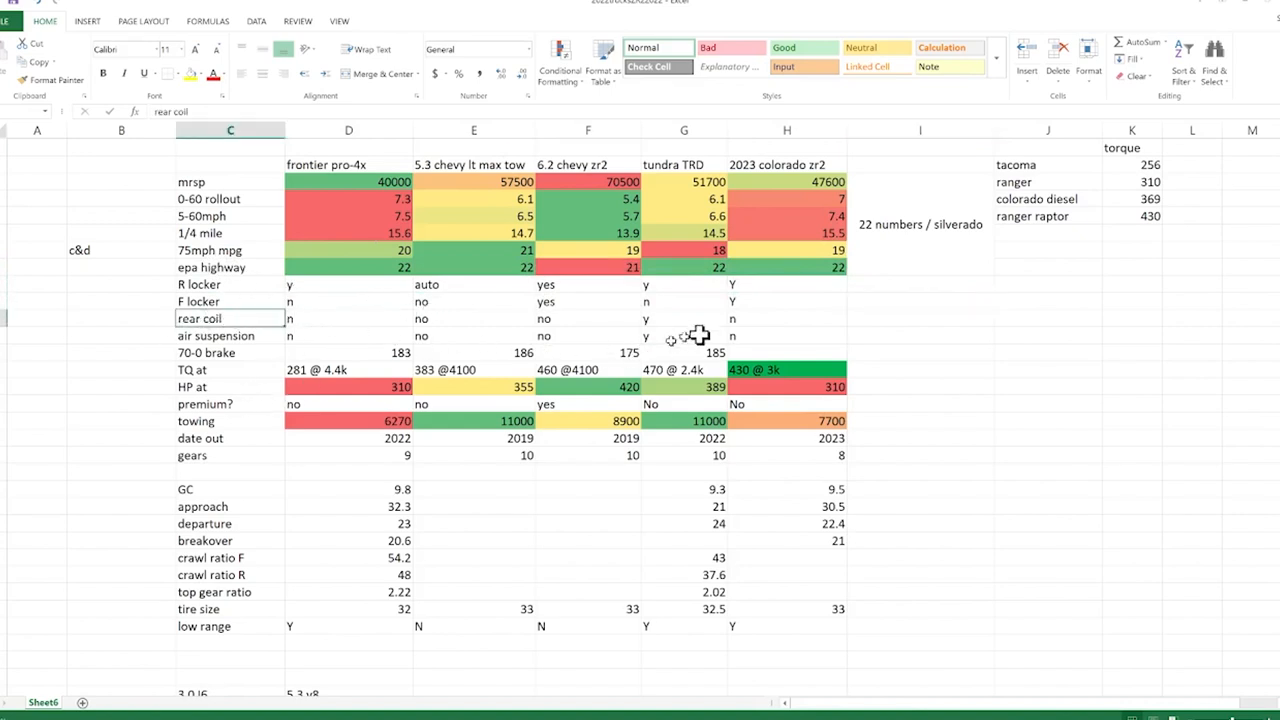
left_click(682, 318)
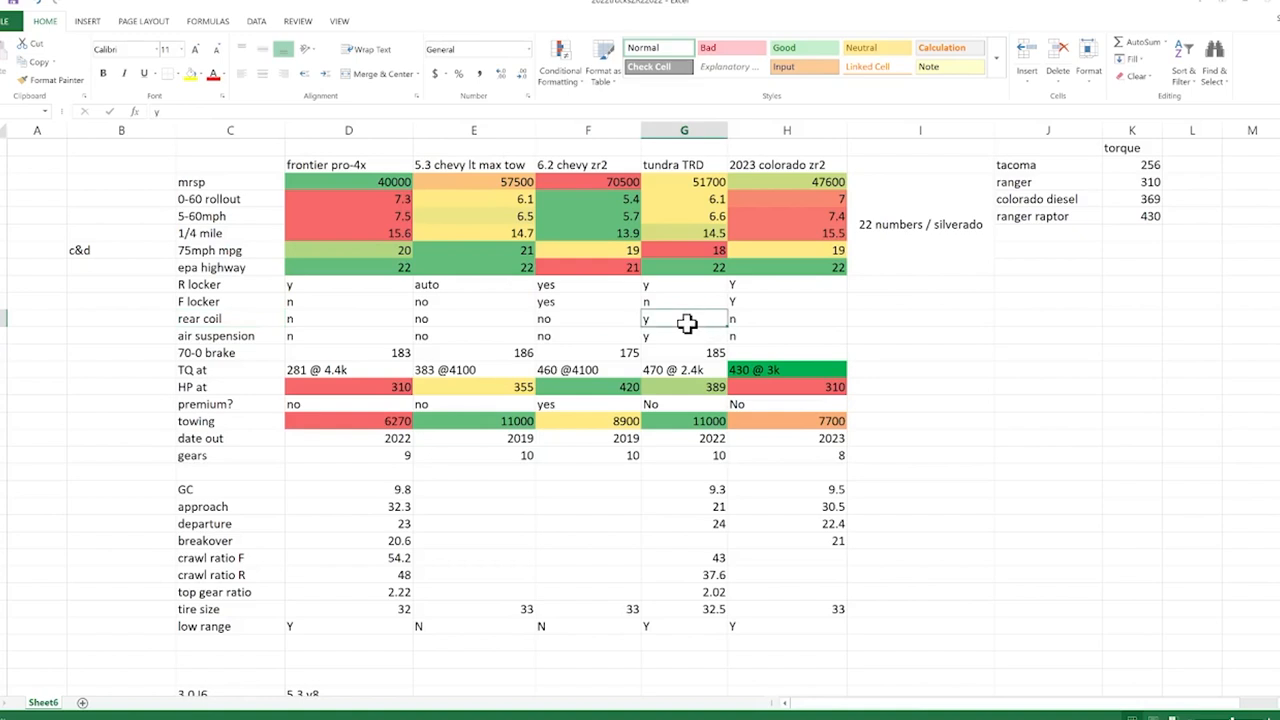
mouse_move(686, 323)
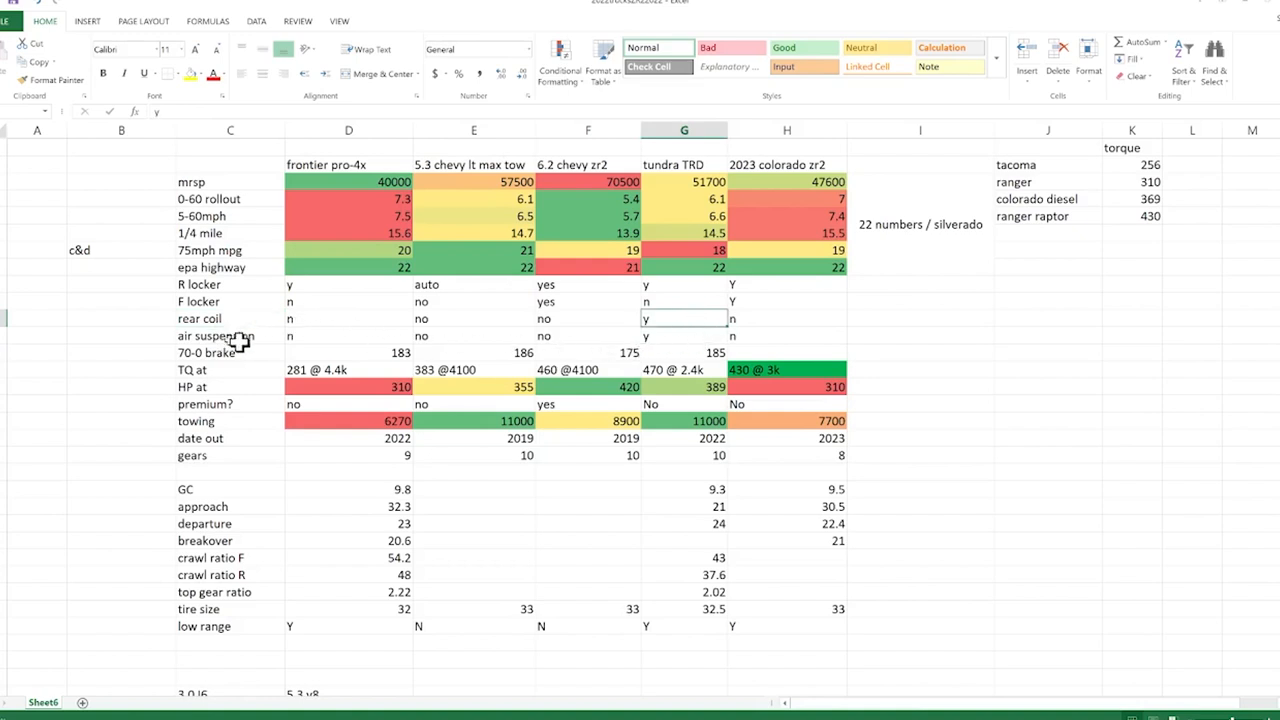
left_click(684, 336)
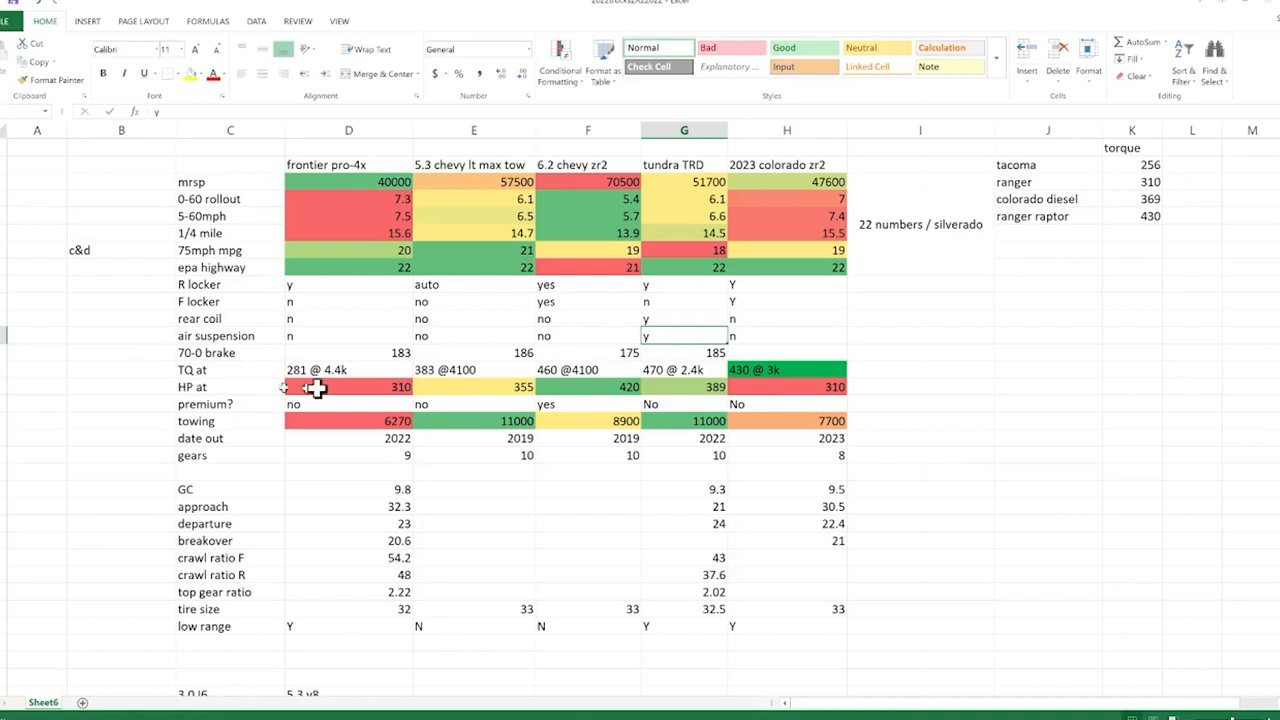
left_click(1047, 437)
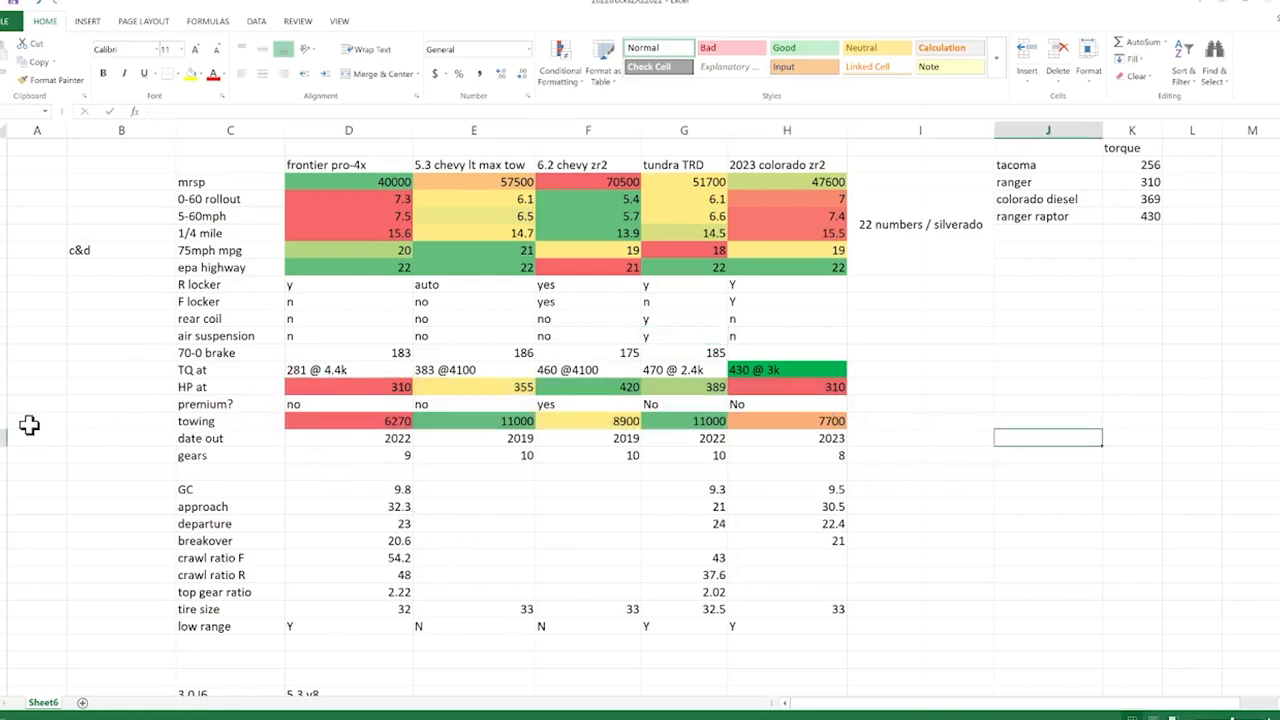
left_click(37, 421)
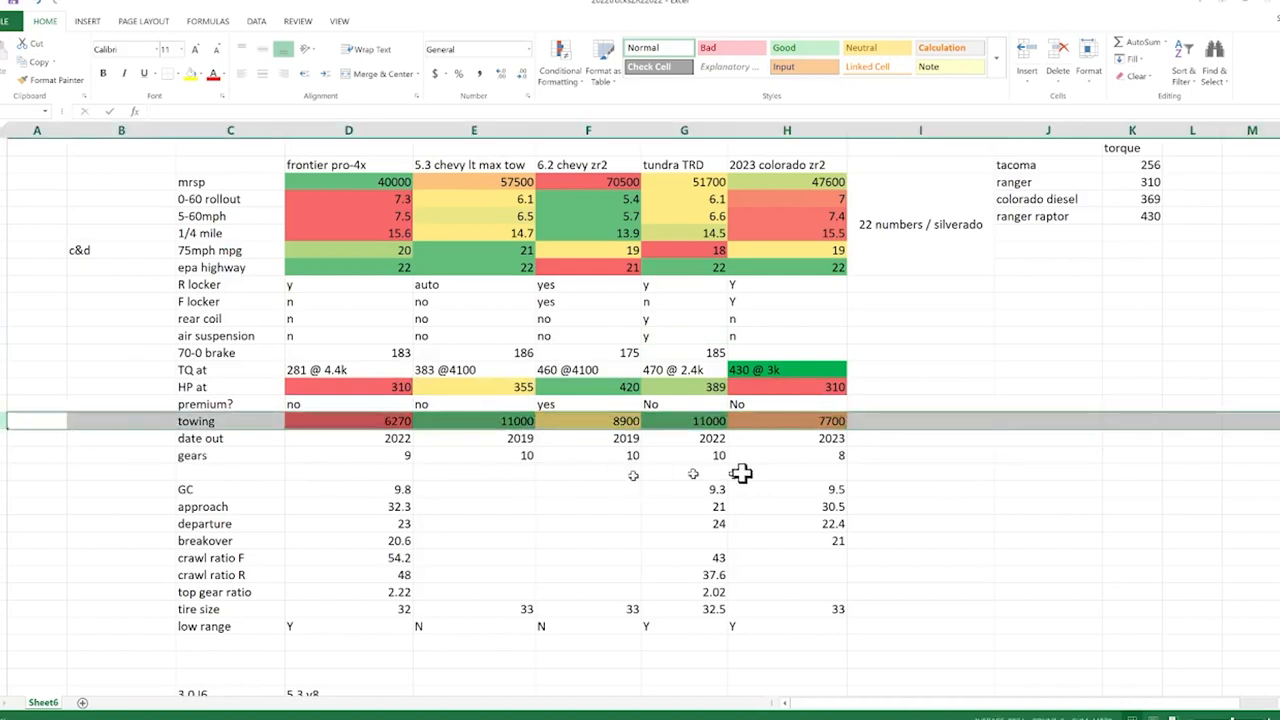
left_click(1132, 489)
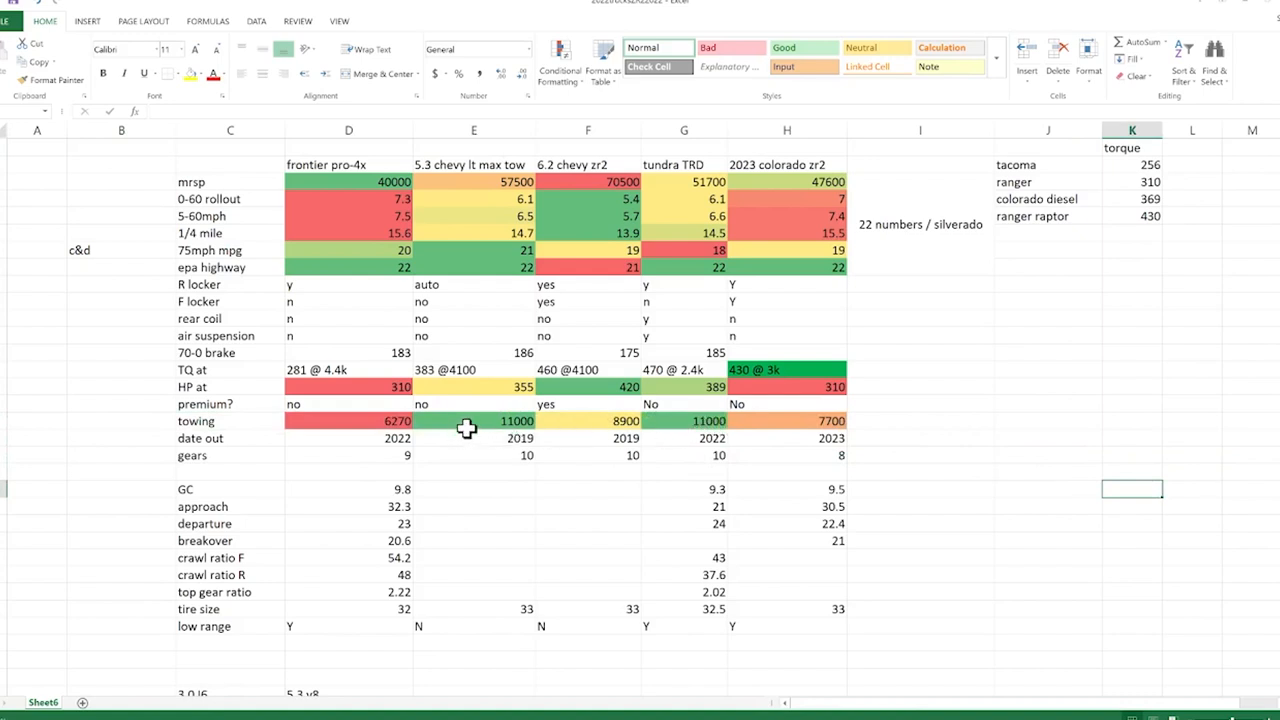
mouse_move(600, 429)
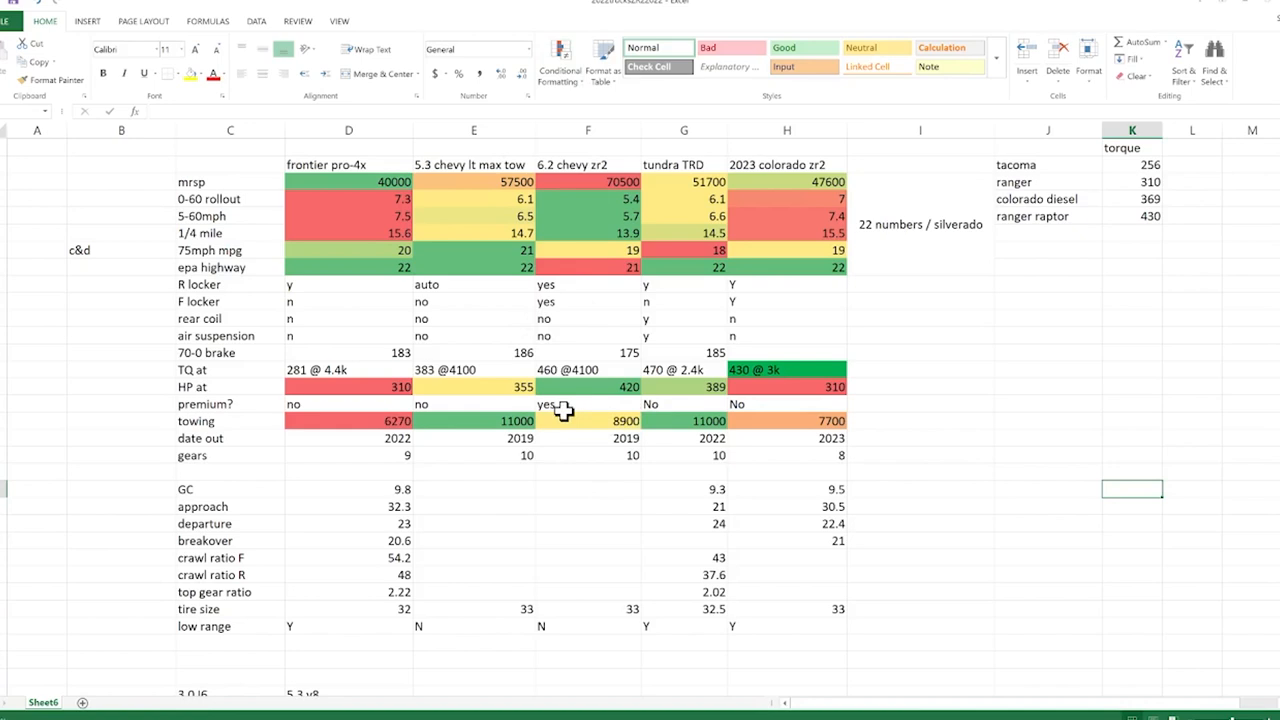
mouse_move(870, 431)
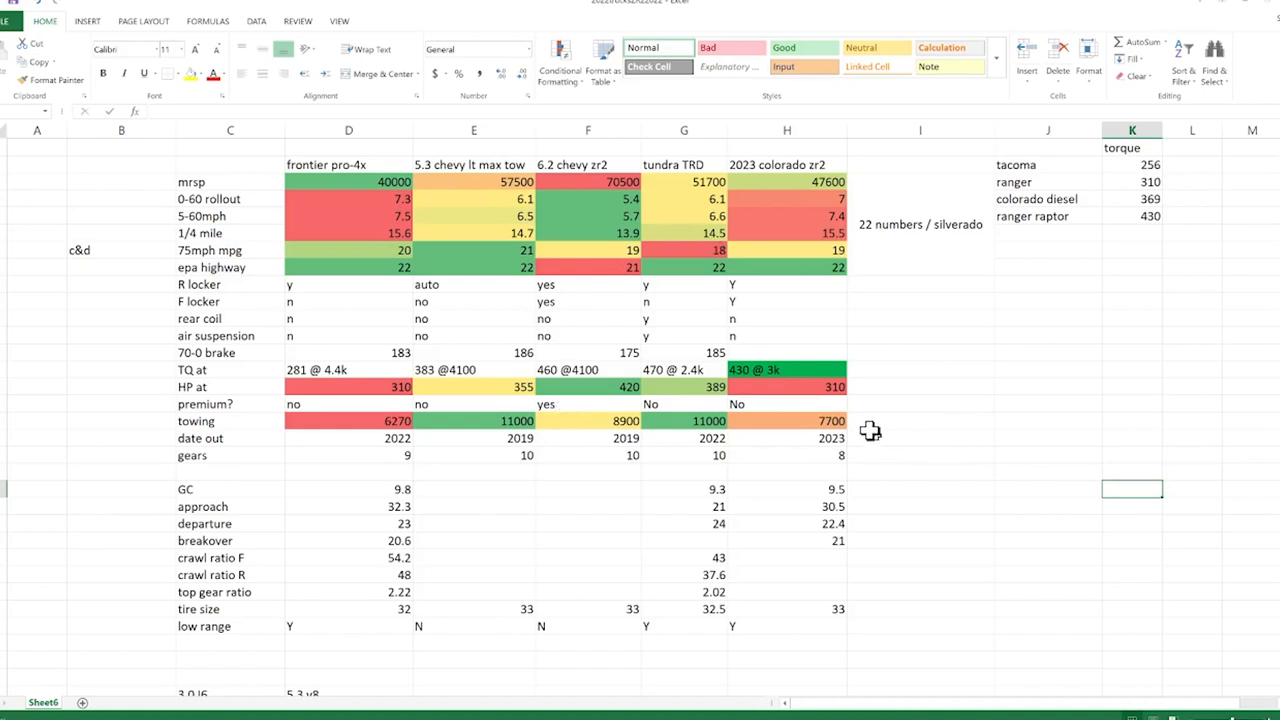
mouse_move(868, 424)
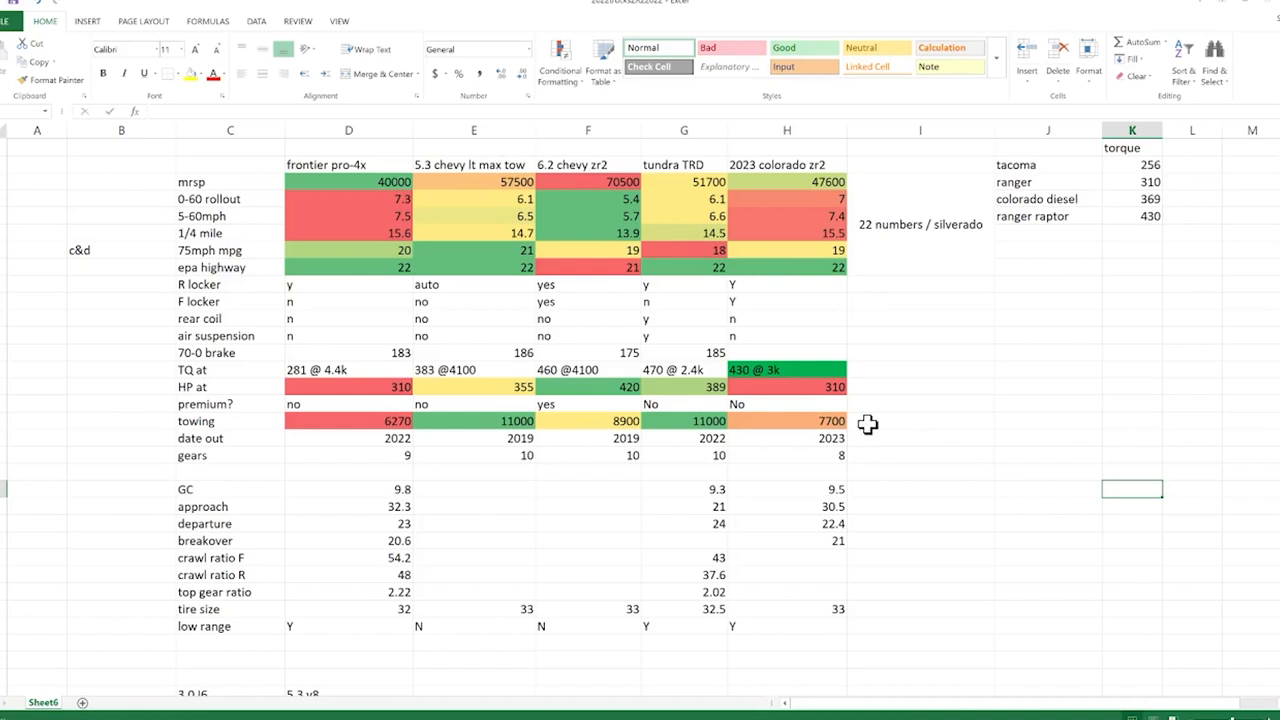
left_click(816, 421)
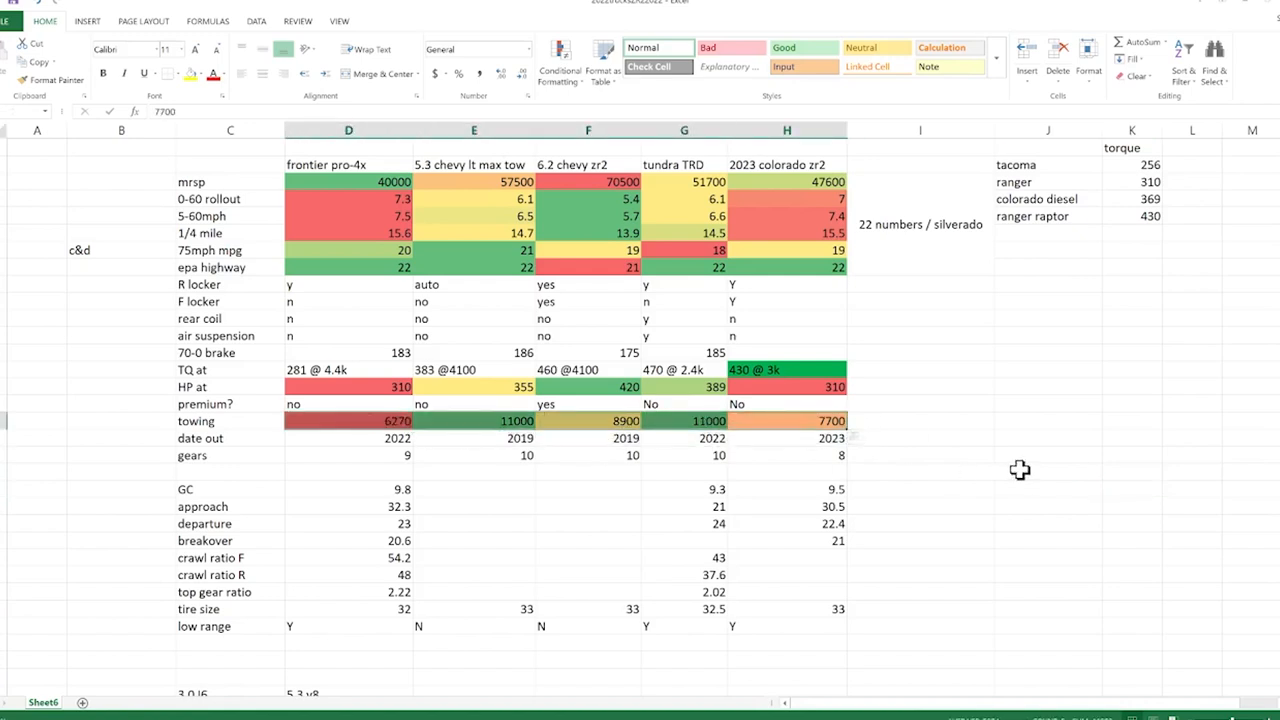
left_click(1047, 470)
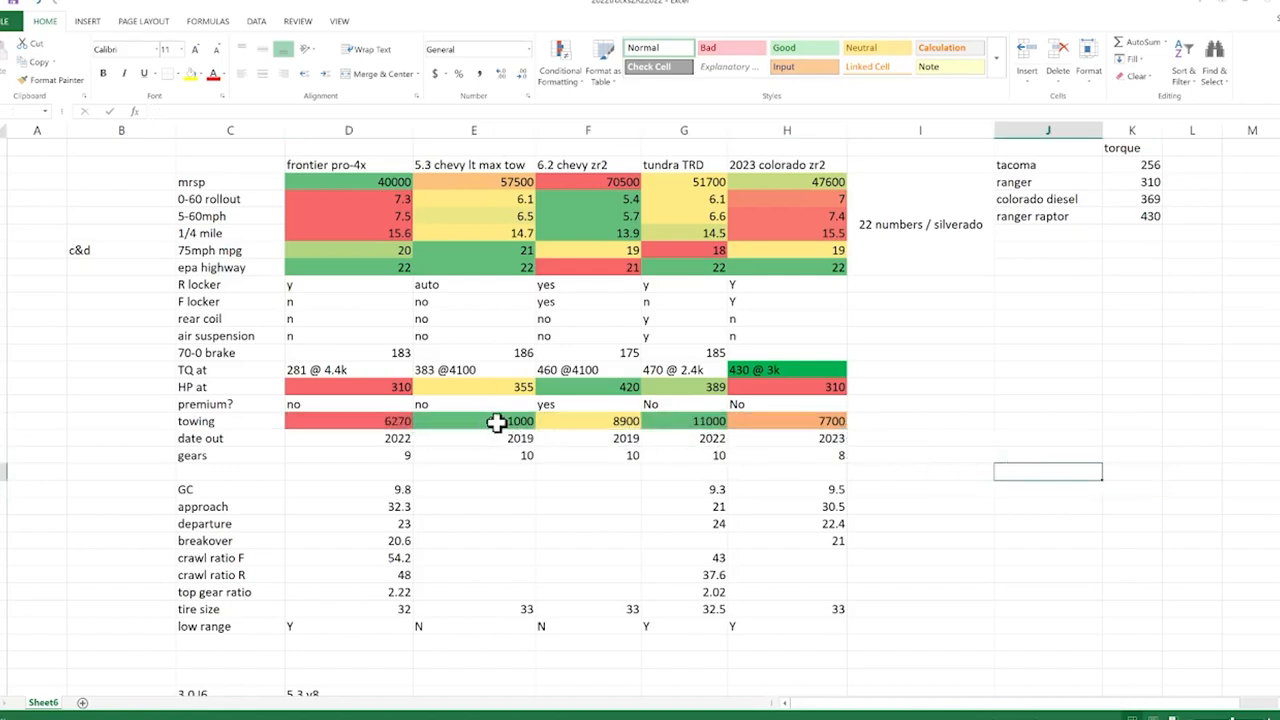
mouse_move(692, 428)
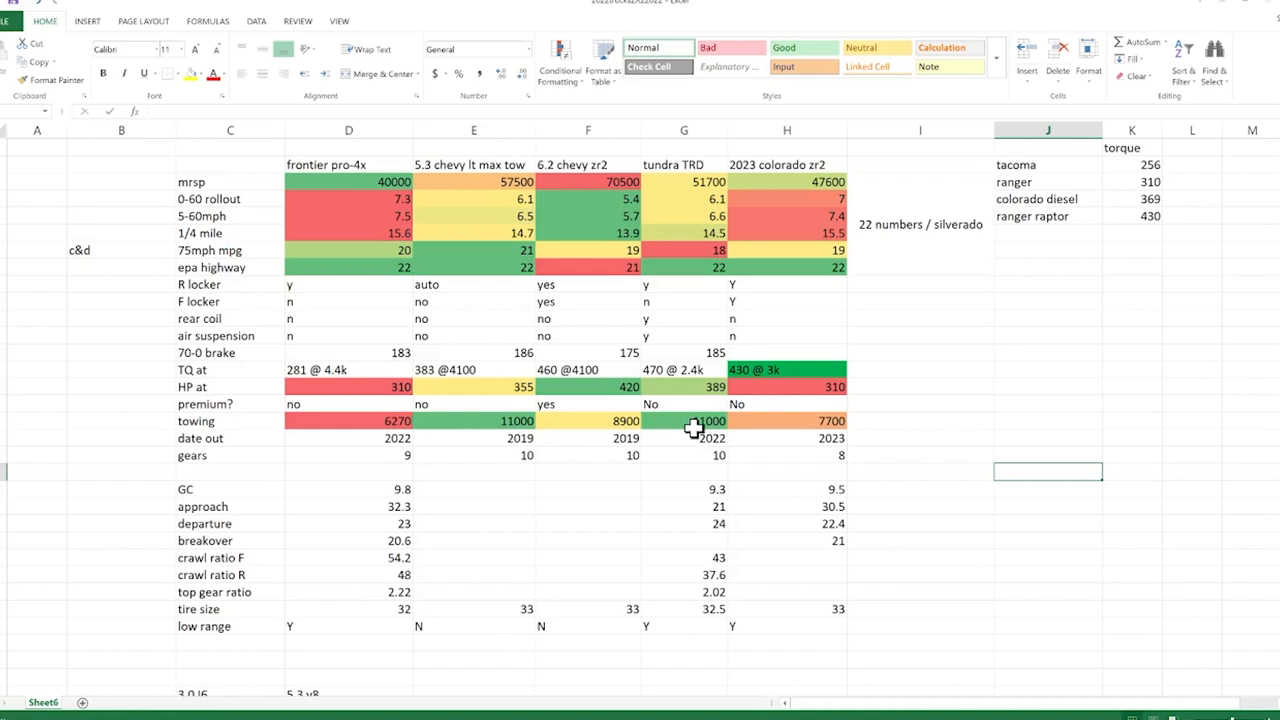
left_click(787, 164)
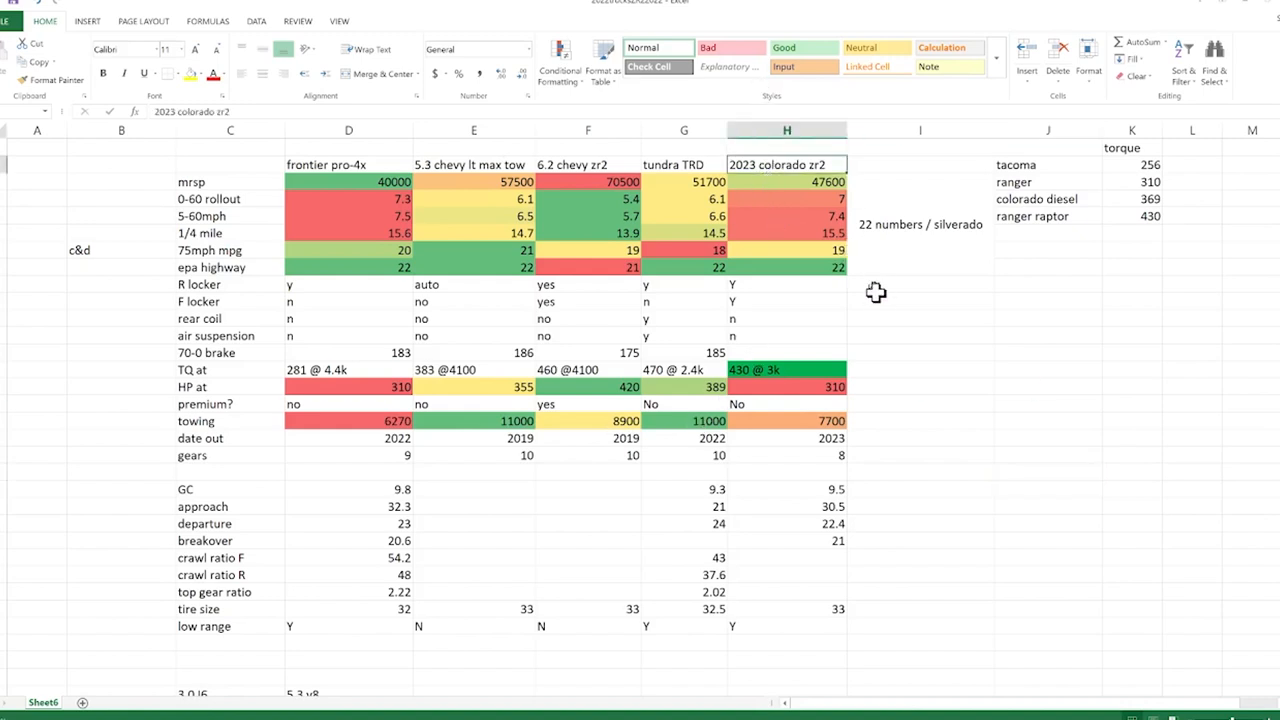
mouse_move(877, 313)
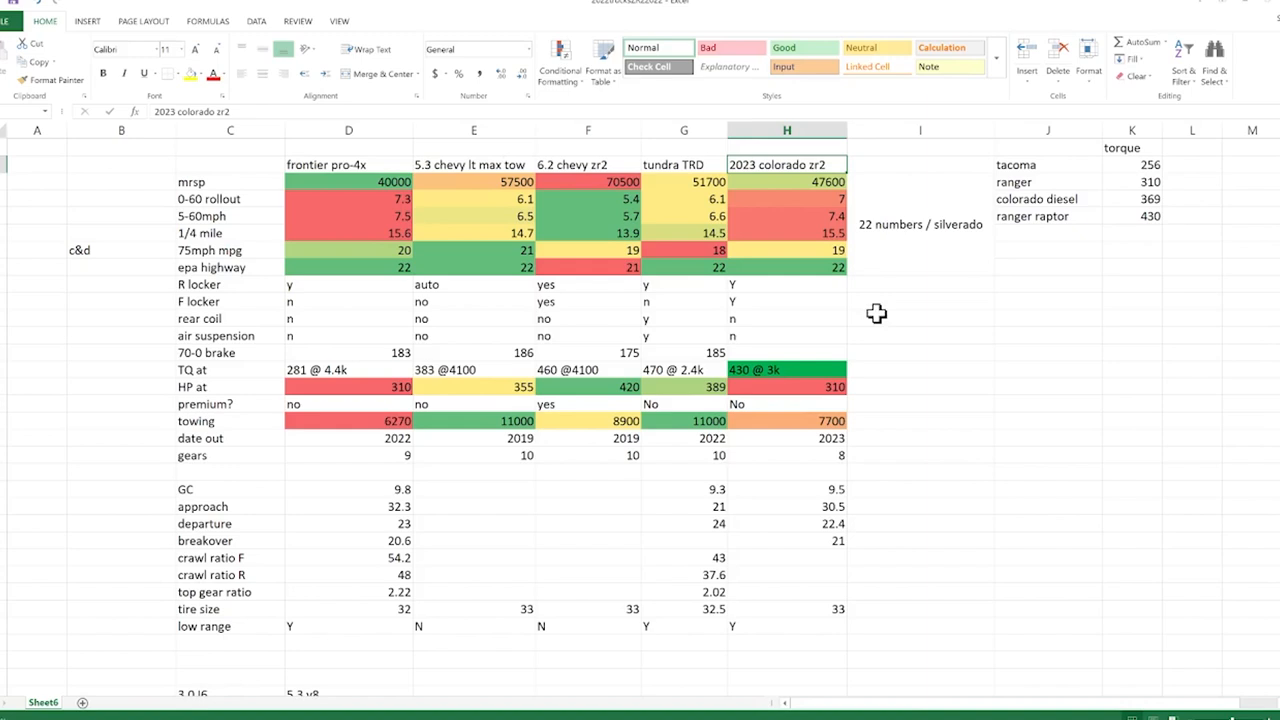
mouse_move(337, 181)
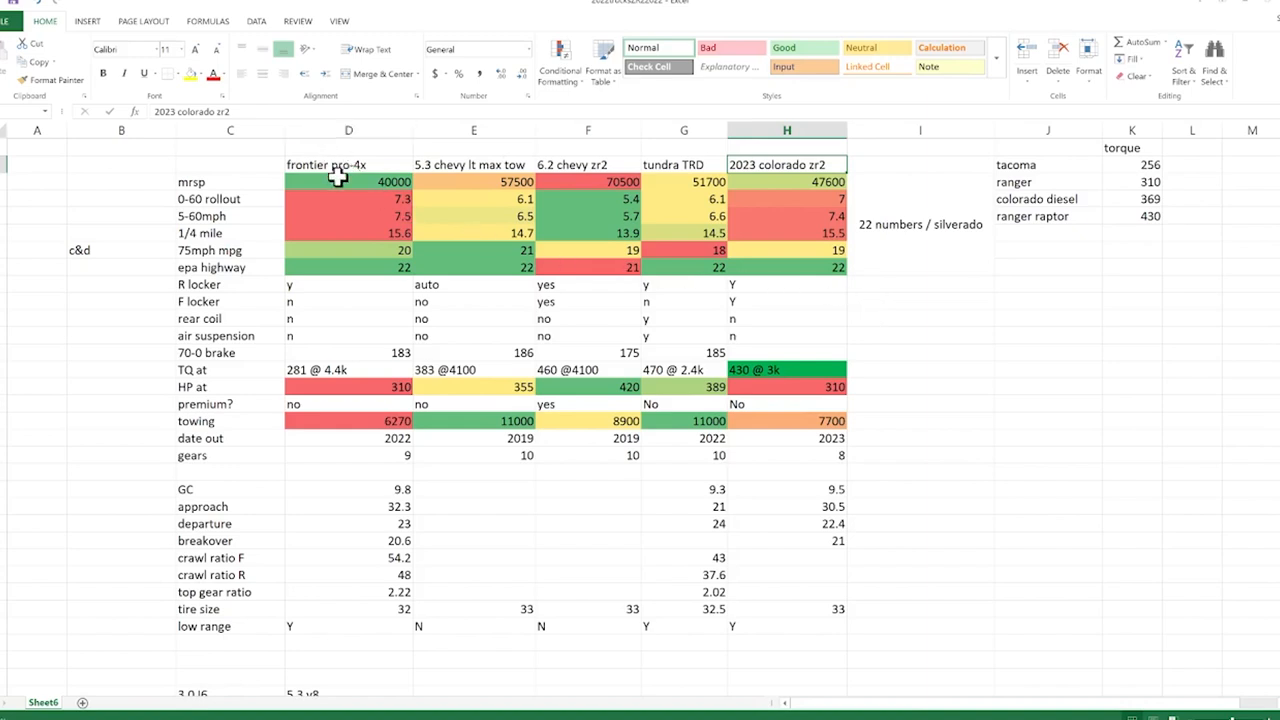
left_click(348, 164)
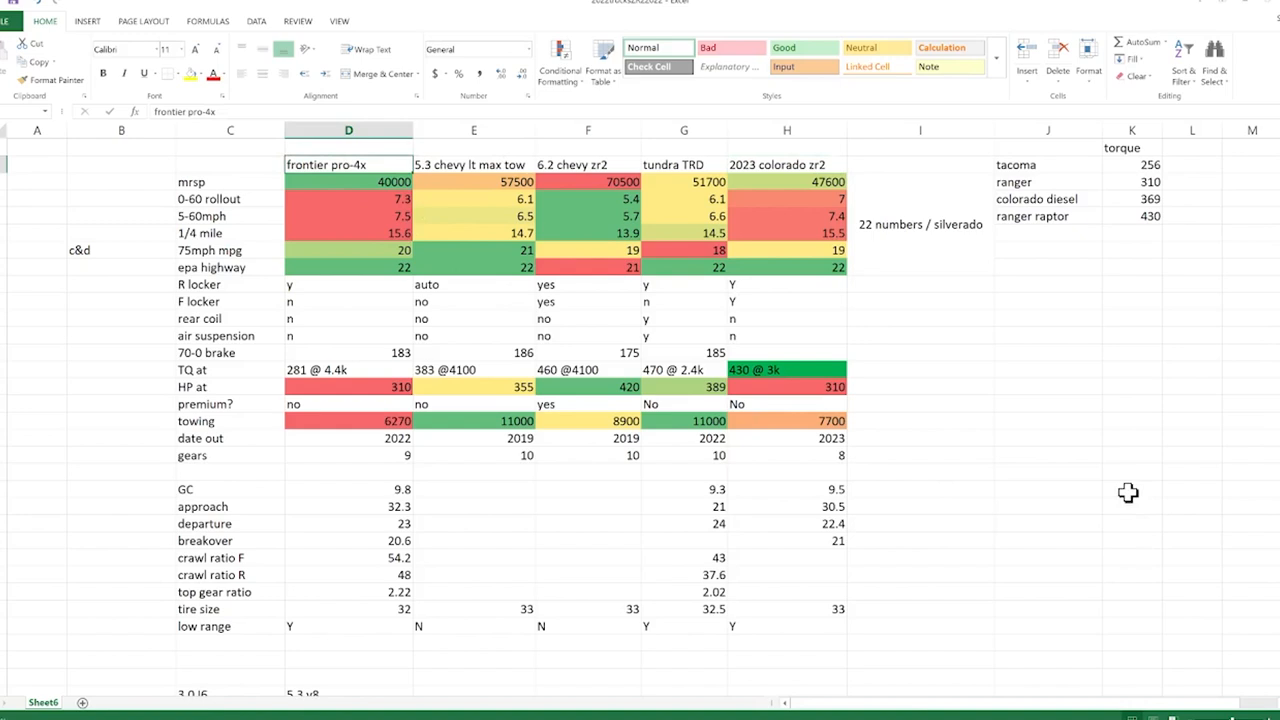
mouse_move(1120, 488)
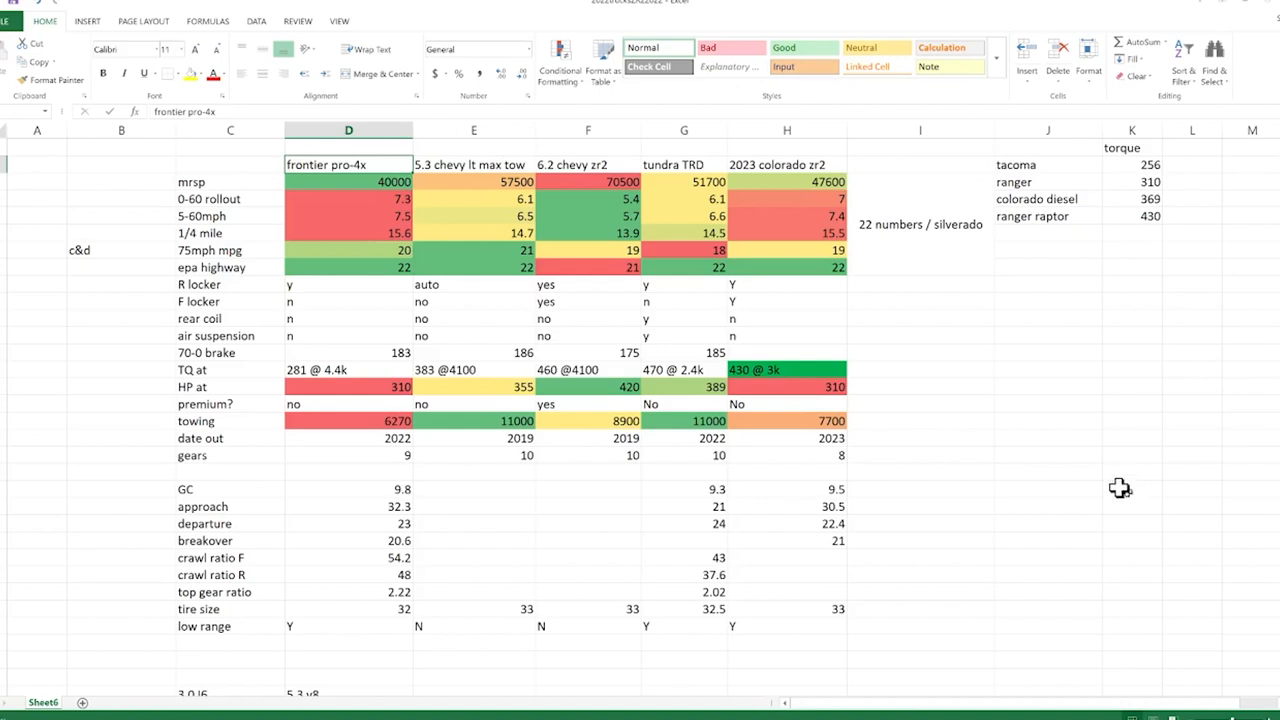
mouse_move(345, 219)
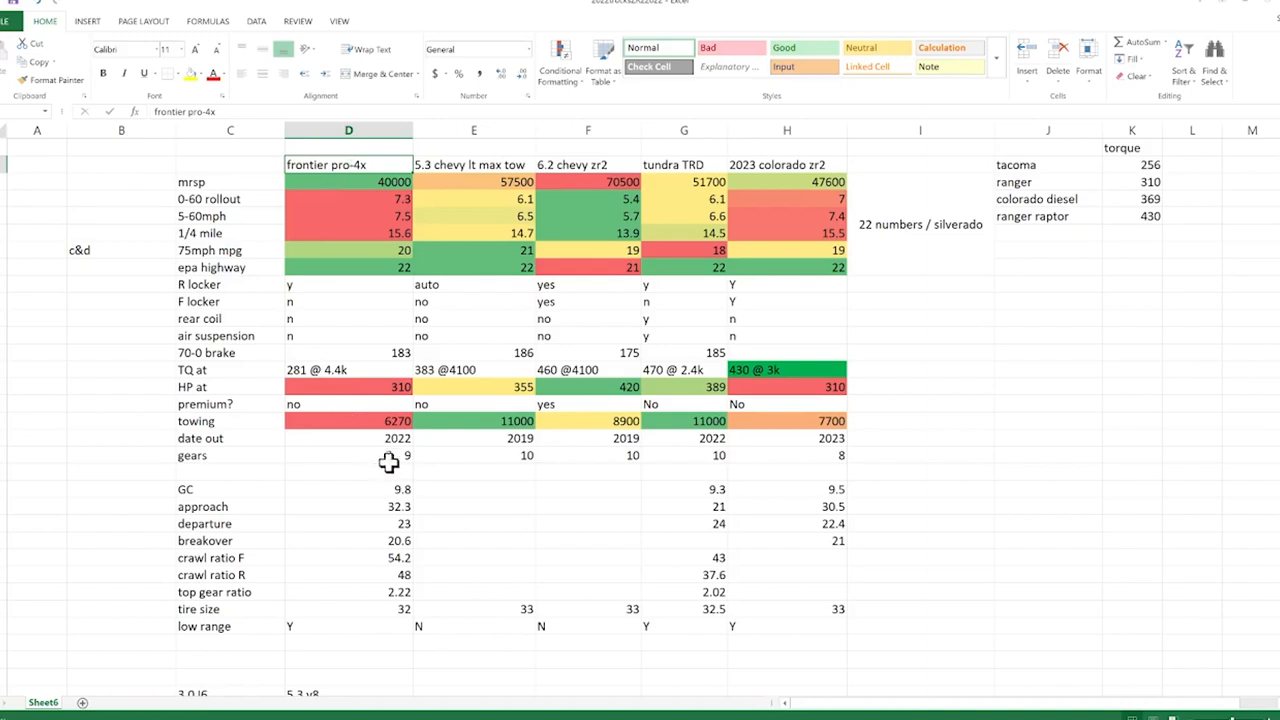
left_click(348, 456)
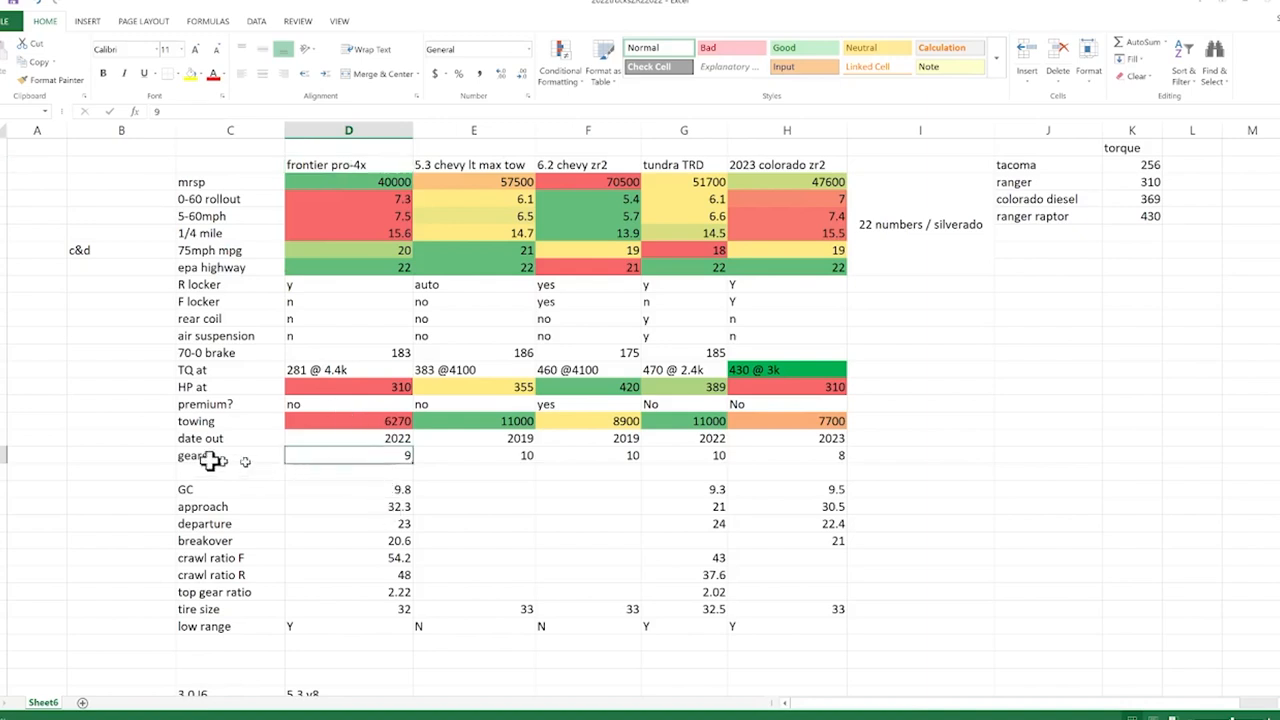
mouse_move(390, 465)
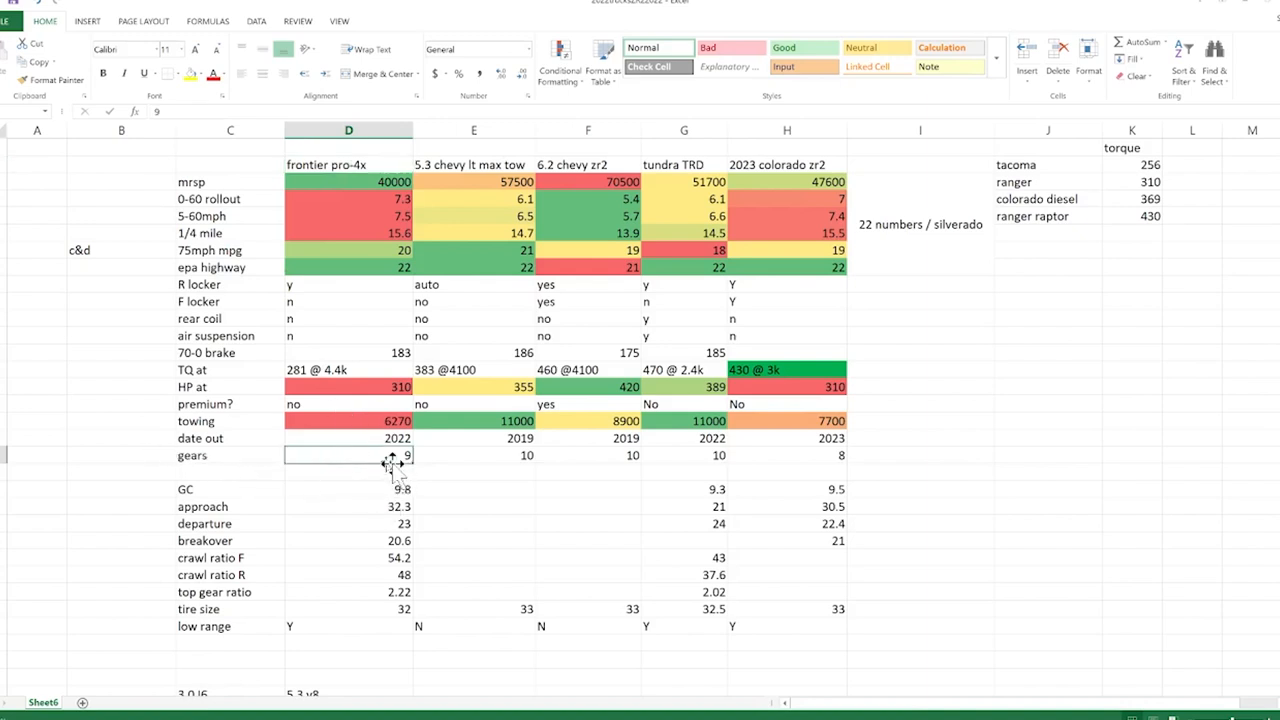
mouse_move(634, 464)
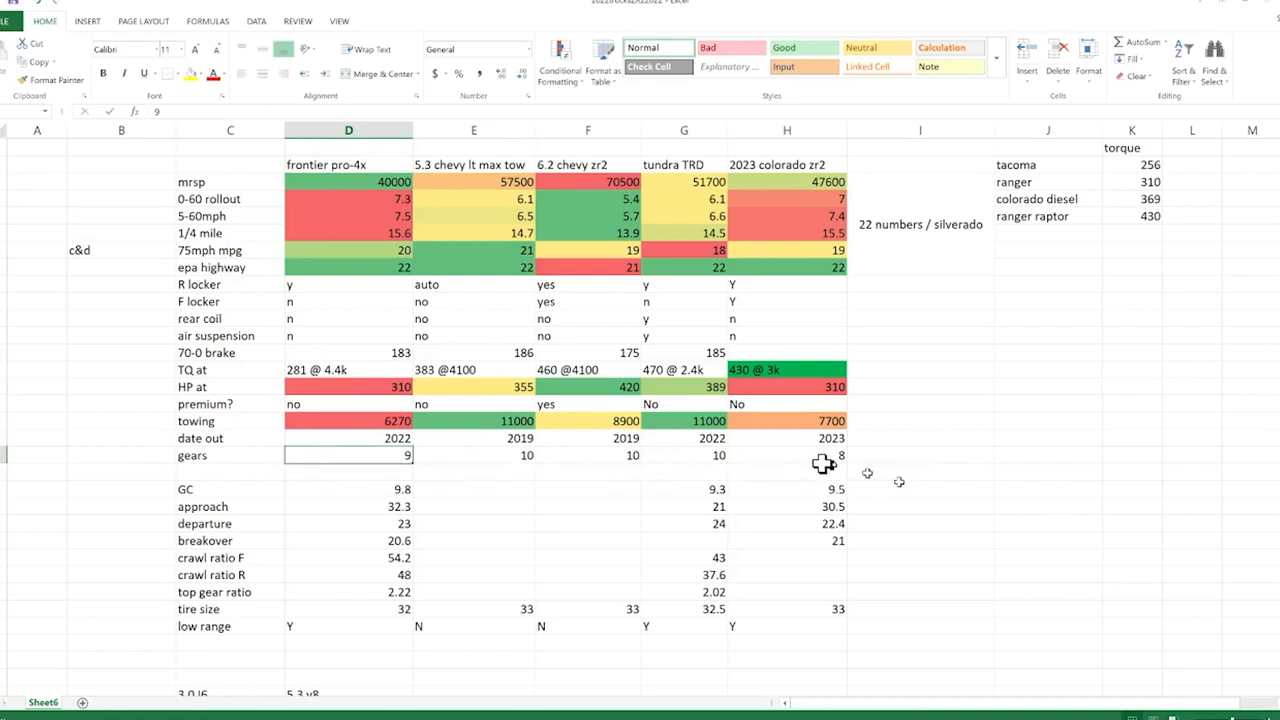
Shade the 2023 Colorado ZR2's 8-gear entry in H25 with red fill
left_click(786, 455)
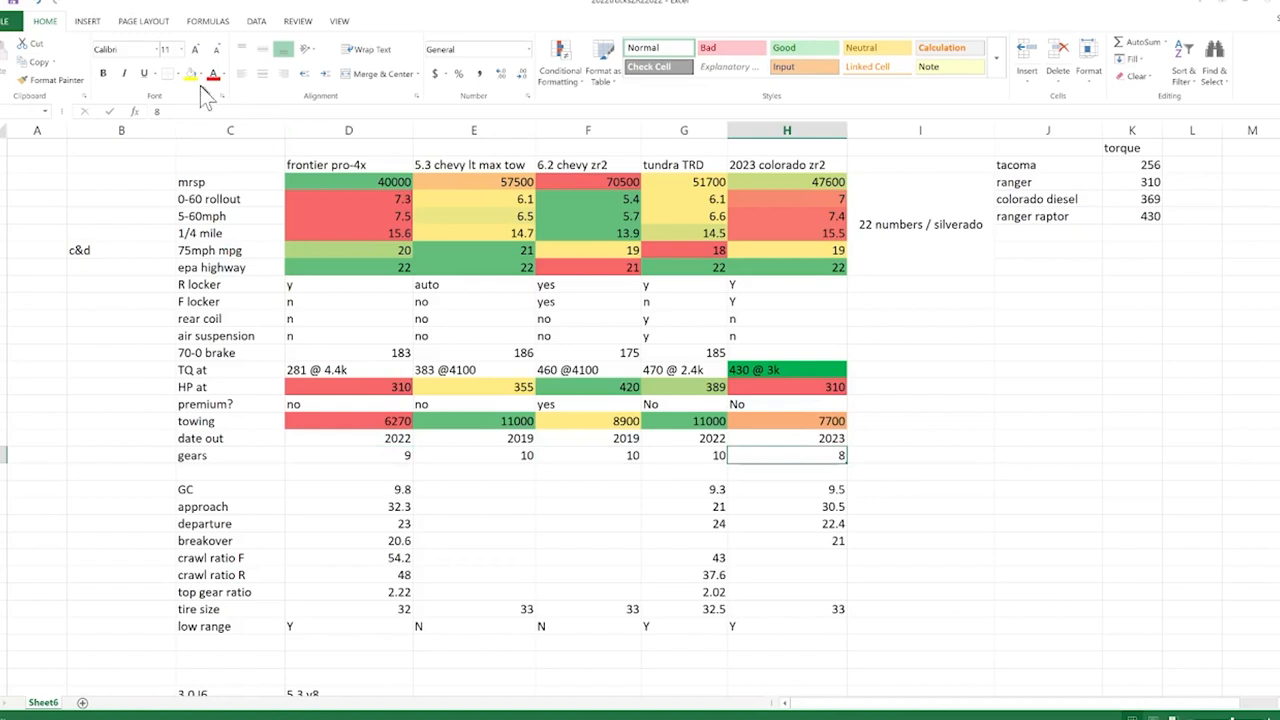
mouse_move(215, 80)
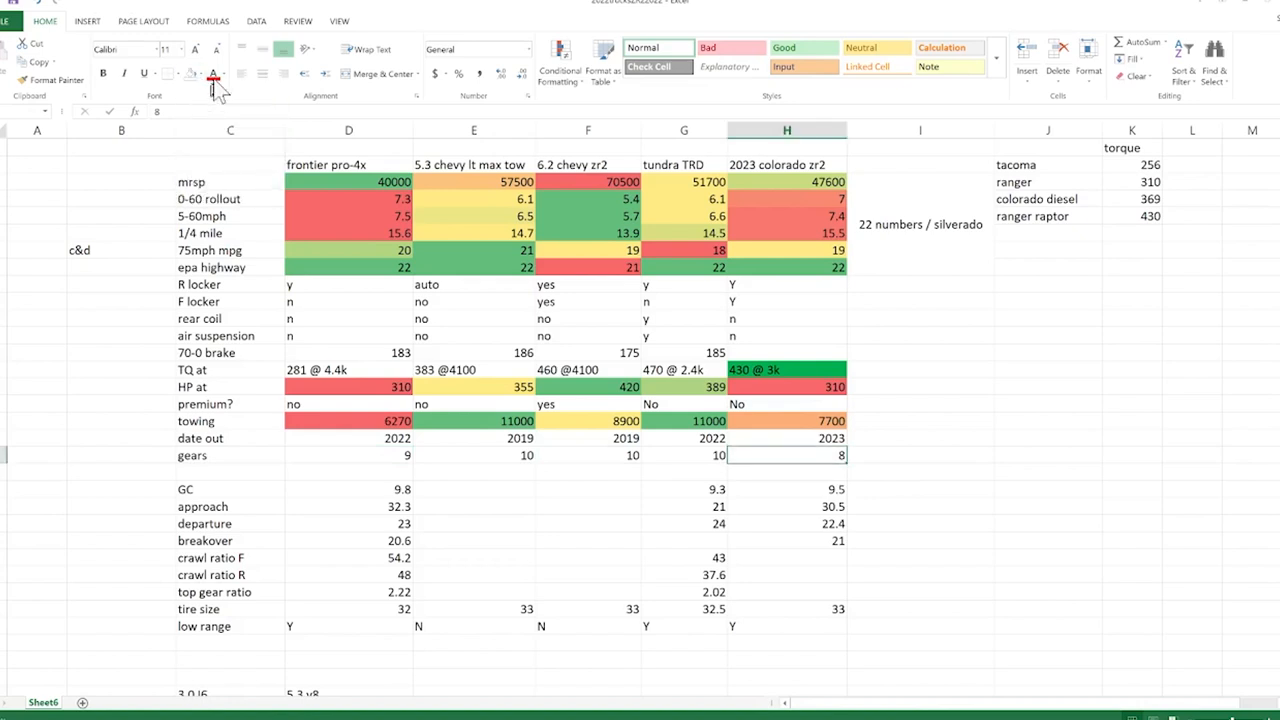
left_click(192, 74)
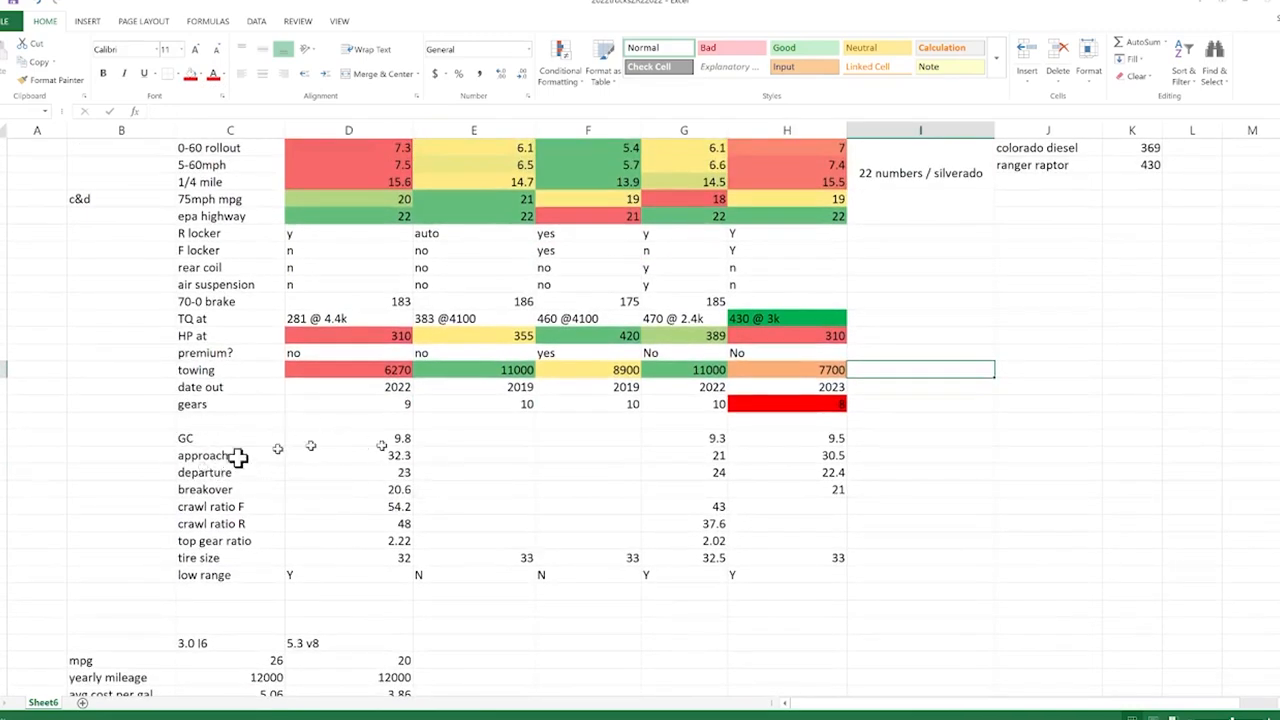
mouse_move(190, 481)
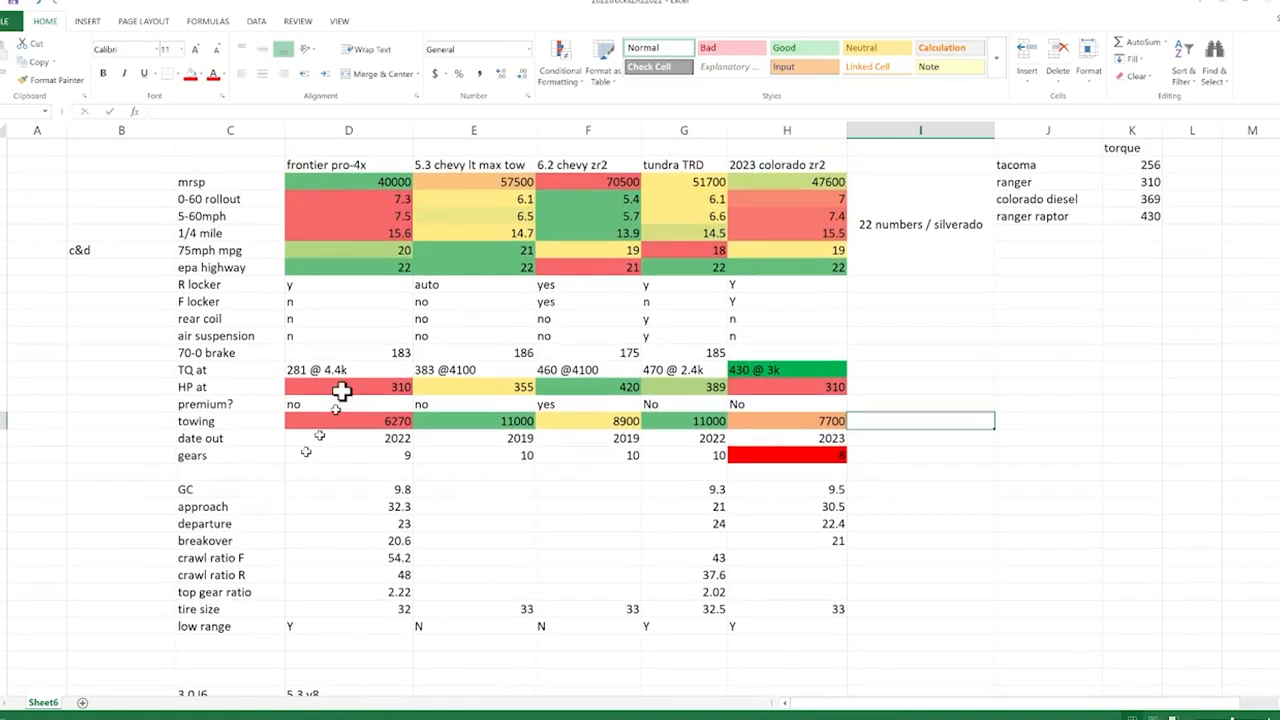
mouse_move(380, 517)
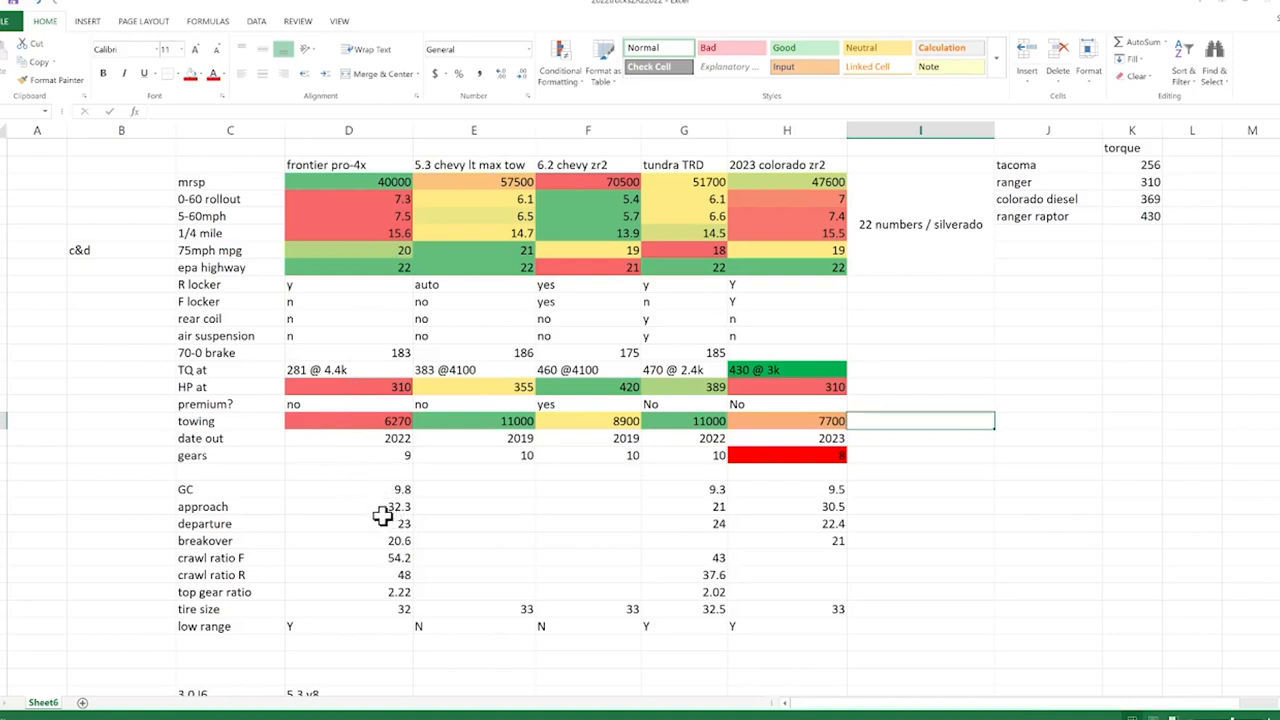
mouse_move(364, 509)
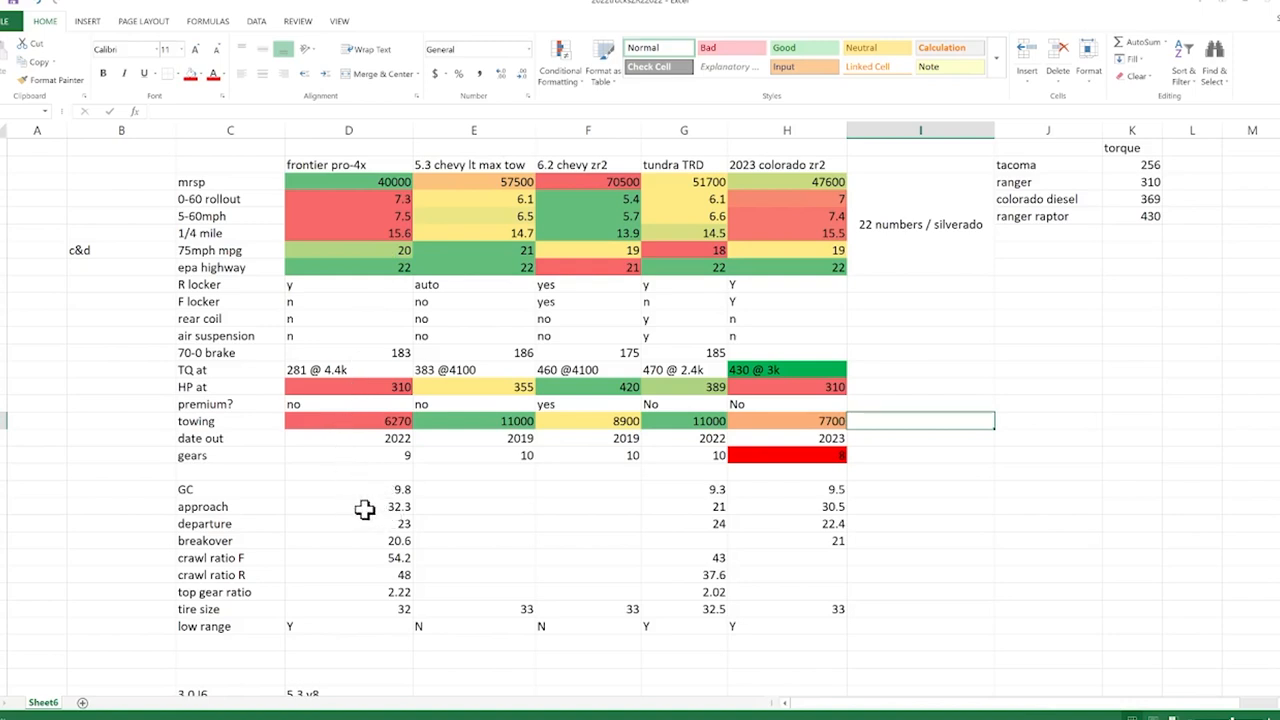
mouse_move(362, 533)
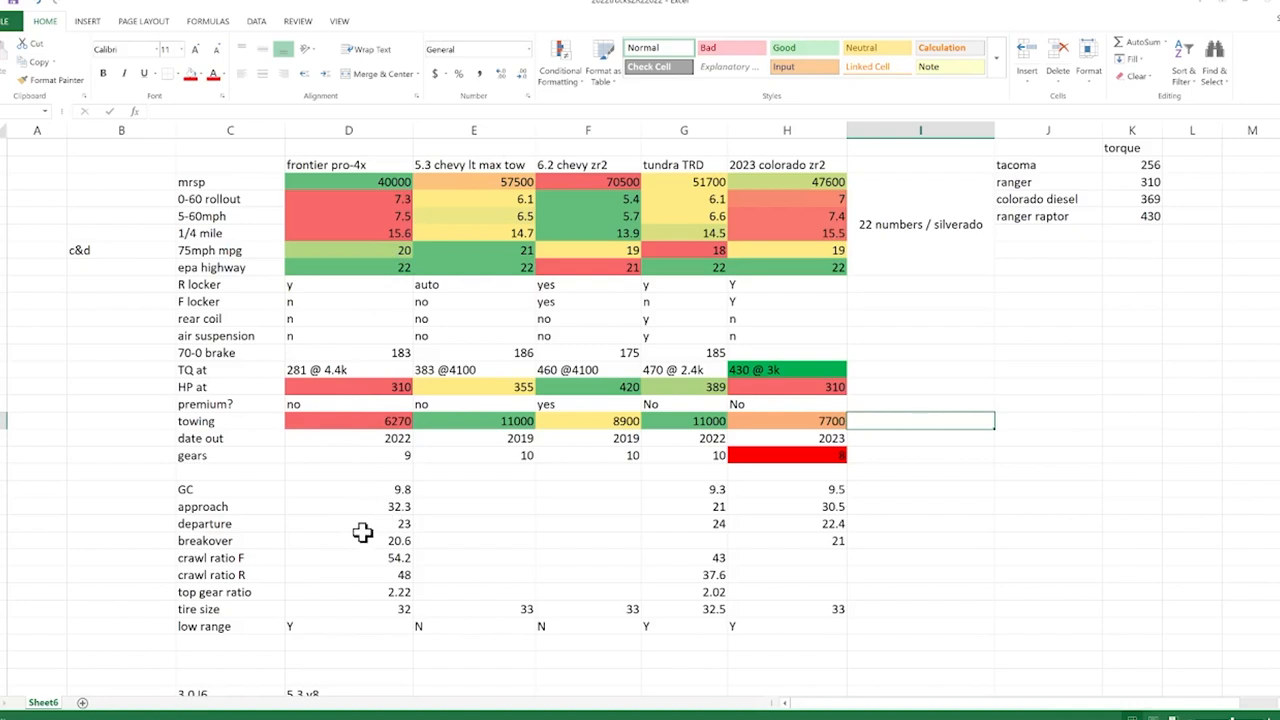
left_click(587, 164)
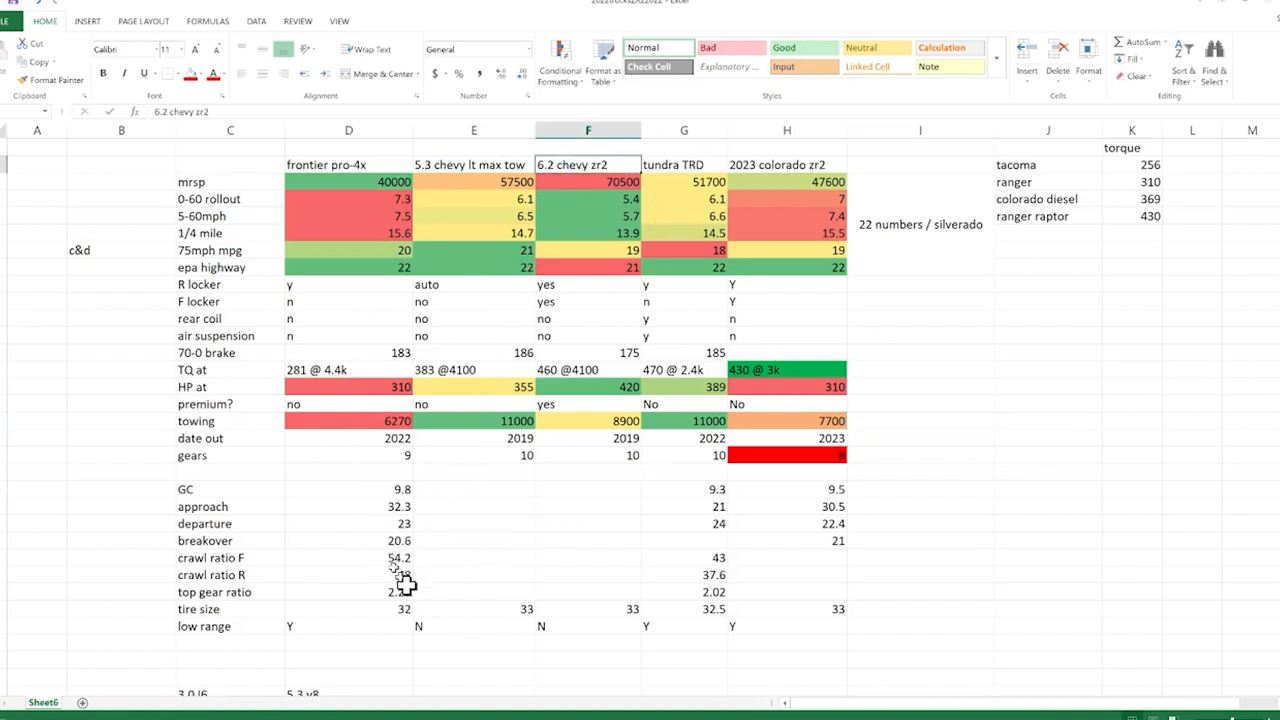
mouse_move(389, 575)
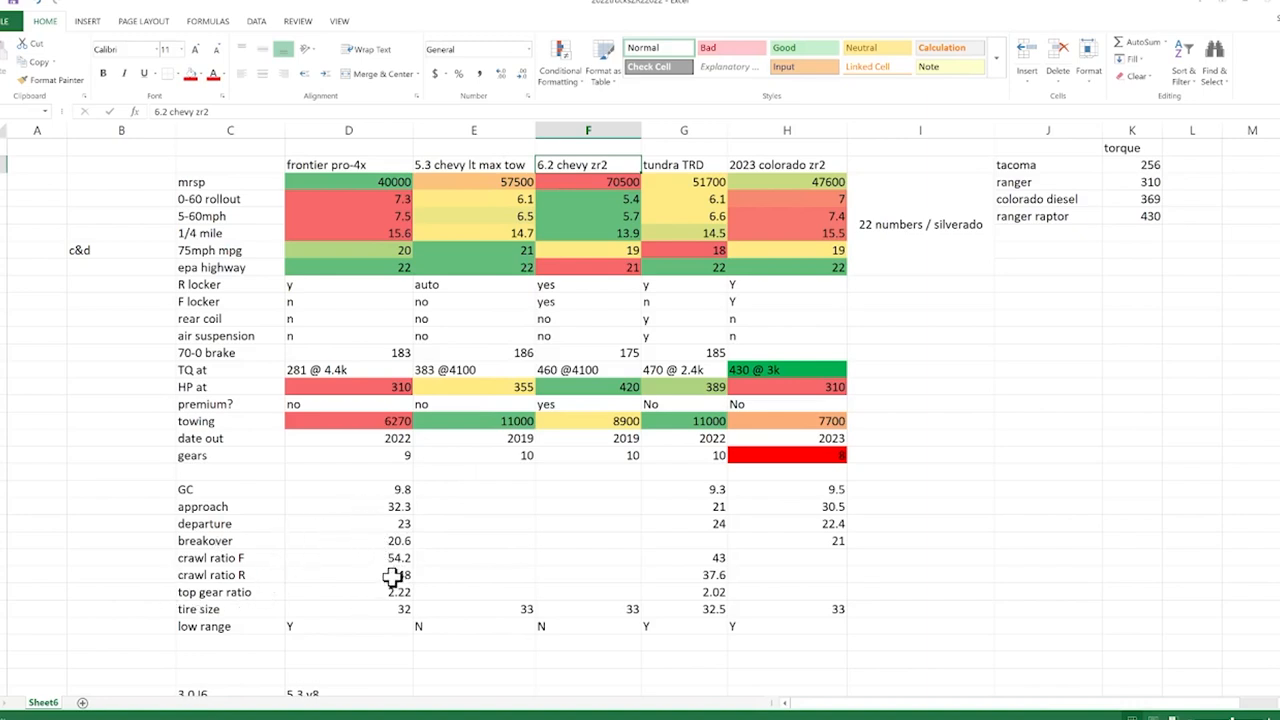
left_click(350, 558)
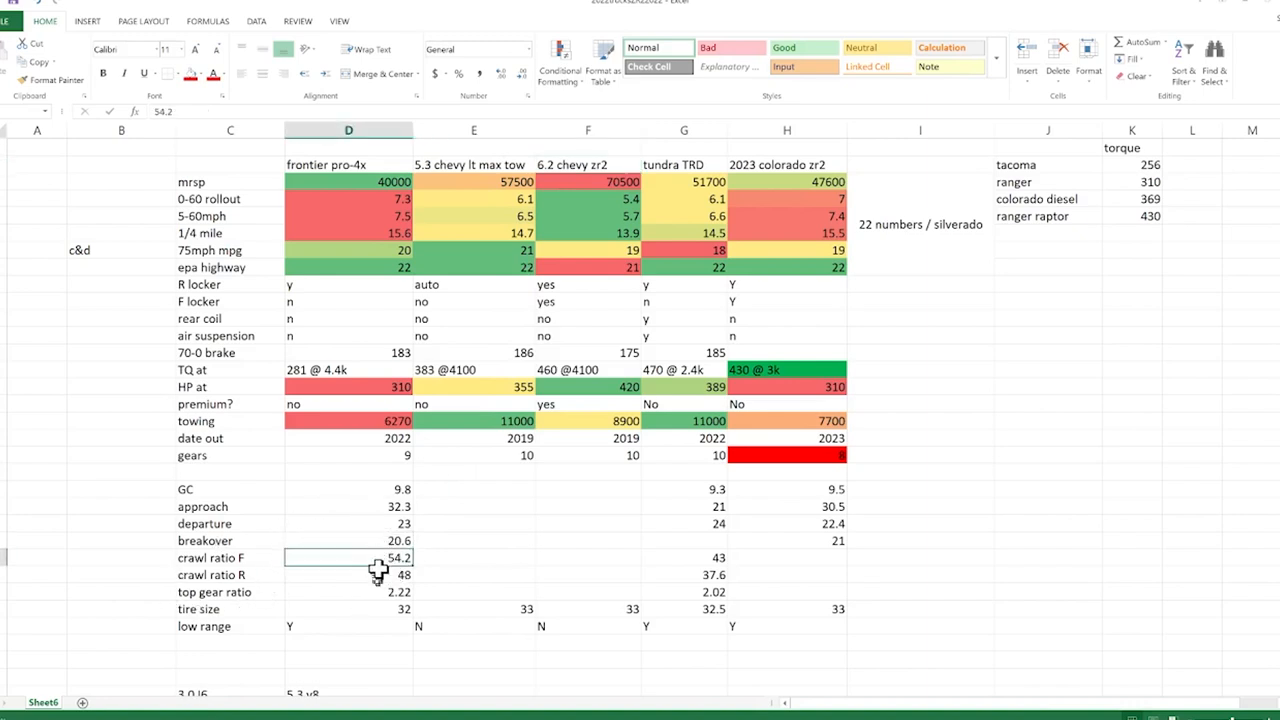
left_click(348, 540)
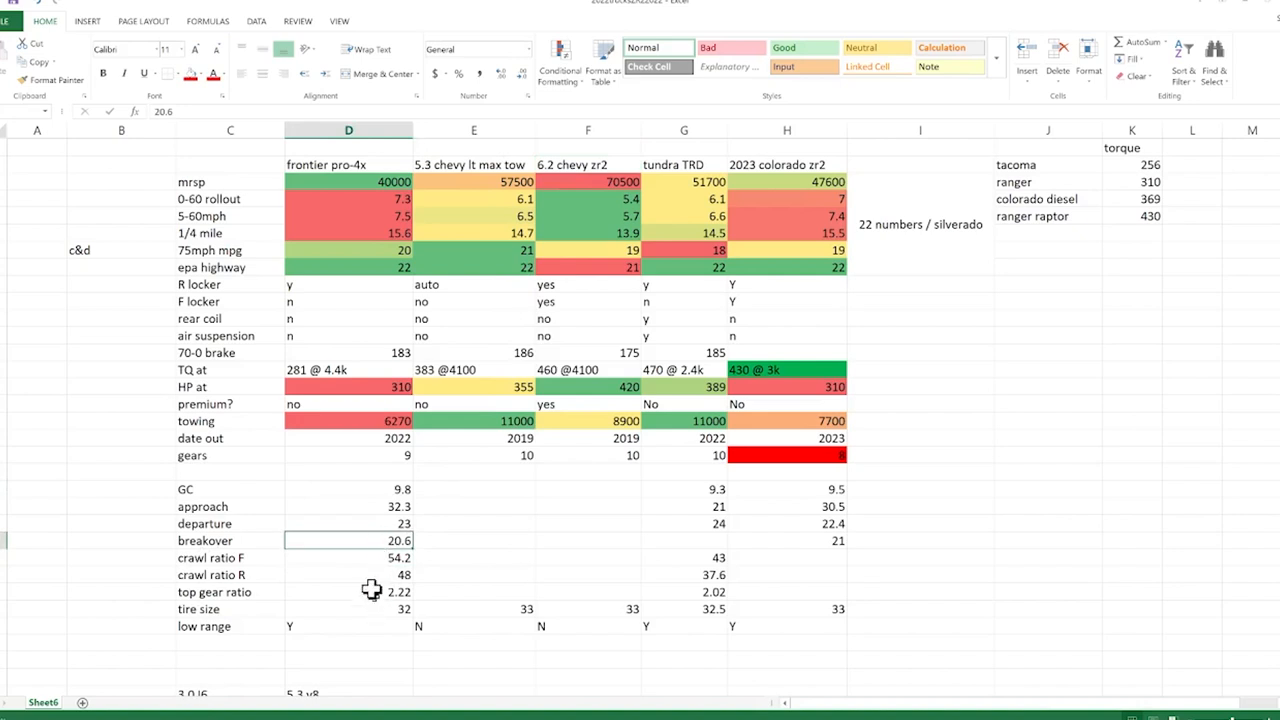
left_click(348, 609)
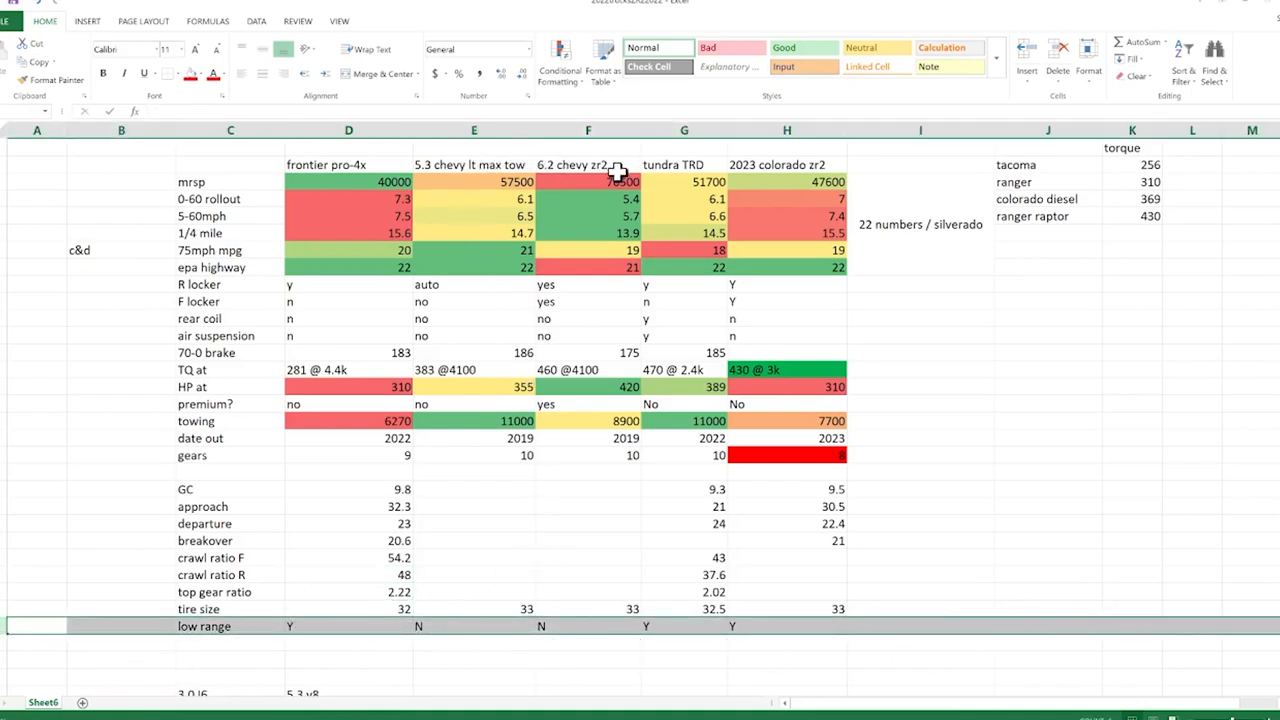
Enter N for the 5.3 Chevy LT Max Tow's low range, leaving Y for the 6.2 ZR2
left_click(586, 626)
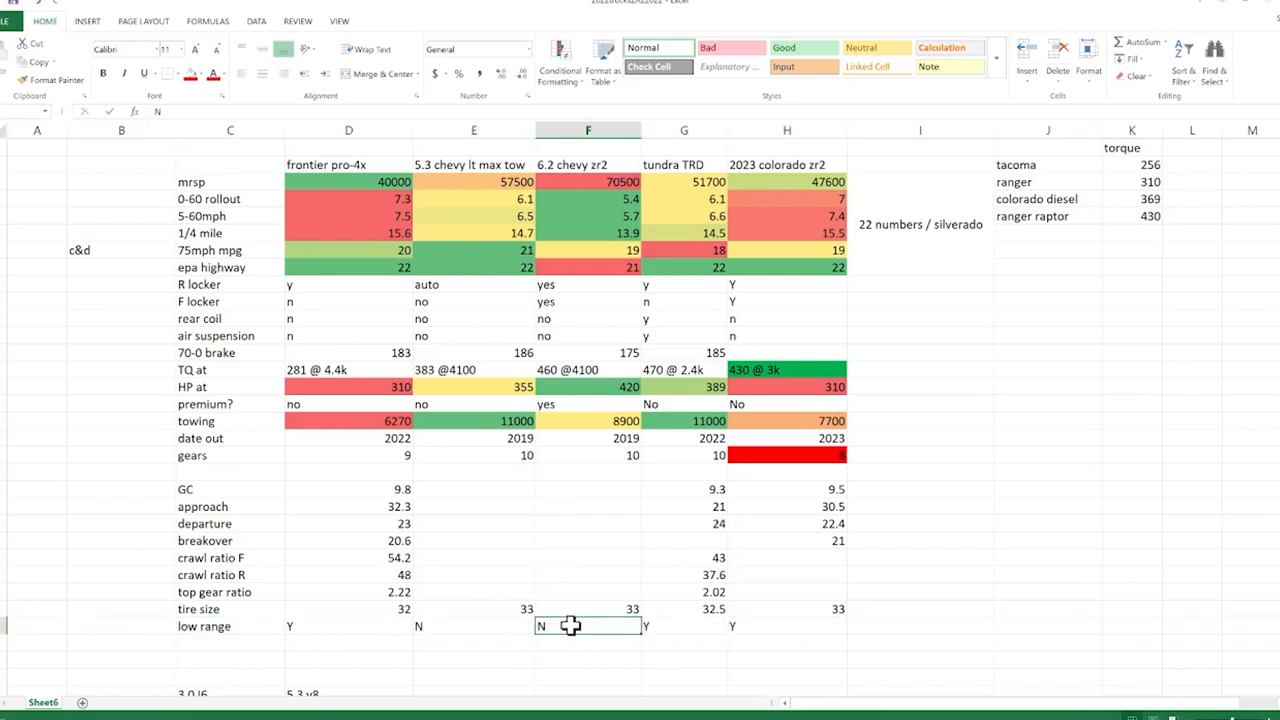
left_click(475, 626)
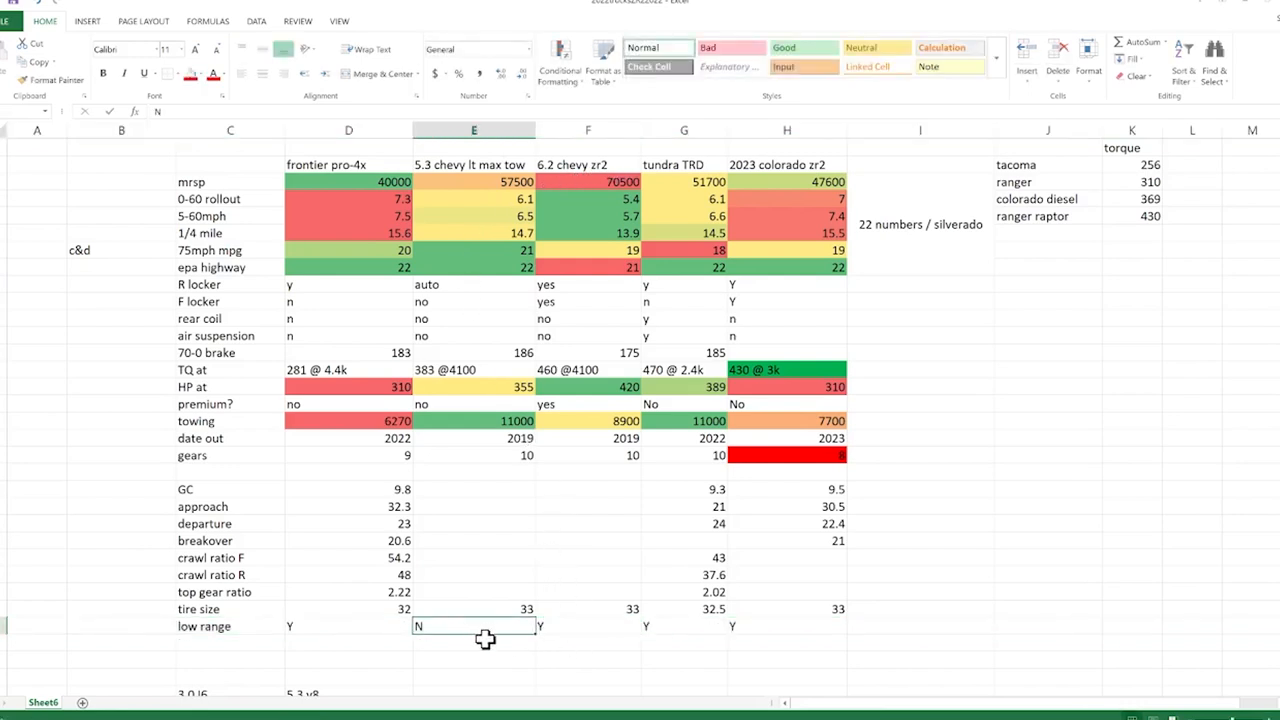
mouse_move(487, 623)
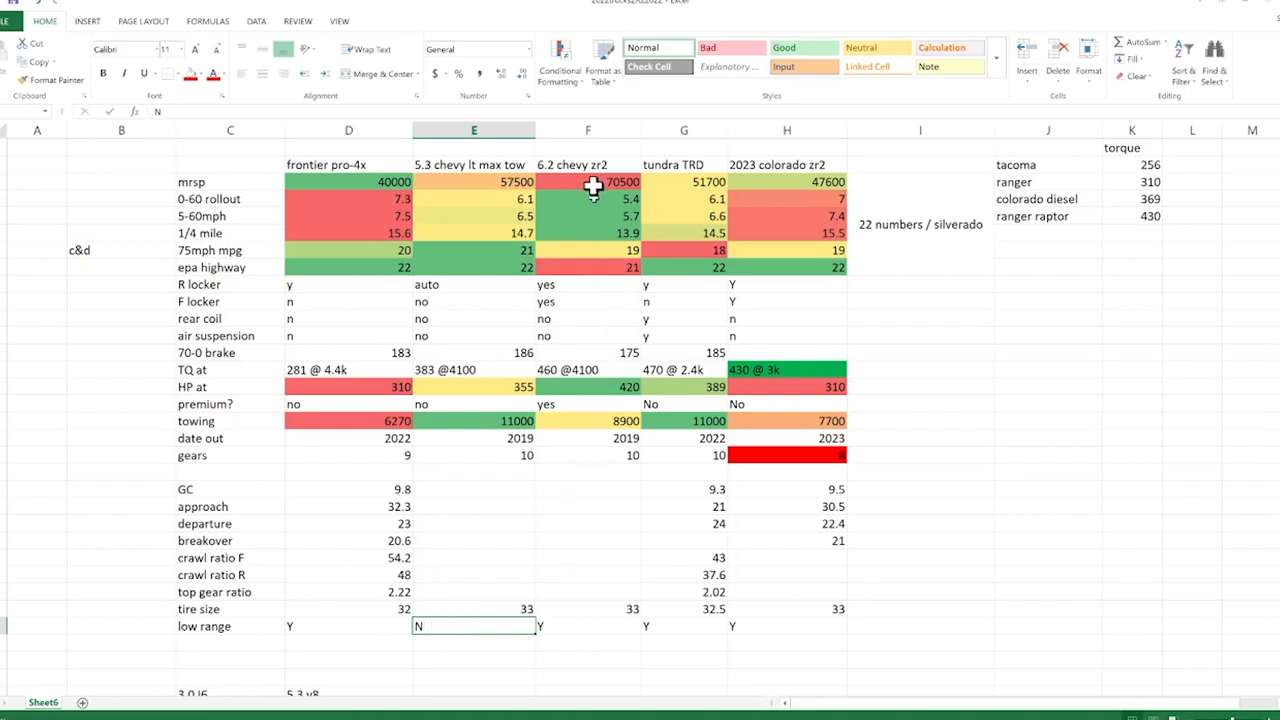
mouse_move(497, 165)
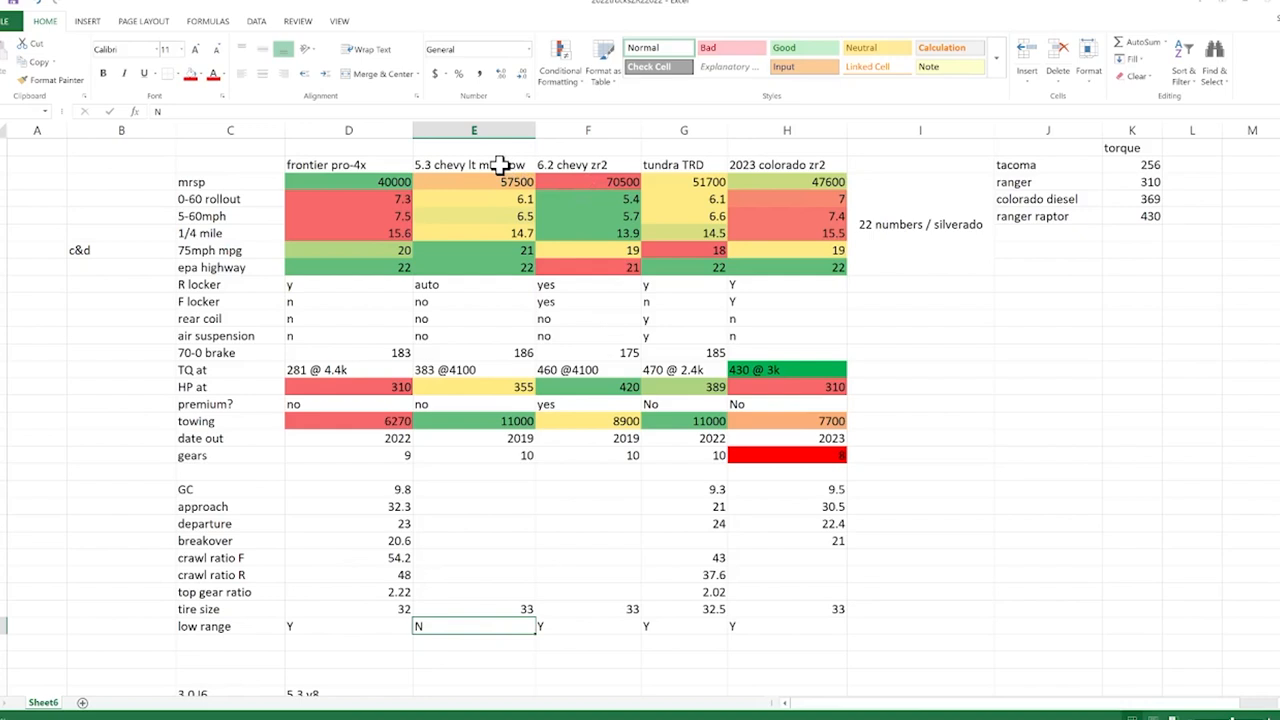
mouse_move(487, 161)
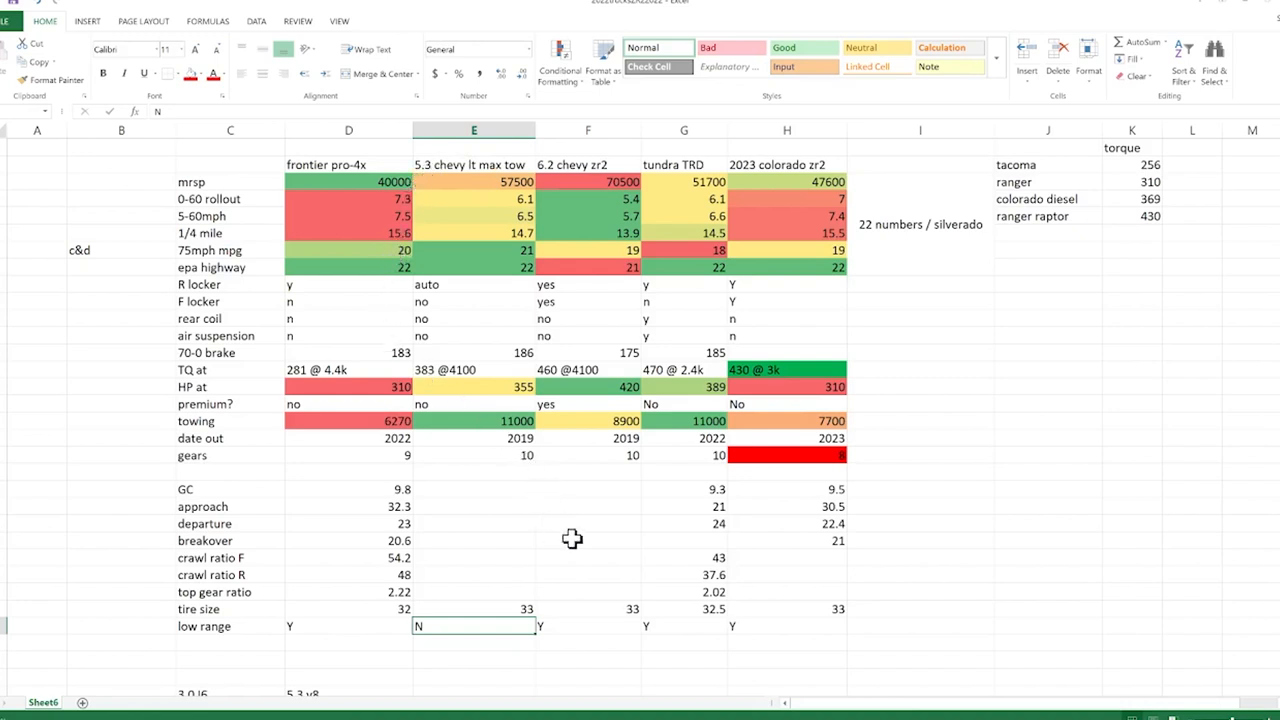
mouse_move(560, 532)
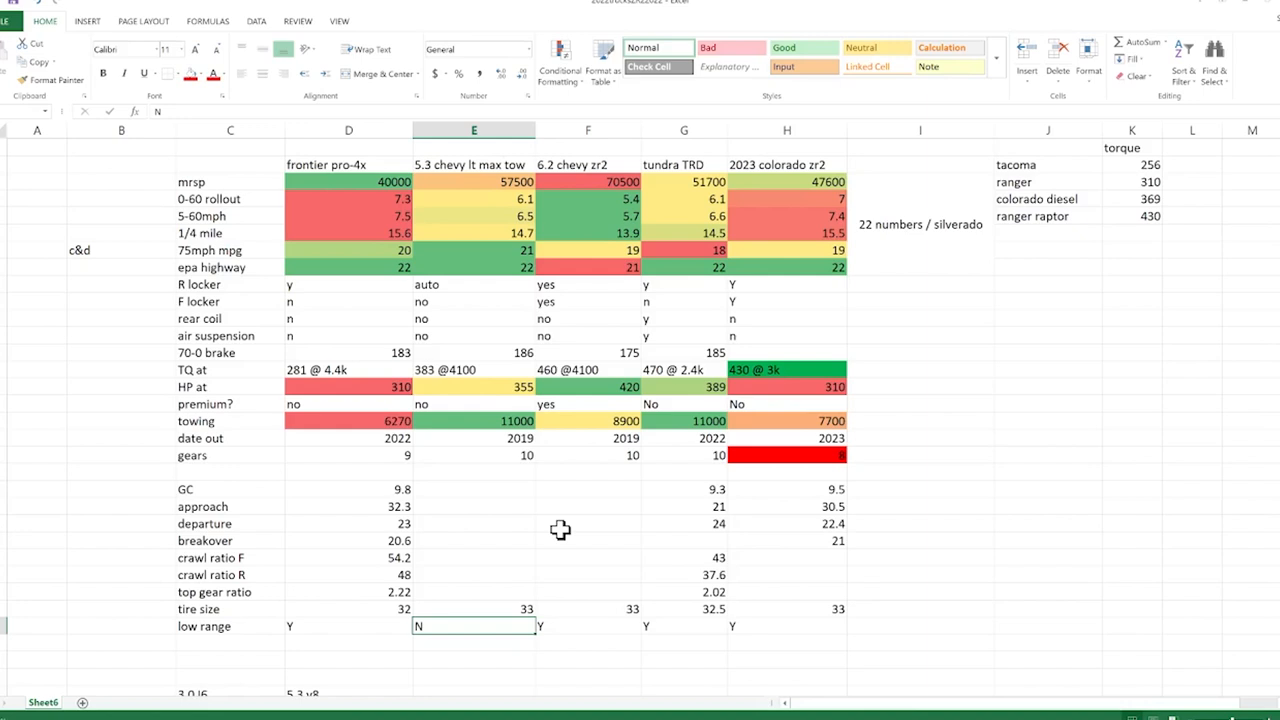
mouse_move(447, 145)
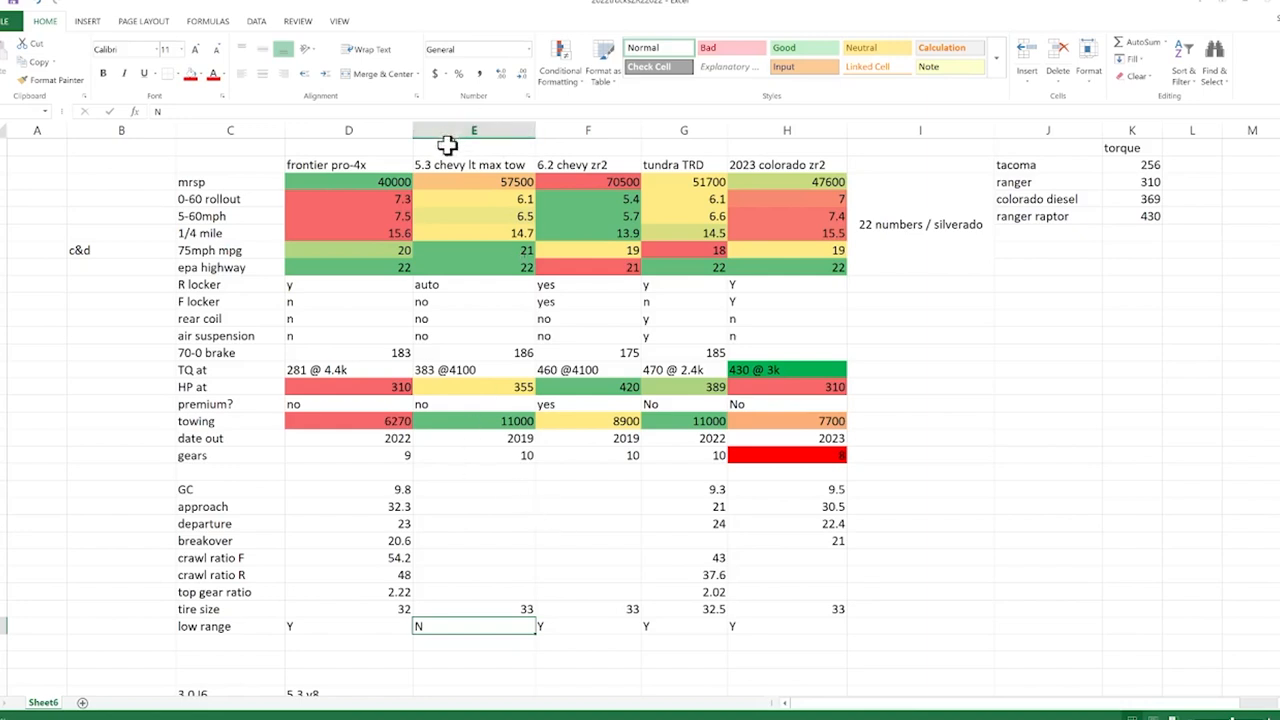
left_click(473, 164)
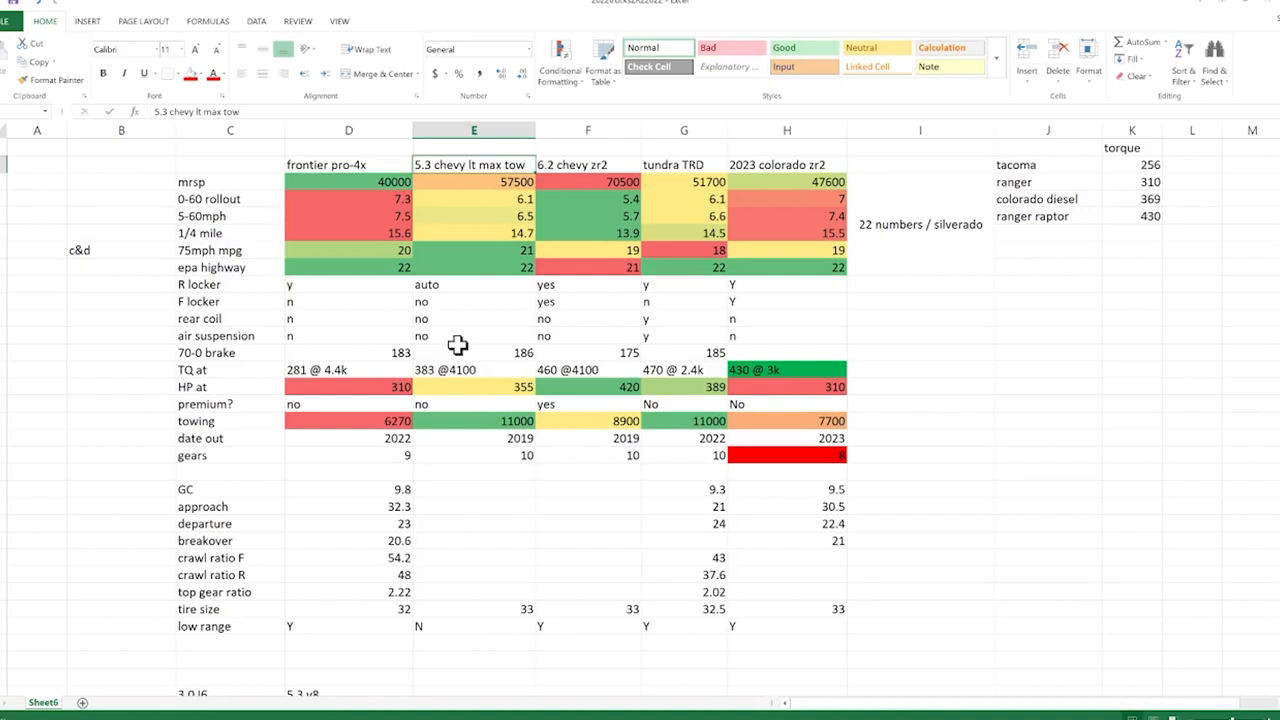
mouse_move(476, 253)
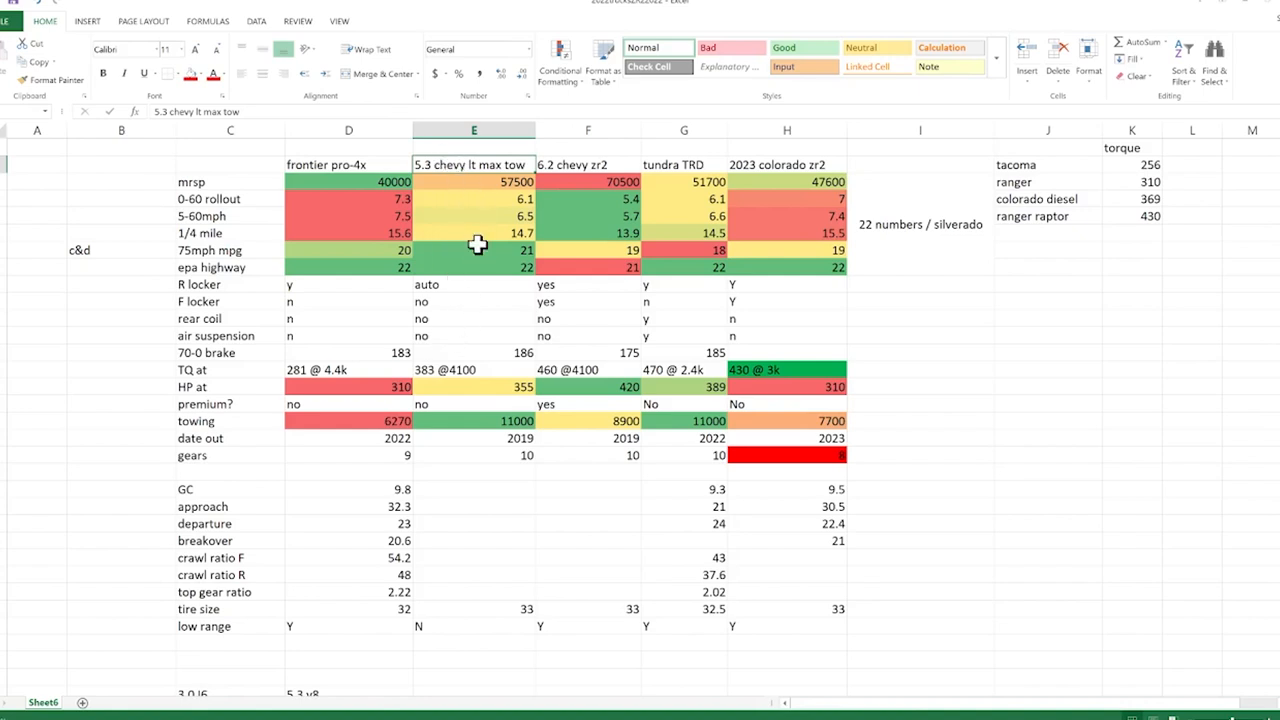
Scroll below the spec table to the 3.0 I6 versus 5.3 V8 yearly fuel cost block
scroll("down", 3)
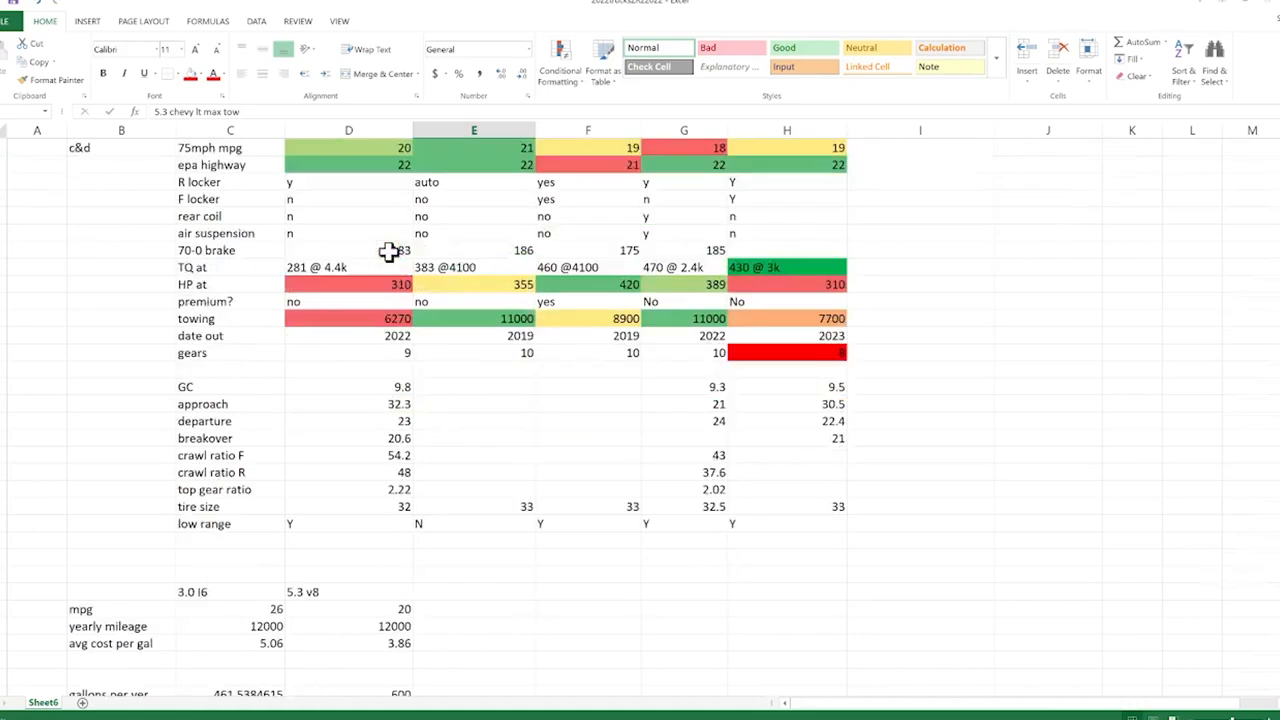
scroll("down", 3)
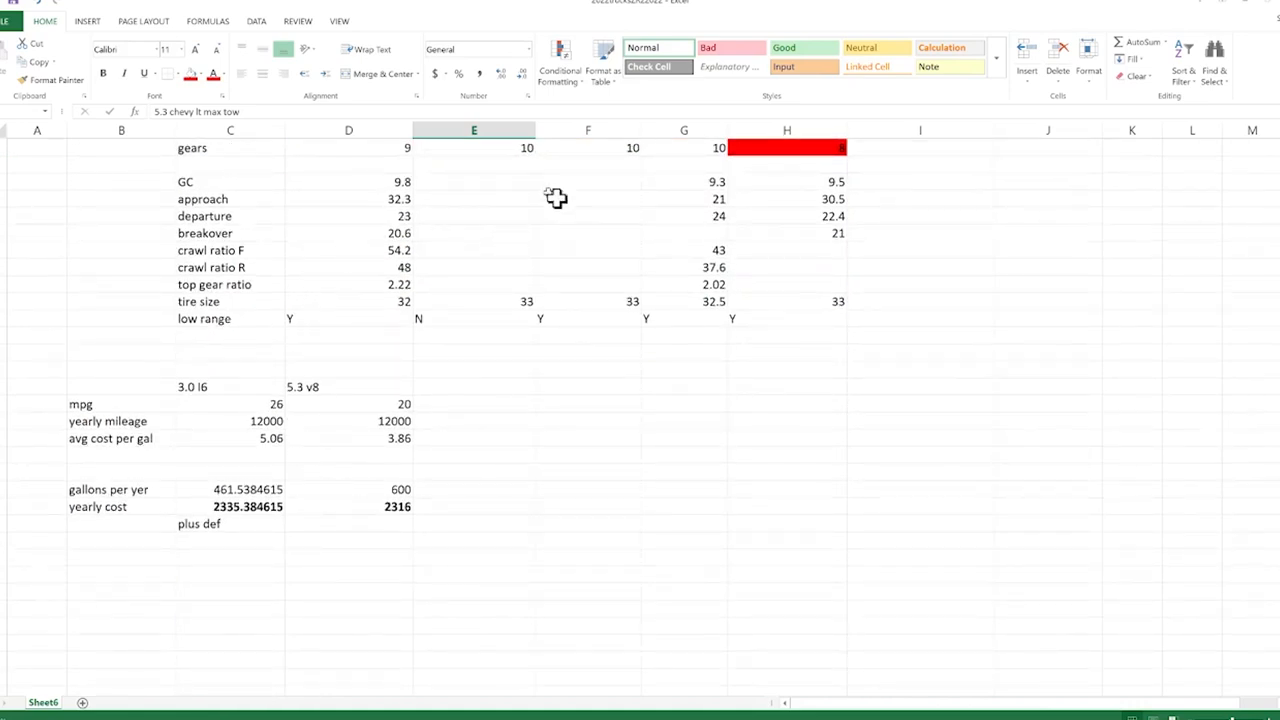
mouse_move(640, 601)
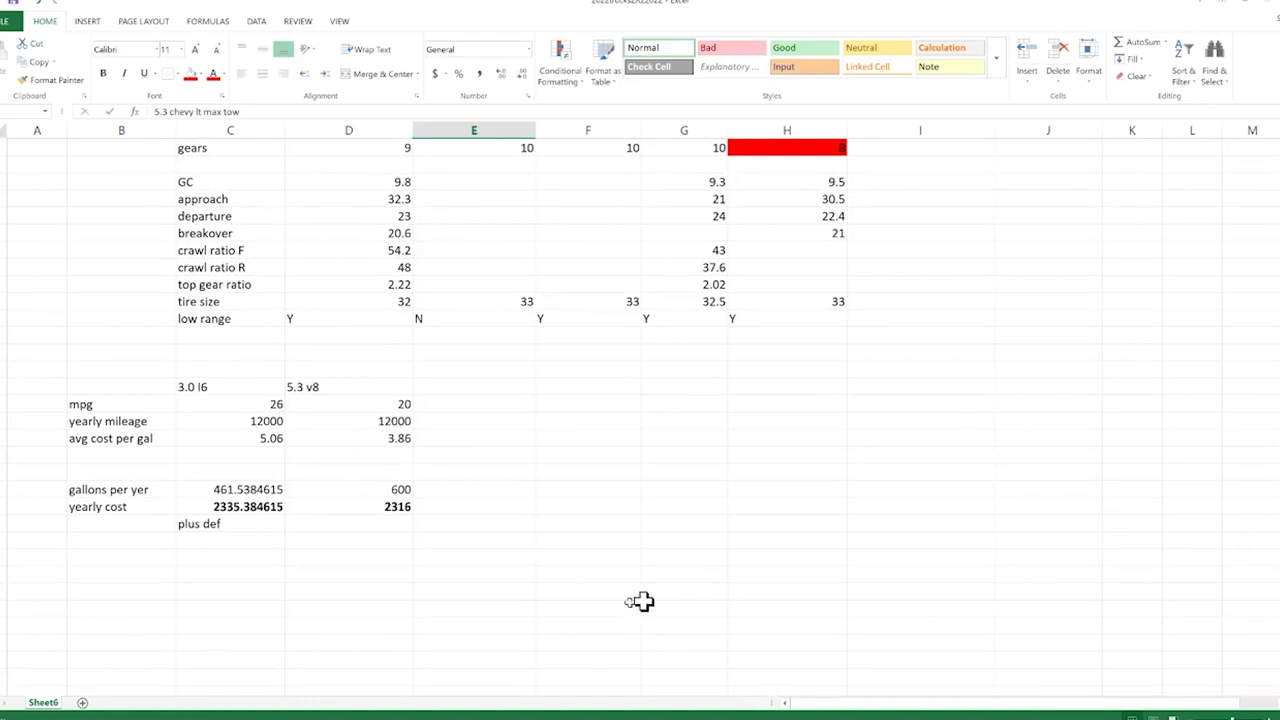
mouse_move(125, 401)
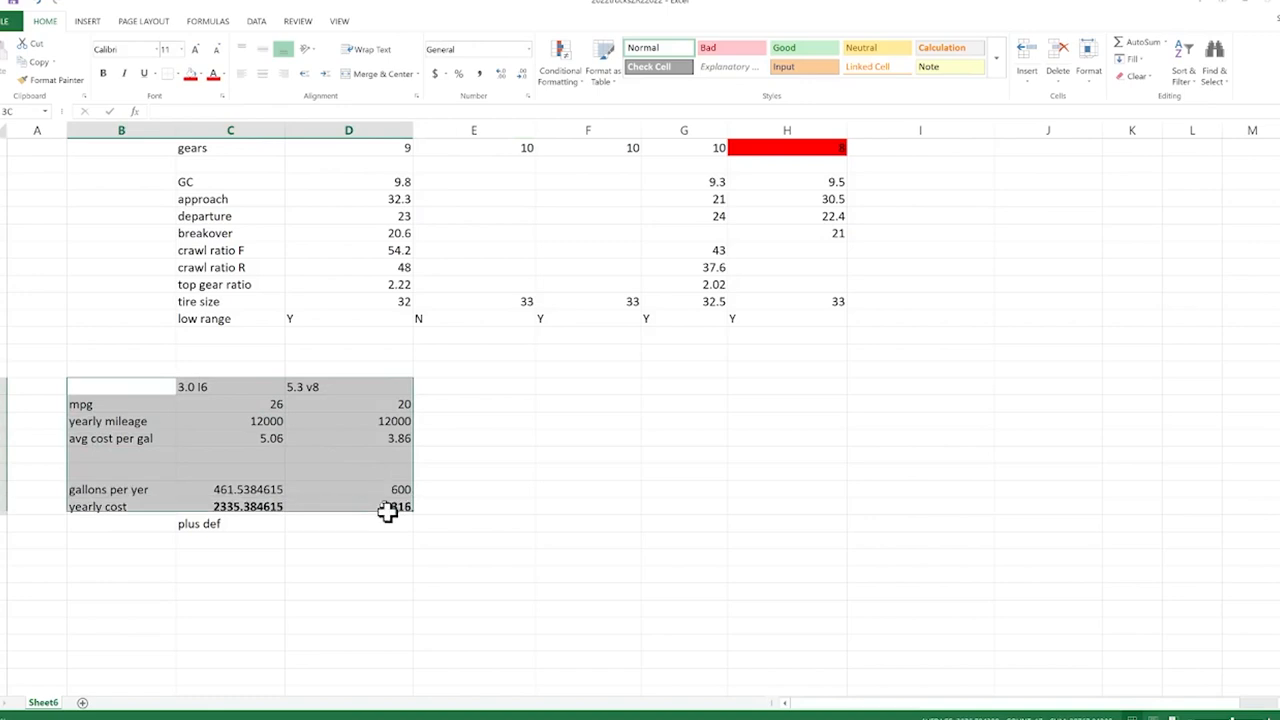
Label the fuel block 'chevy' in B38 and change the 5.3 V8 mpg in D39 from 20 to 21
type("chevy")
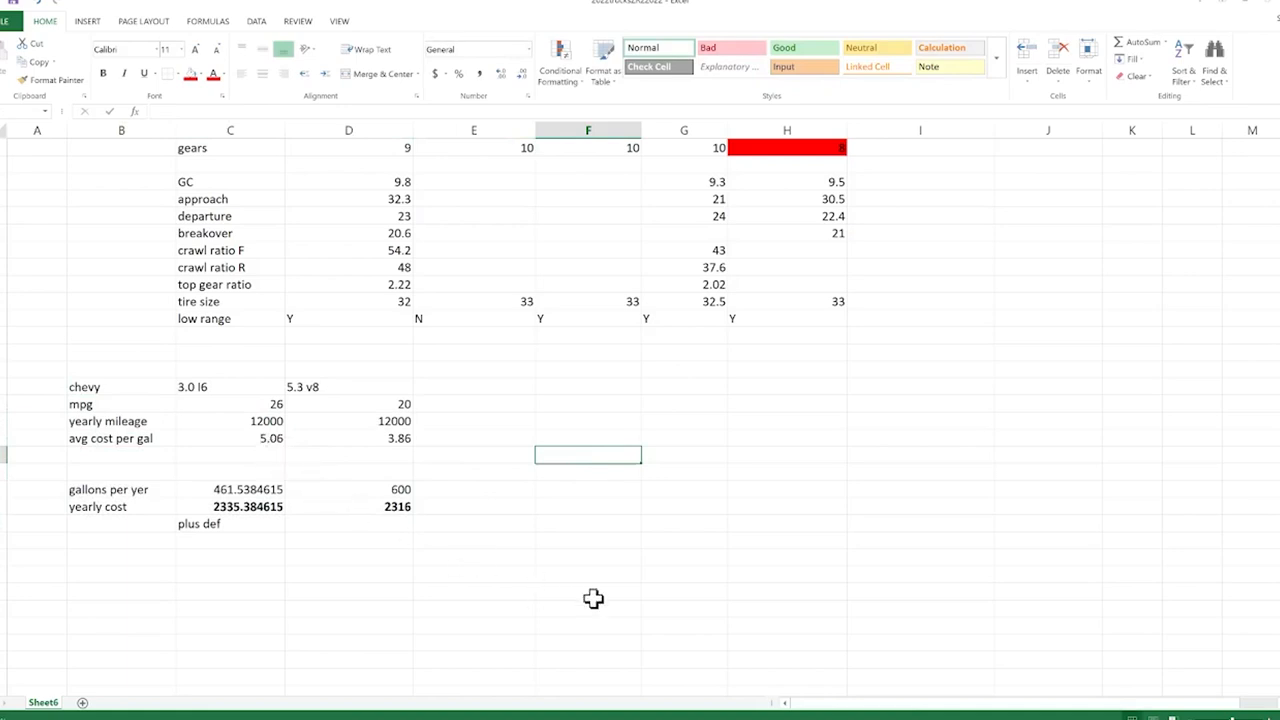
left_click(230, 404)
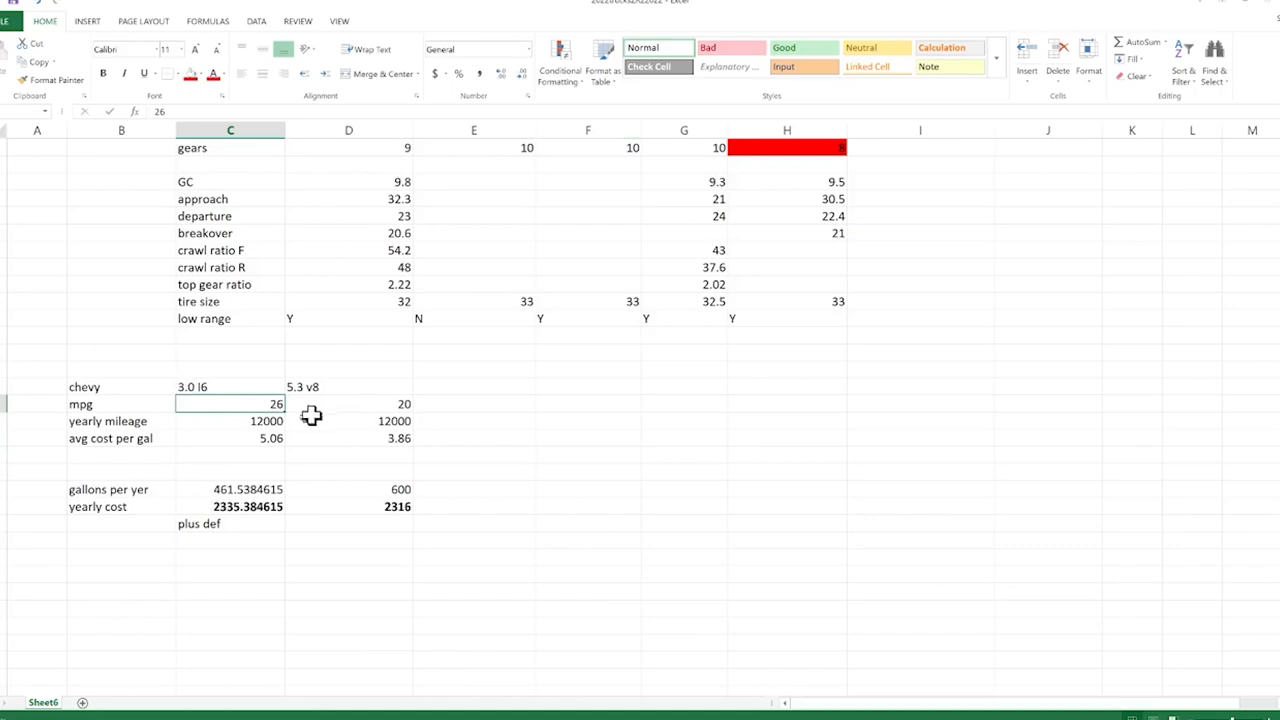
left_click(348, 403)
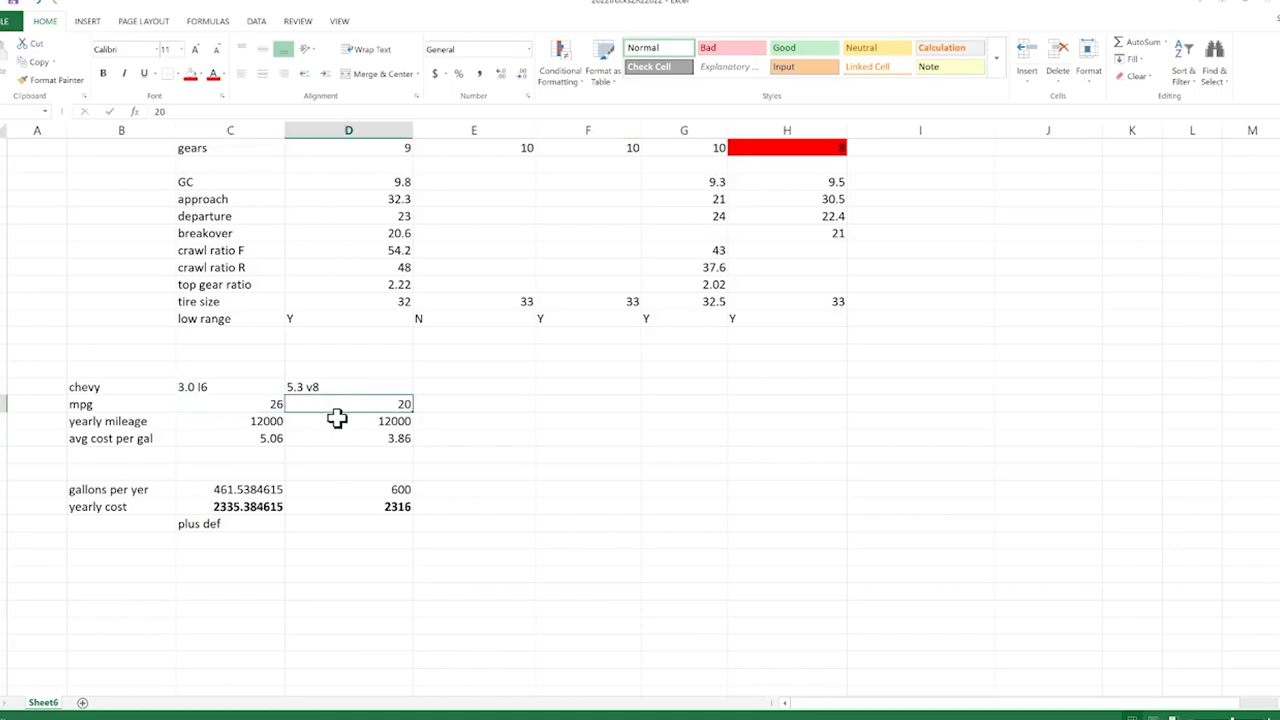
scroll("up", 3)
type("21")
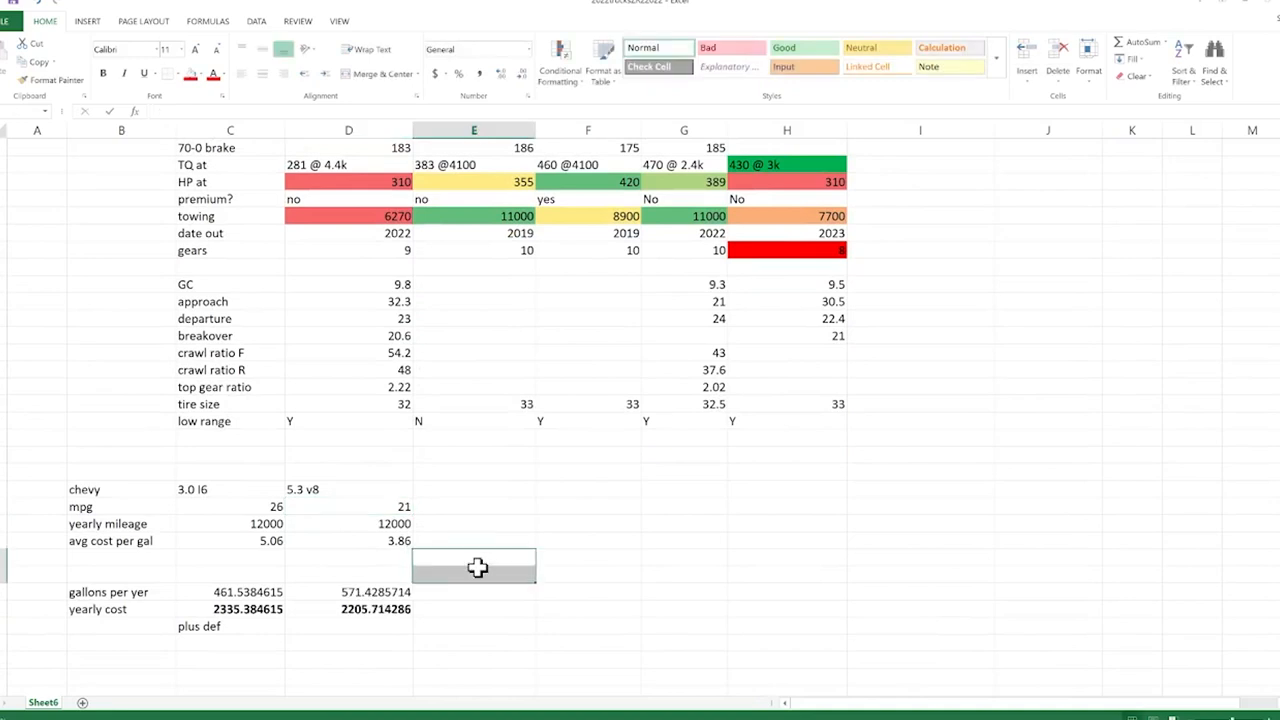
left_click(587, 505)
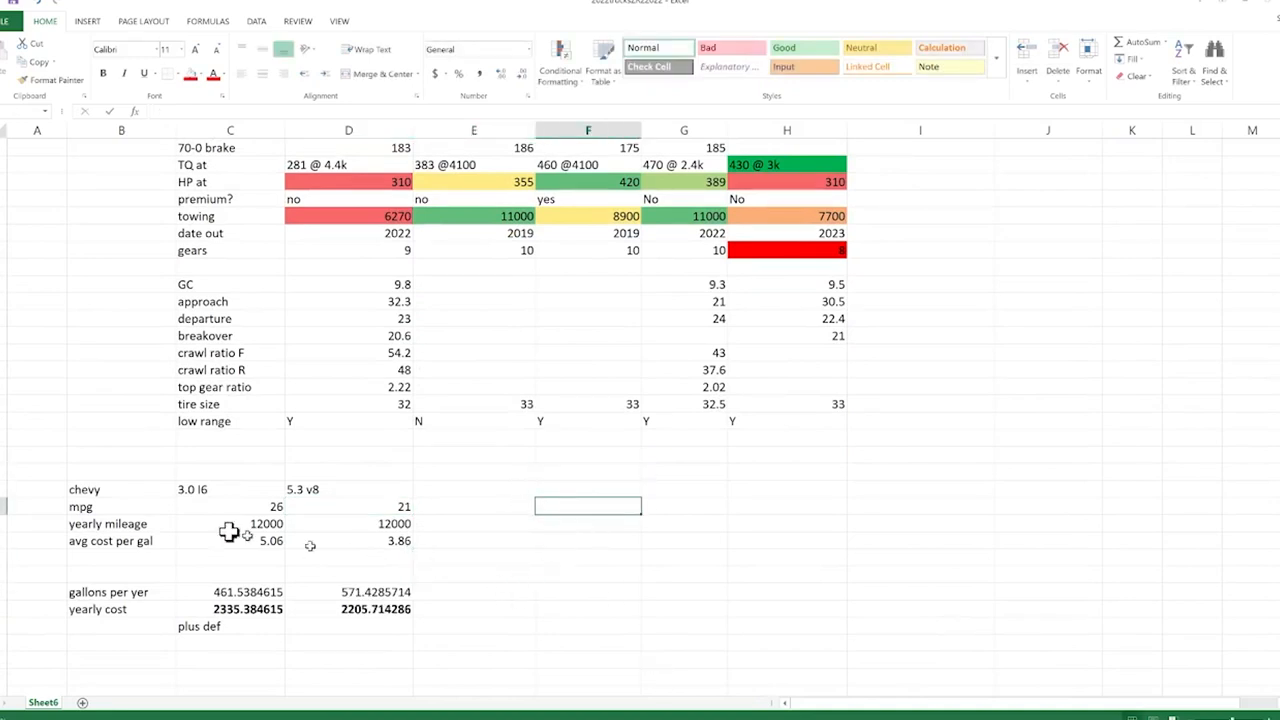
mouse_move(160, 547)
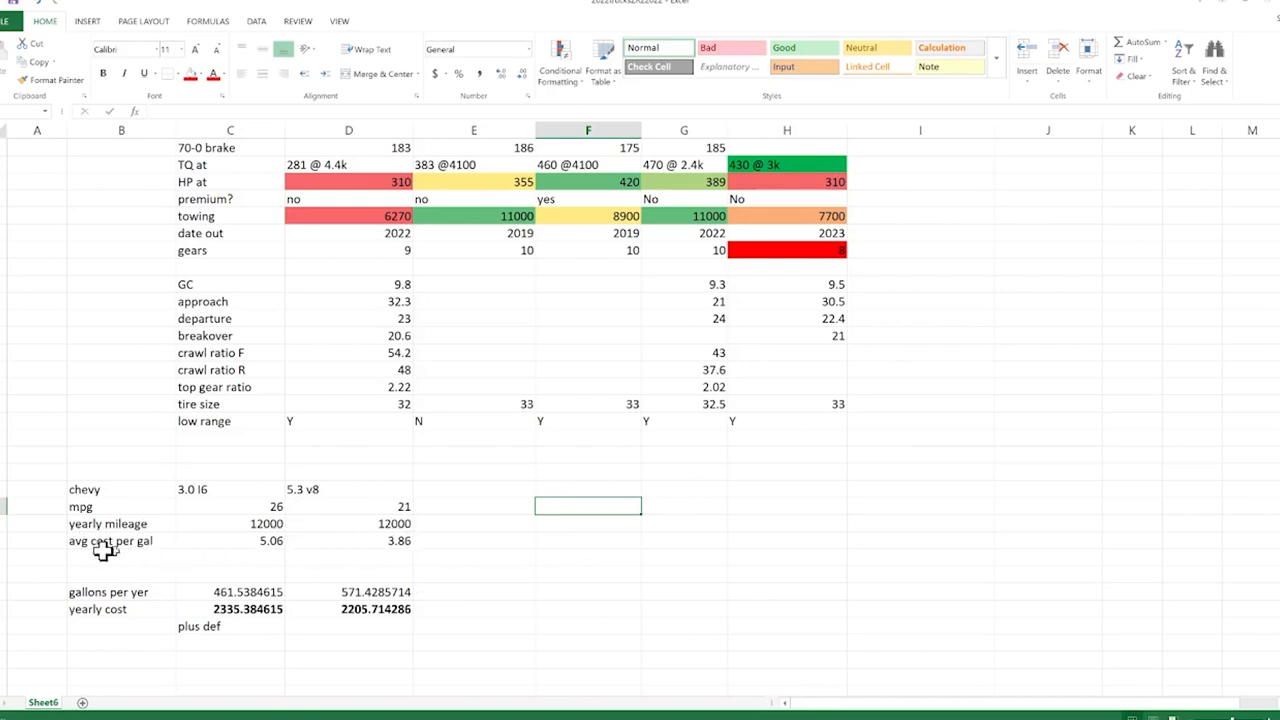
Review the 3.86 fuel prices and yearly cost formulas, now about 2335 versus 2206, plus the def note
left_click(240, 541)
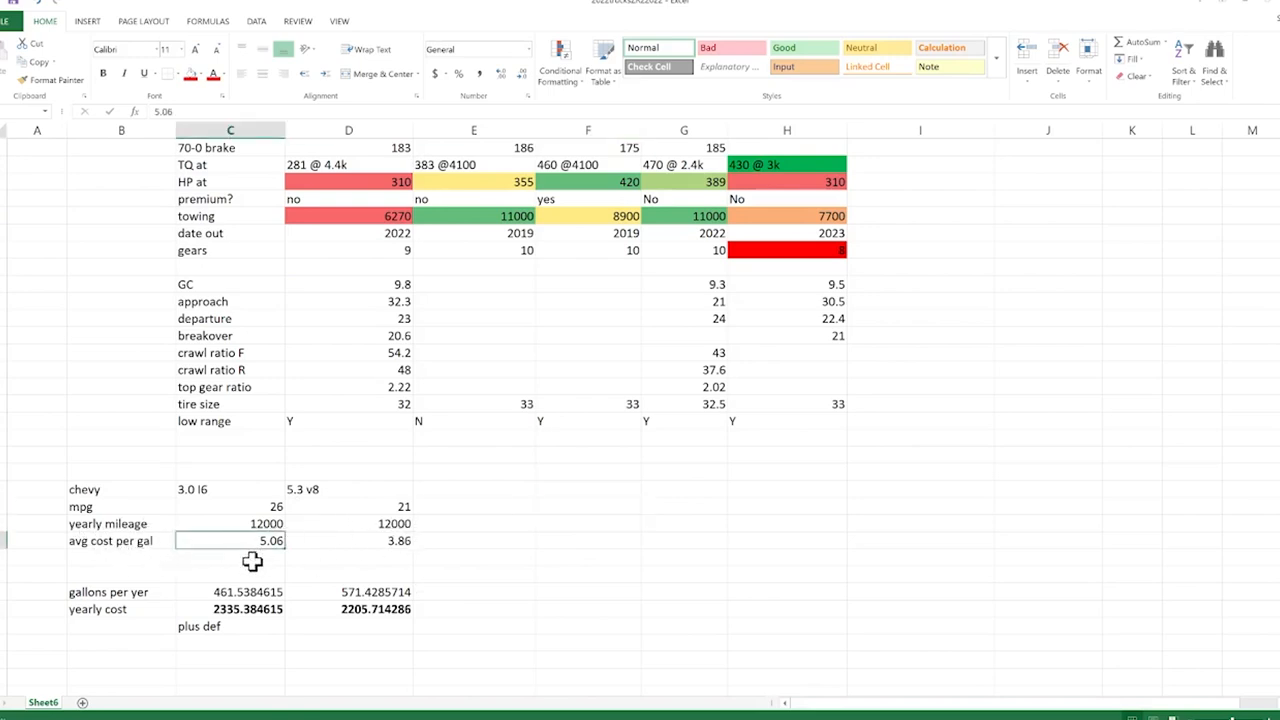
mouse_move(285, 565)
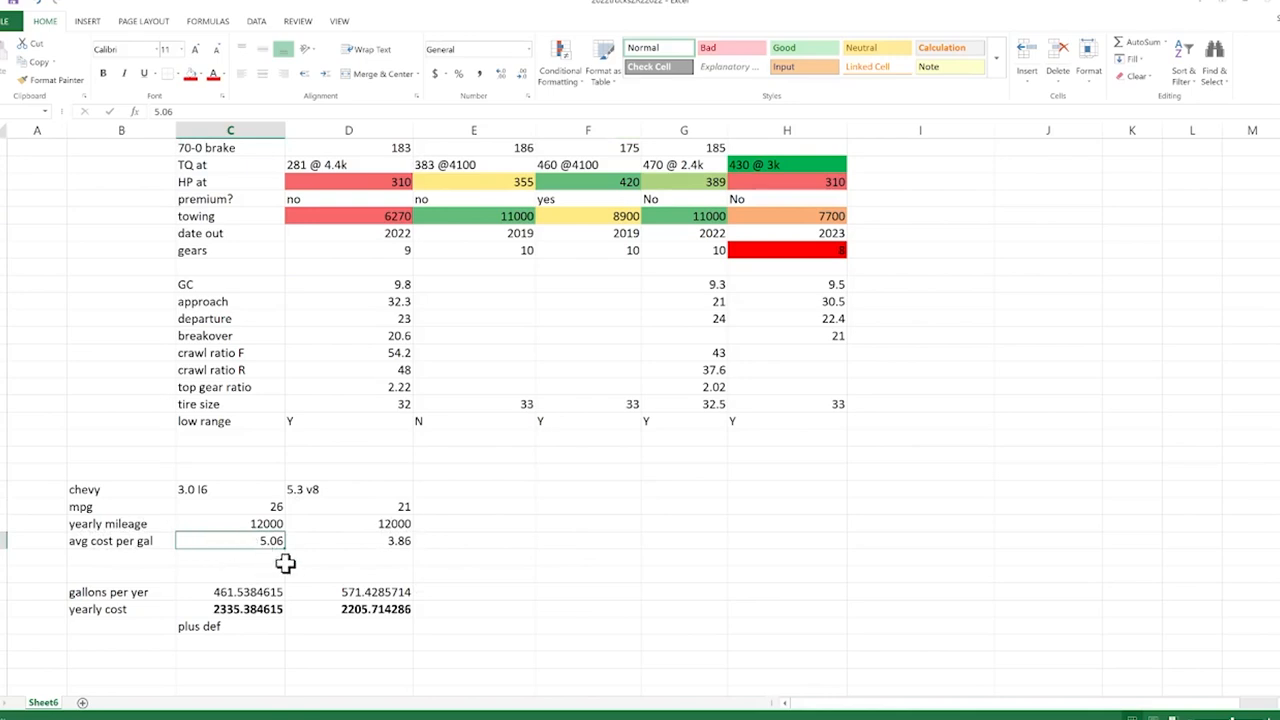
left_click(360, 540)
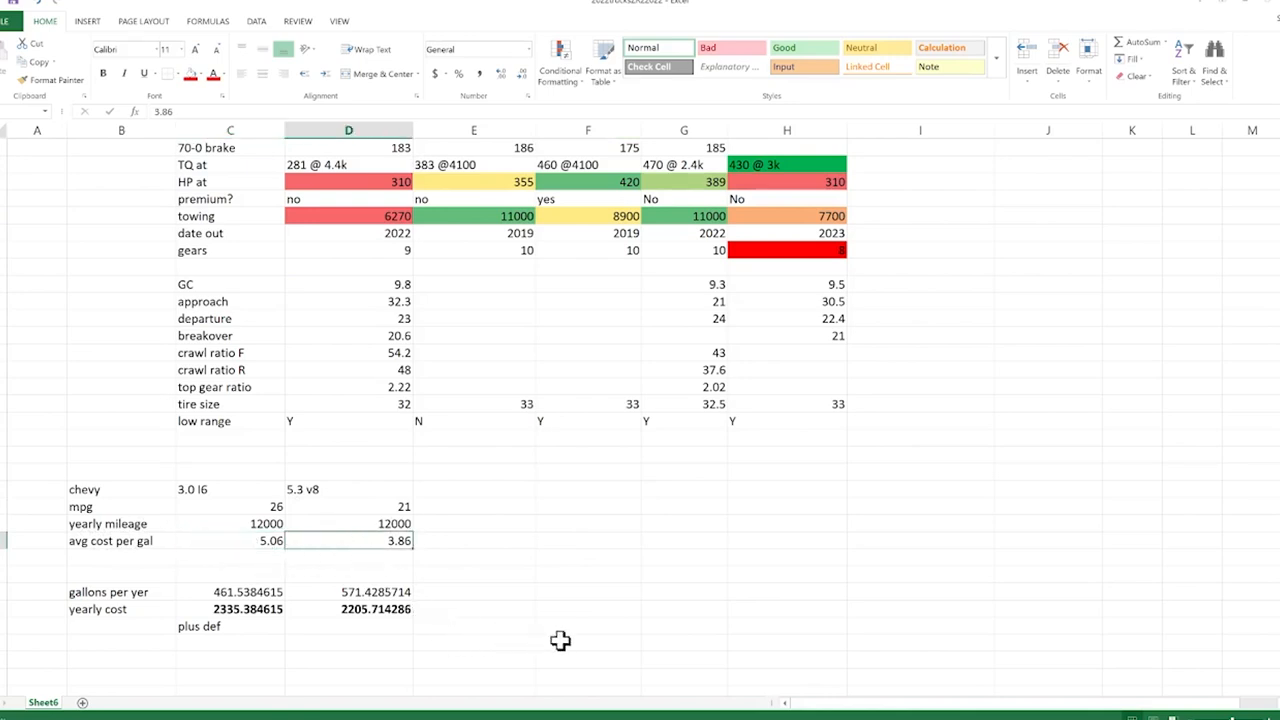
mouse_move(453, 537)
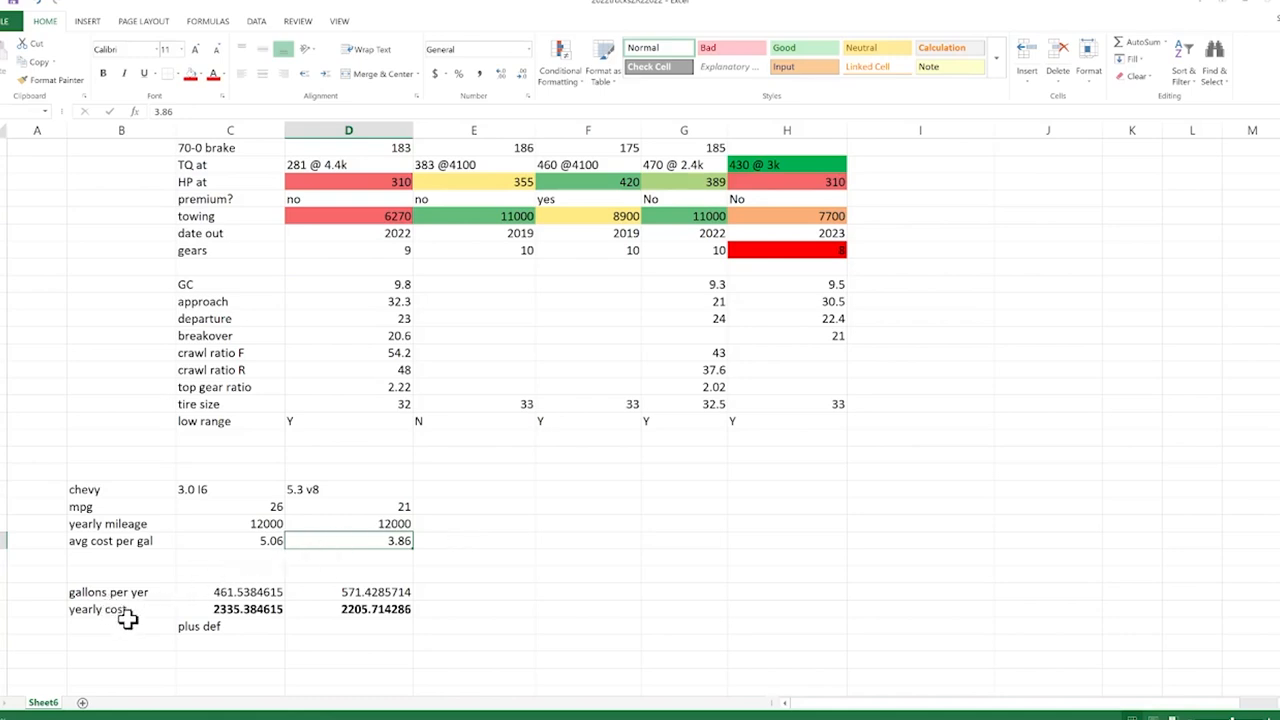
mouse_move(148, 600)
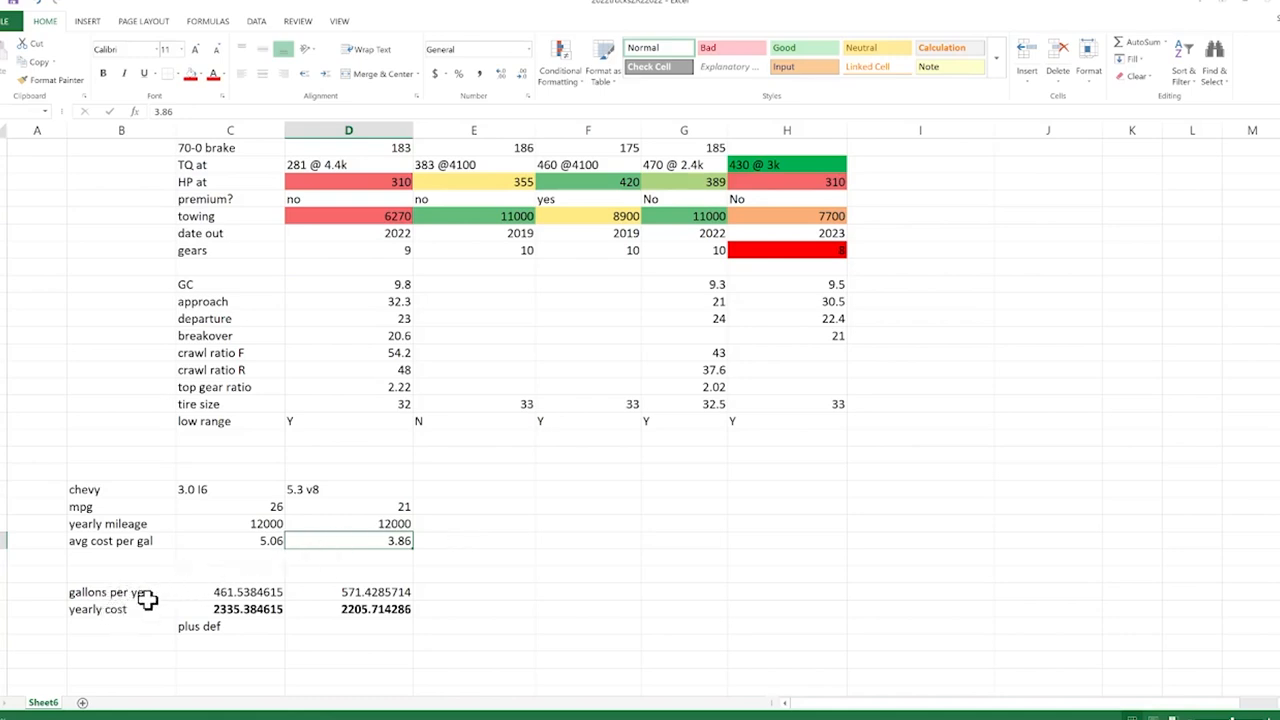
mouse_move(345, 615)
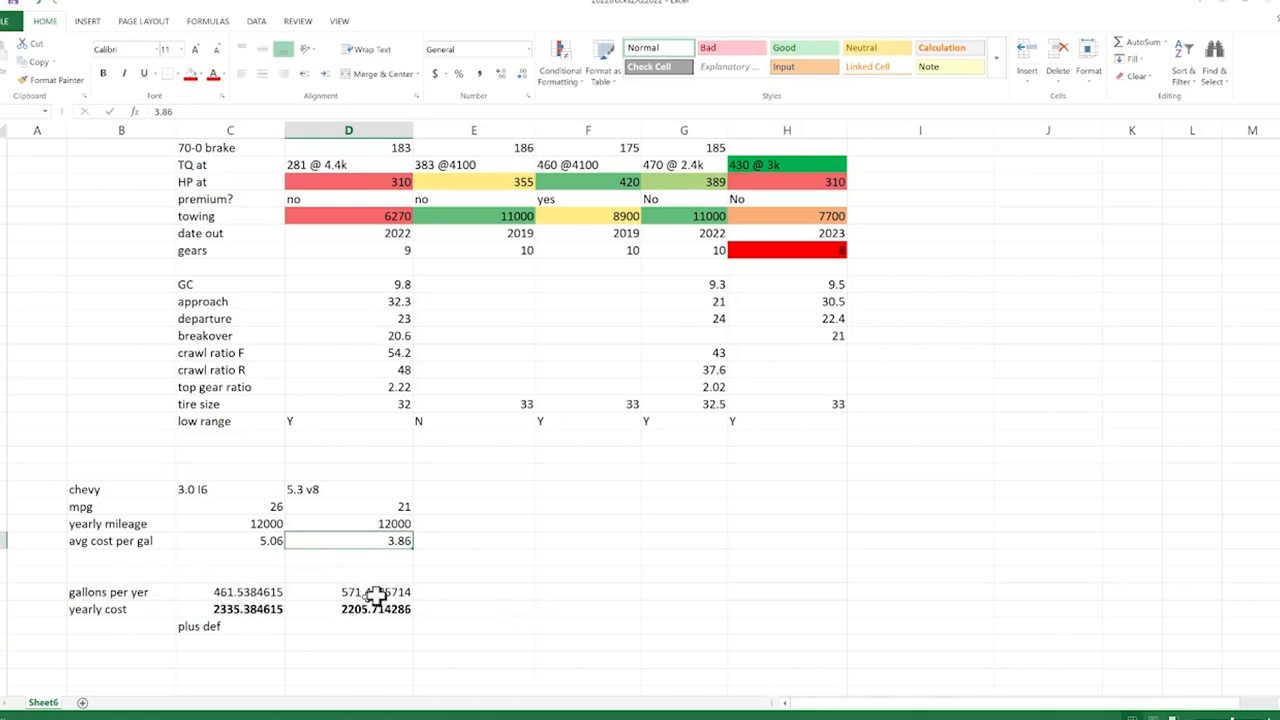
mouse_move(384, 594)
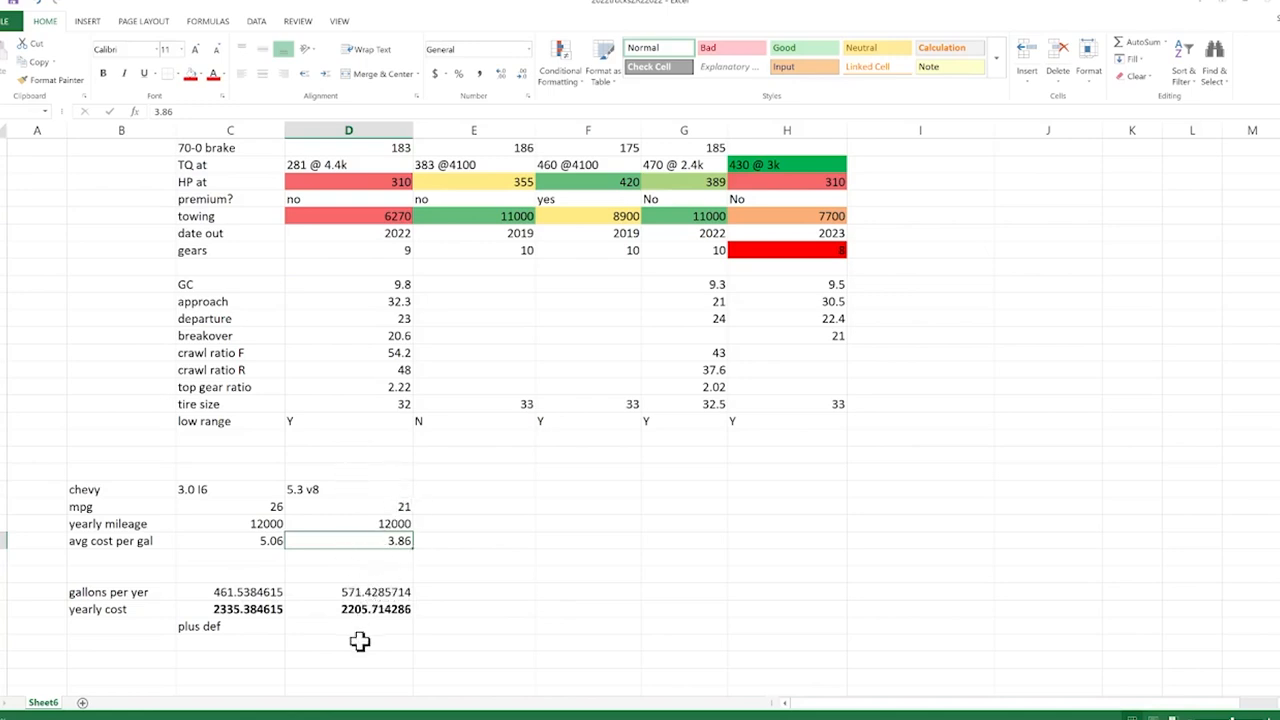
left_click(245, 609)
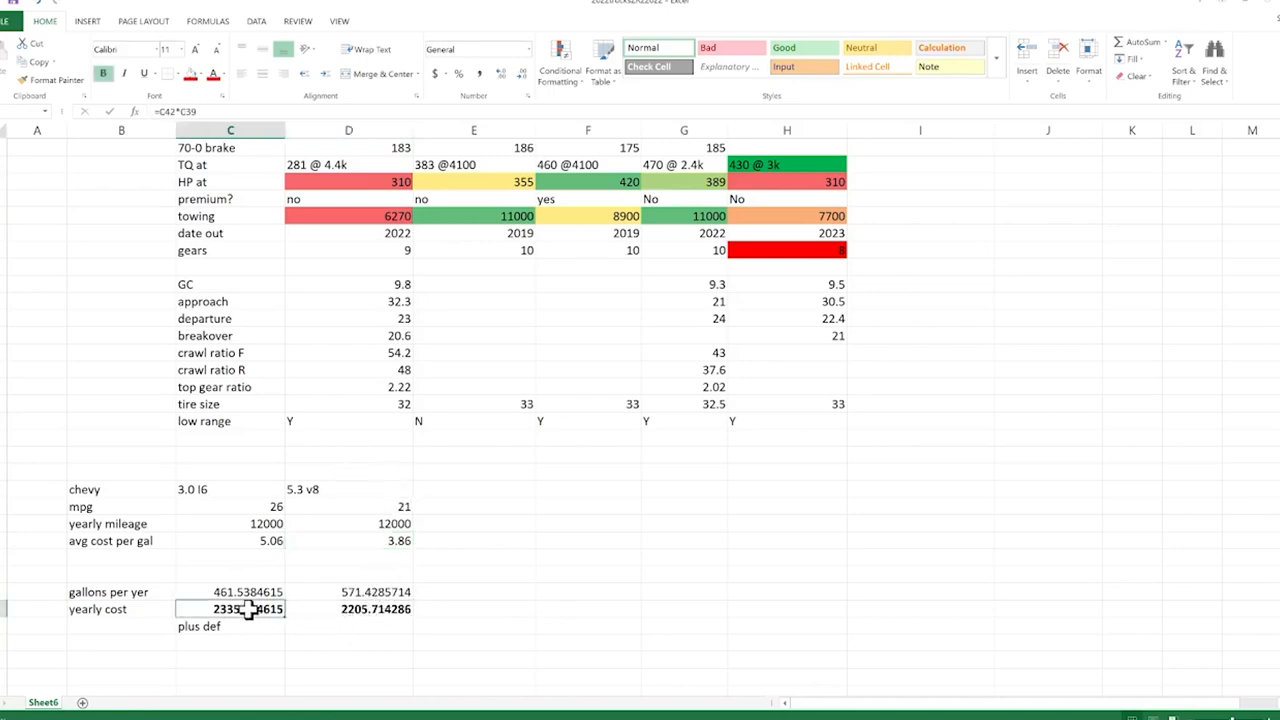
left_click(350, 609)
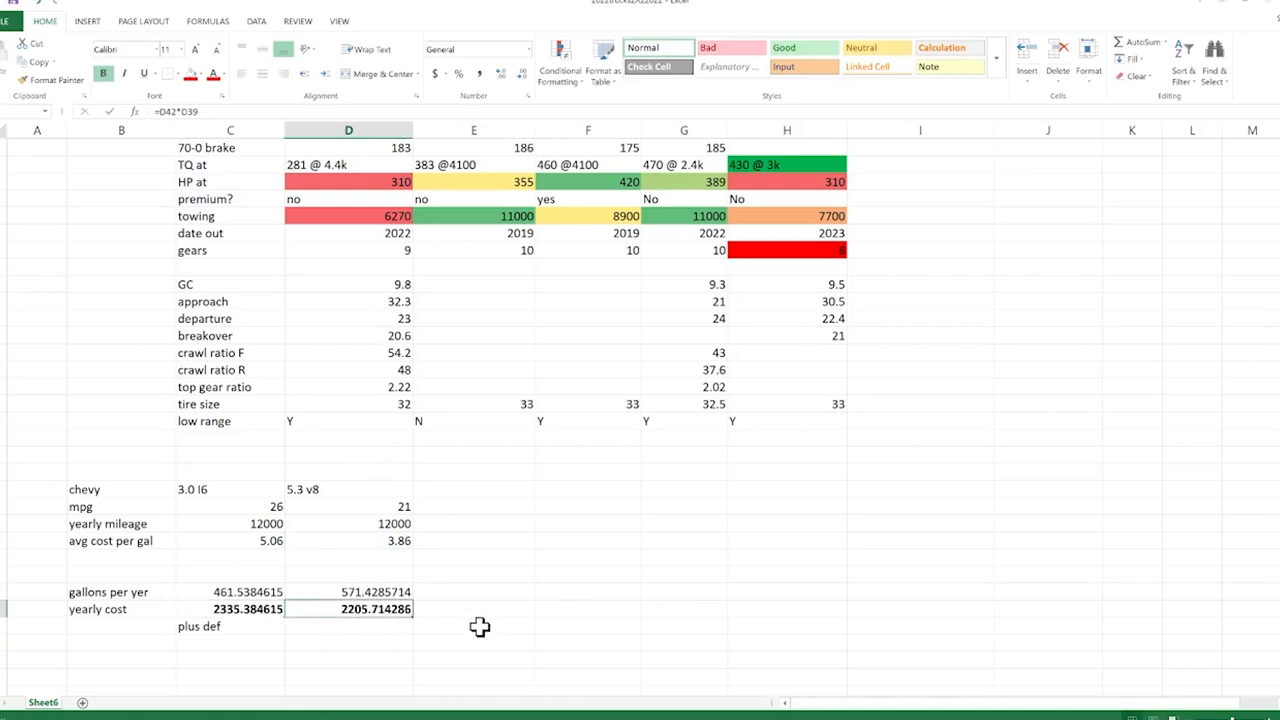
left_click(200, 627)
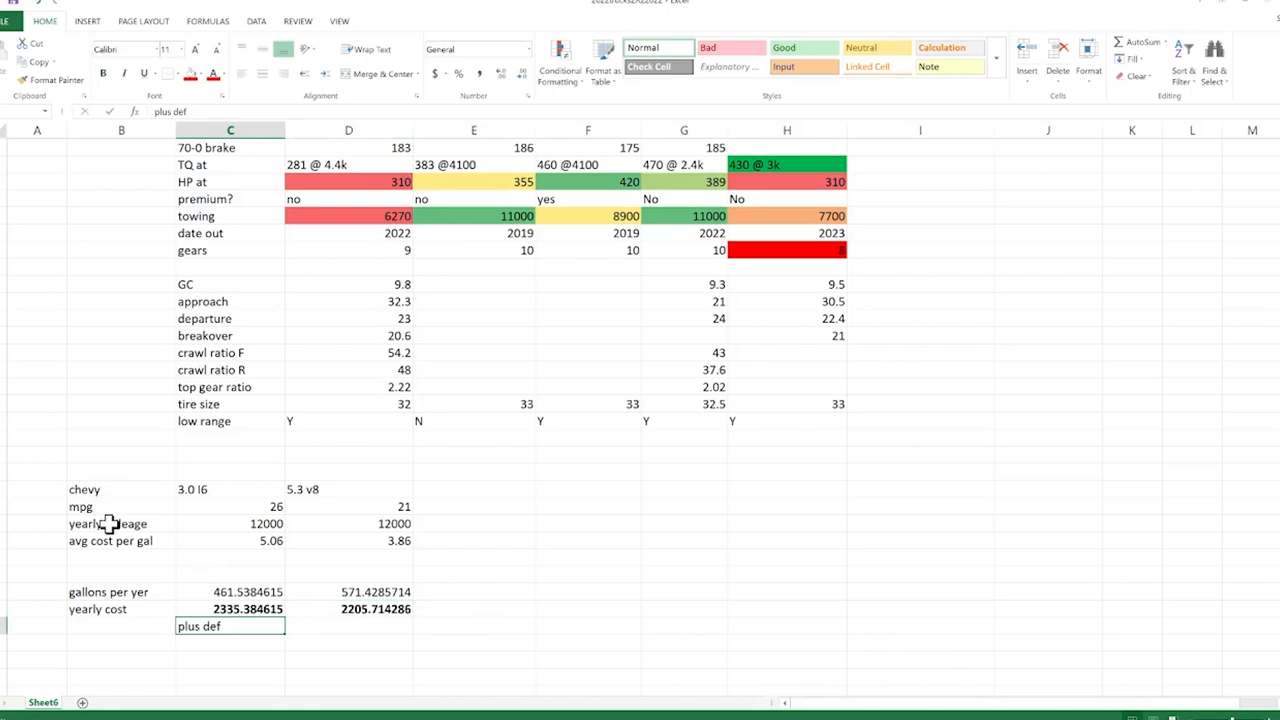
mouse_move(303, 608)
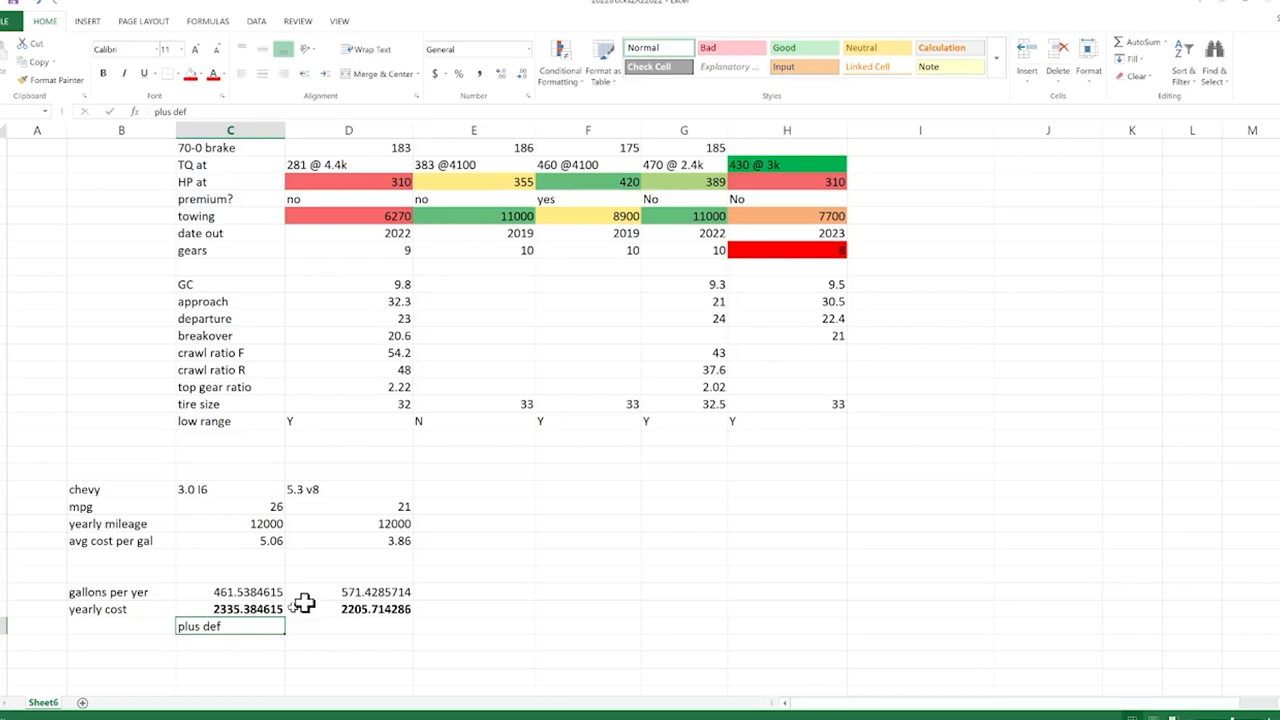
mouse_move(349, 541)
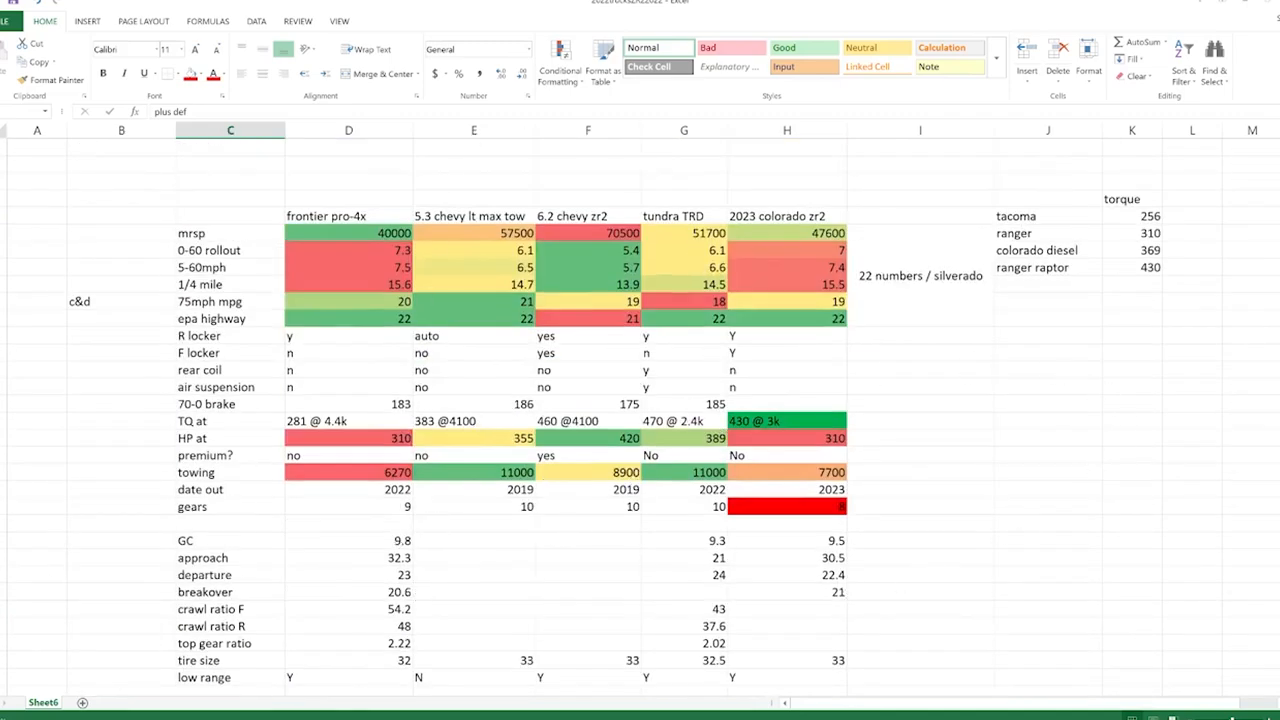
scroll("down", 3)
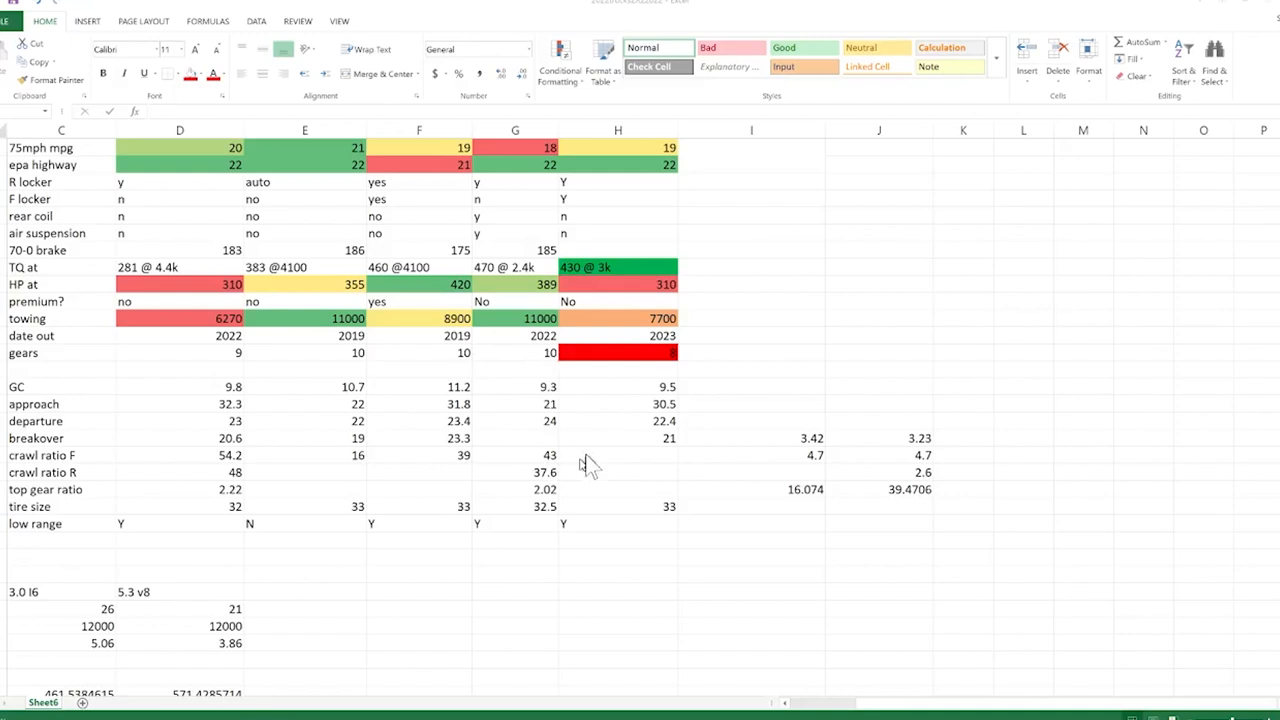
left_click(418, 472)
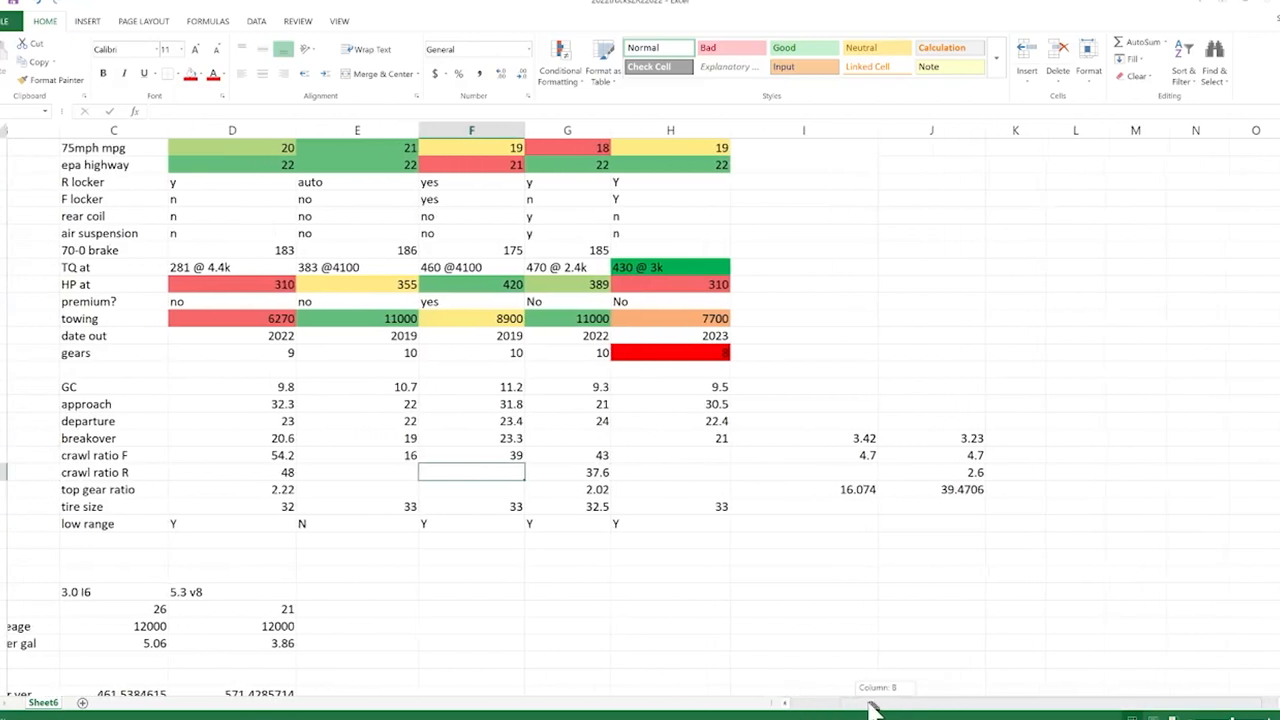
scroll("left", 3)
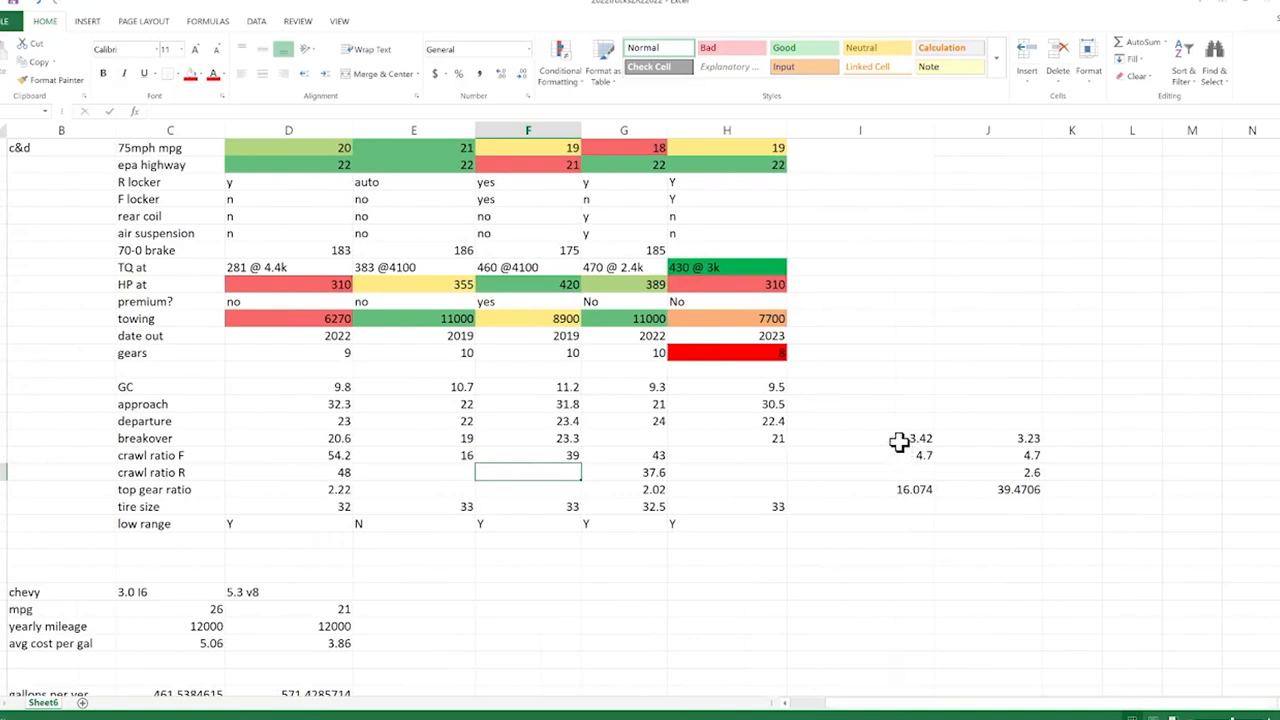
left_click(987, 542)
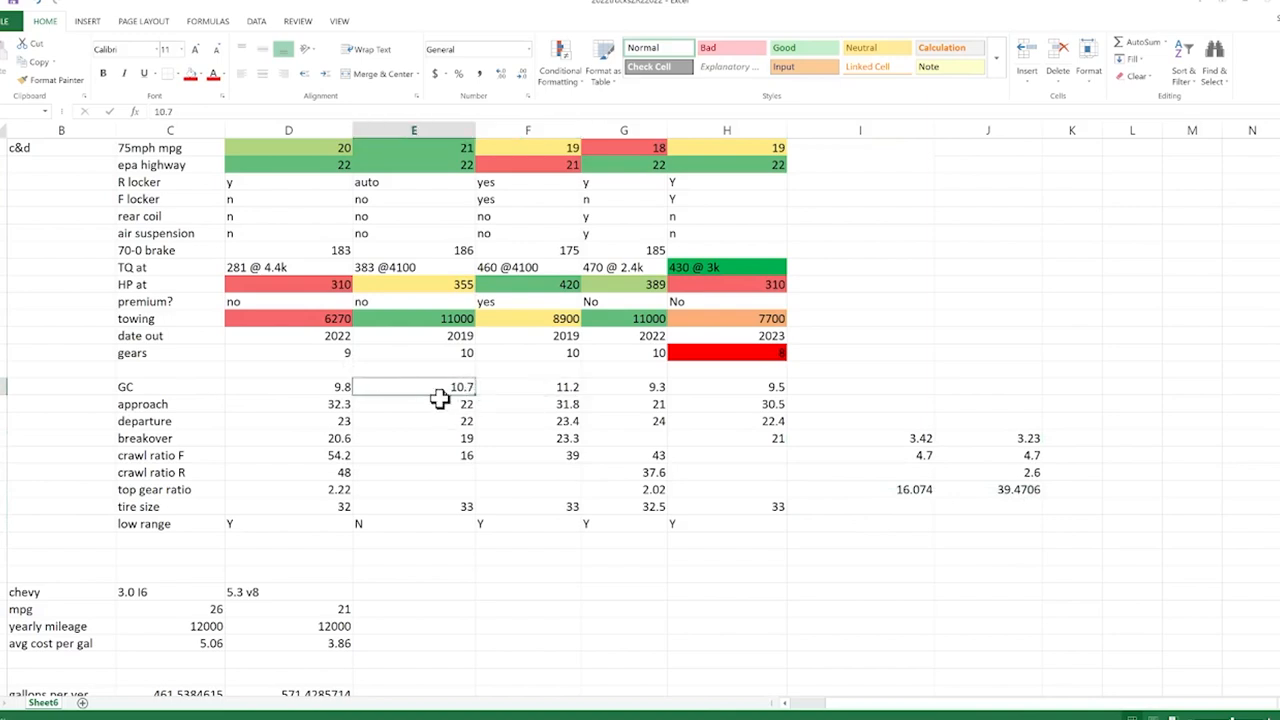
mouse_move(550, 404)
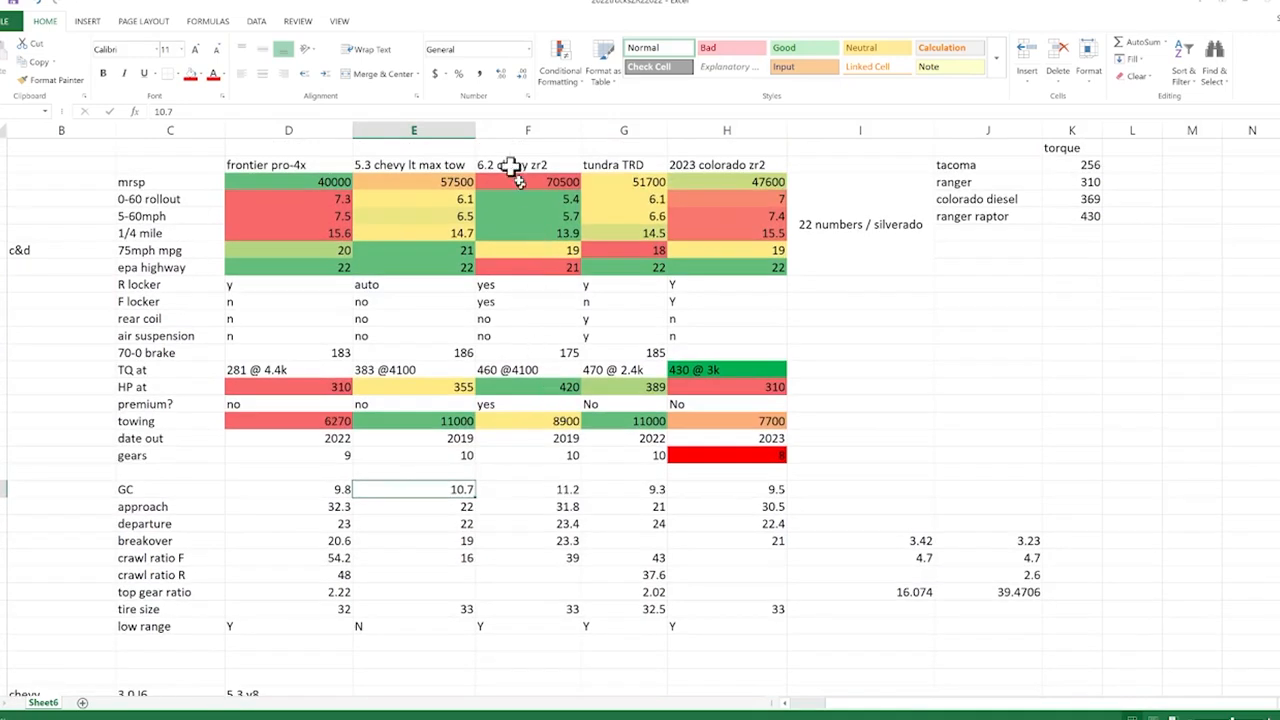
left_click(527, 489)
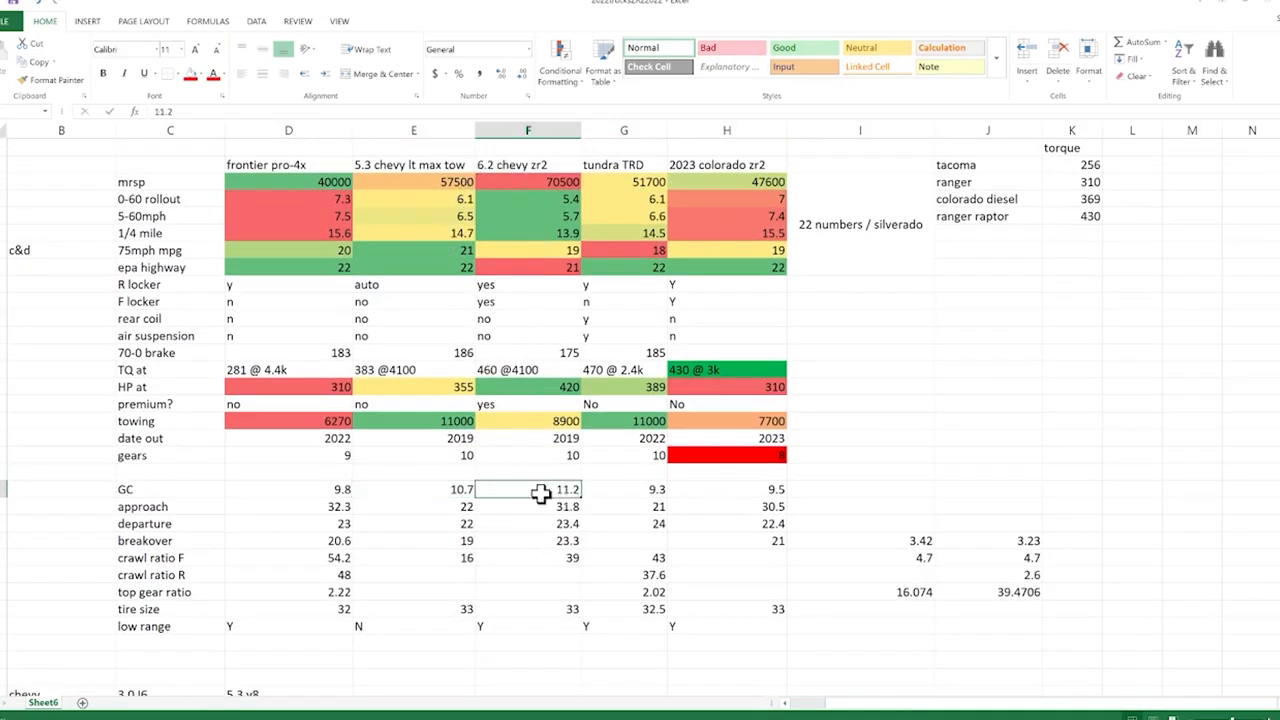
mouse_move(676, 507)
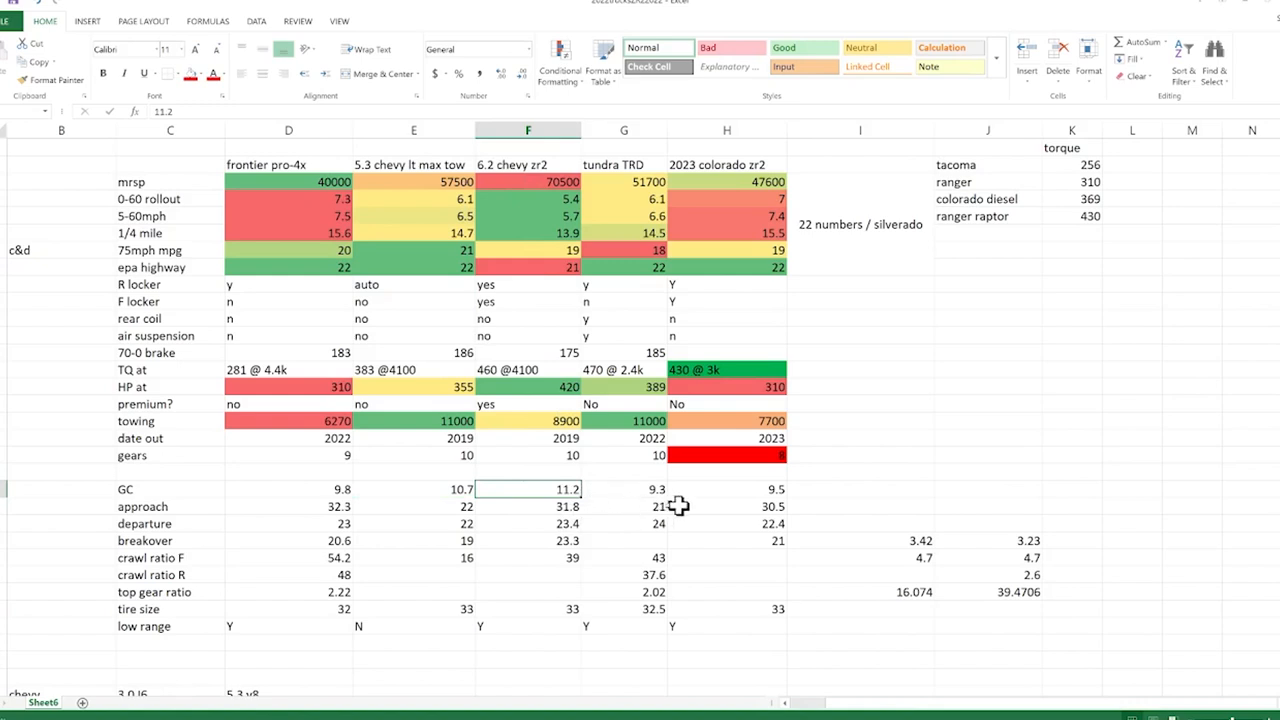
mouse_move(737, 490)
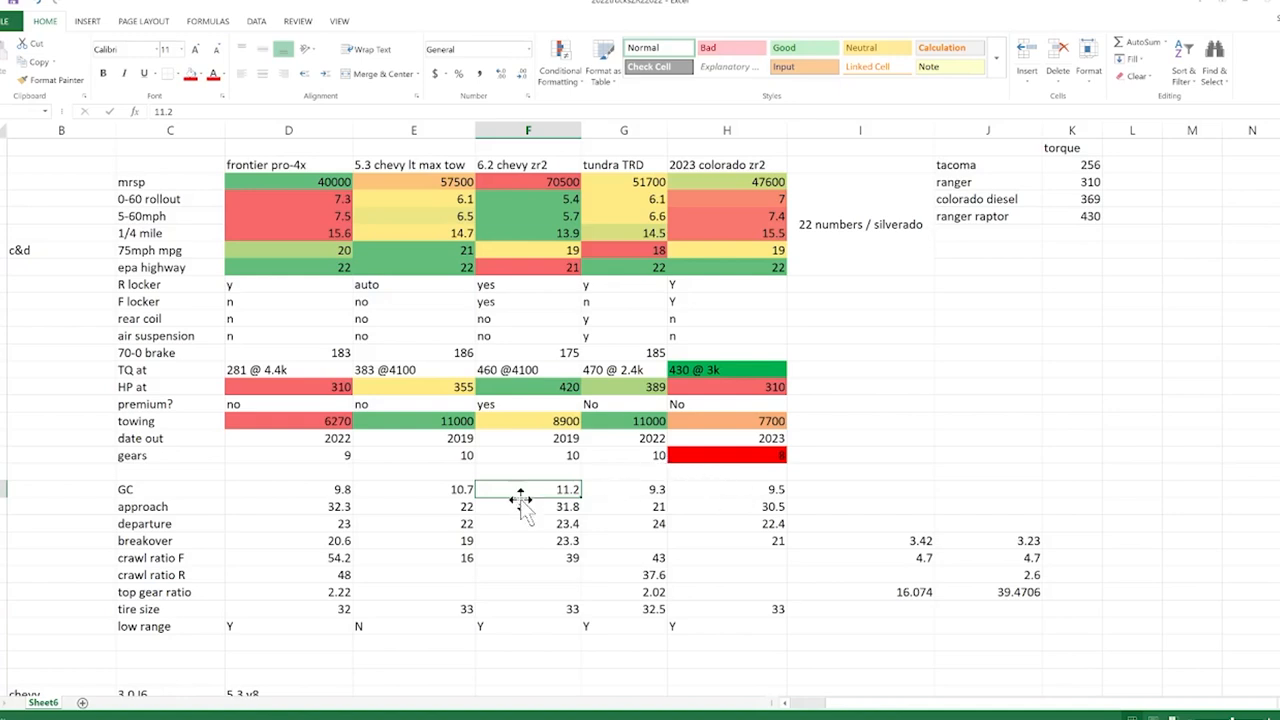
mouse_move(538, 489)
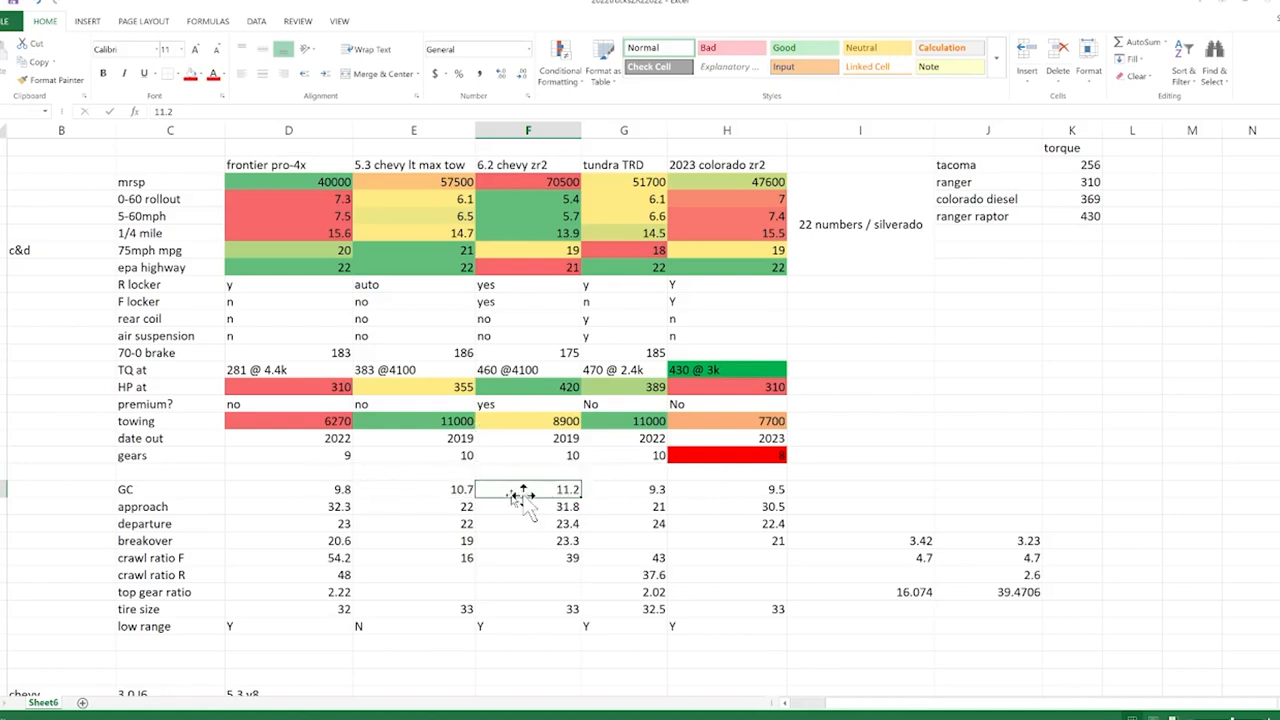
mouse_move(538, 518)
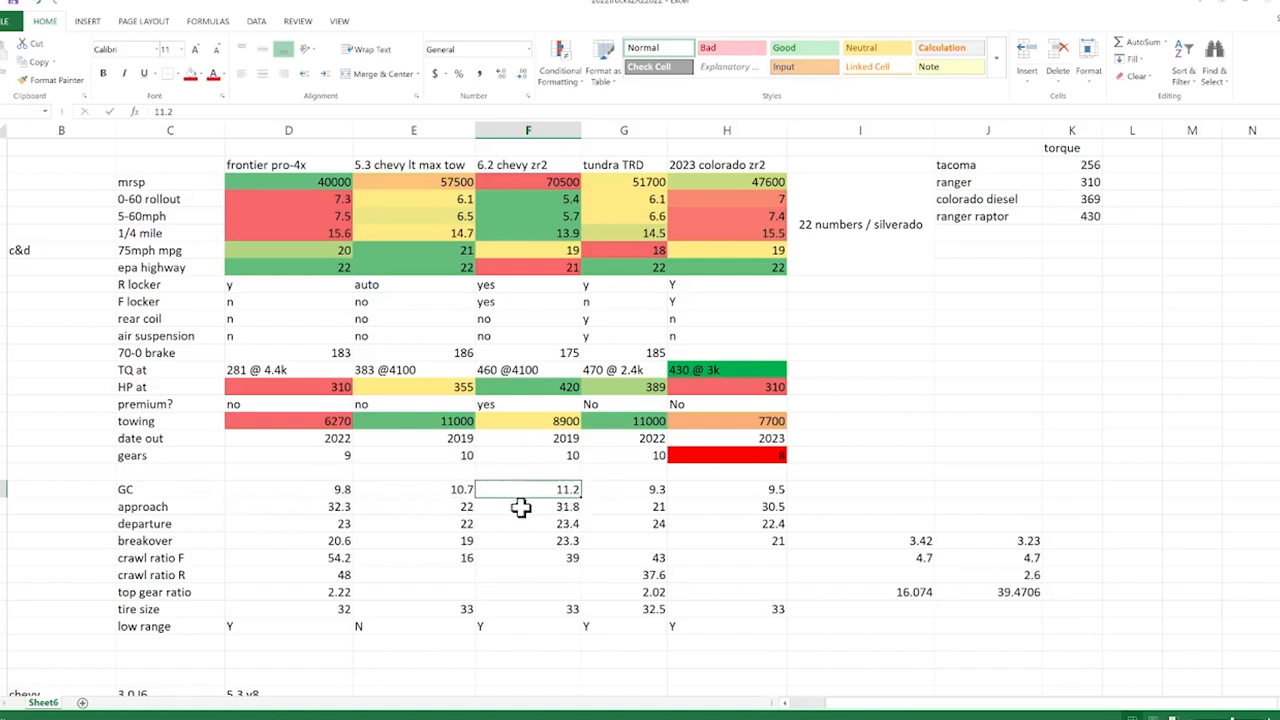
left_click(528, 507)
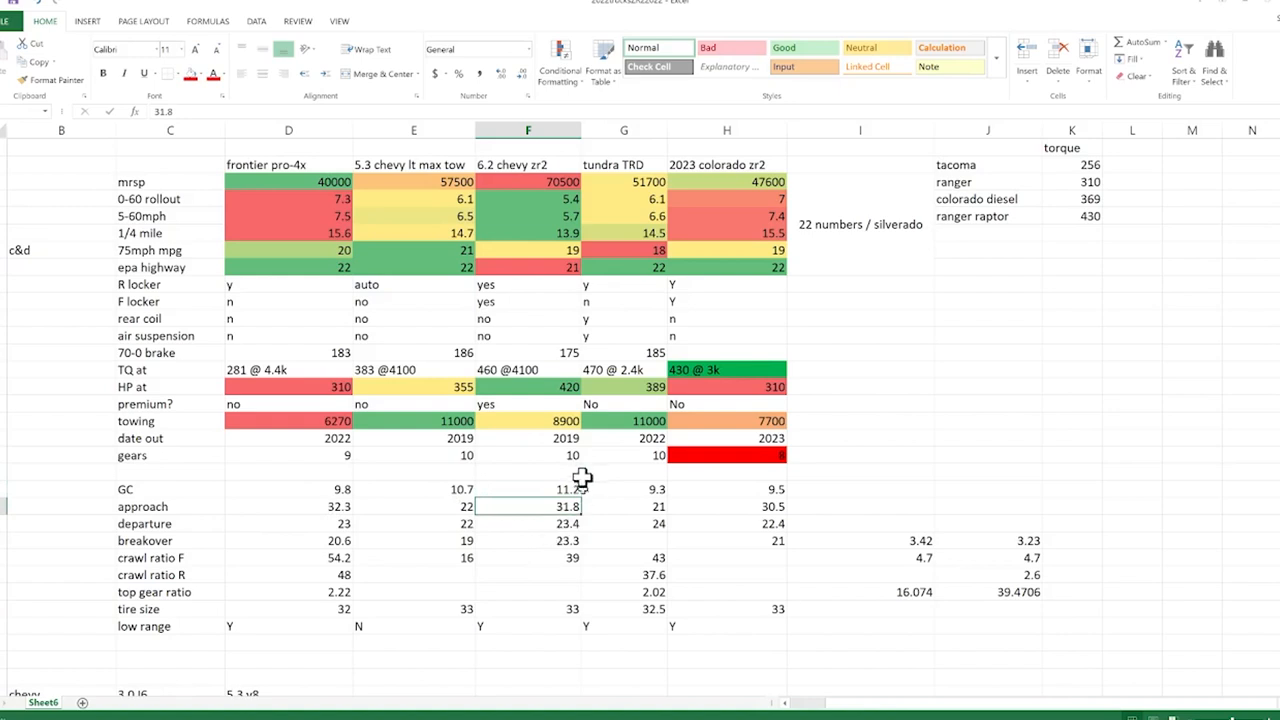
left_click(527, 523)
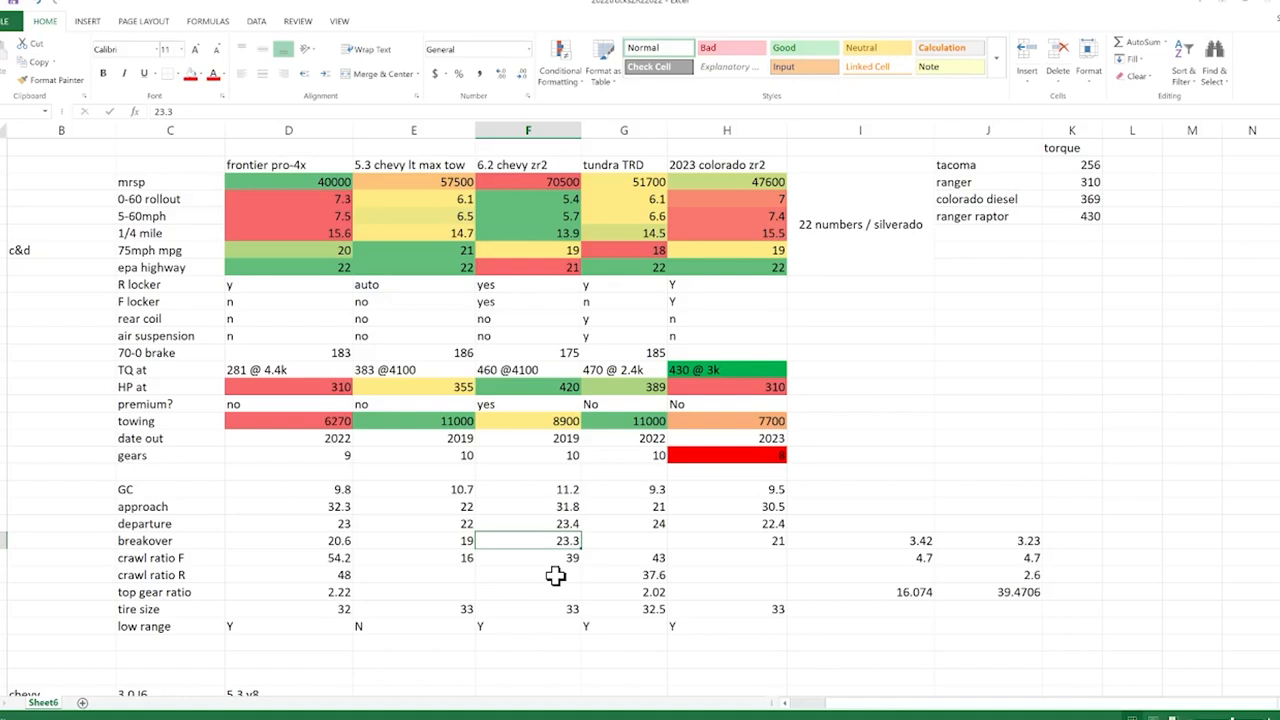
mouse_move(530, 550)
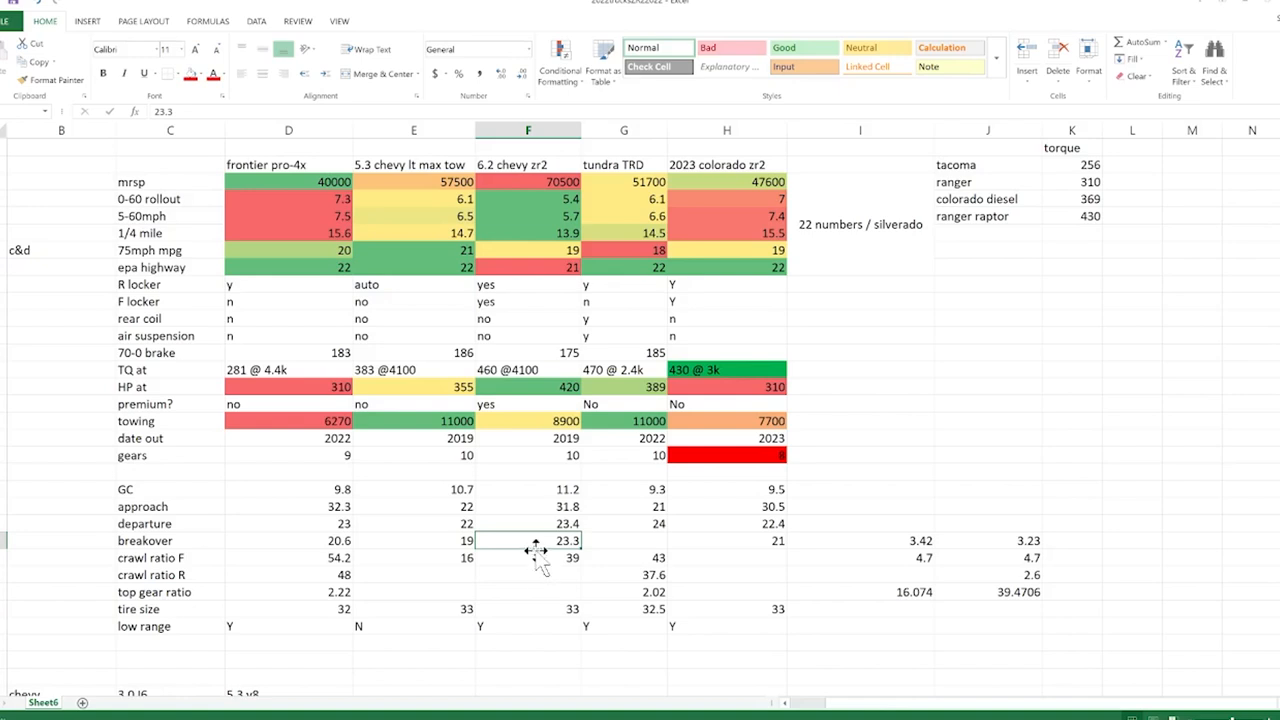
left_click(554, 558)
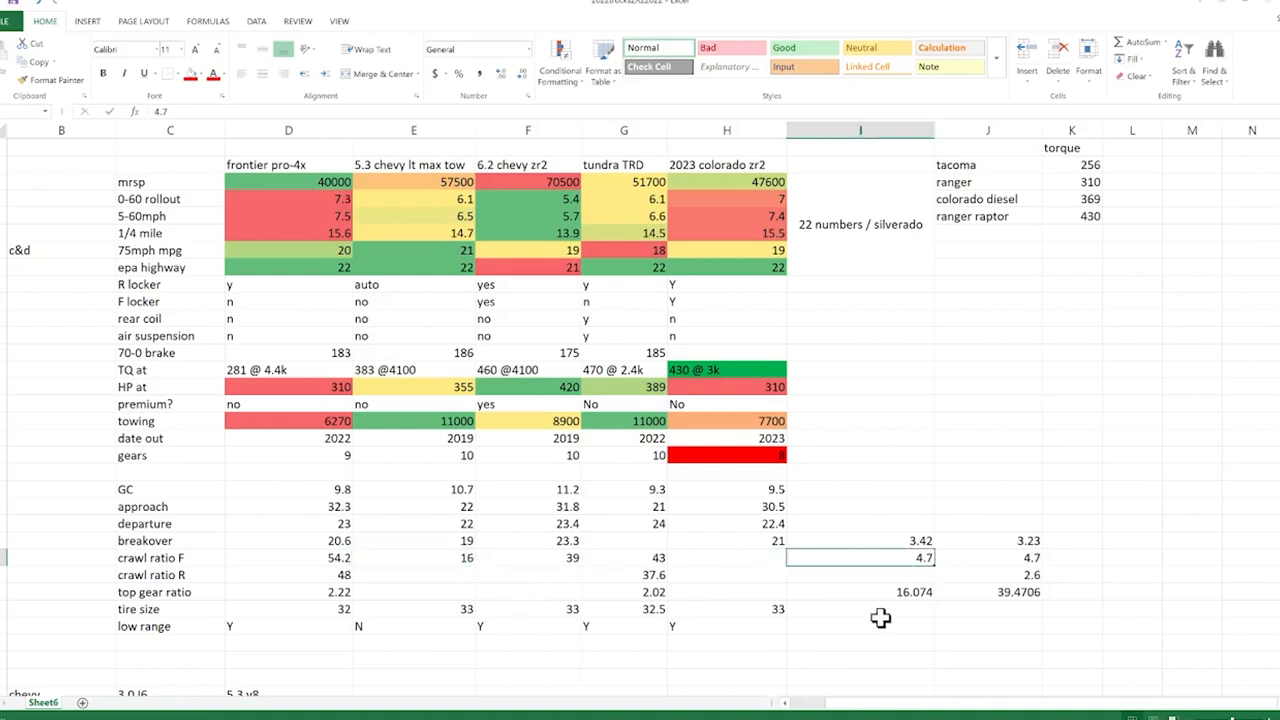
left_click(860, 540)
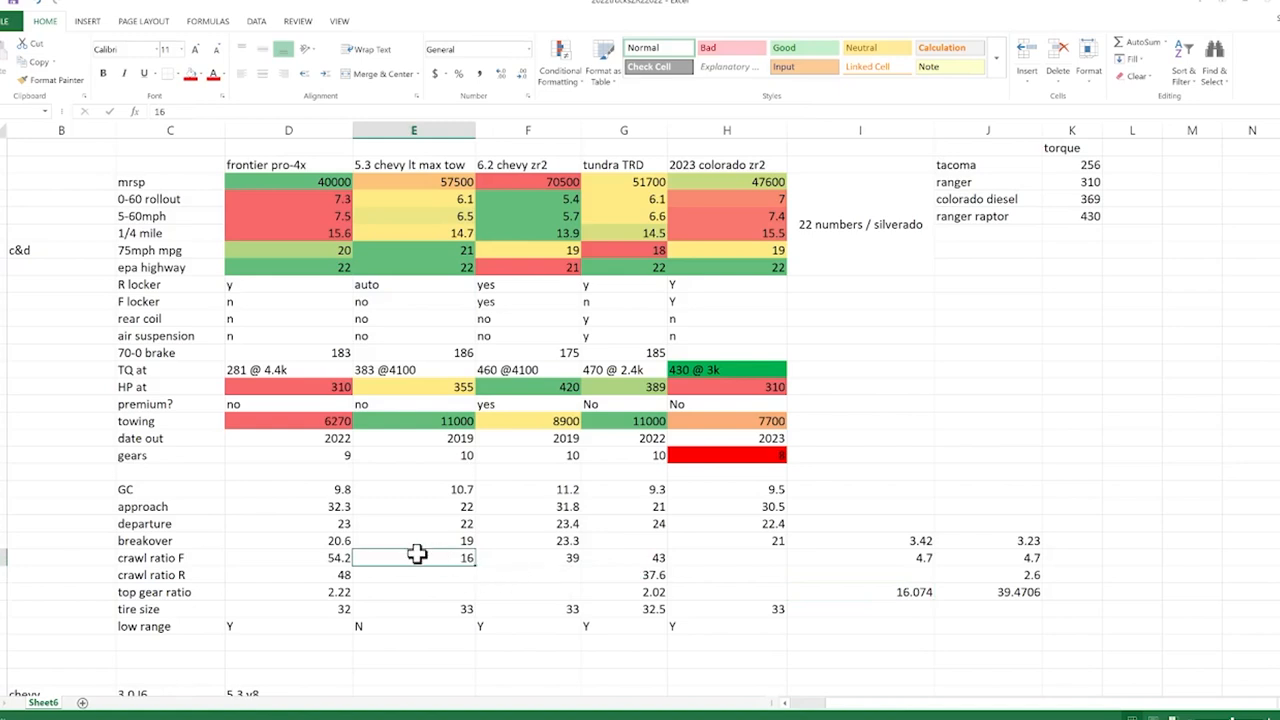
mouse_move(448, 241)
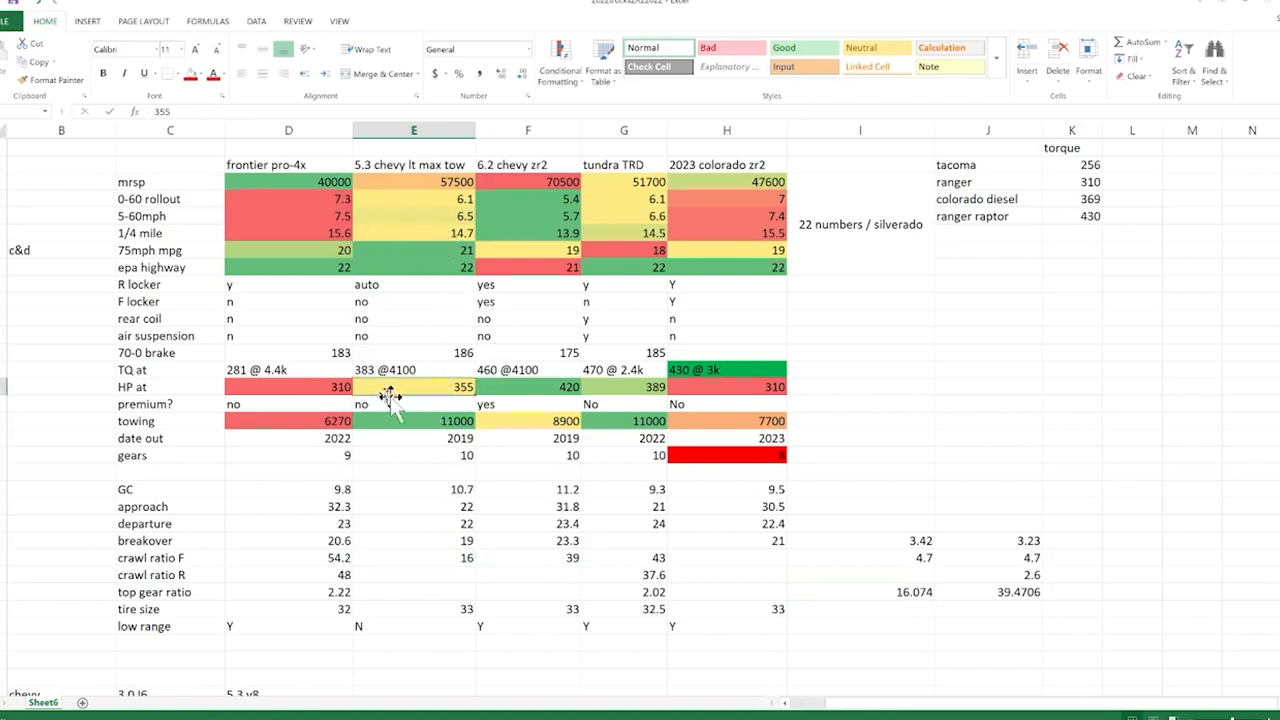
left_click(413, 370)
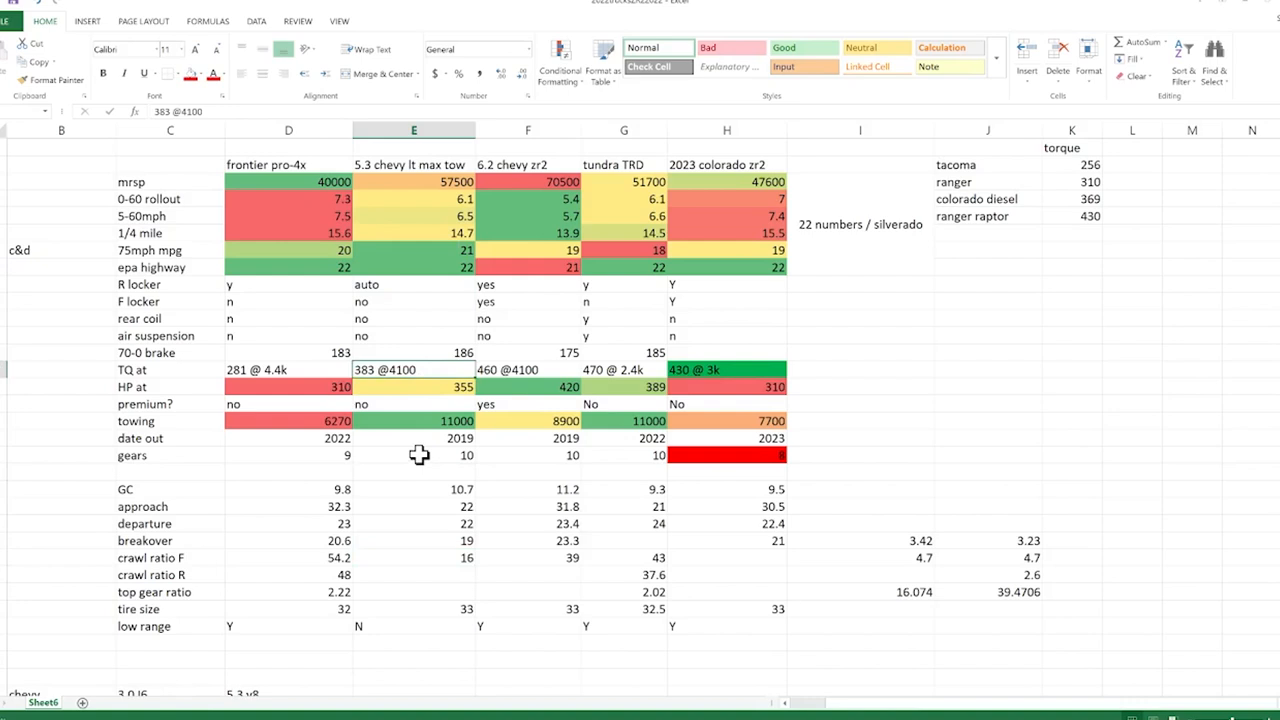
left_click(411, 164)
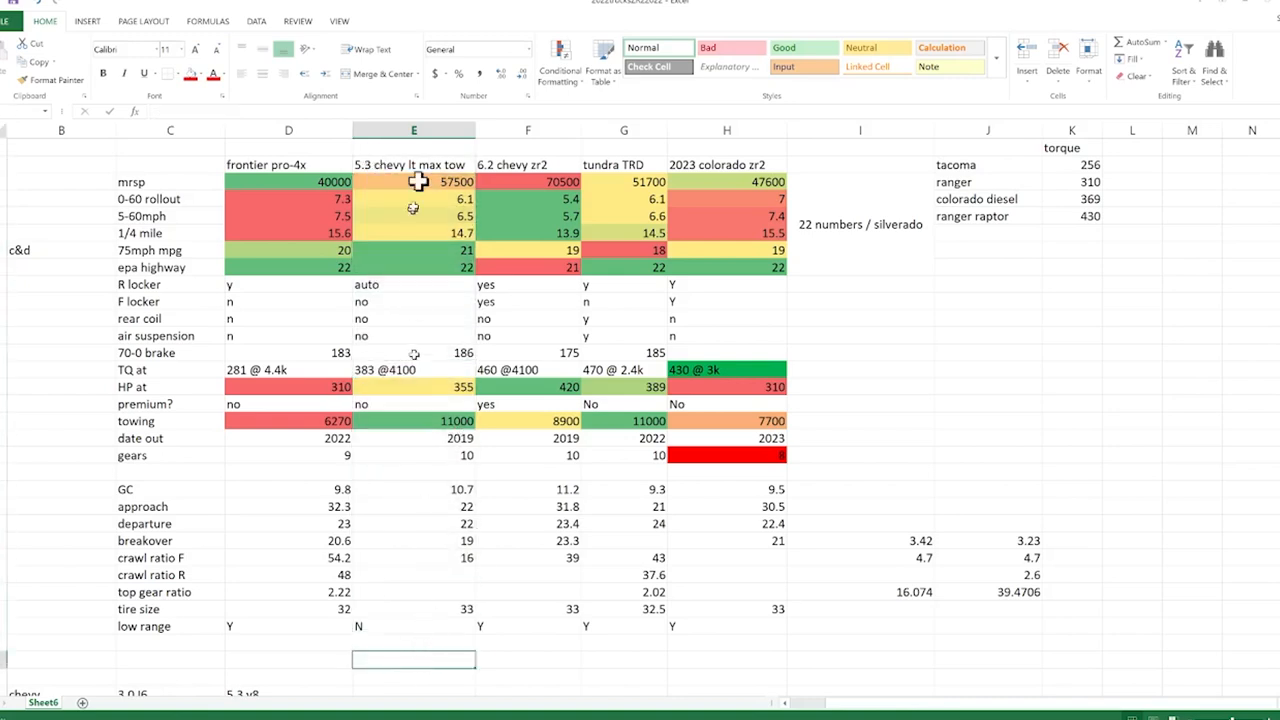
left_click(413, 164)
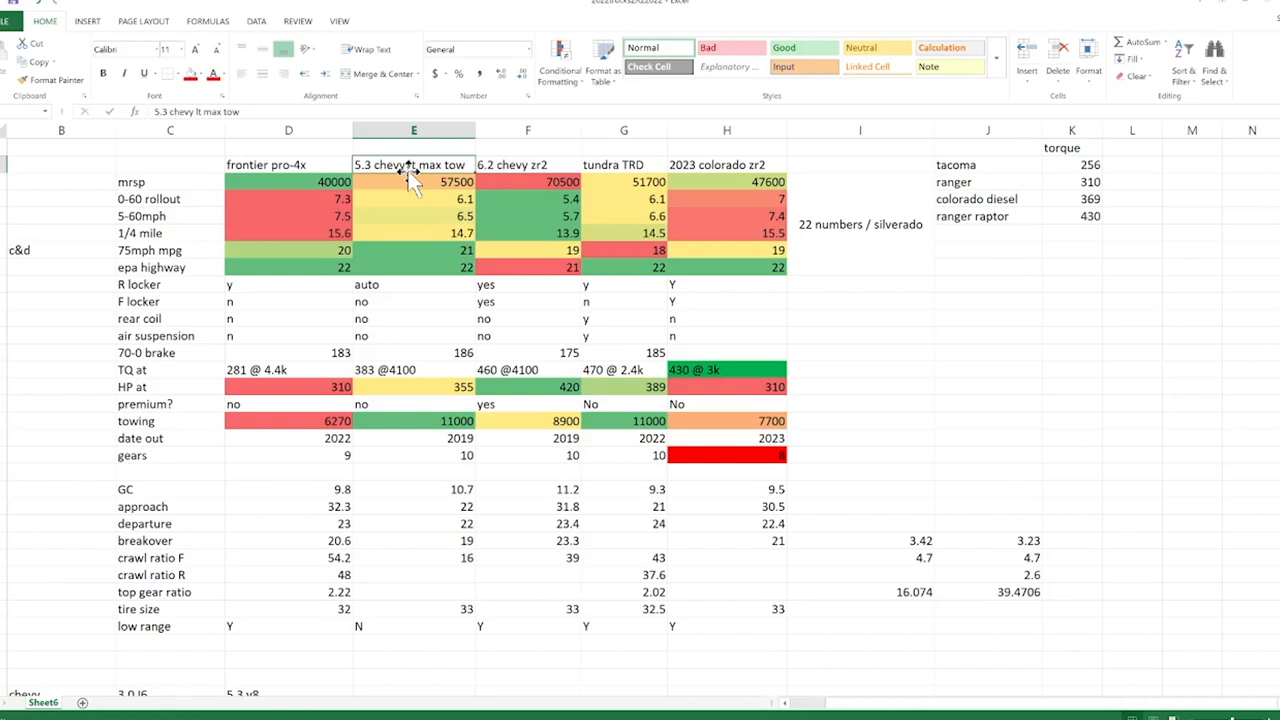
left_click(526, 164)
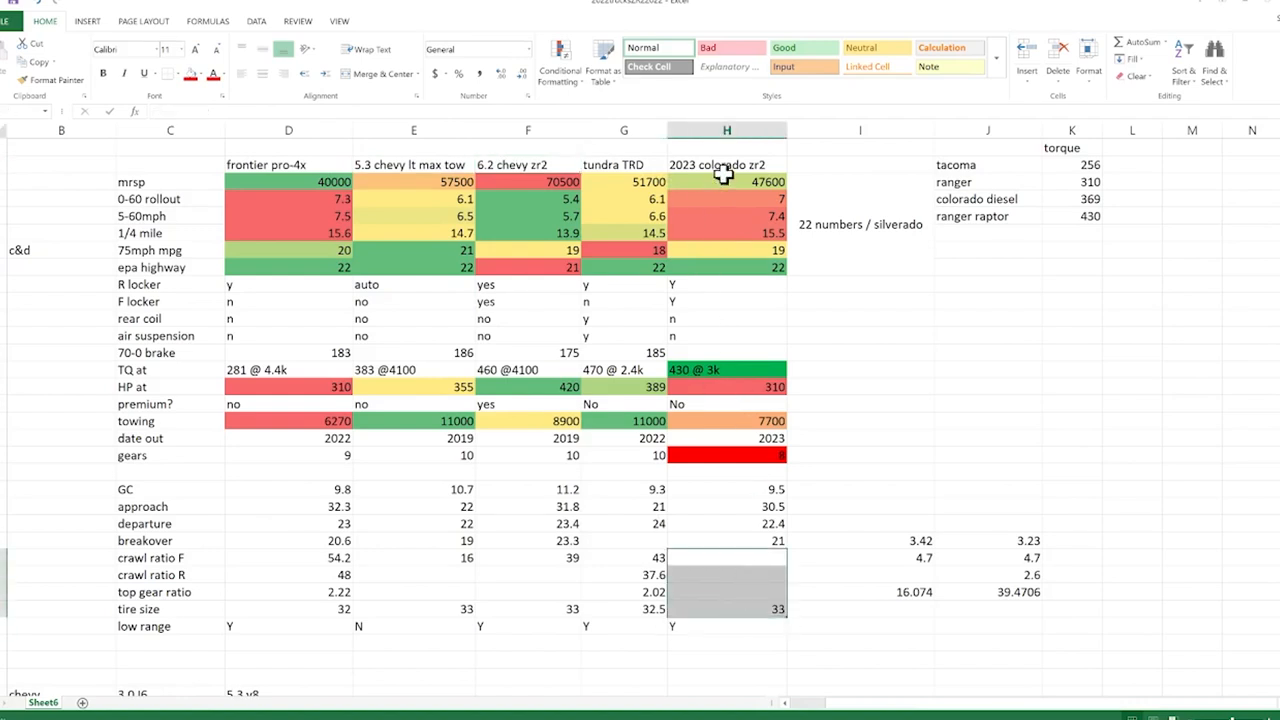
left_click(726, 164)
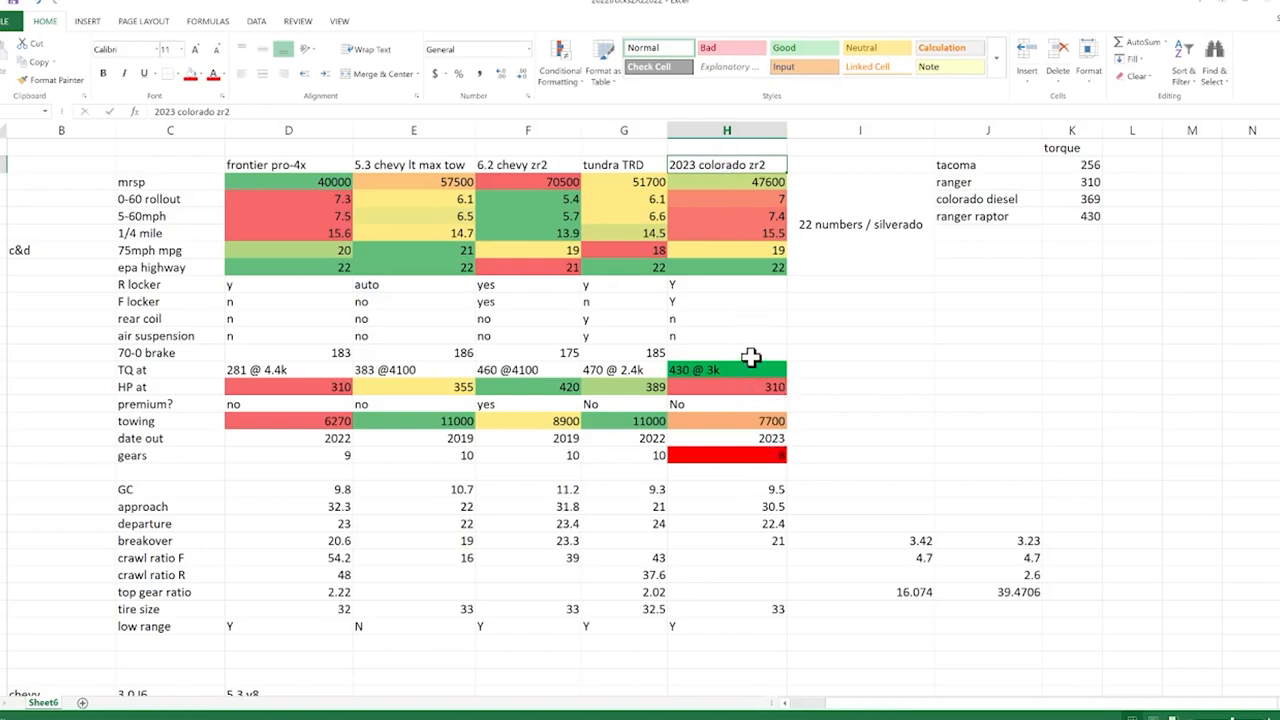
mouse_move(775, 341)
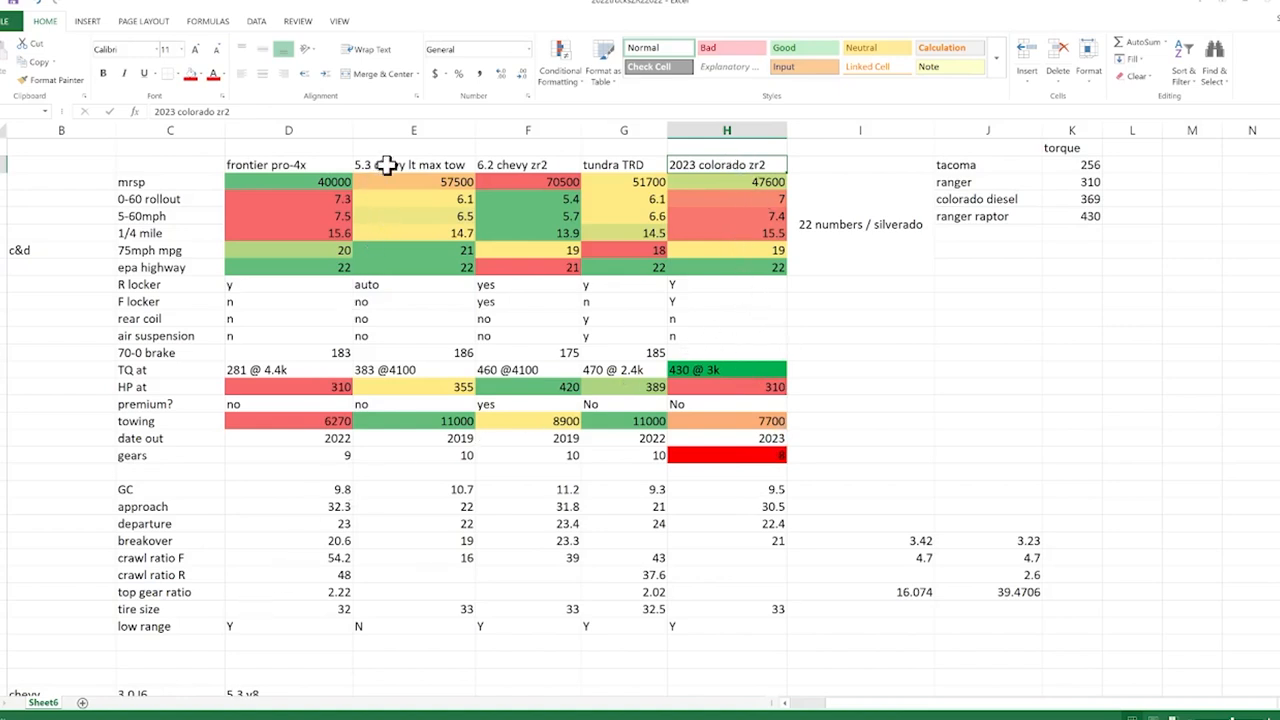
mouse_move(742, 210)
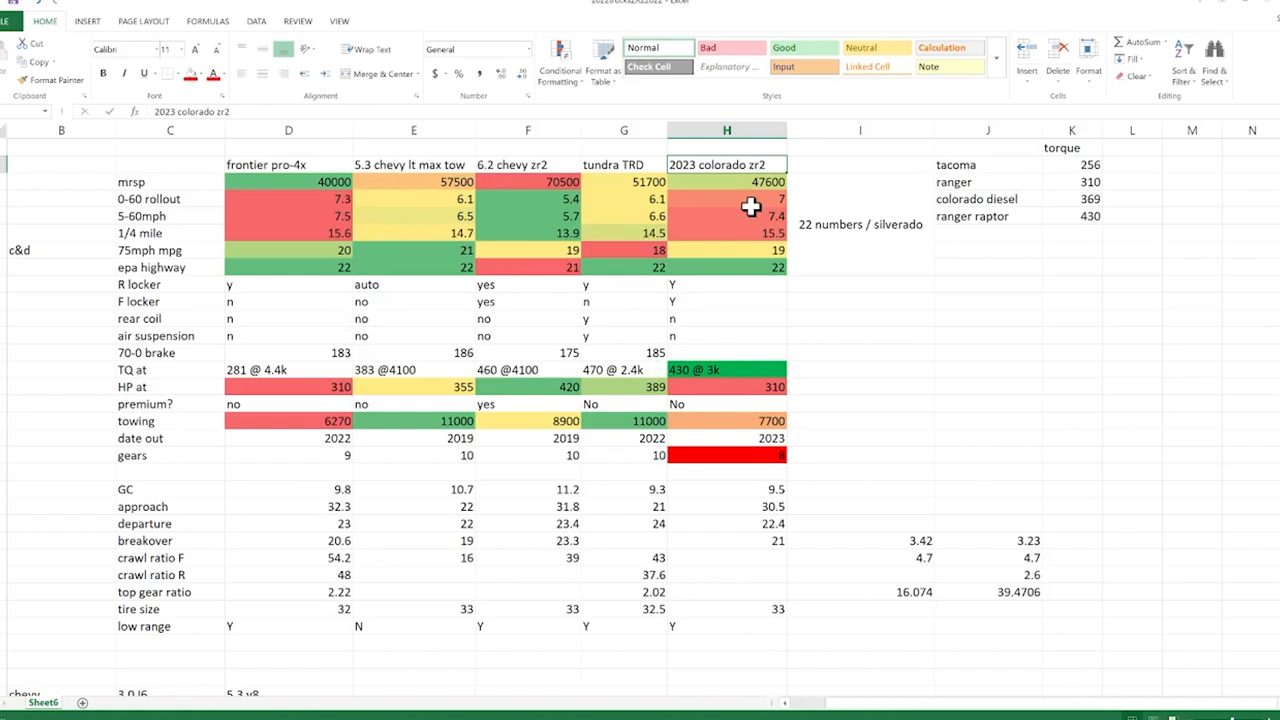
left_click(413, 164)
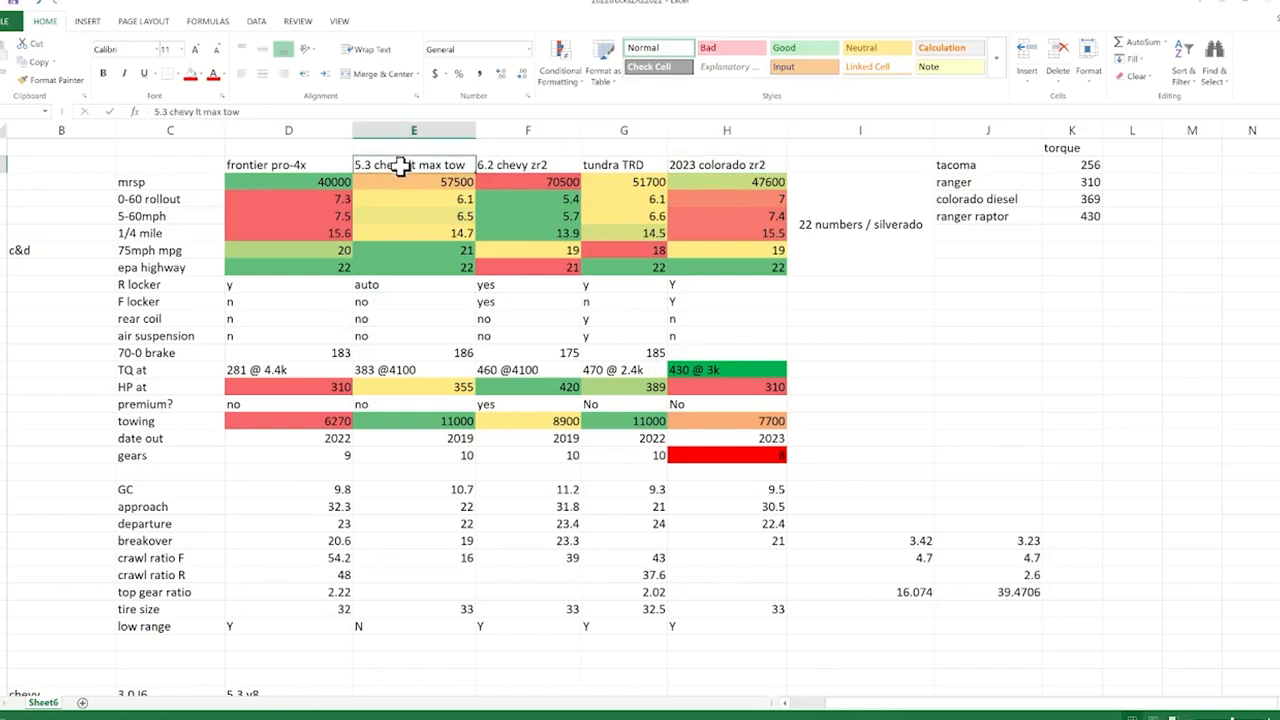
left_click(526, 164)
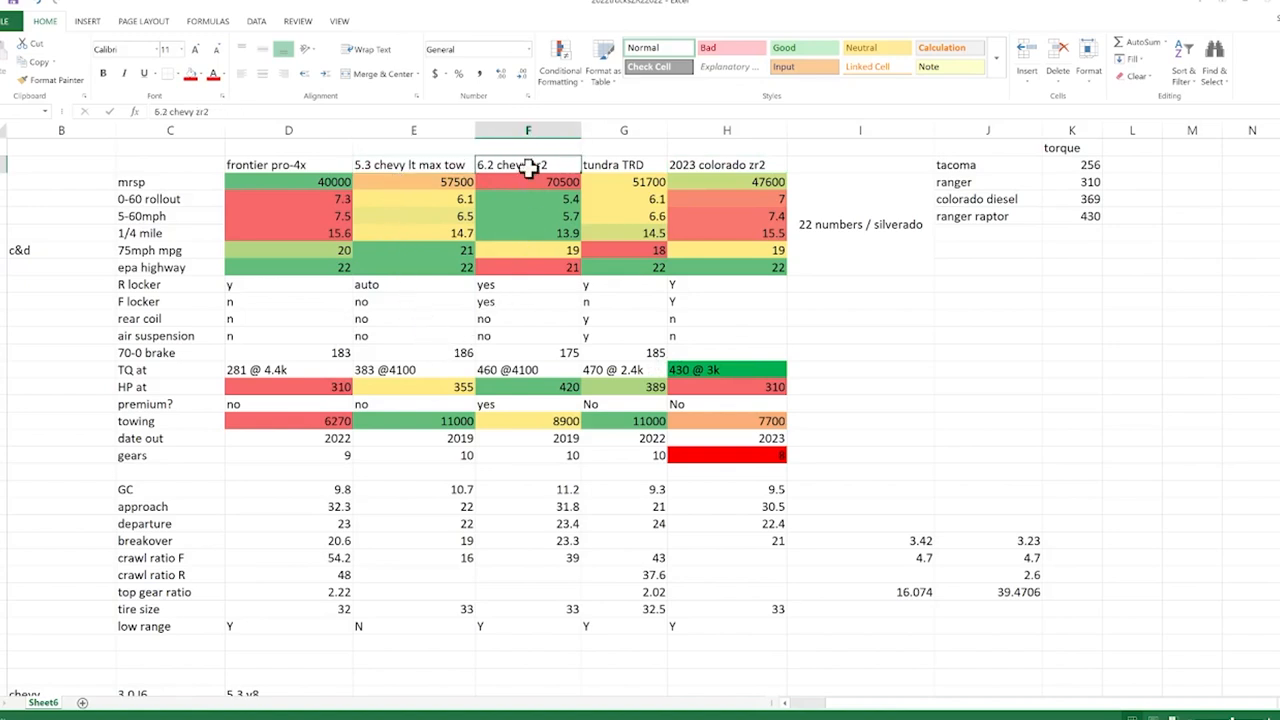
left_click(528, 181)
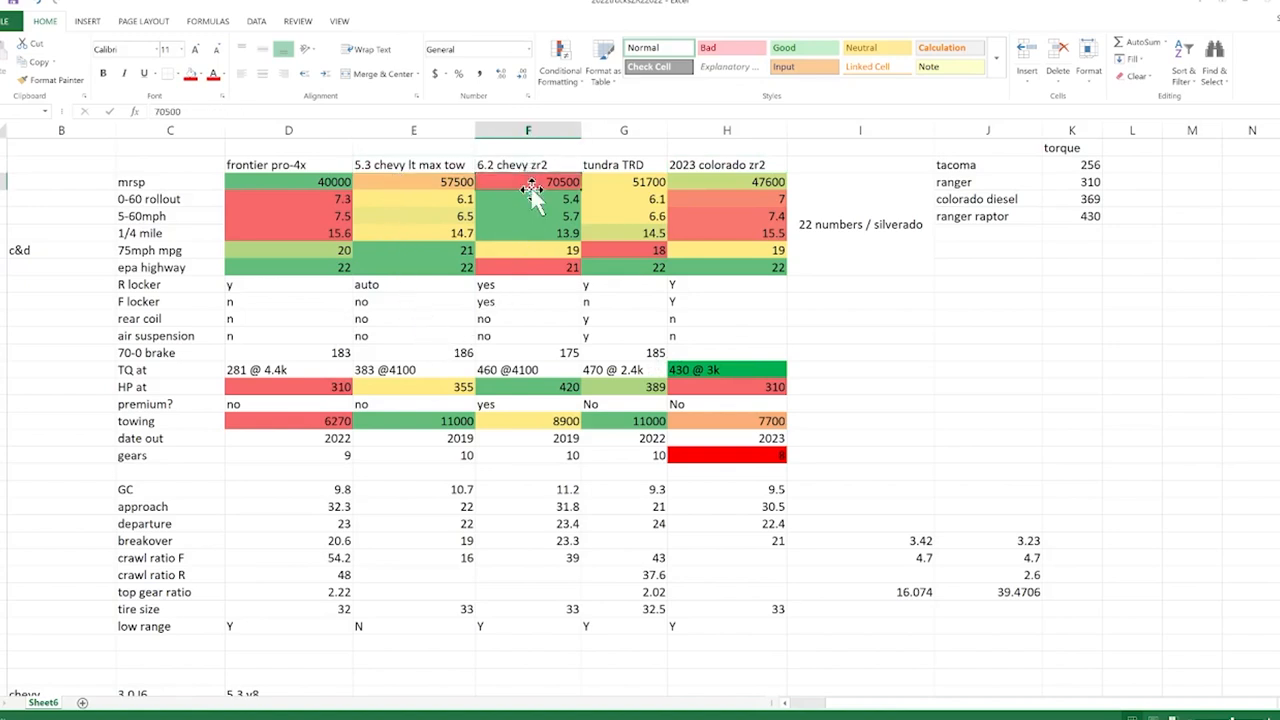
left_click(528, 164)
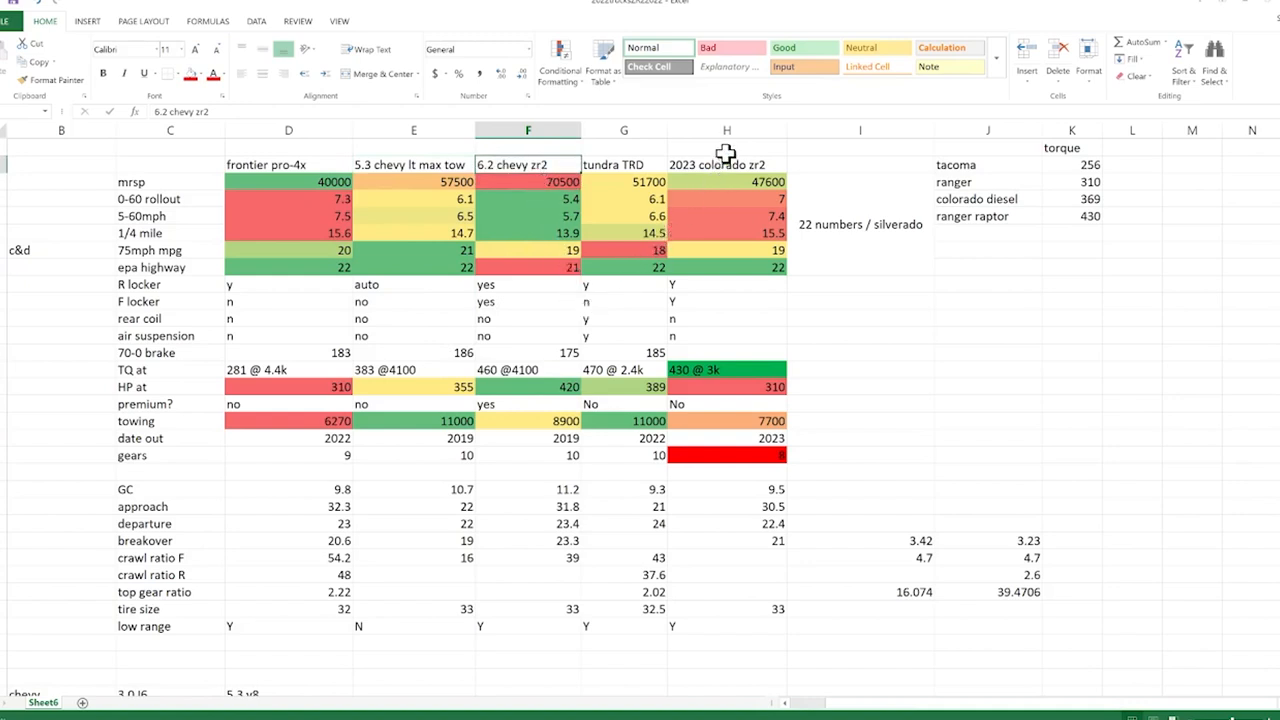
left_click(726, 164)
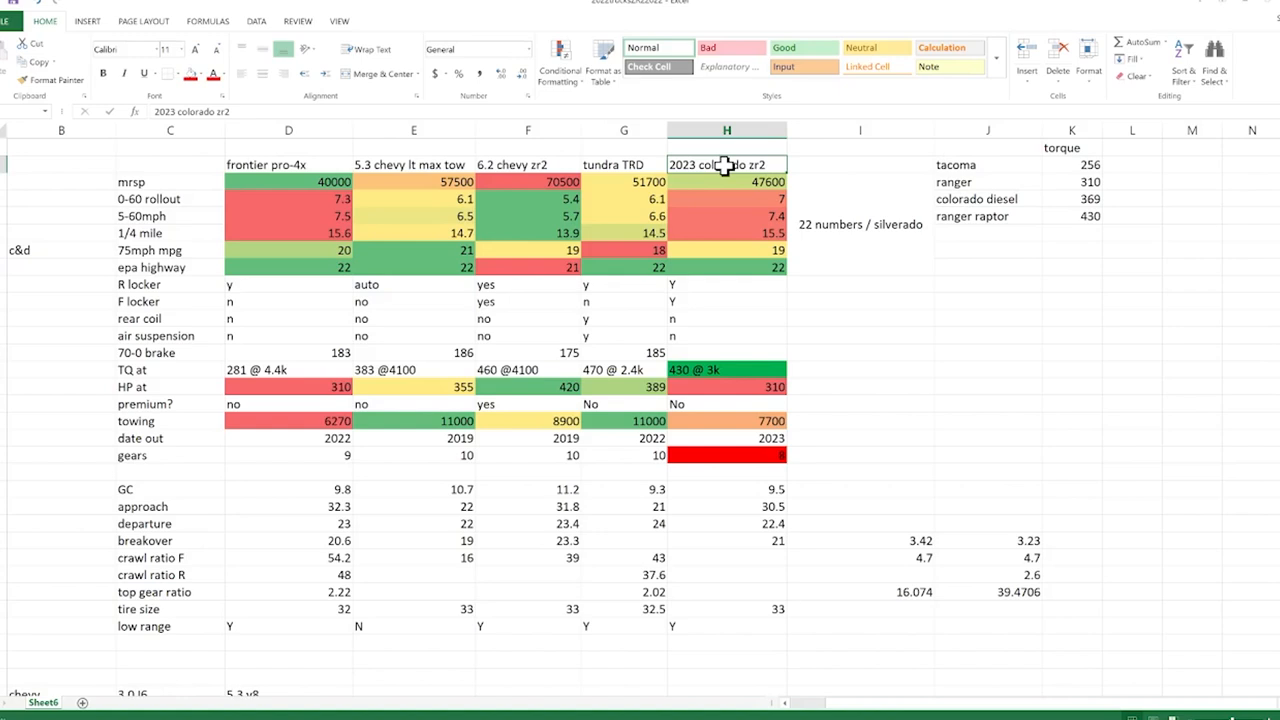
mouse_move(803, 413)
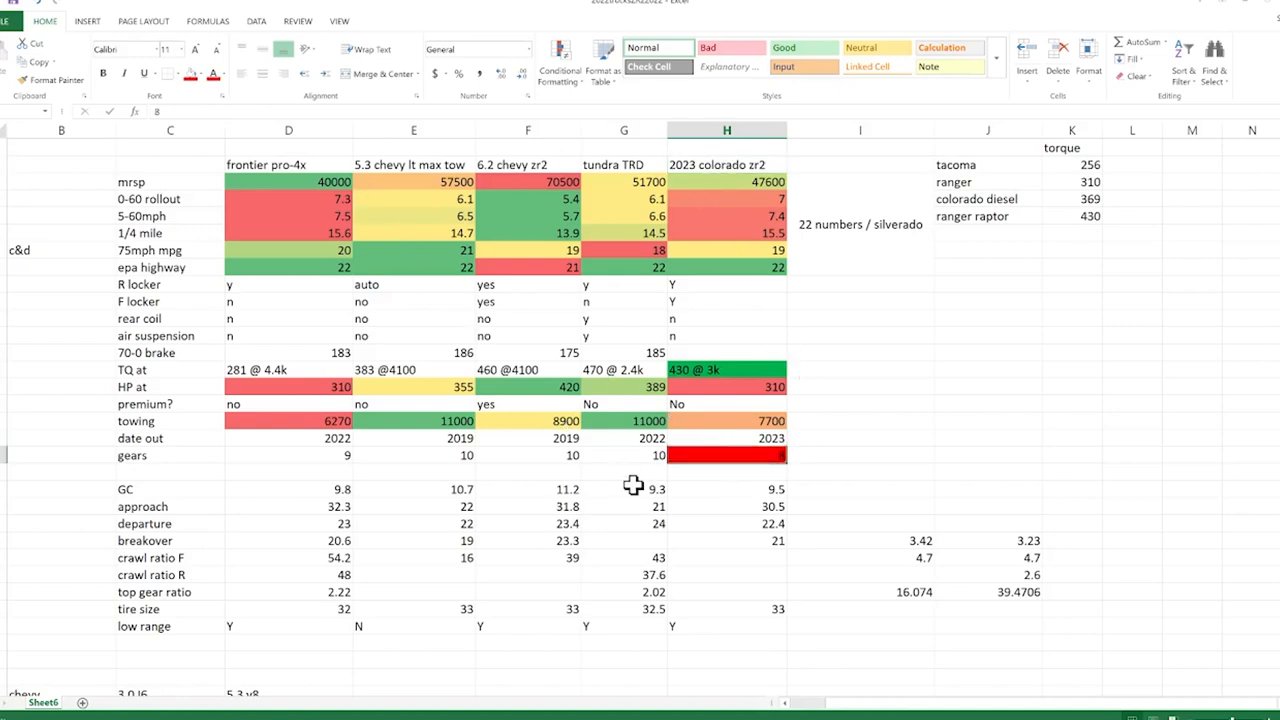
left_click(288, 130)
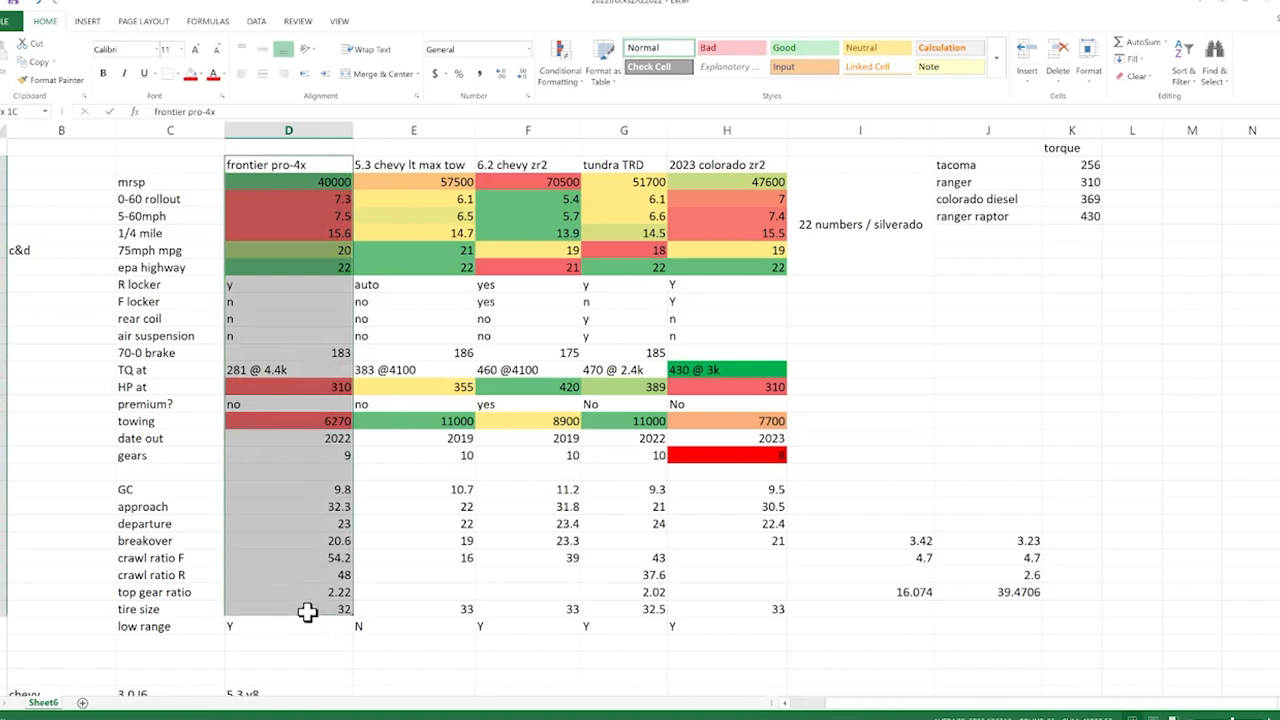
left_click(726, 130)
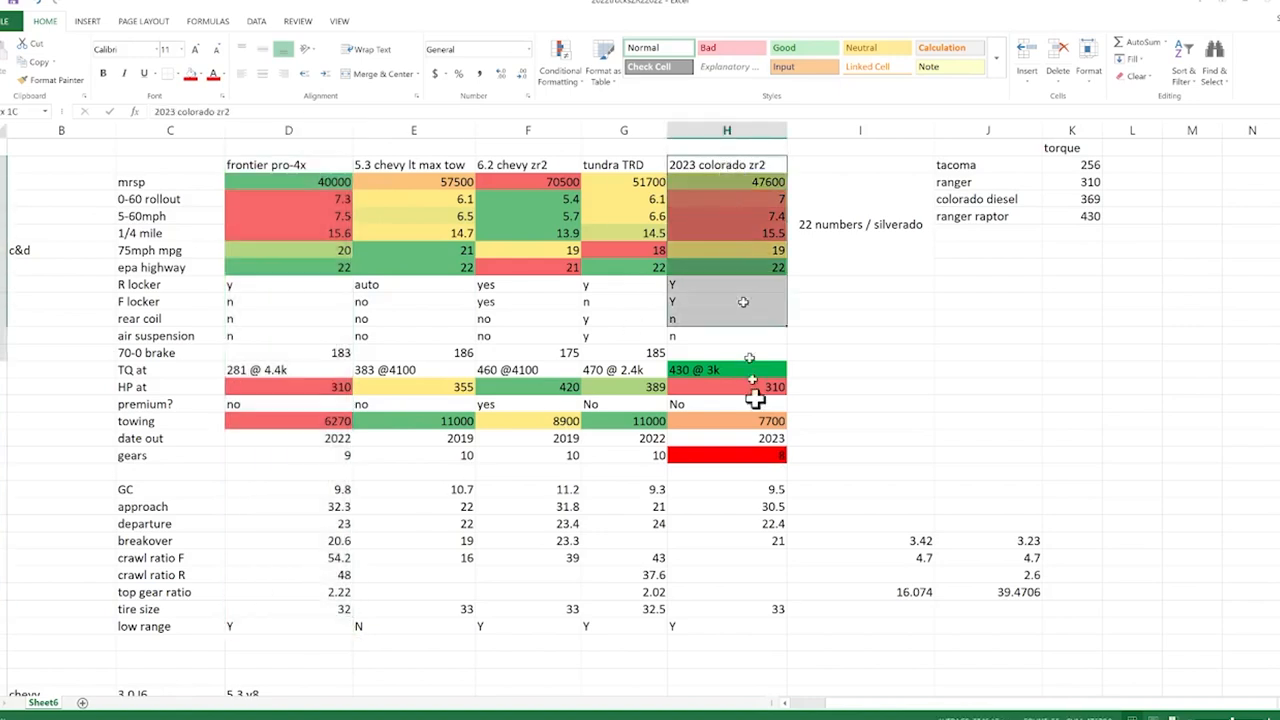